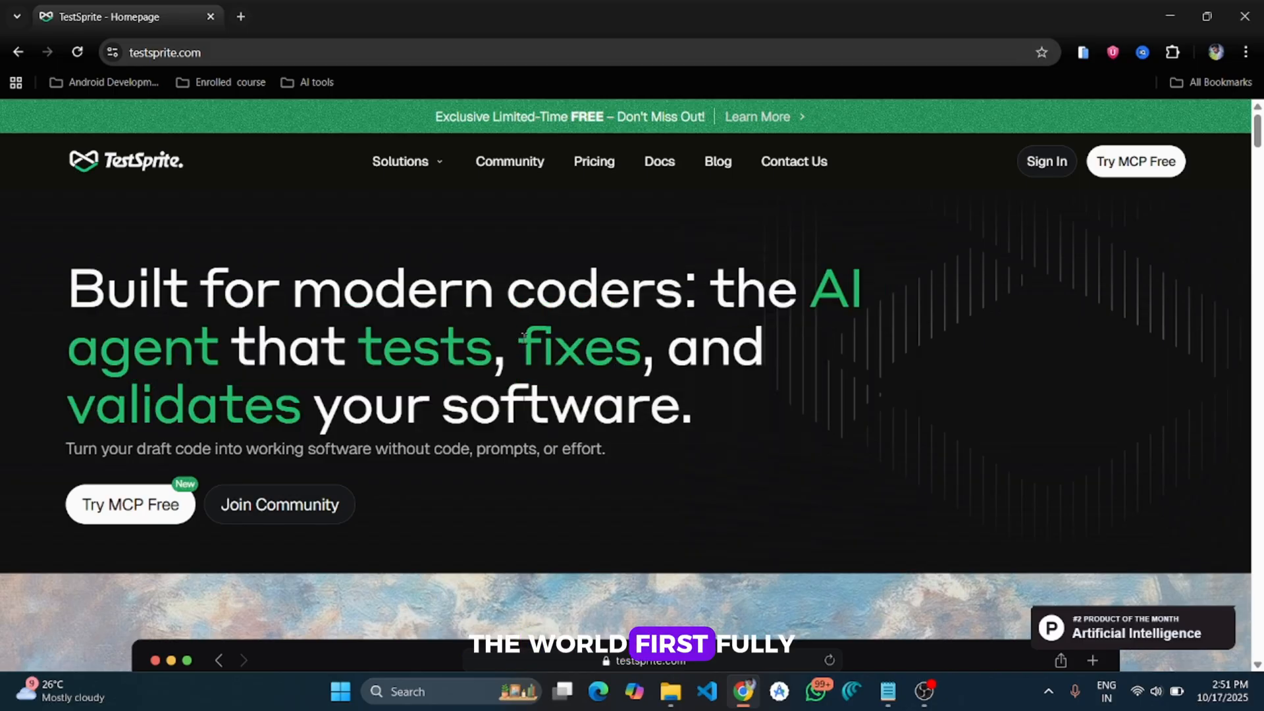
Step: From the TestSprite site, reach sign-in and switch to creating a new account
{"action": "double_click", "coordinate": [576, 345]}
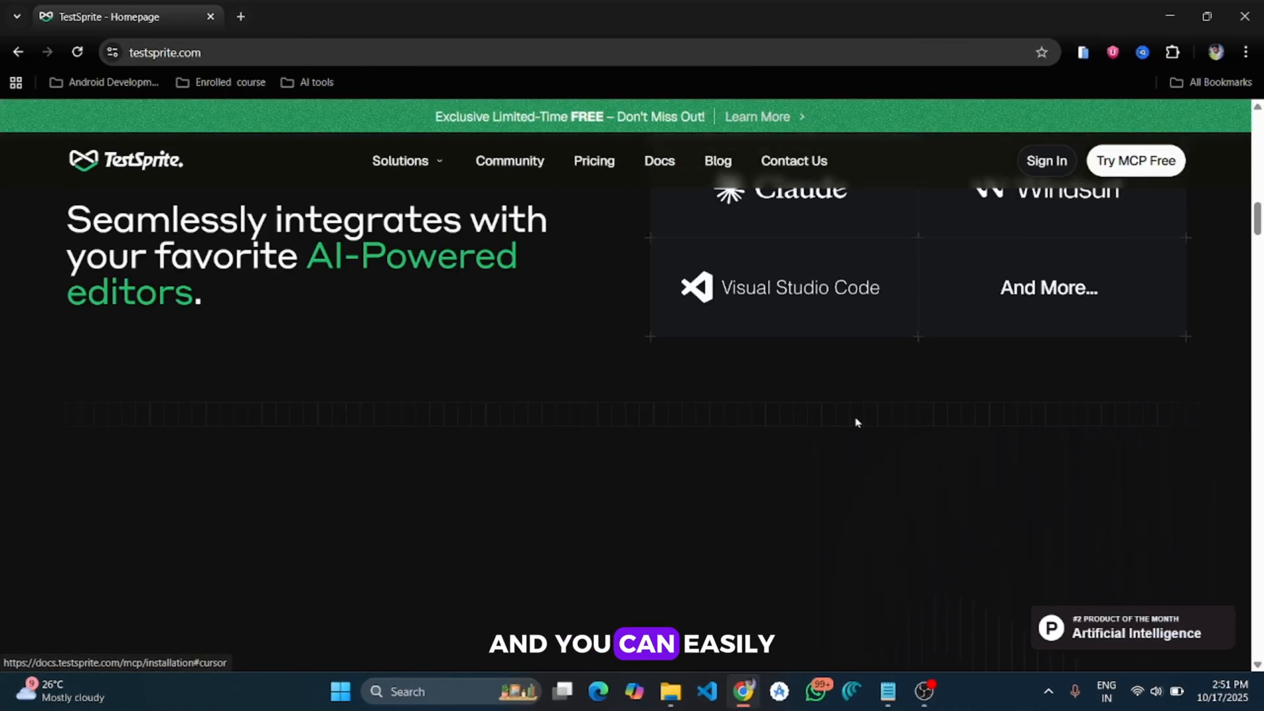
{"action": "scroll", "scroll_direction": "up", "scroll_amount": 3}
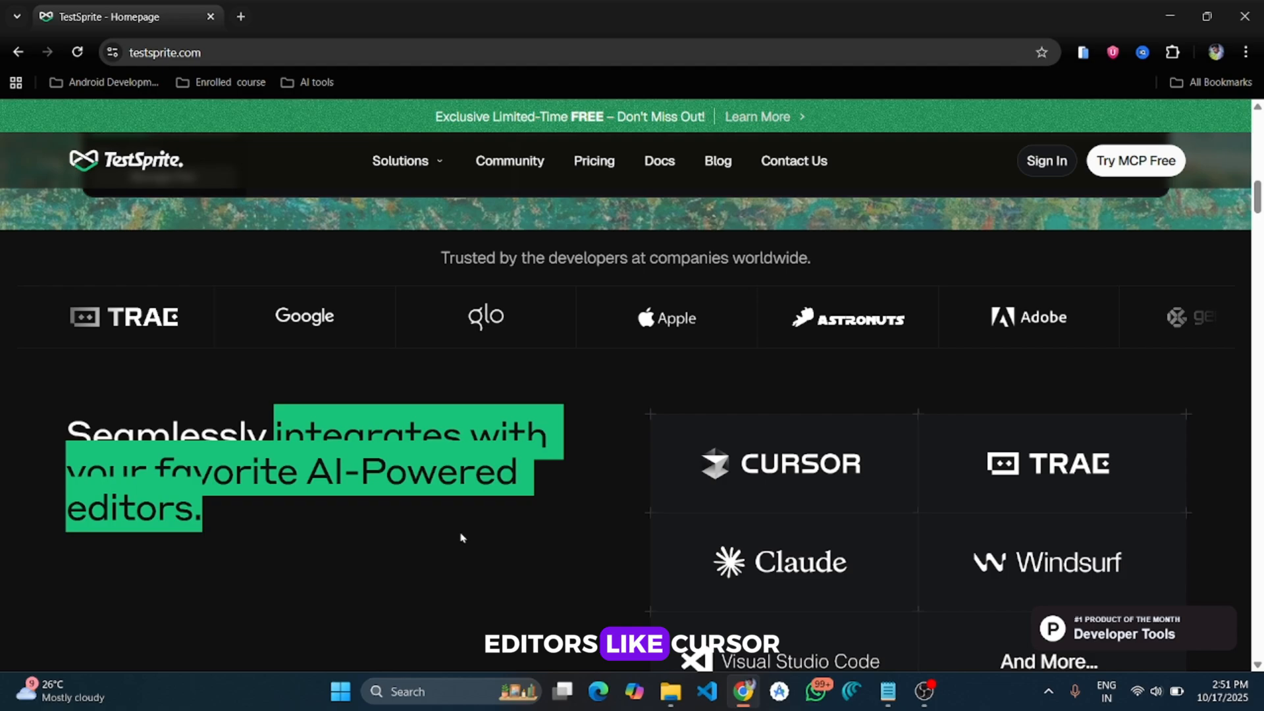
{"action": "scroll", "scroll_direction": "down", "scroll_amount": 3}
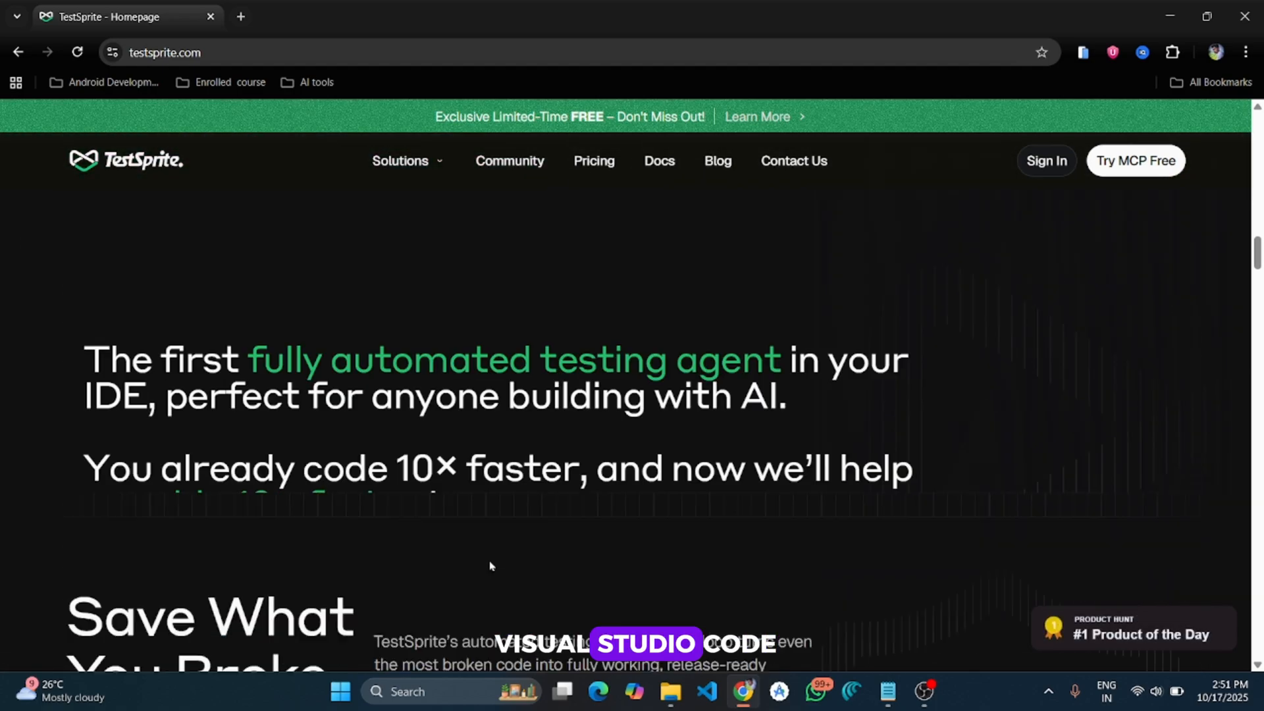
{"action": "scroll", "scroll_direction": "down", "scroll_amount": 3}
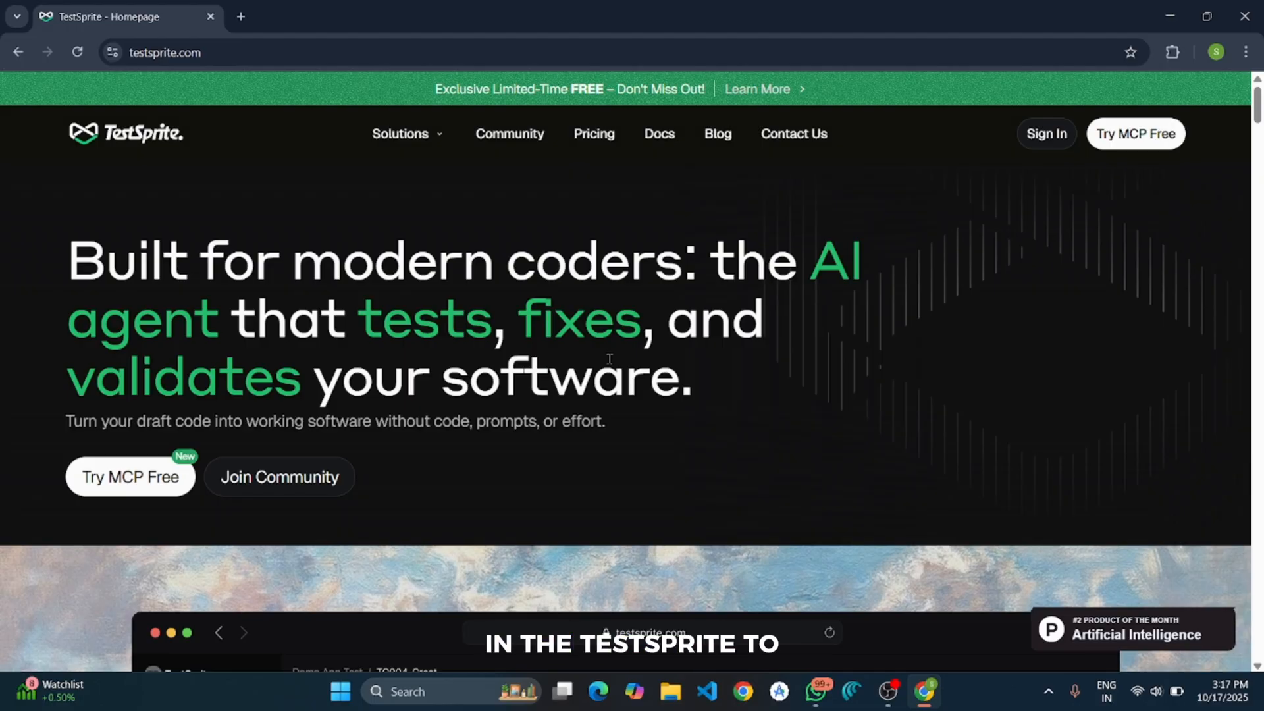
{"action": "mouse_move", "coordinate": [1006, 182]}
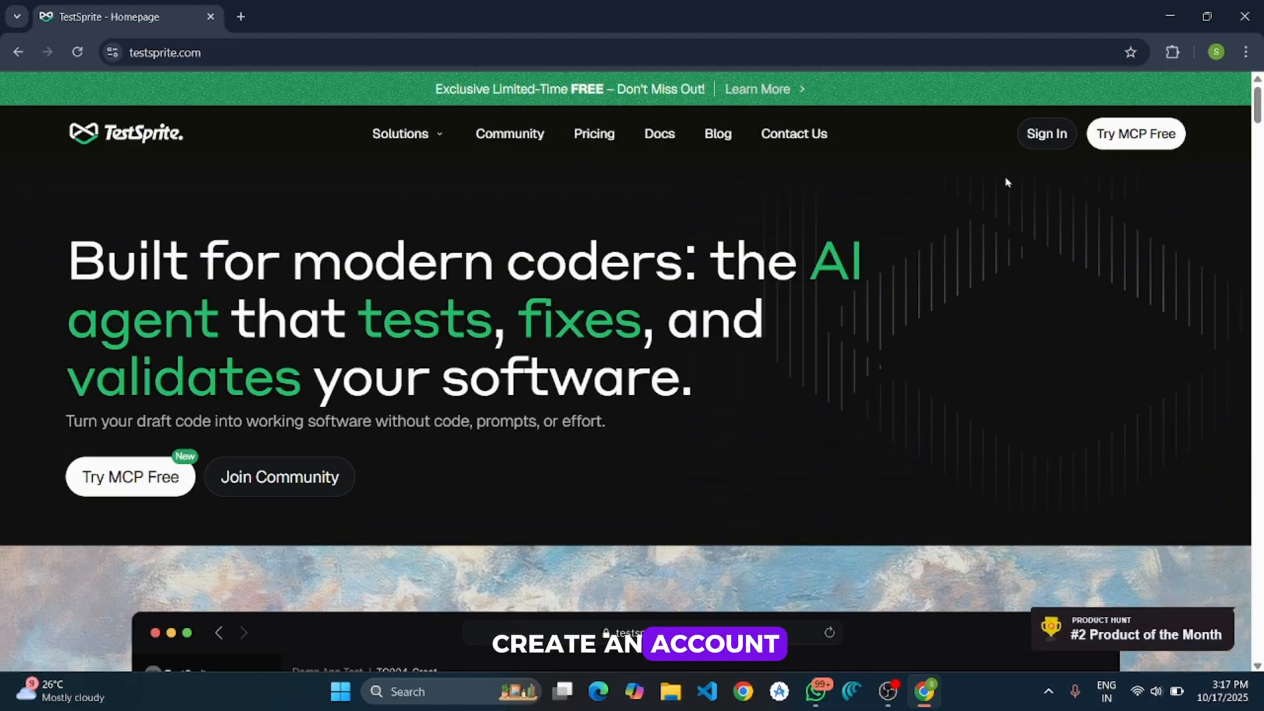
{"action": "left_click", "coordinate": [1046, 133]}
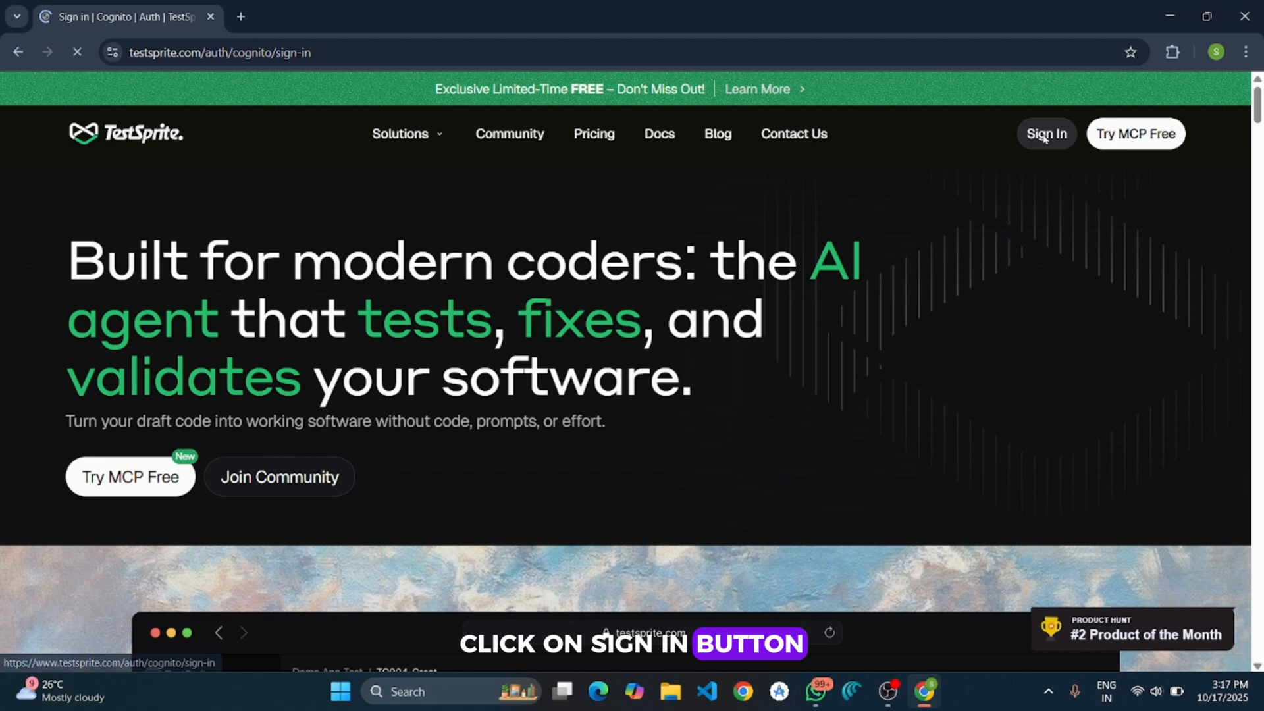
{"action": "left_click", "coordinate": [1044, 133]}
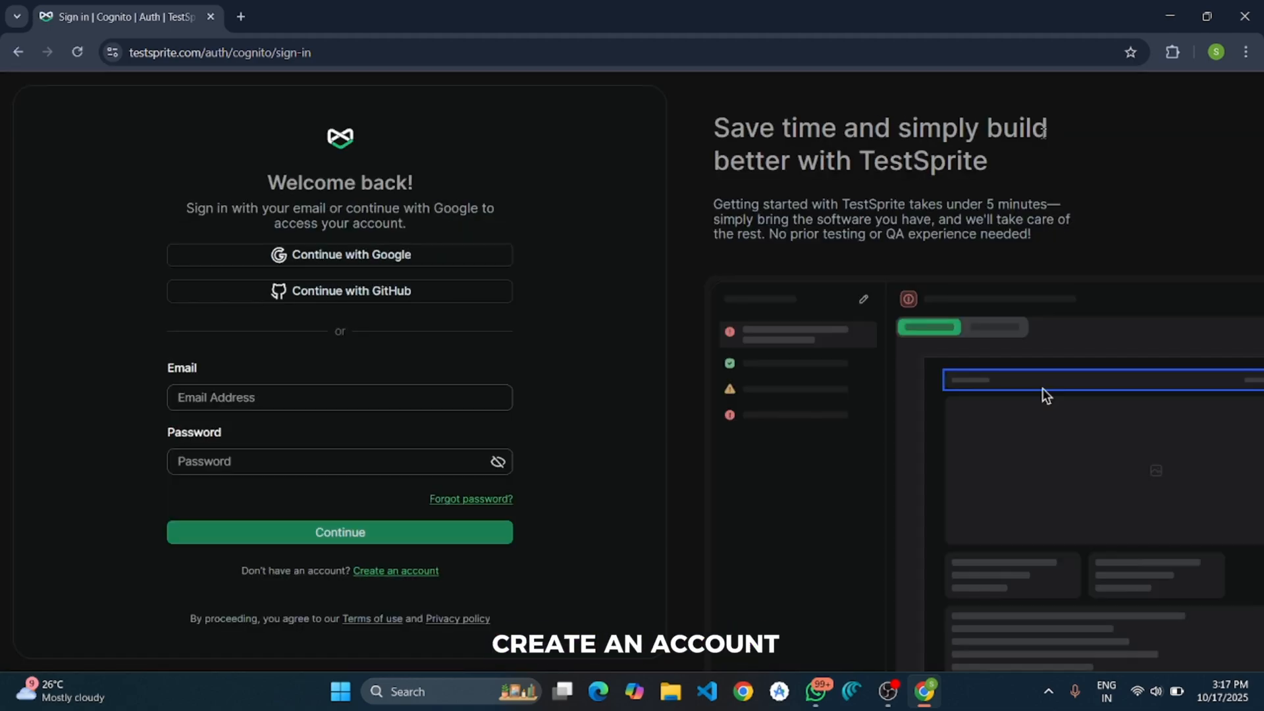
{"action": "mouse_move", "coordinate": [395, 570]}
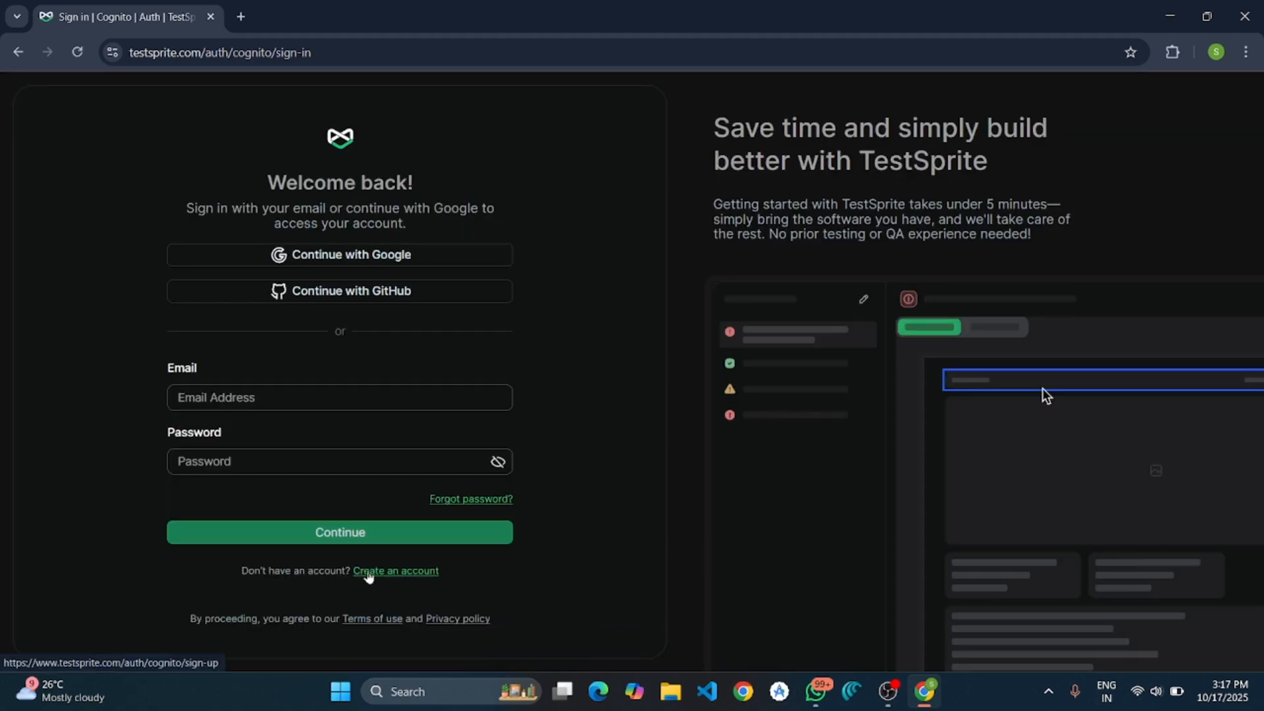
{"action": "left_click", "coordinate": [395, 571]}
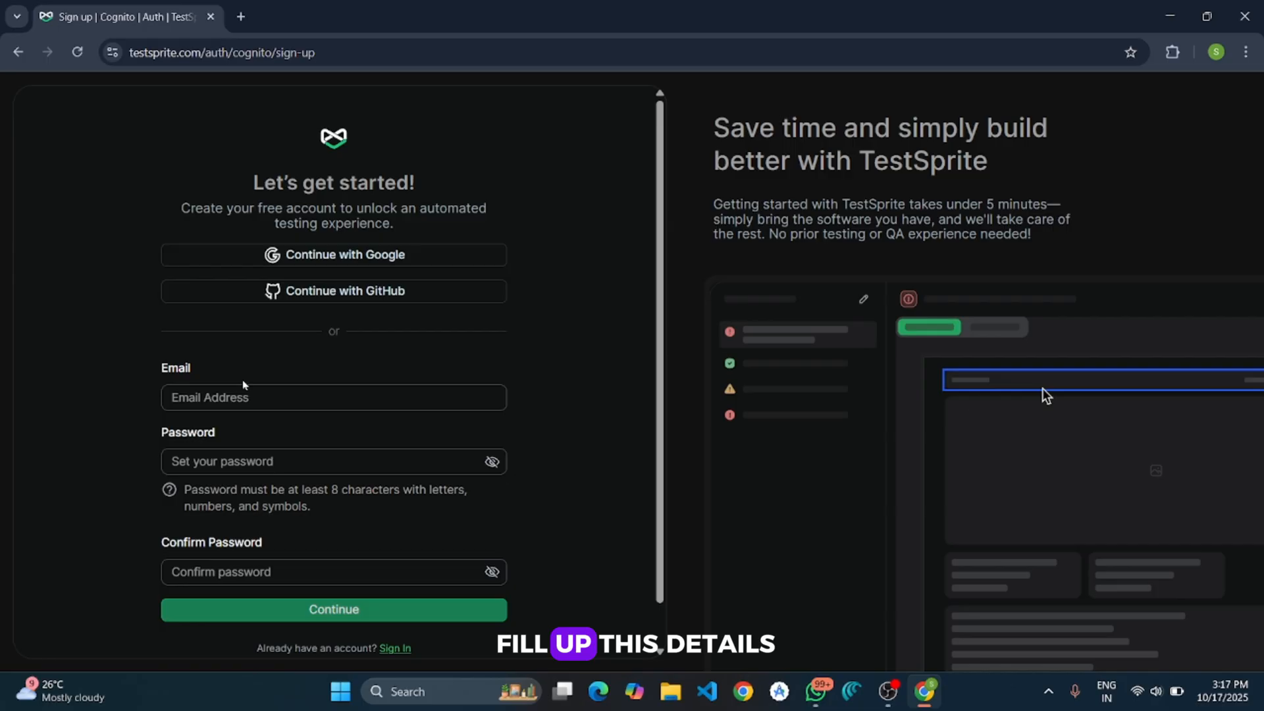
Step: Sign up with Google, choosing the account and allowing TestSprite access
{"action": "left_click", "coordinate": [333, 396]}
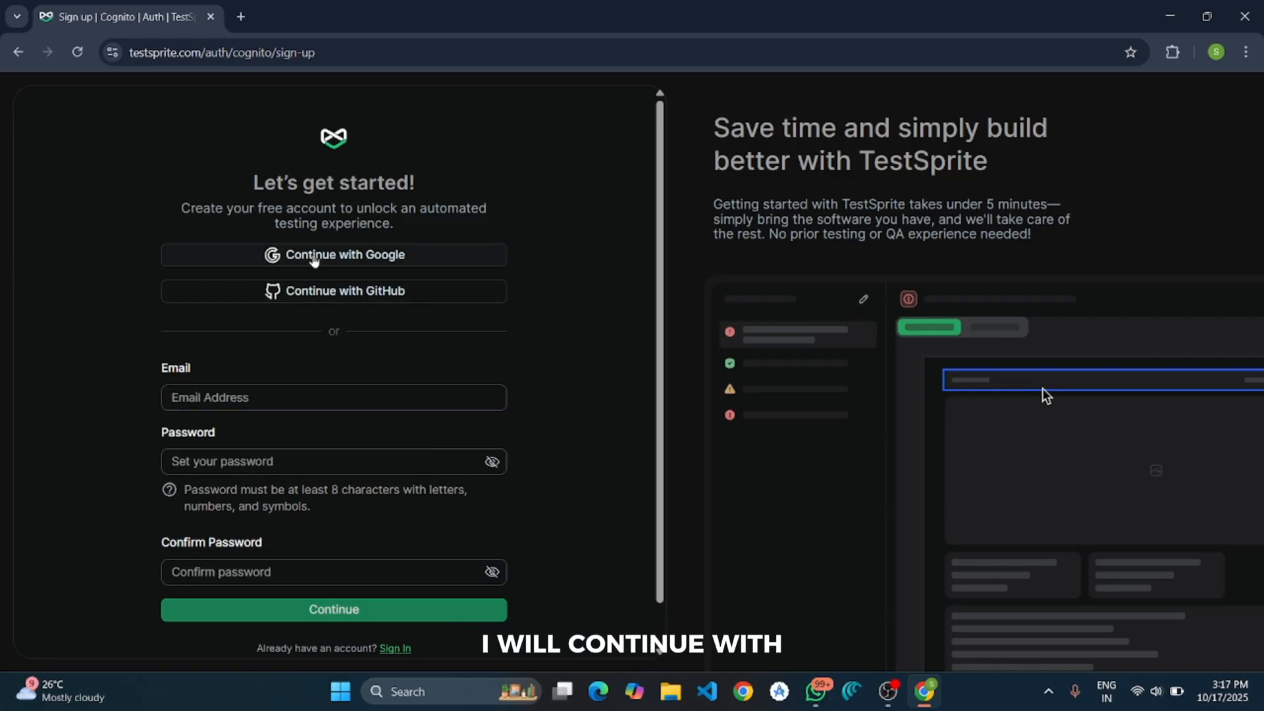
{"action": "left_click", "coordinate": [333, 255]}
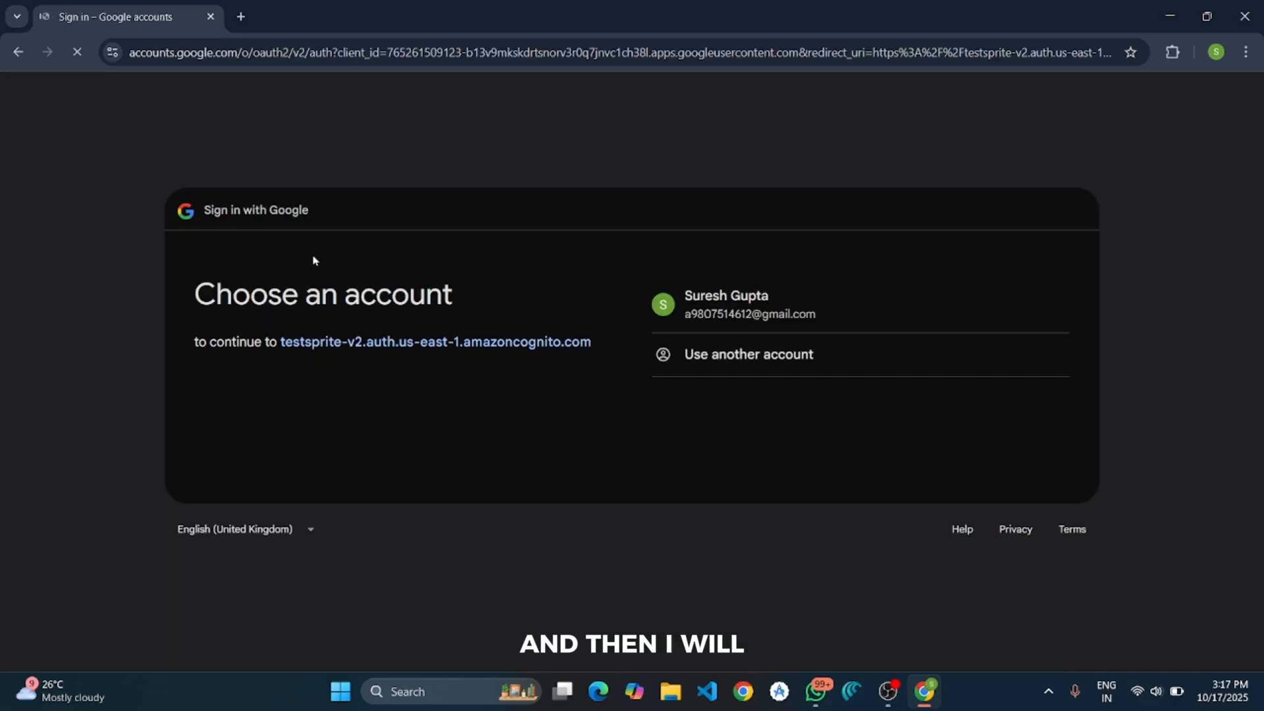
{"action": "left_click", "coordinate": [725, 304]}
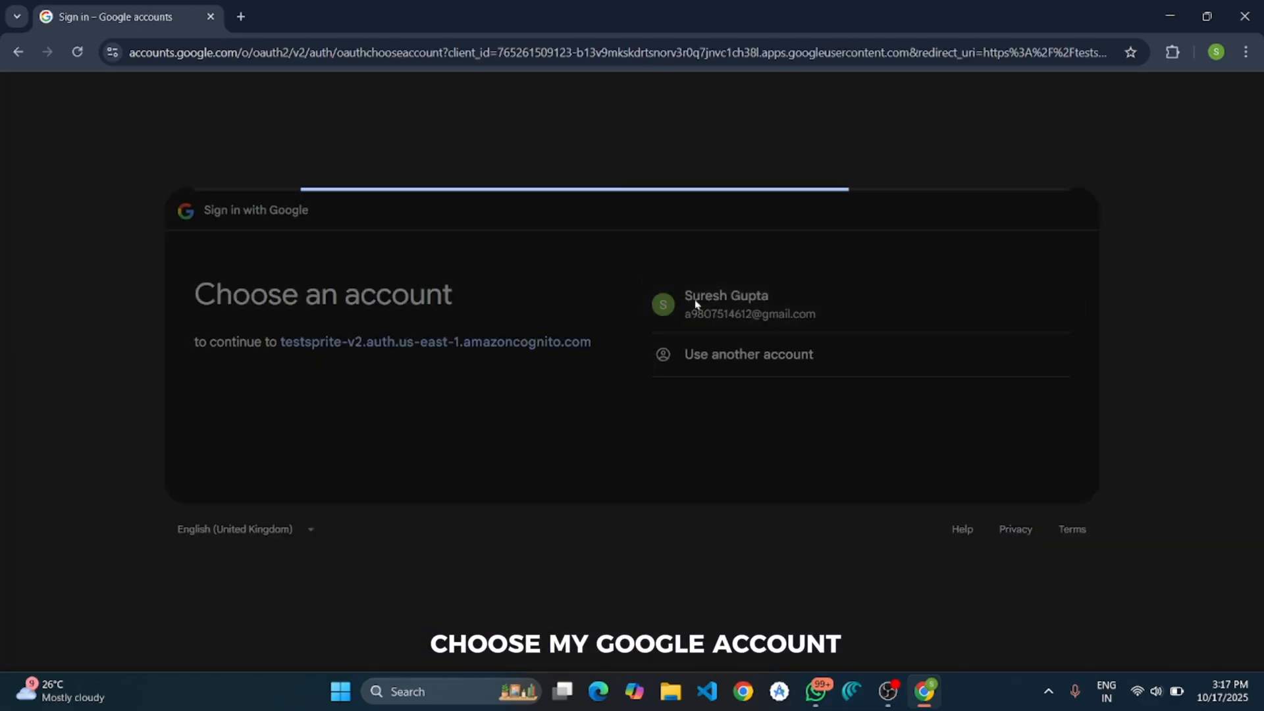
{"action": "left_click", "coordinate": [734, 304]}
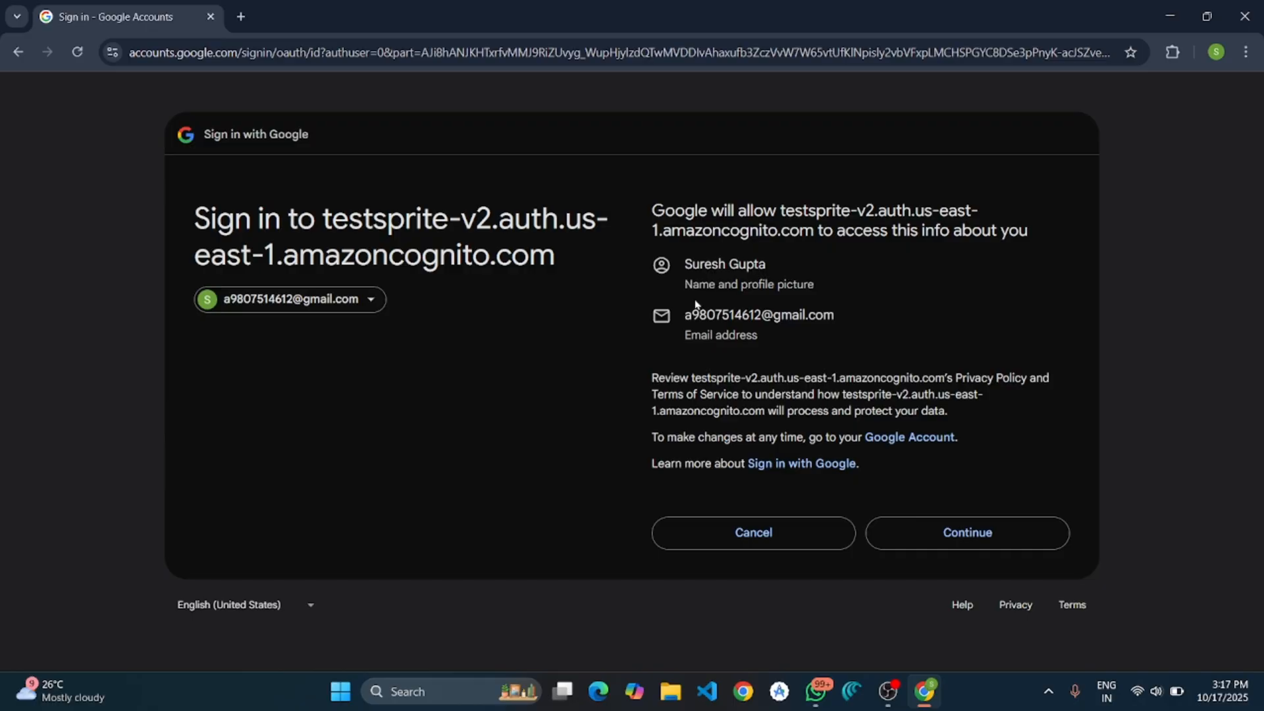
{"action": "left_click", "coordinate": [966, 532]}
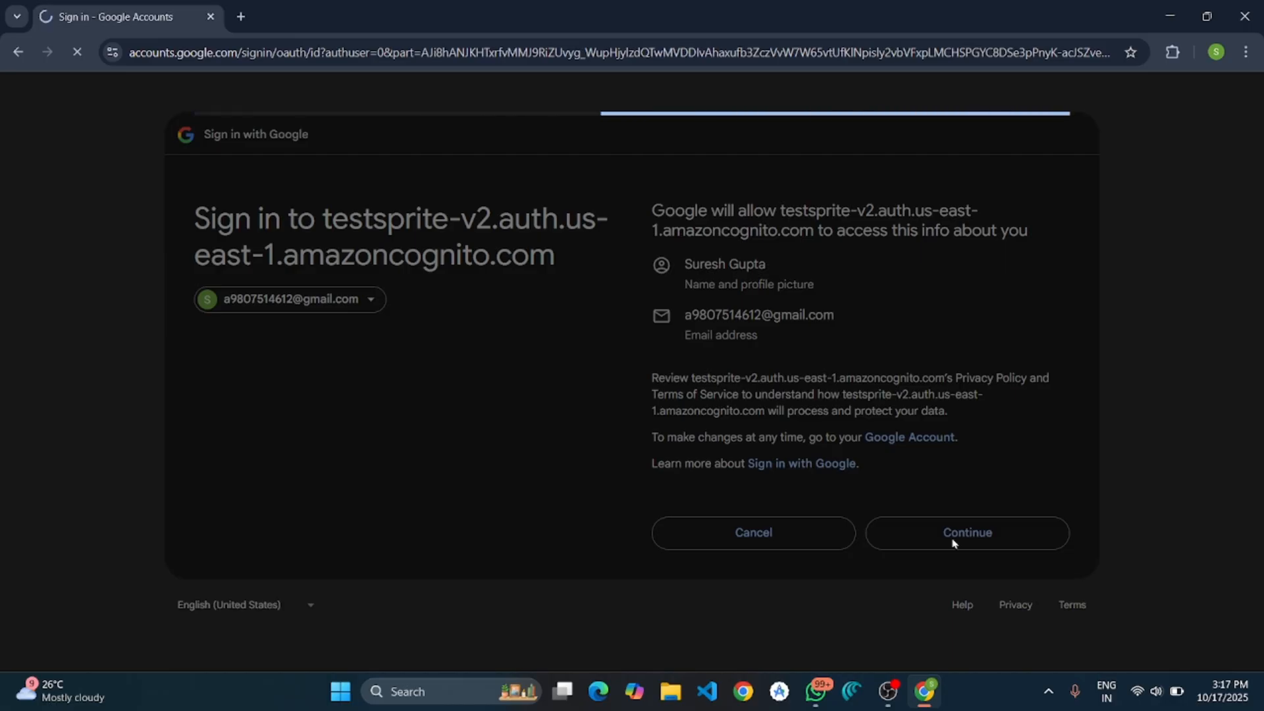
{"action": "left_click", "coordinate": [966, 531]}
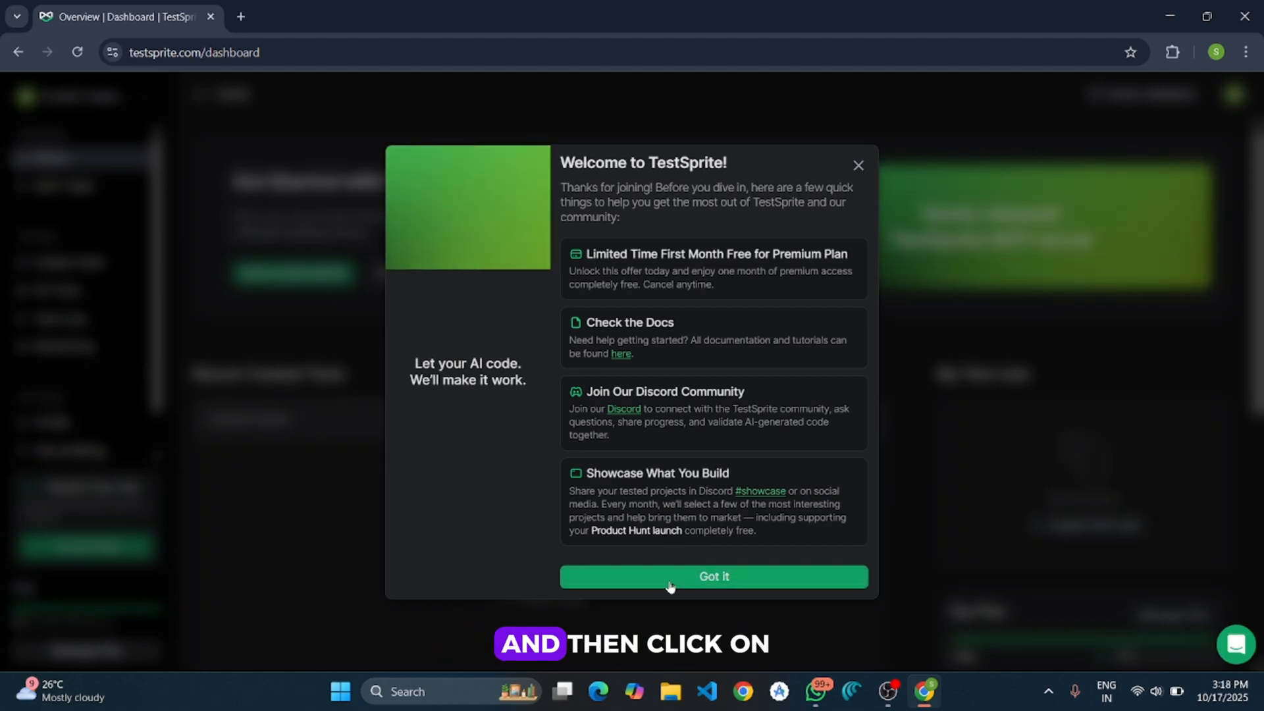
Step: Dismiss the welcome message and go to the web dashboard
{"action": "left_click", "coordinate": [712, 575]}
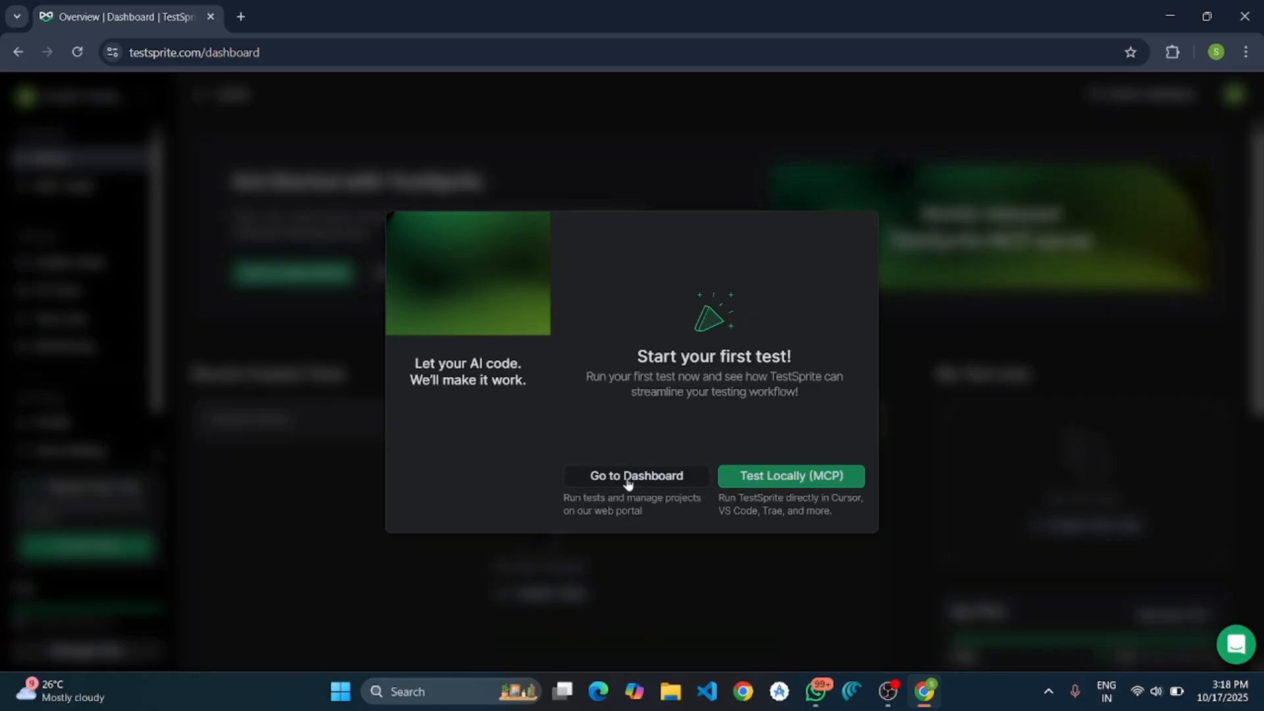
{"action": "left_click", "coordinate": [634, 475]}
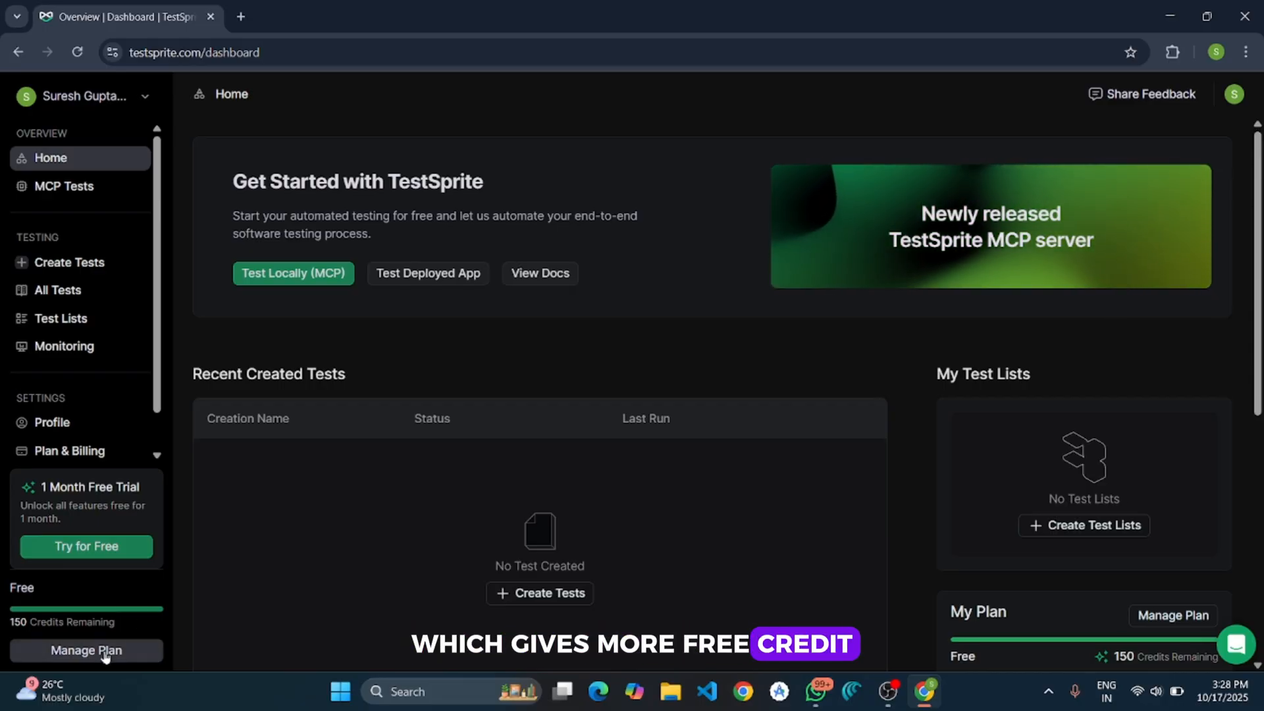
Step: Review Plan & Billing and start the Starter plan's free-trial checkout
{"action": "left_click", "coordinate": [86, 649]}
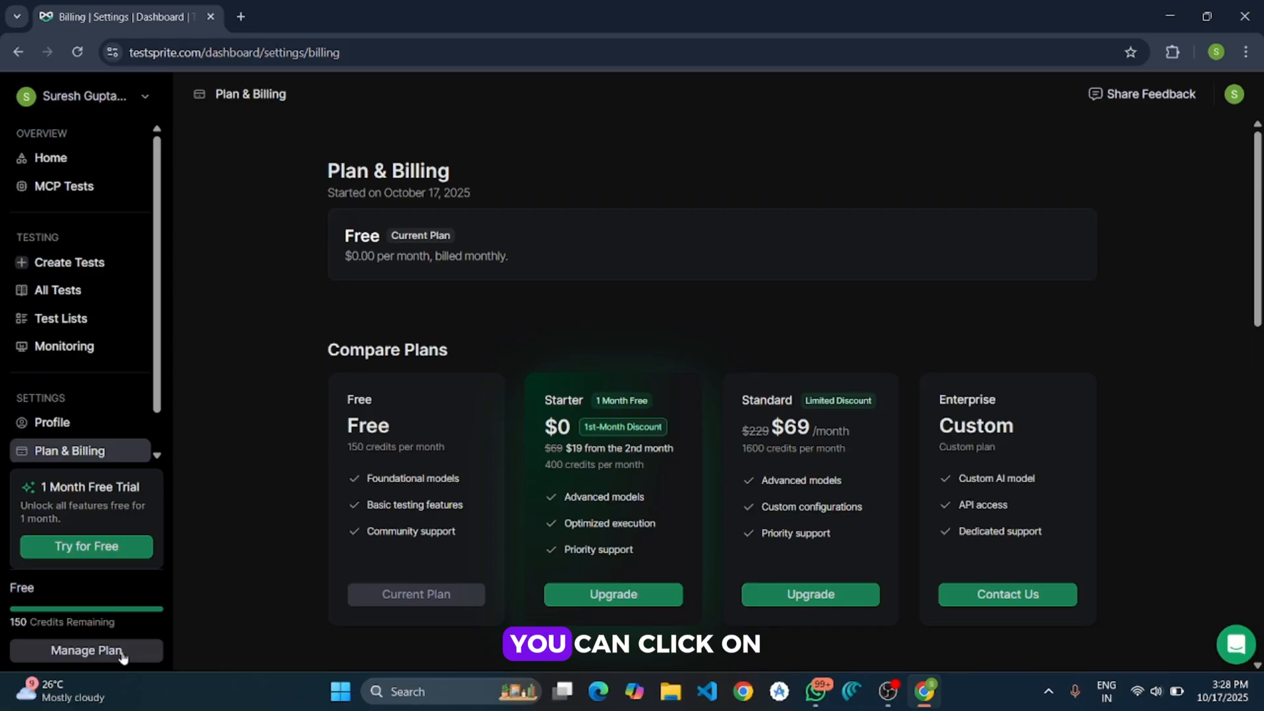
{"action": "scroll", "scroll_direction": "down", "scroll_amount": 3}
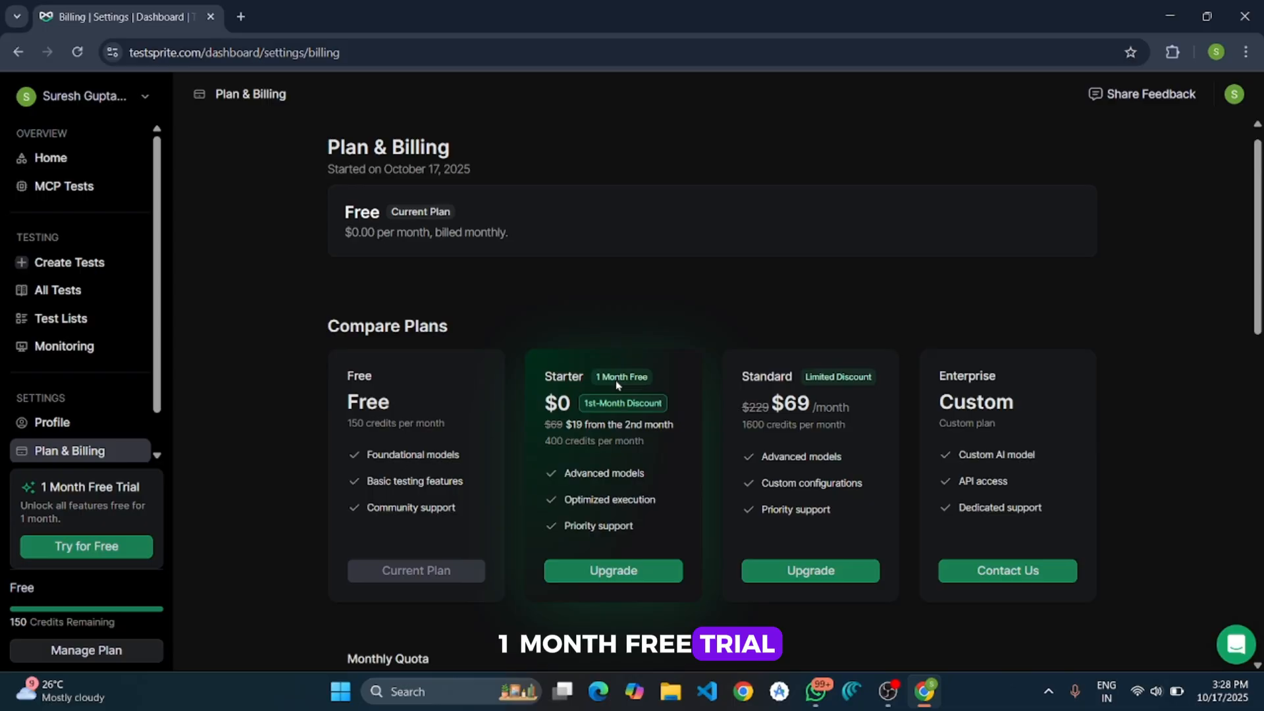
{"action": "mouse_move", "coordinate": [673, 392]}
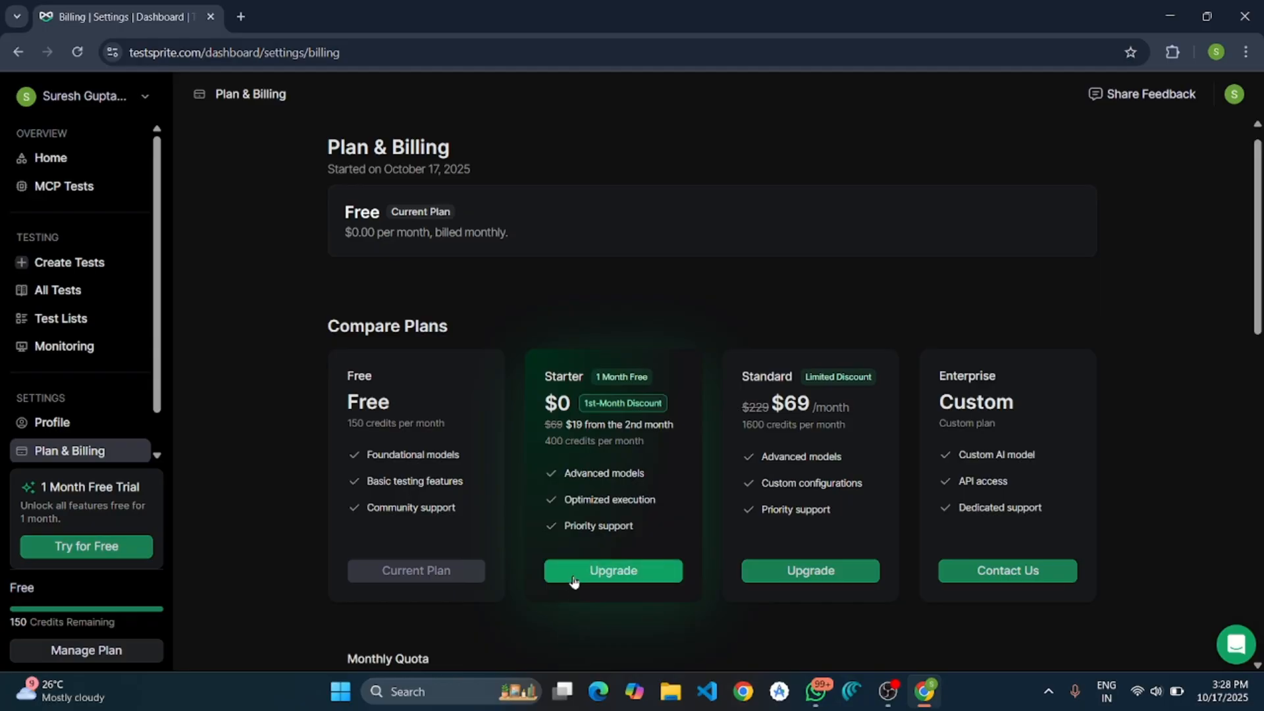
{"action": "mouse_move", "coordinate": [653, 382]}
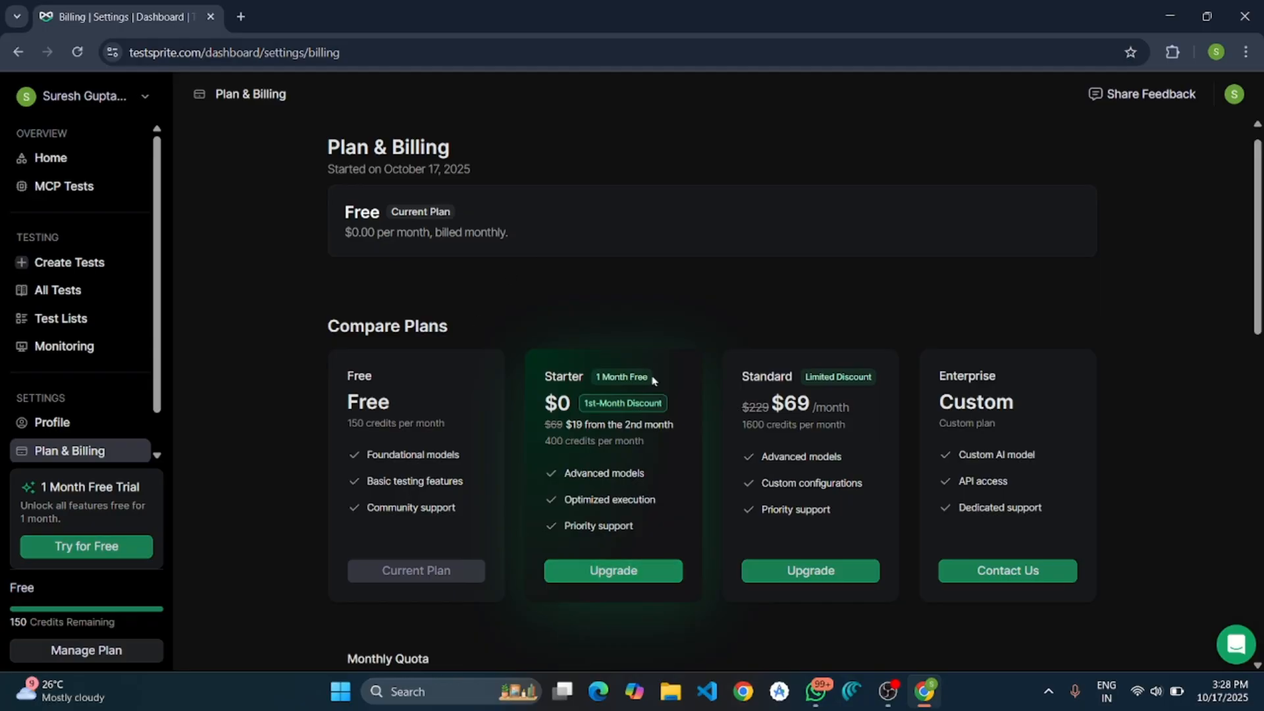
{"action": "left_click", "coordinate": [612, 570]}
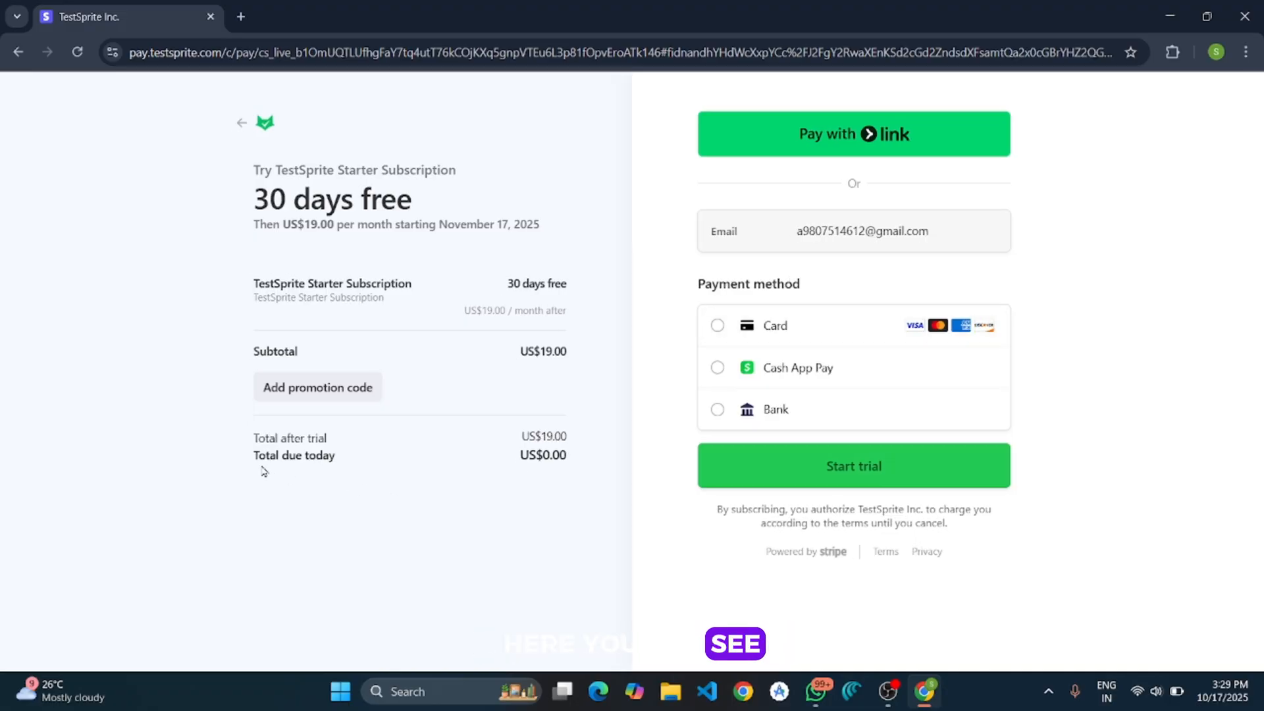
{"action": "mouse_move", "coordinate": [591, 460]}
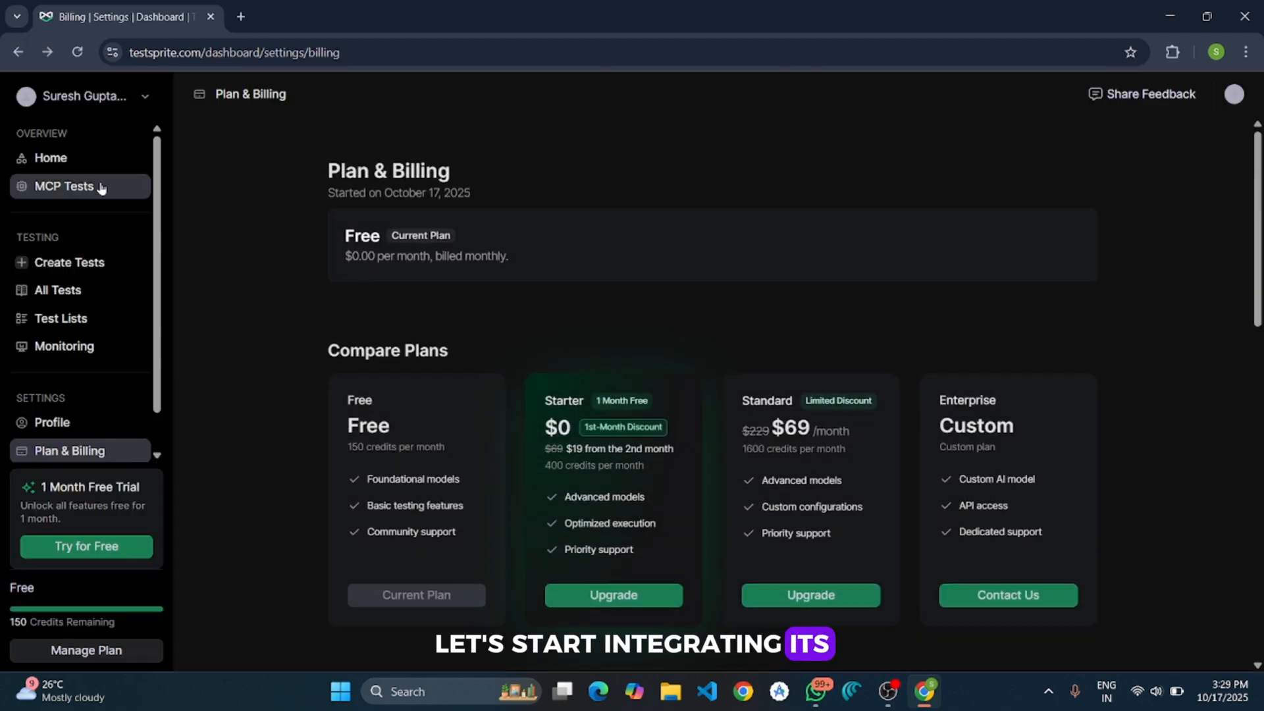
Step: Reach the MCP setup instructions and browse the Claude Code and other client steps
{"action": "left_click", "coordinate": [52, 157]}
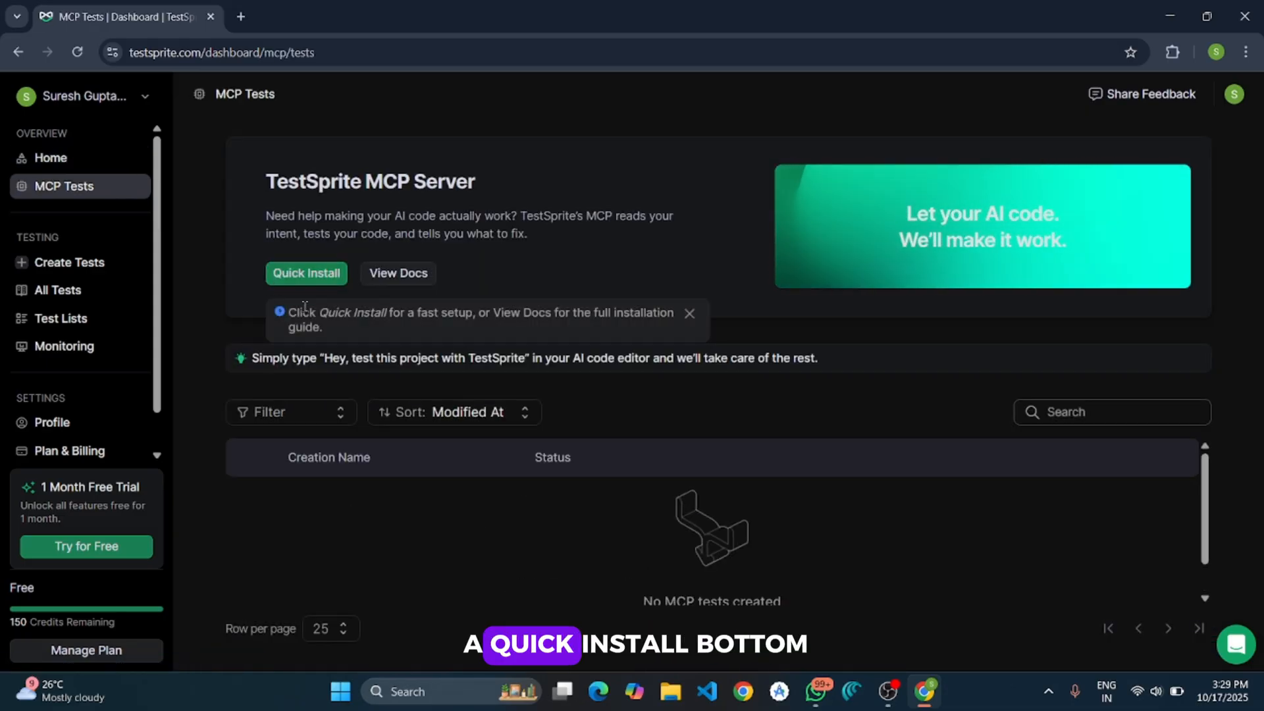
{"action": "left_click", "coordinate": [306, 272]}
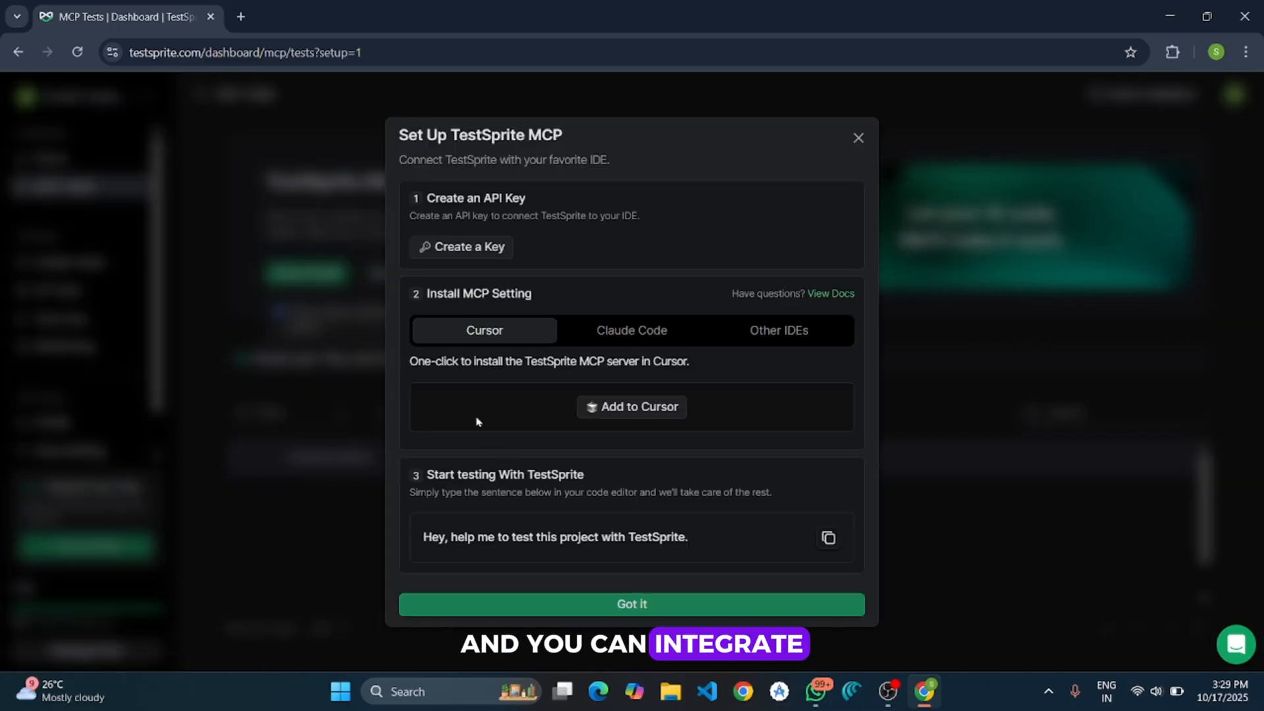
{"action": "mouse_move", "coordinate": [539, 426]}
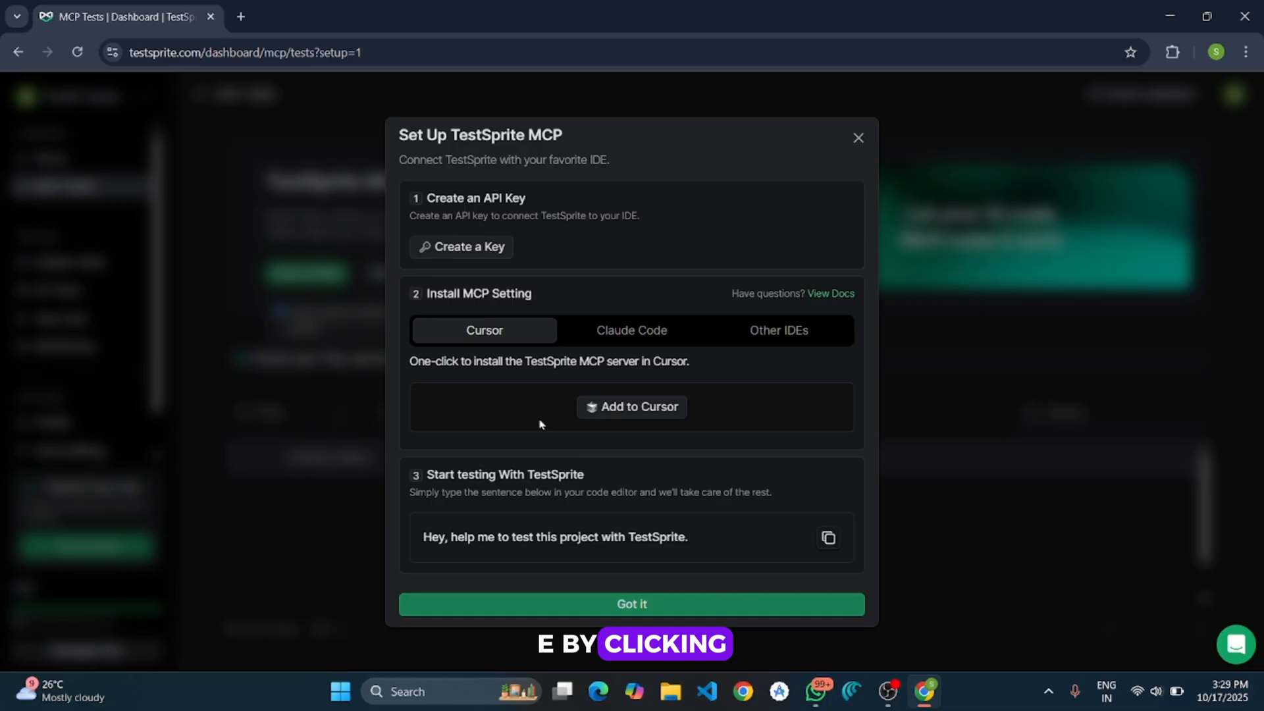
{"action": "mouse_move", "coordinate": [630, 406]}
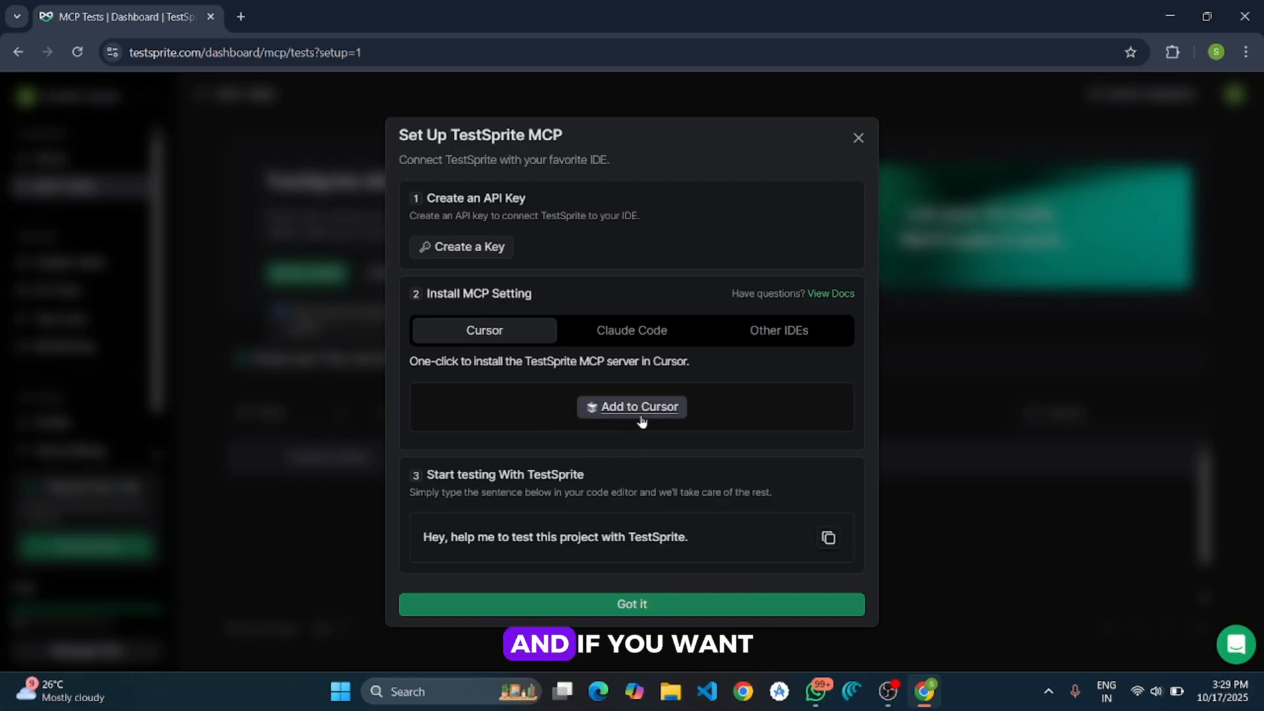
{"action": "left_click", "coordinate": [631, 329]}
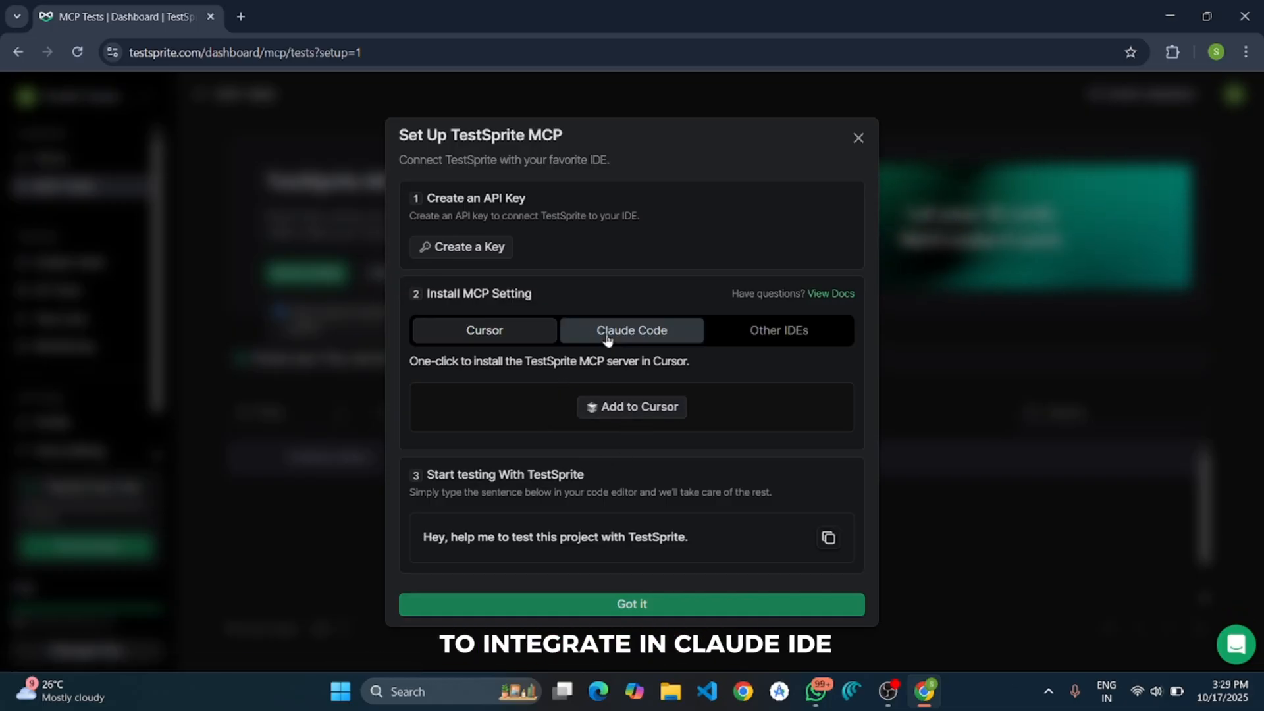
{"action": "left_click", "coordinate": [631, 329]}
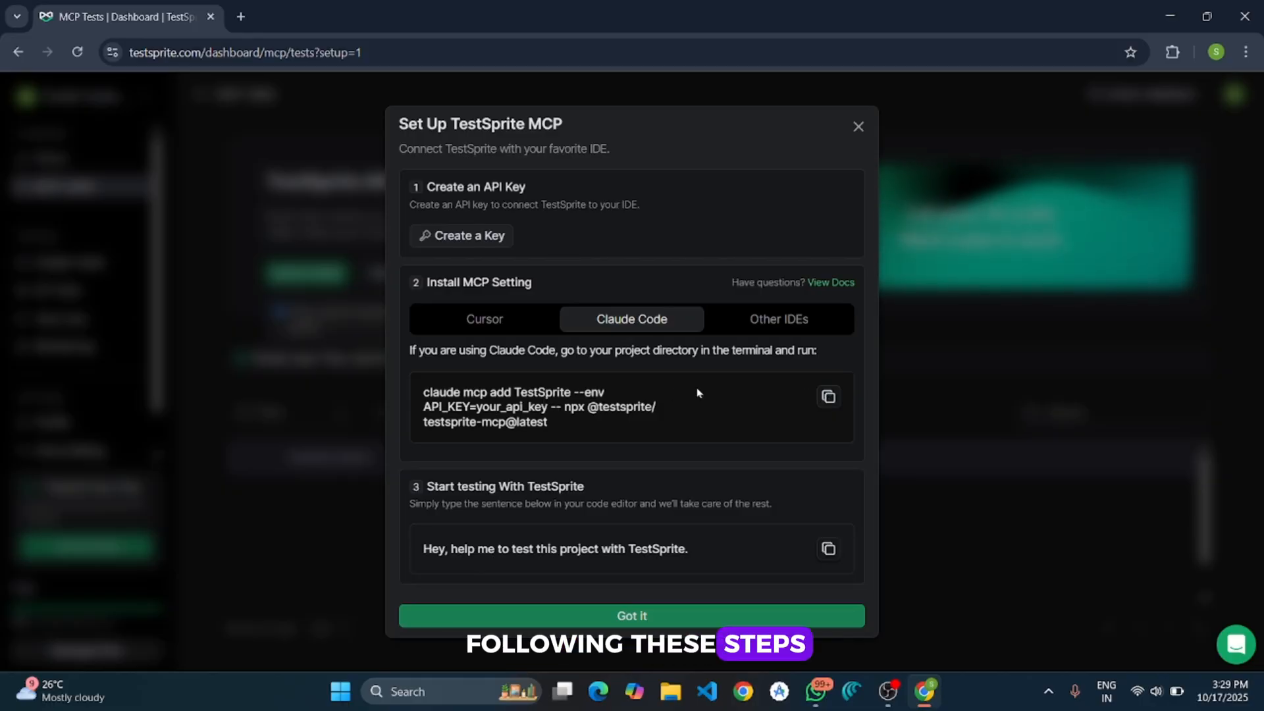
{"action": "mouse_move", "coordinate": [555, 379]}
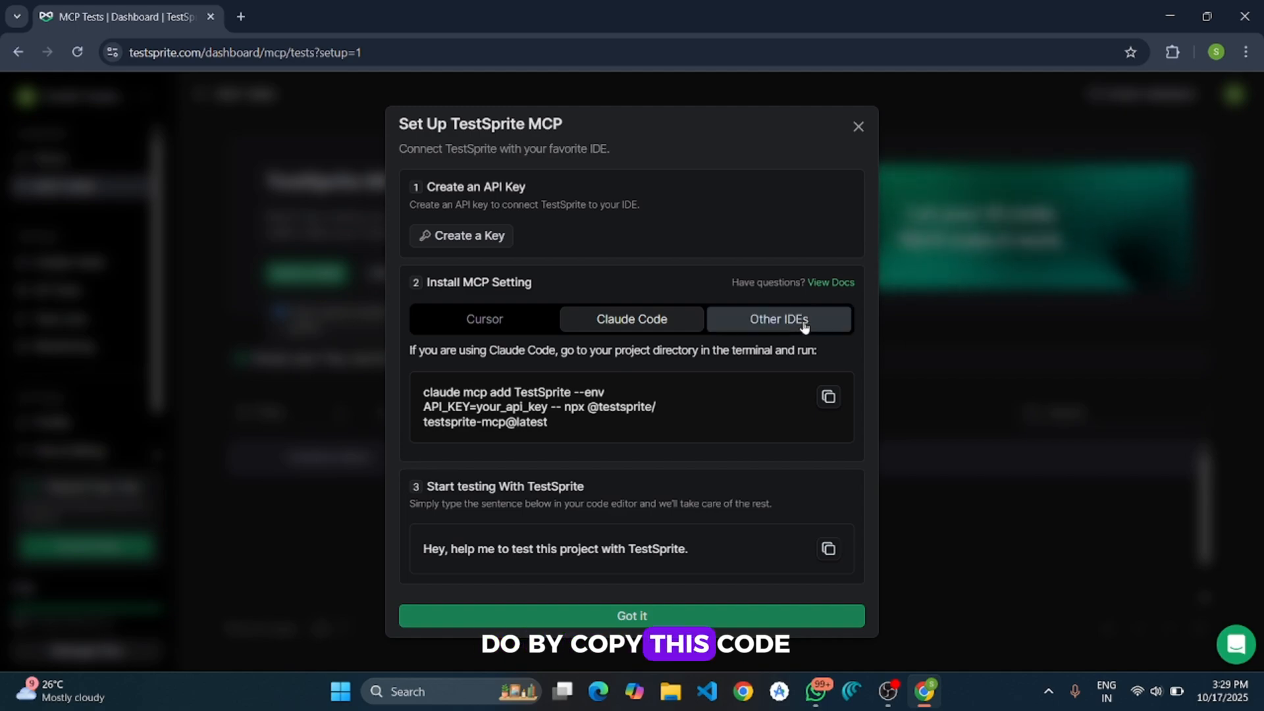
{"action": "left_click", "coordinate": [776, 318]}
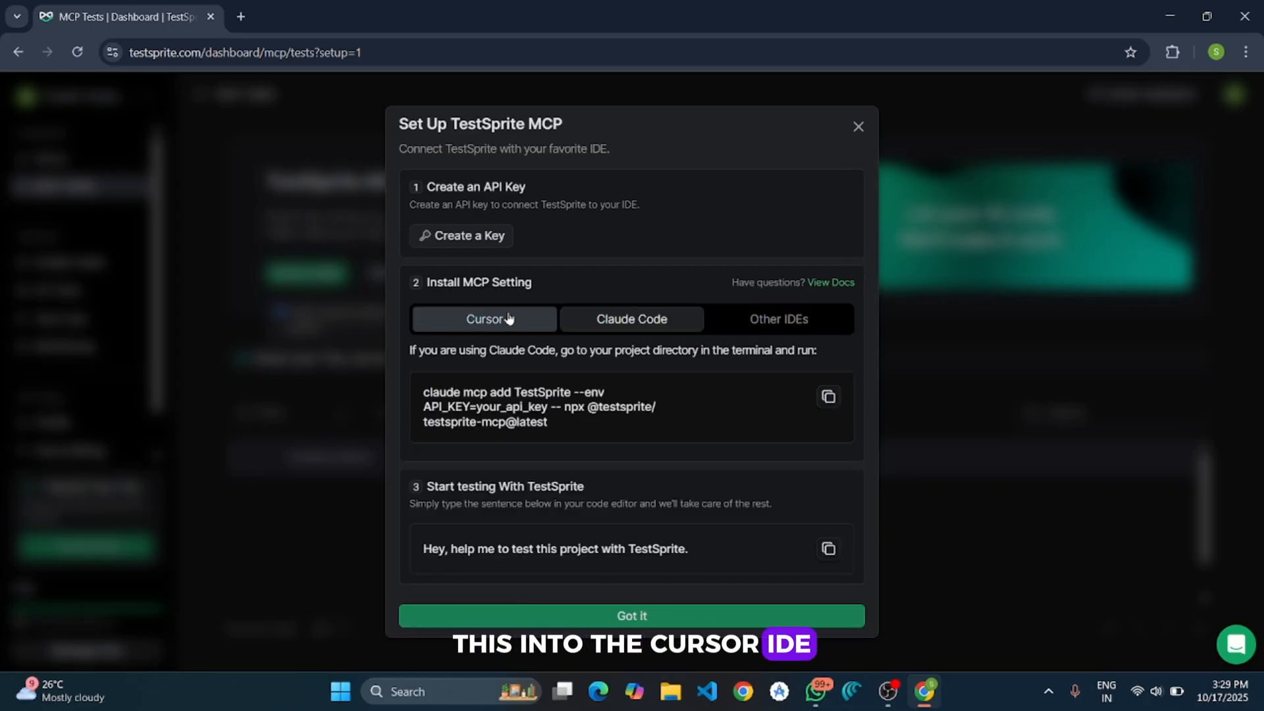
{"action": "left_click", "coordinate": [483, 318]}
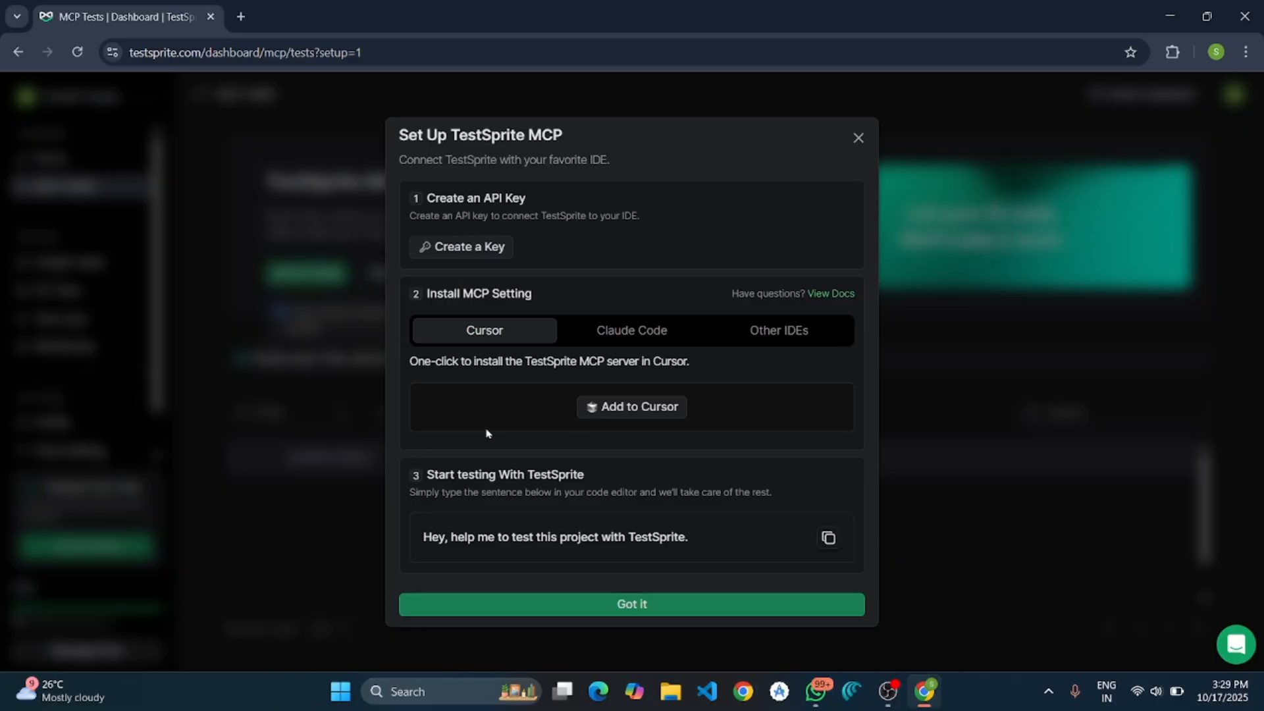
{"action": "mouse_move", "coordinate": [763, 595]}
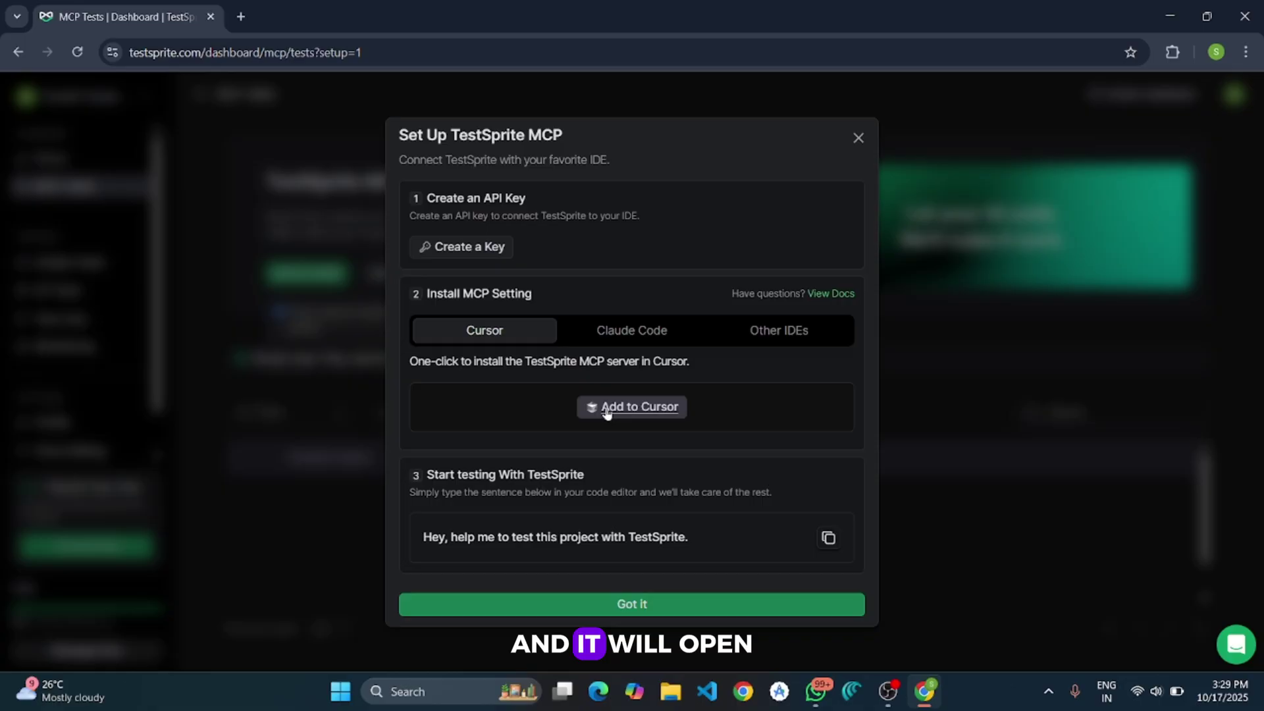
Step: Add the TestSprite MCP server to Cursor via one-click install
{"action": "left_click", "coordinate": [631, 407]}
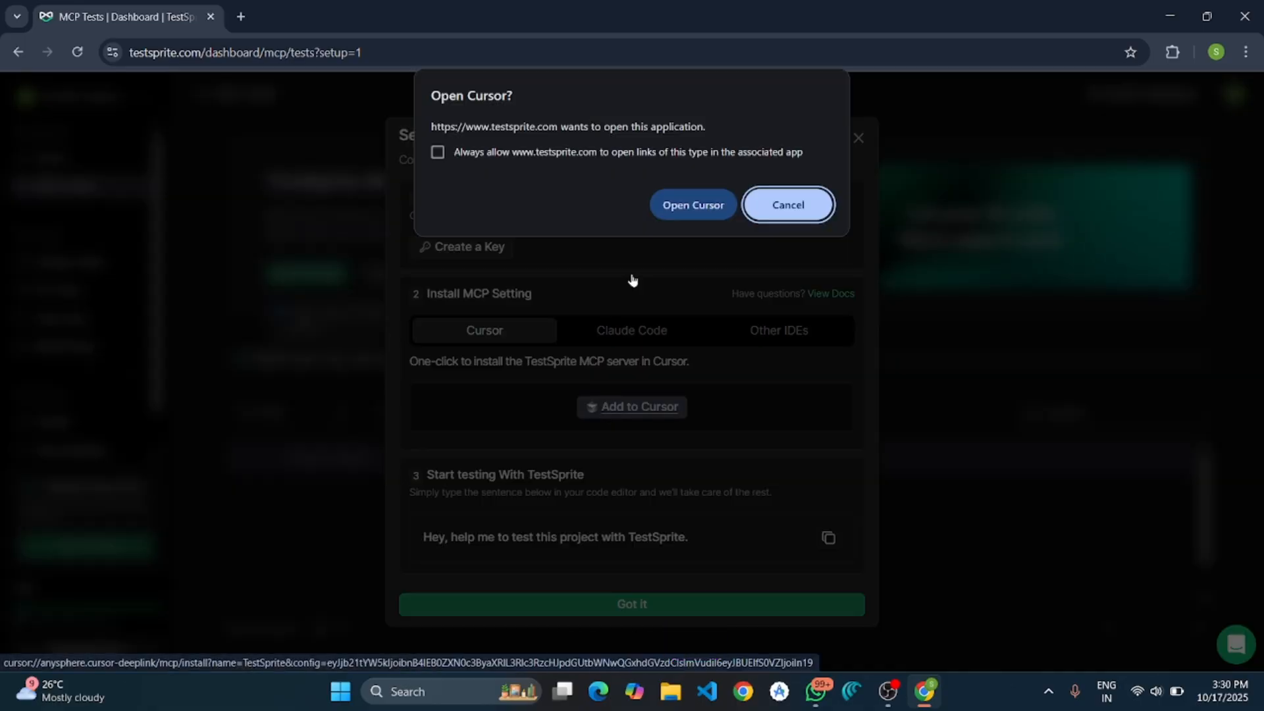
Step: Answer the browser prompt to let the site launch Cursor
{"action": "left_click", "coordinate": [786, 206]}
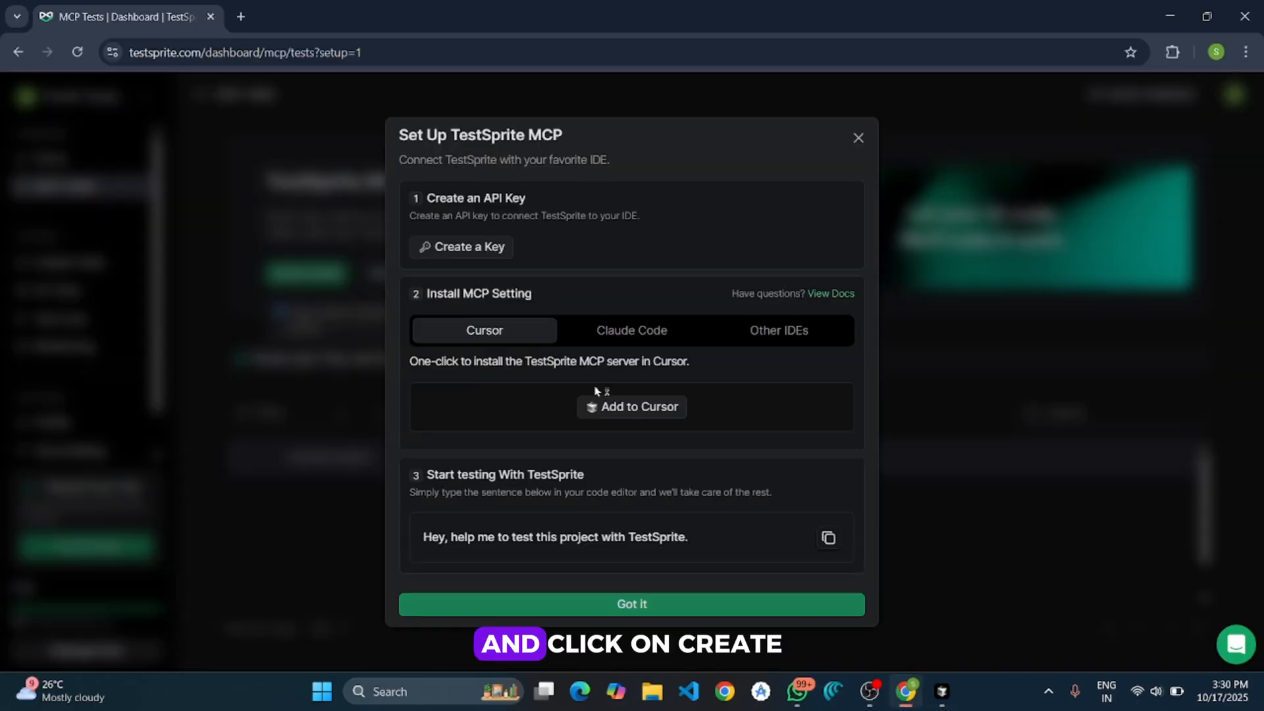
{"action": "mouse_move", "coordinate": [431, 216]}
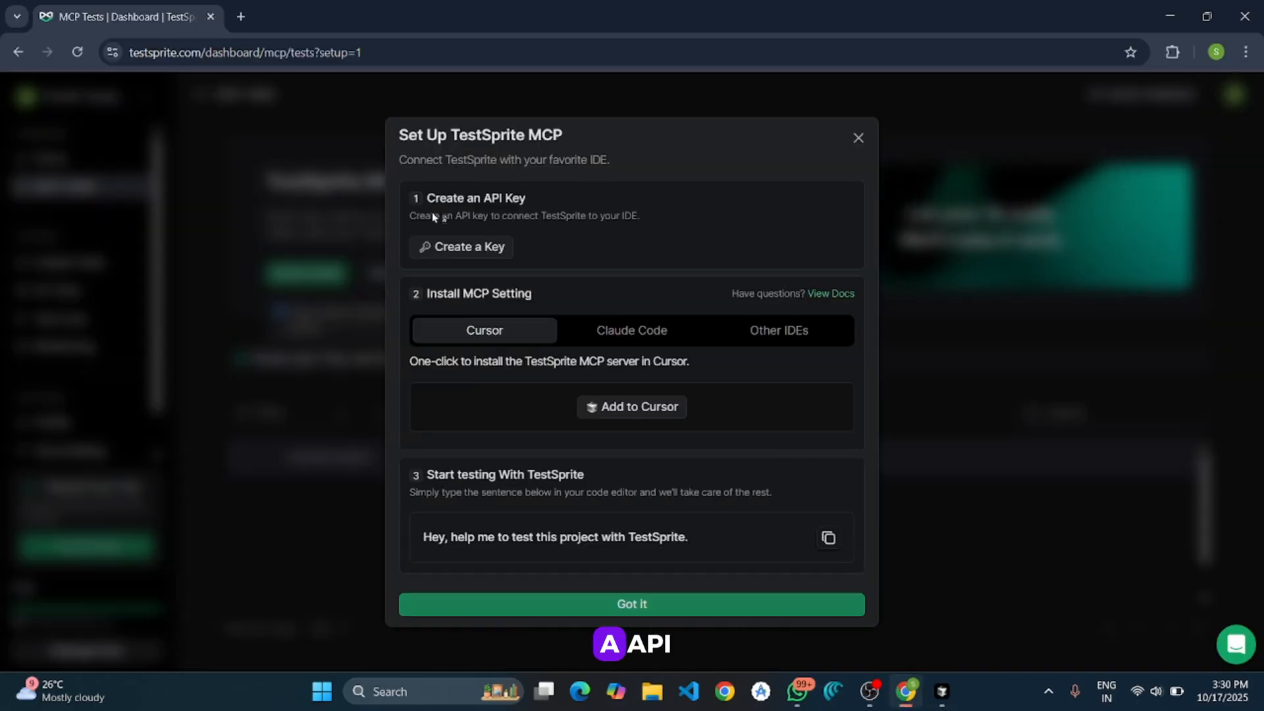
Step: Create a new API key named Demo and copy its one-time secret
{"action": "left_click", "coordinate": [460, 247]}
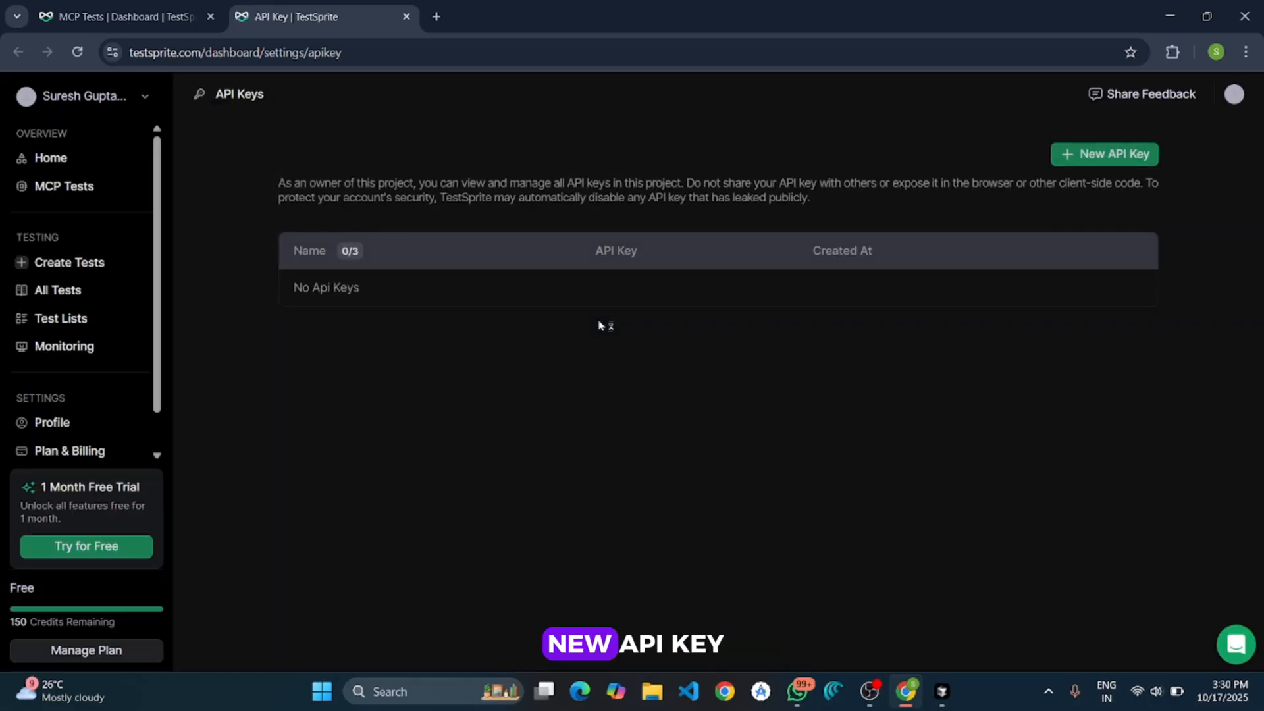
{"action": "left_click", "coordinate": [1104, 154]}
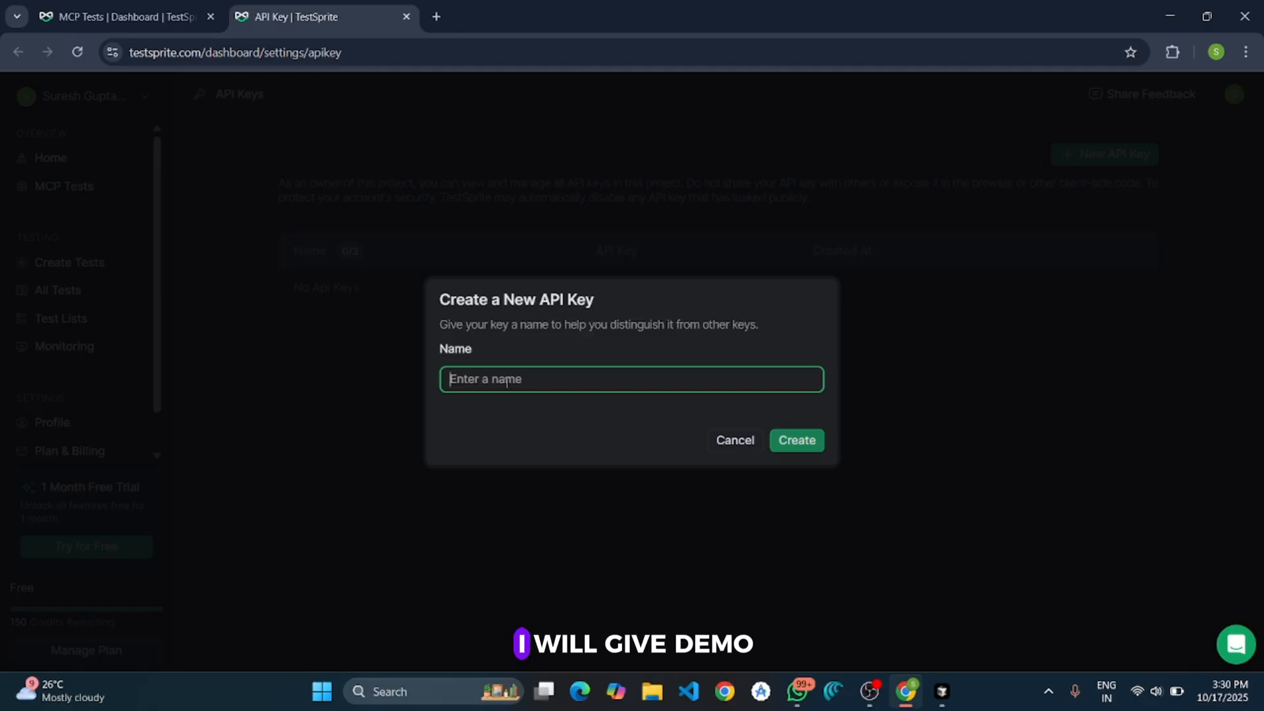
{"action": "type", "text": "TestS"}
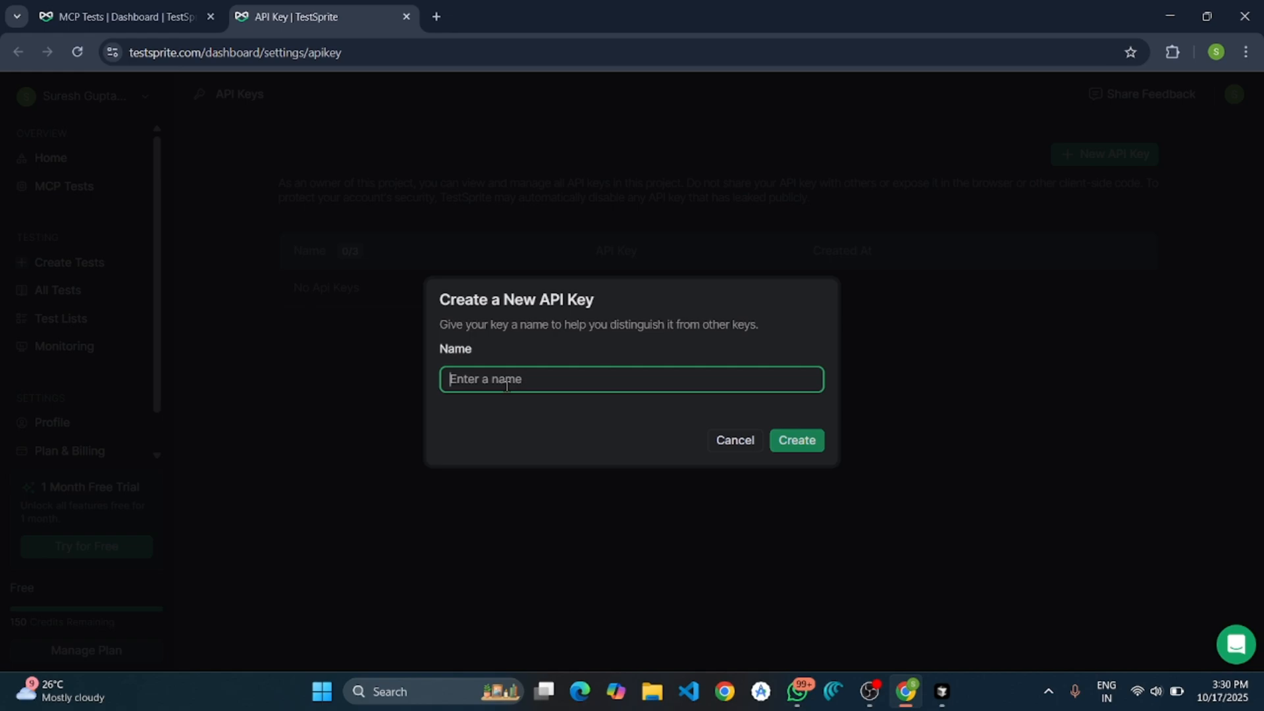
{"action": "type", "text": "Demo"}
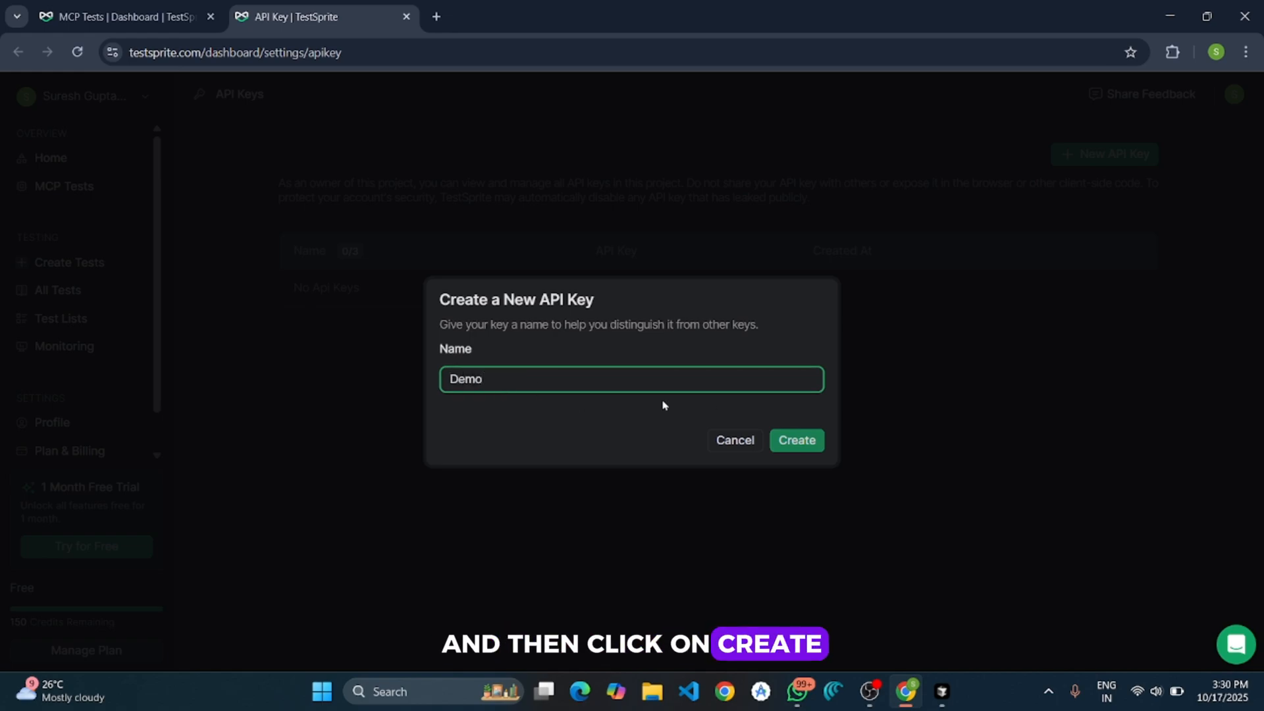
{"action": "left_click", "coordinate": [795, 440]}
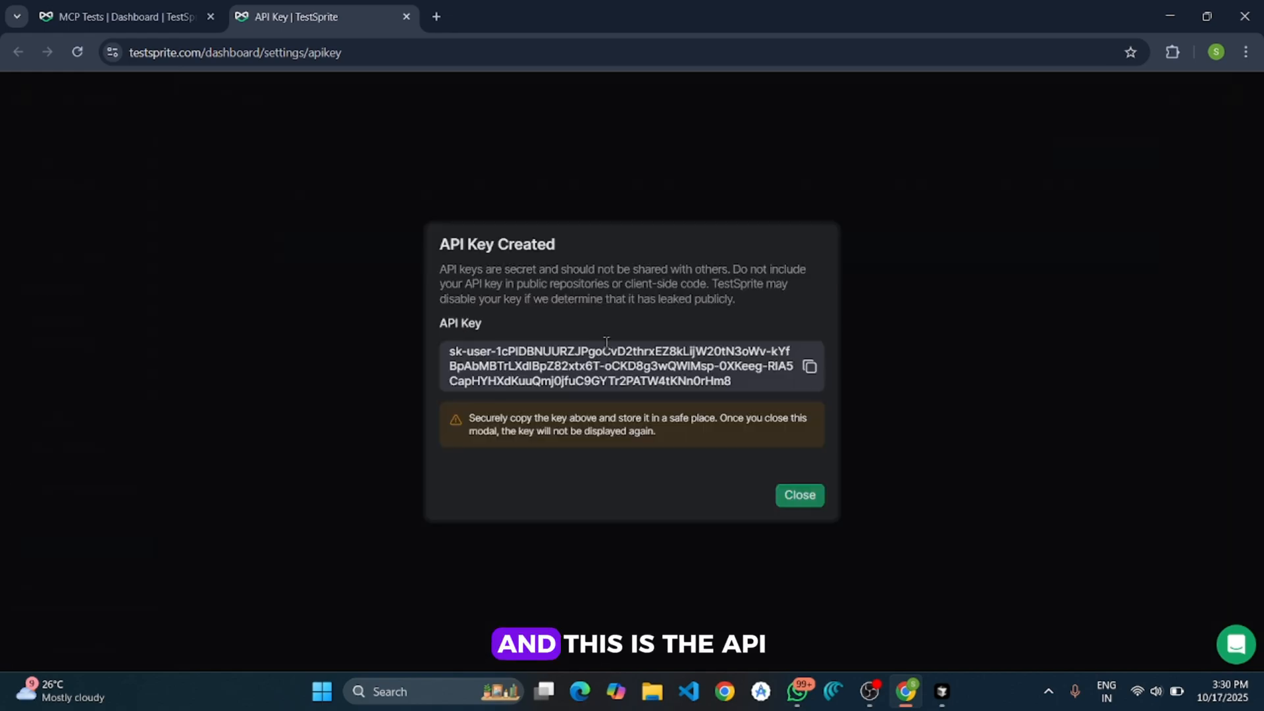
{"action": "left_click", "coordinate": [810, 368]}
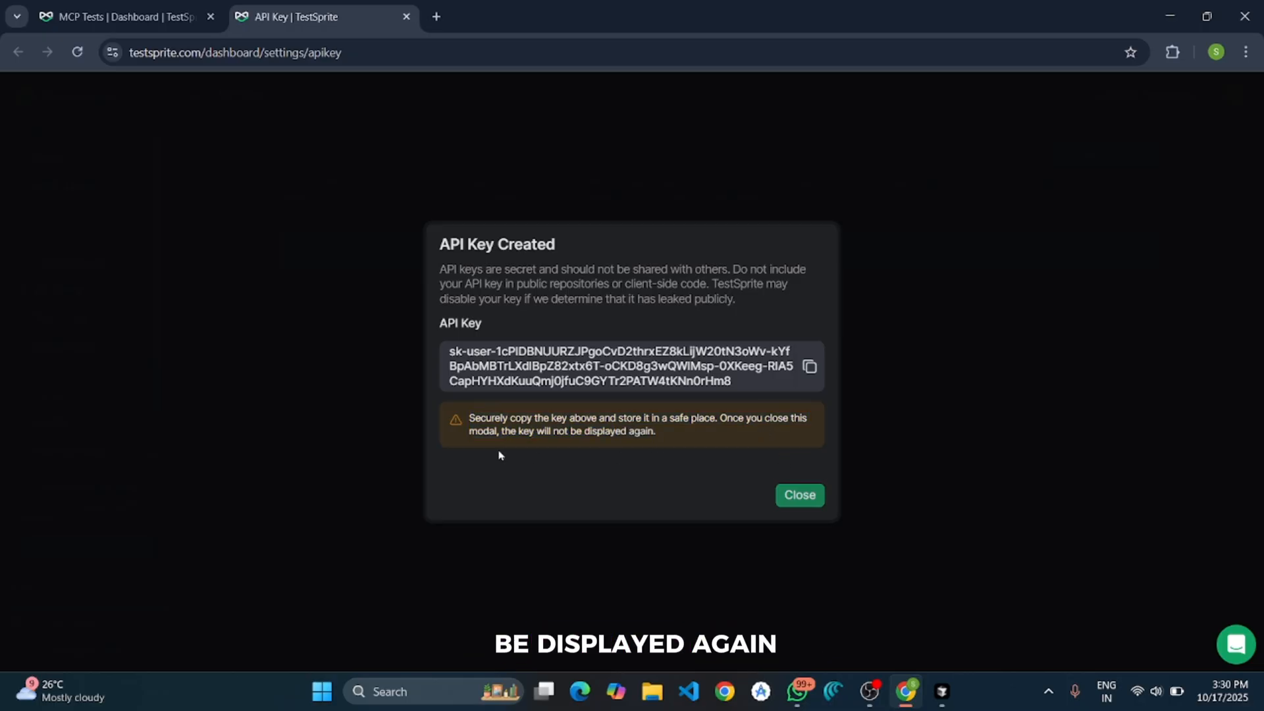
{"action": "mouse_move", "coordinate": [603, 417]}
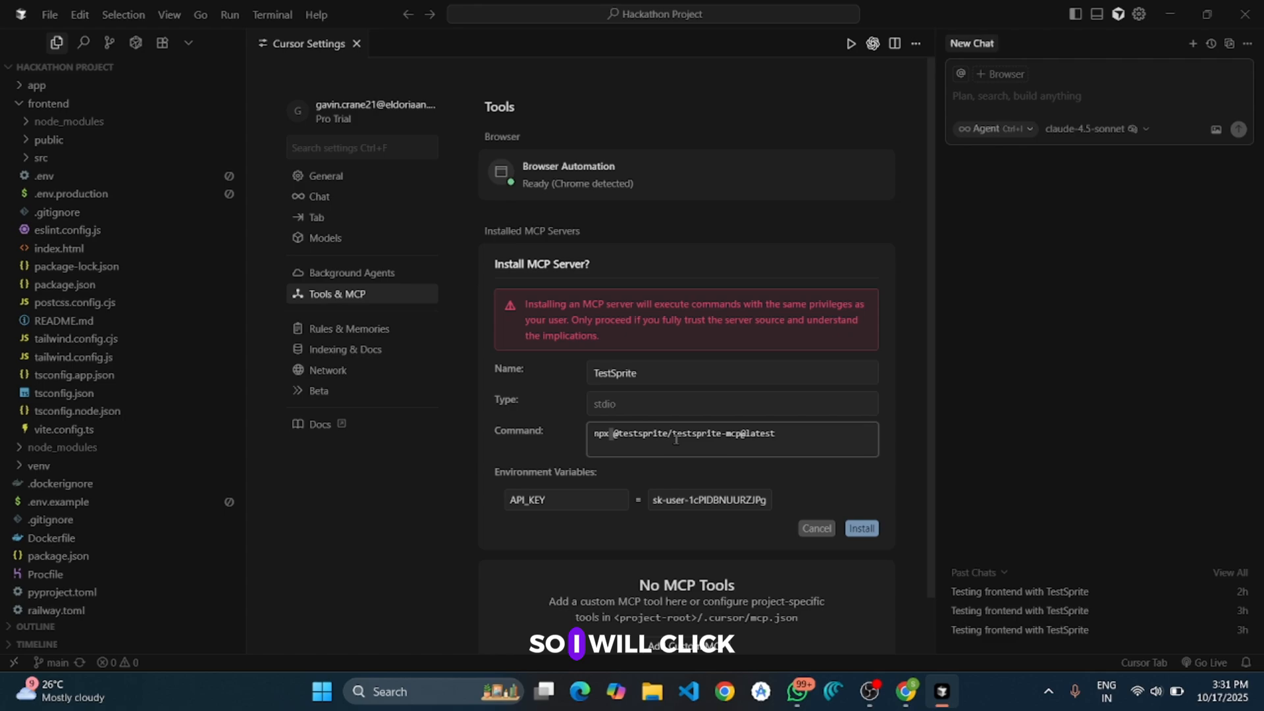
Step: Install the TestSprite MCP server in Cursor and expand its six enabled tools
{"action": "left_click", "coordinate": [860, 528]}
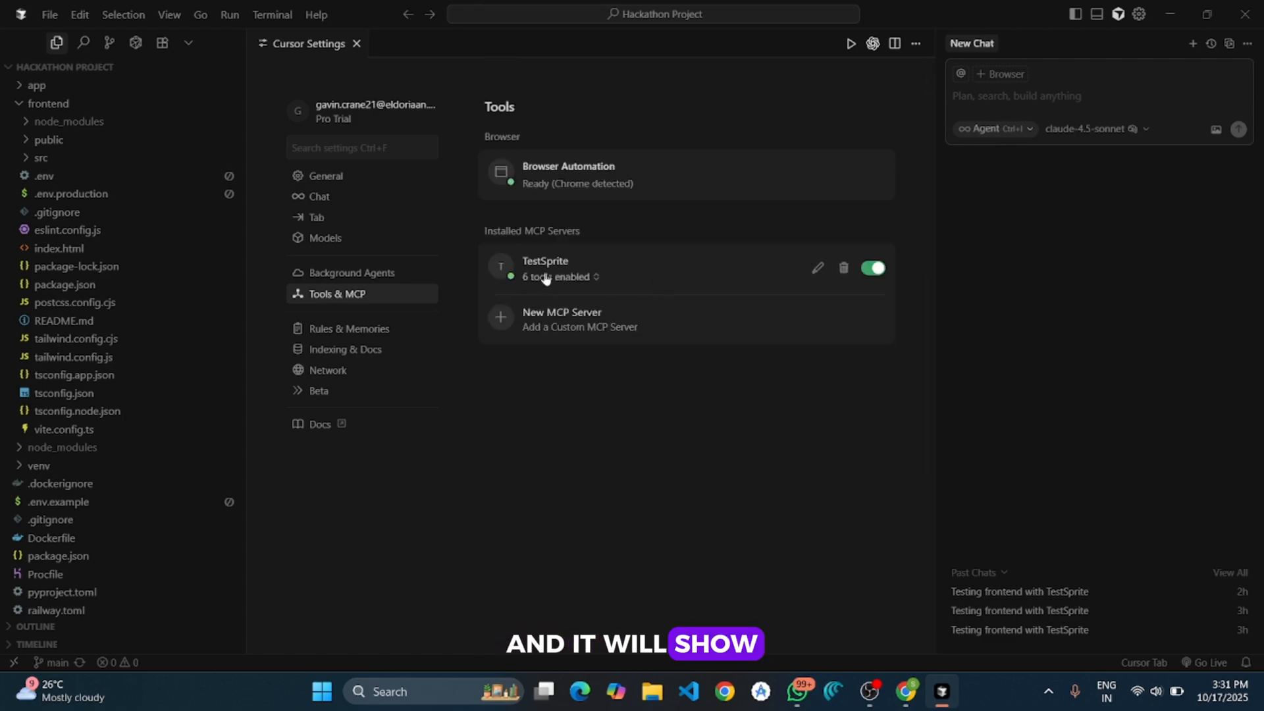
{"action": "mouse_move", "coordinate": [723, 264]}
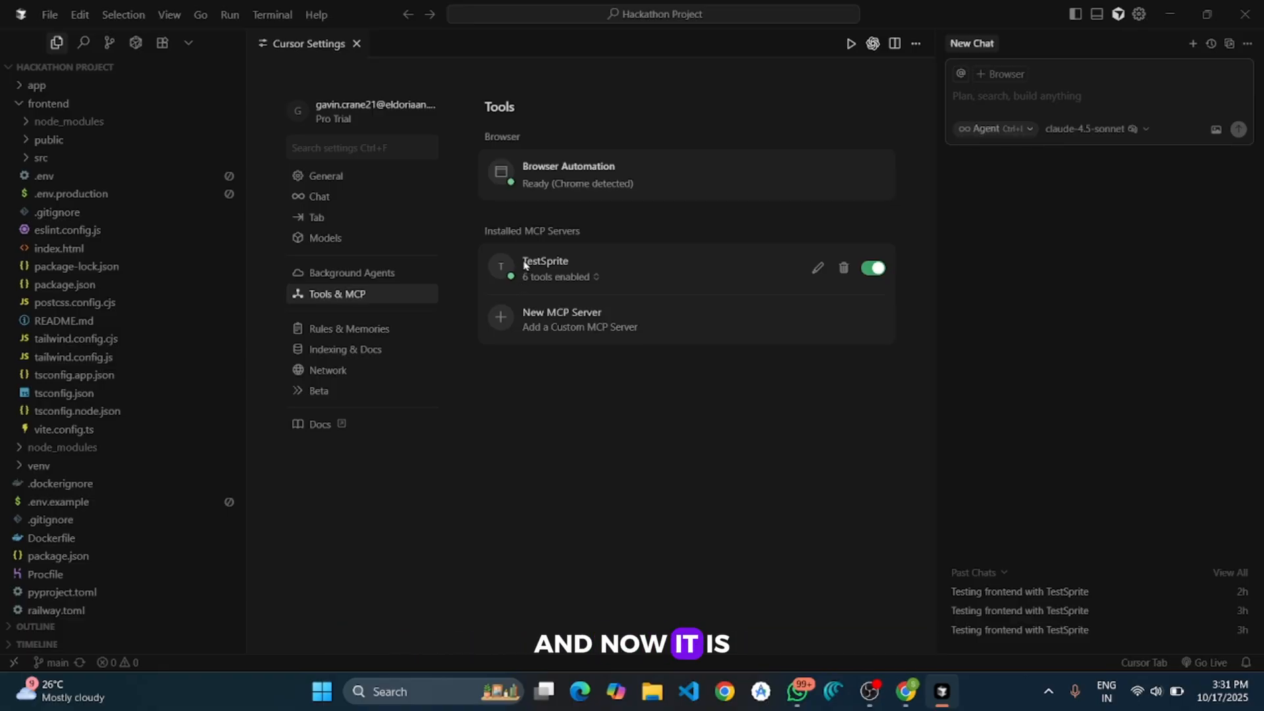
{"action": "left_click", "coordinate": [559, 276]}
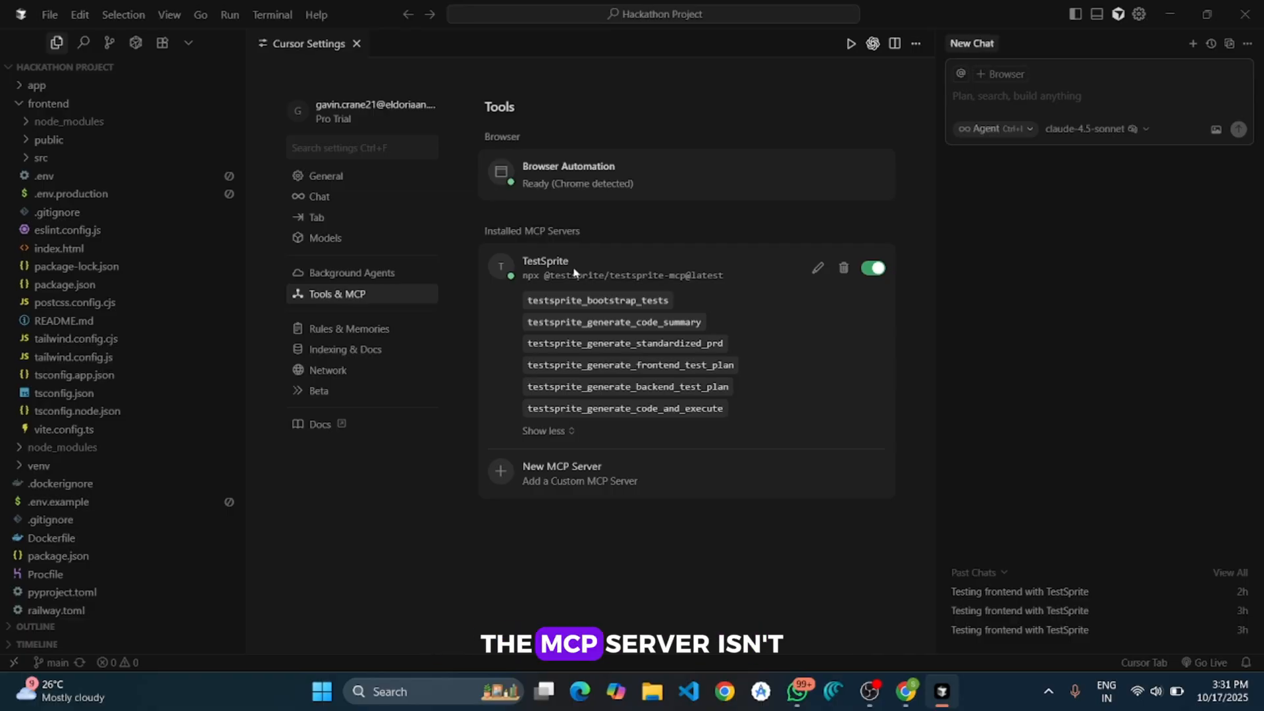
{"action": "mouse_move", "coordinate": [746, 275]}
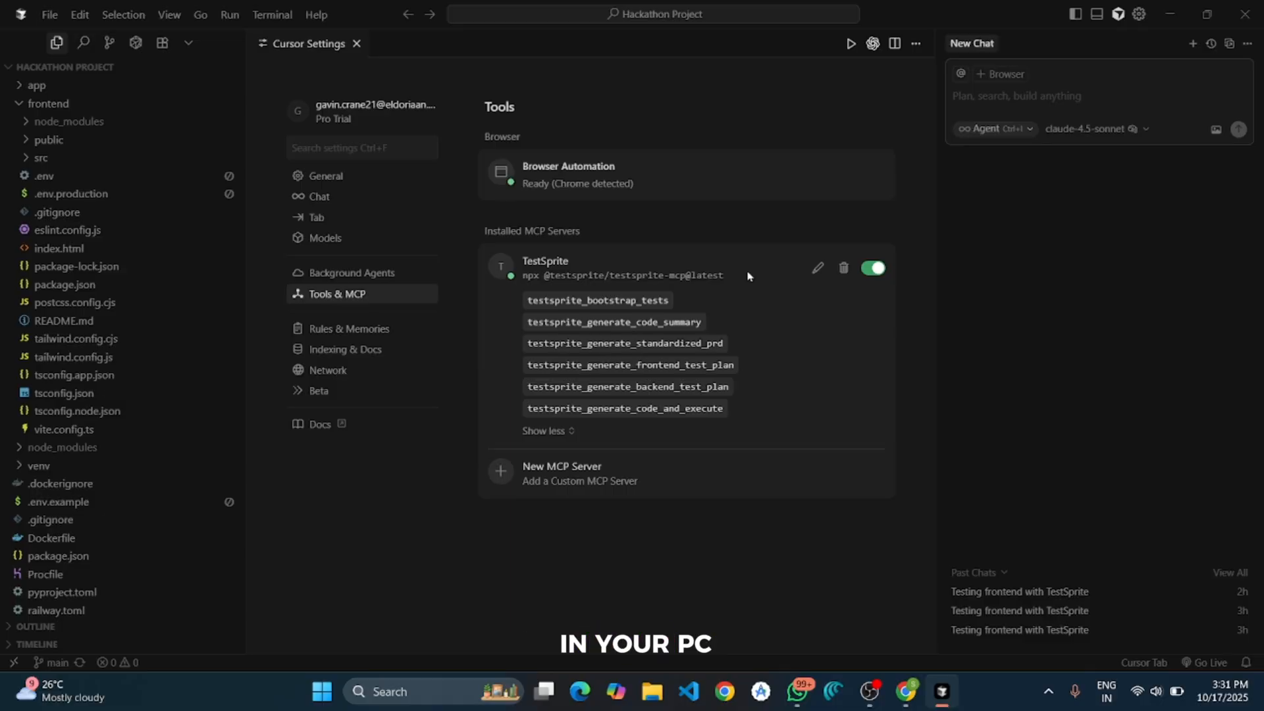
{"action": "mouse_move", "coordinate": [517, 297]}
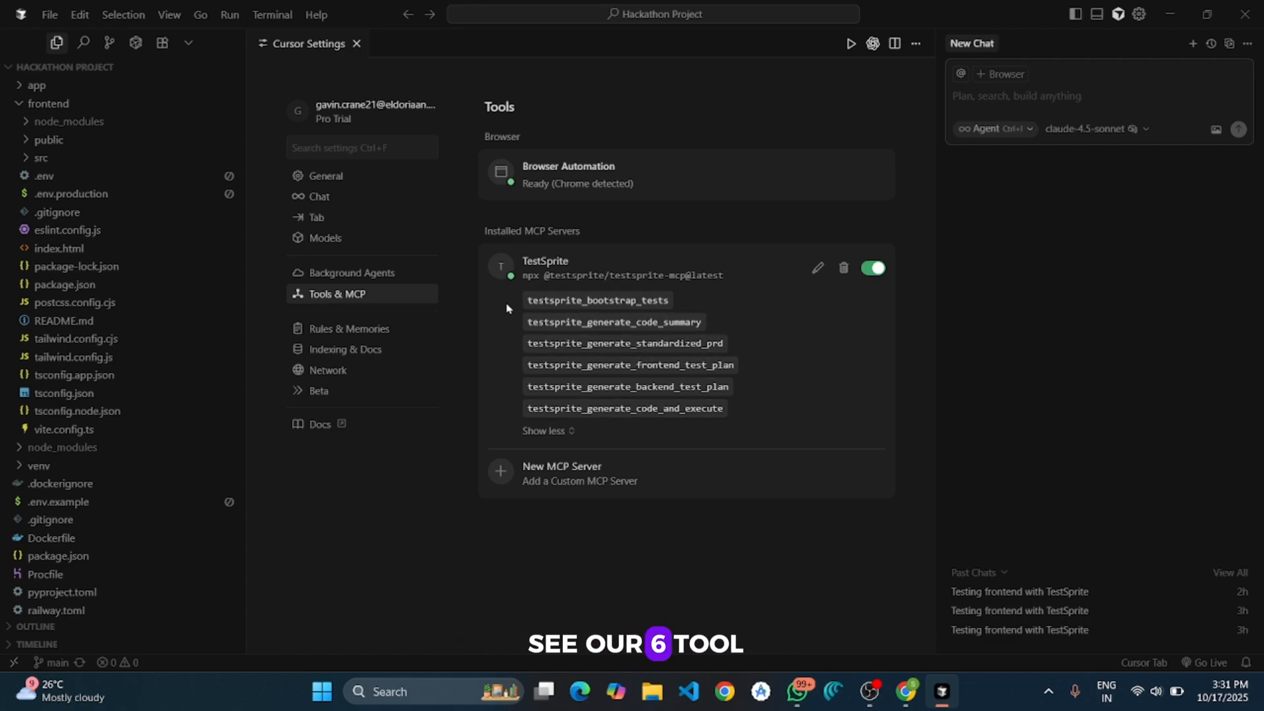
{"action": "mouse_move", "coordinate": [691, 302]}
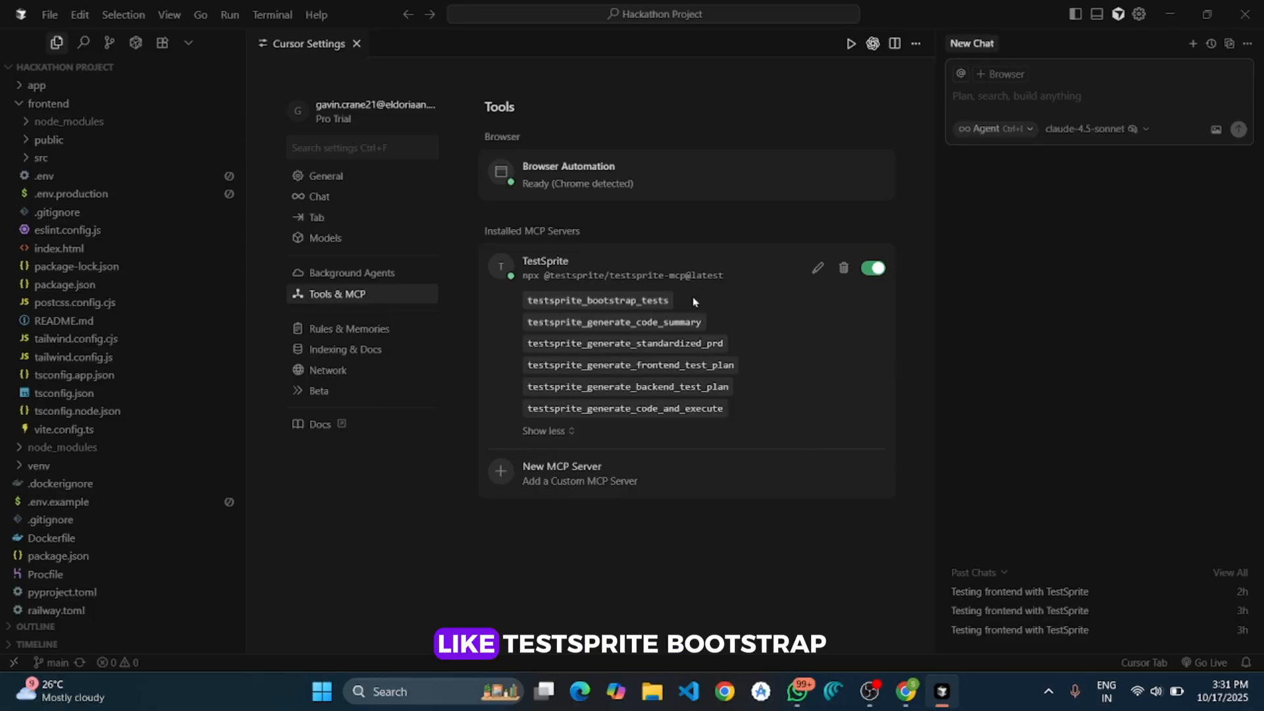
{"action": "mouse_move", "coordinate": [766, 322]}
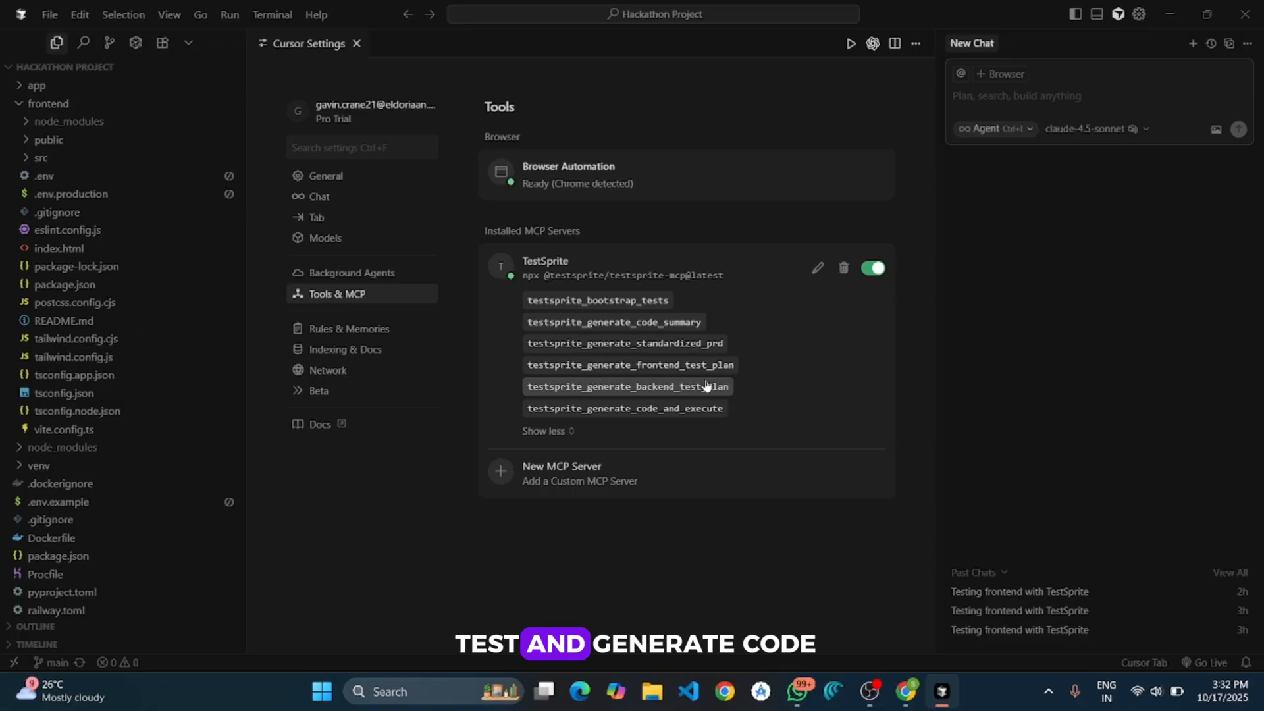
{"action": "mouse_move", "coordinate": [797, 364]}
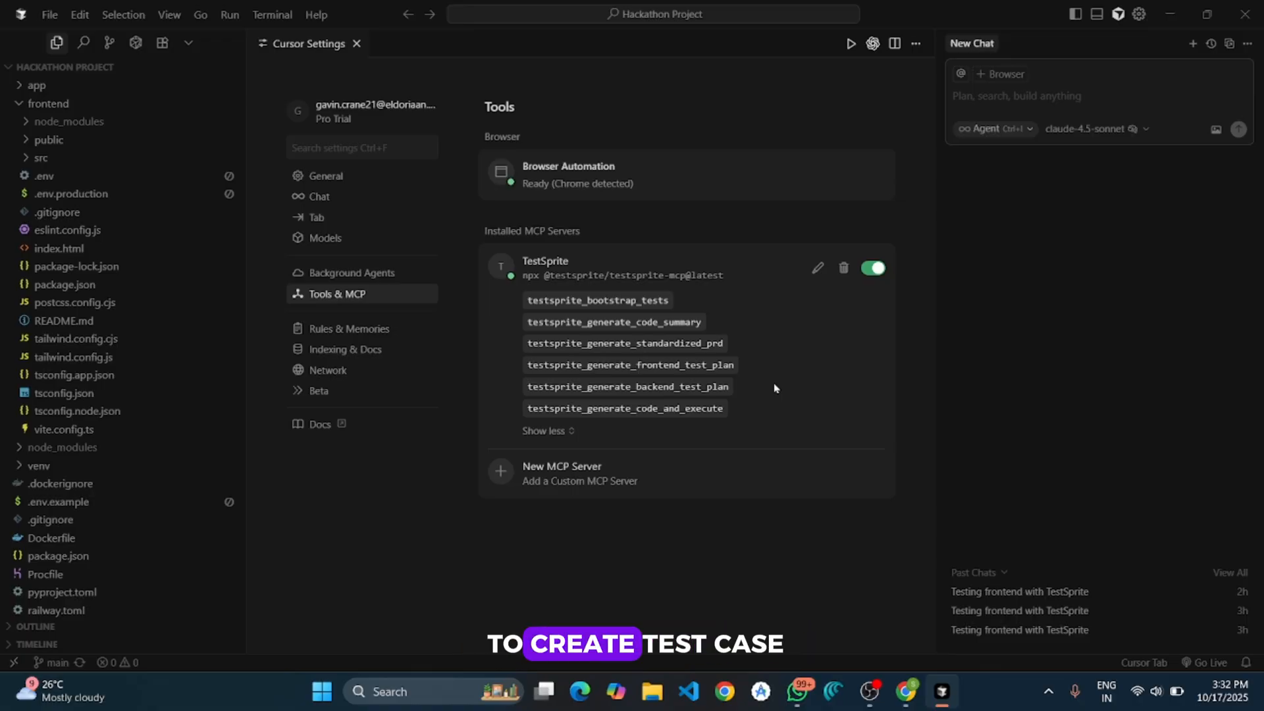
{"action": "mouse_move", "coordinate": [757, 443]}
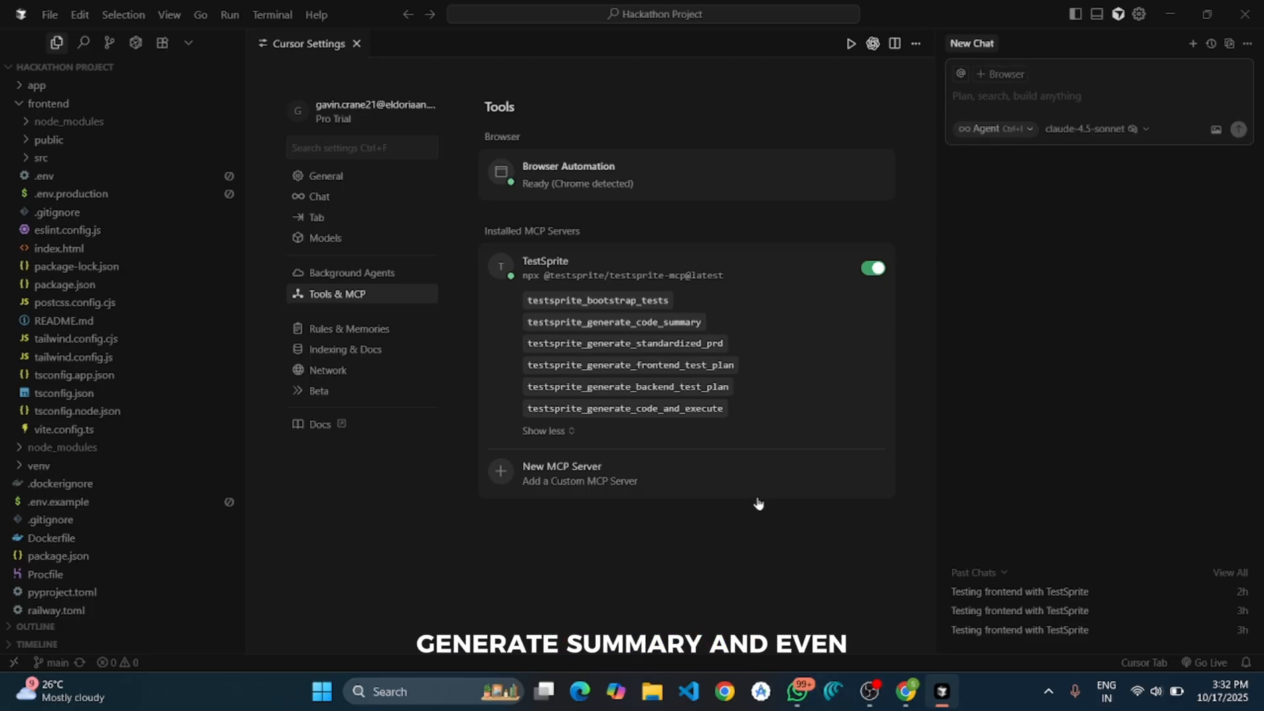
{"action": "mouse_move", "coordinate": [897, 674]}
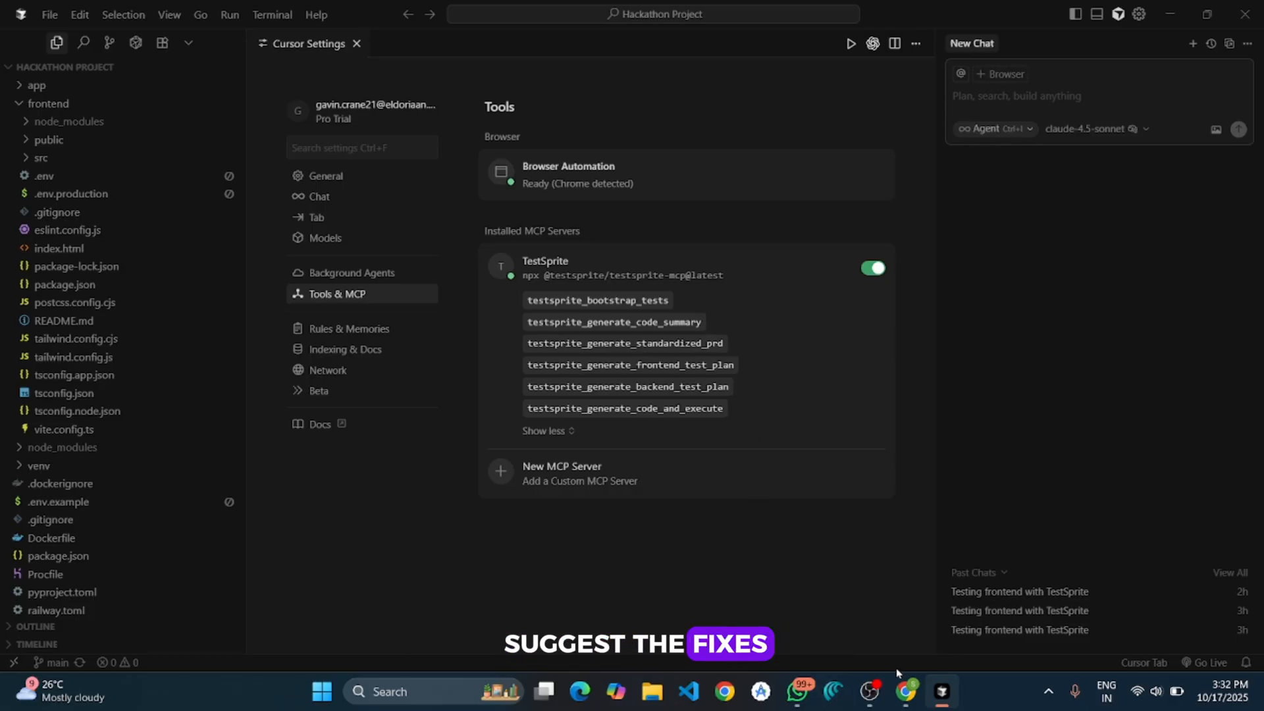
Step: Revisit TestSprite's Quick Install steps and copy the sentence that starts testing
{"action": "left_click", "coordinate": [906, 691]}
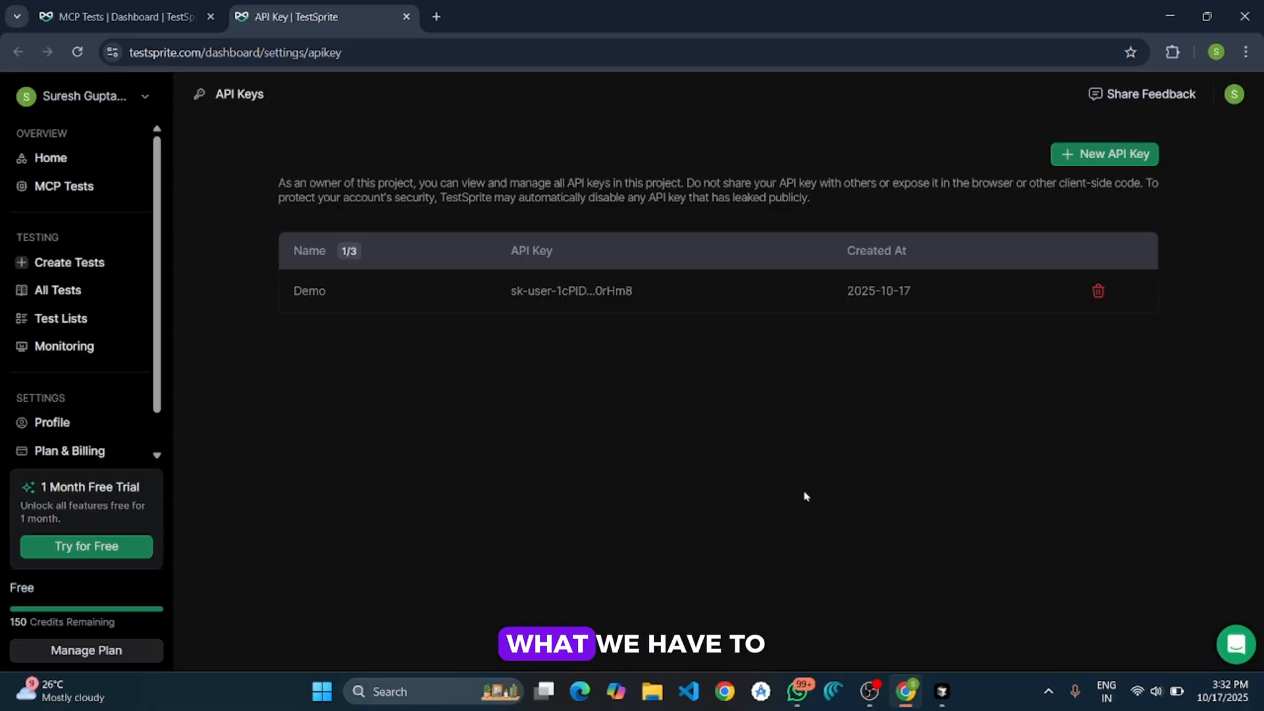
{"action": "mouse_move", "coordinate": [50, 158]}
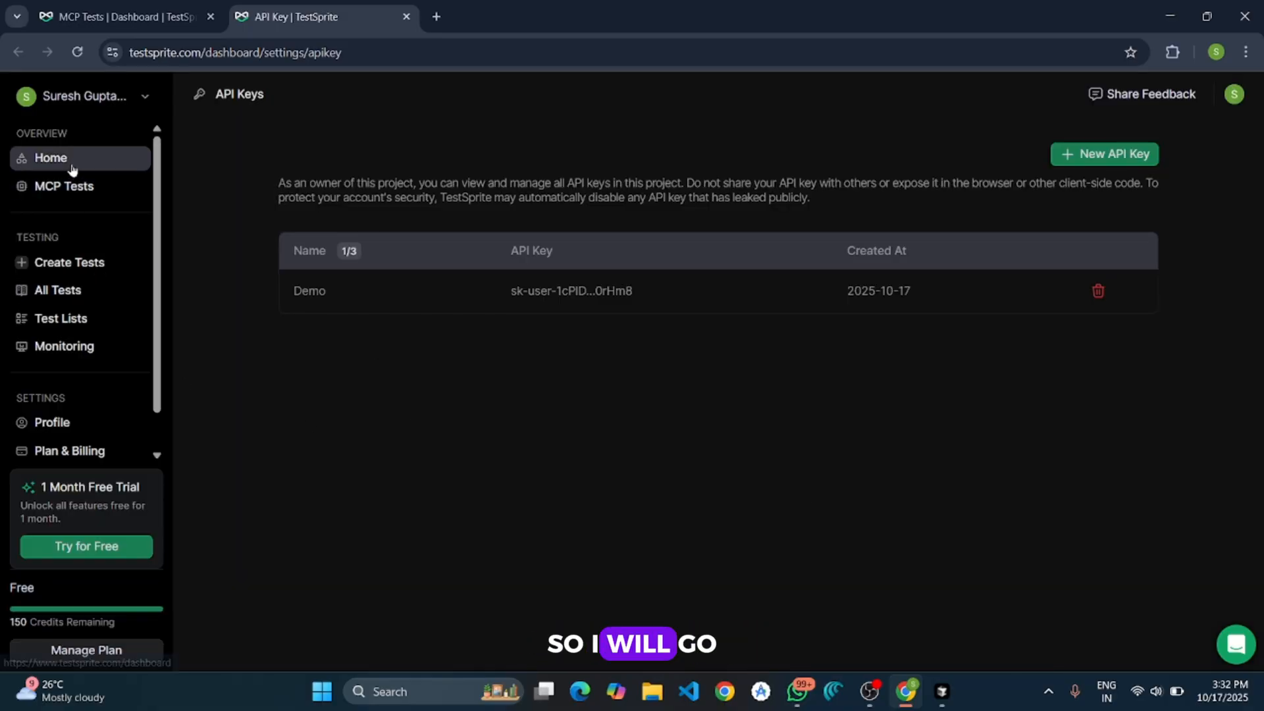
{"action": "left_click", "coordinate": [51, 157]}
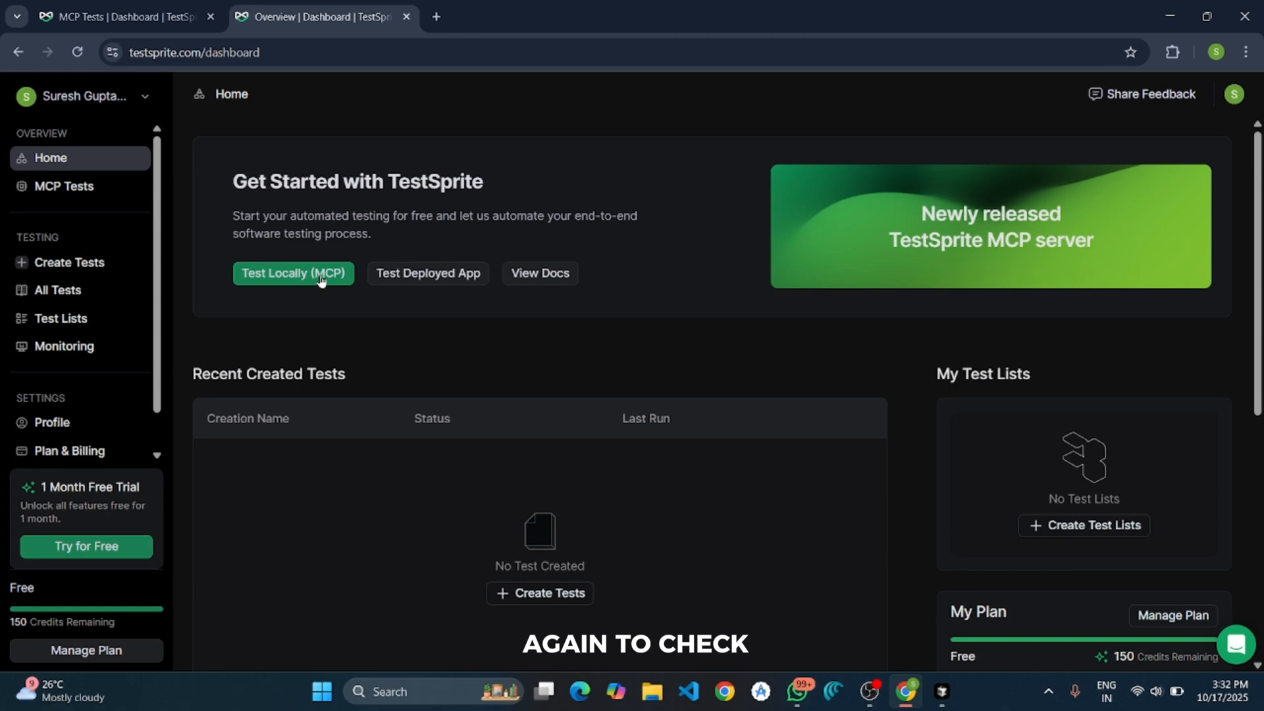
{"action": "left_click", "coordinate": [64, 186]}
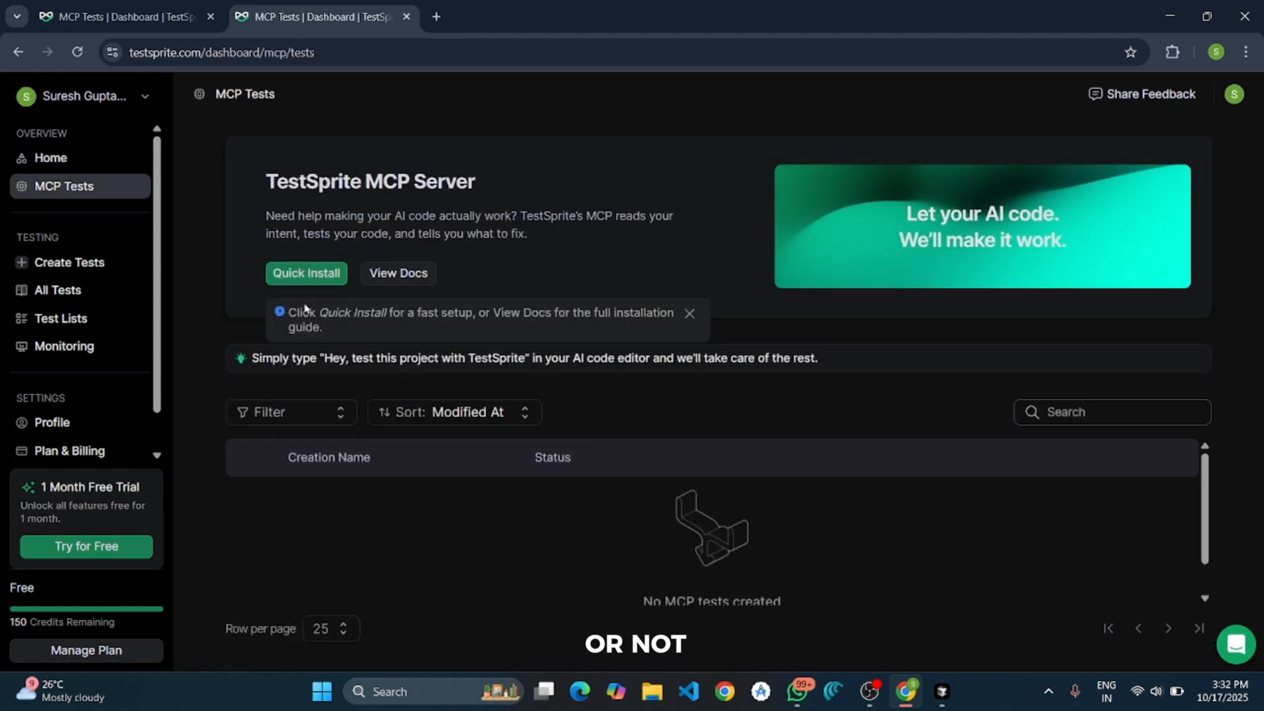
{"action": "left_click", "coordinate": [306, 273]}
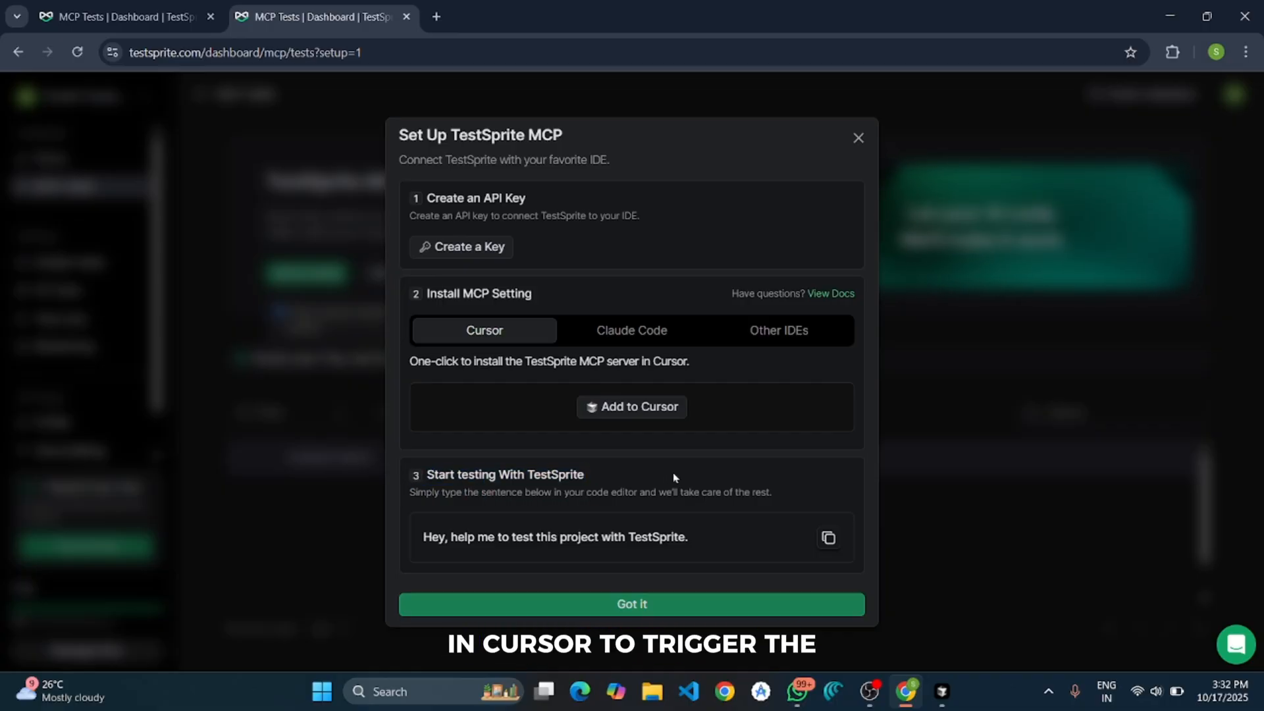
{"action": "mouse_move", "coordinate": [781, 563]}
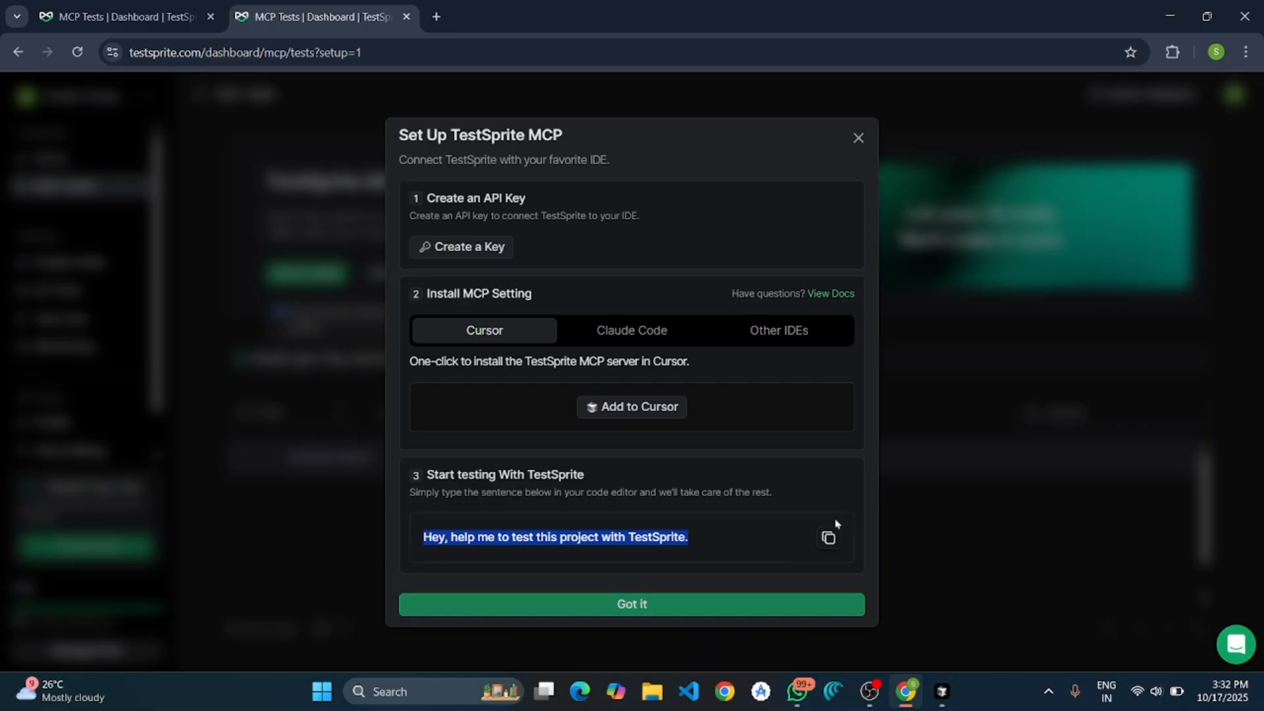
{"action": "left_click", "coordinate": [940, 691]}
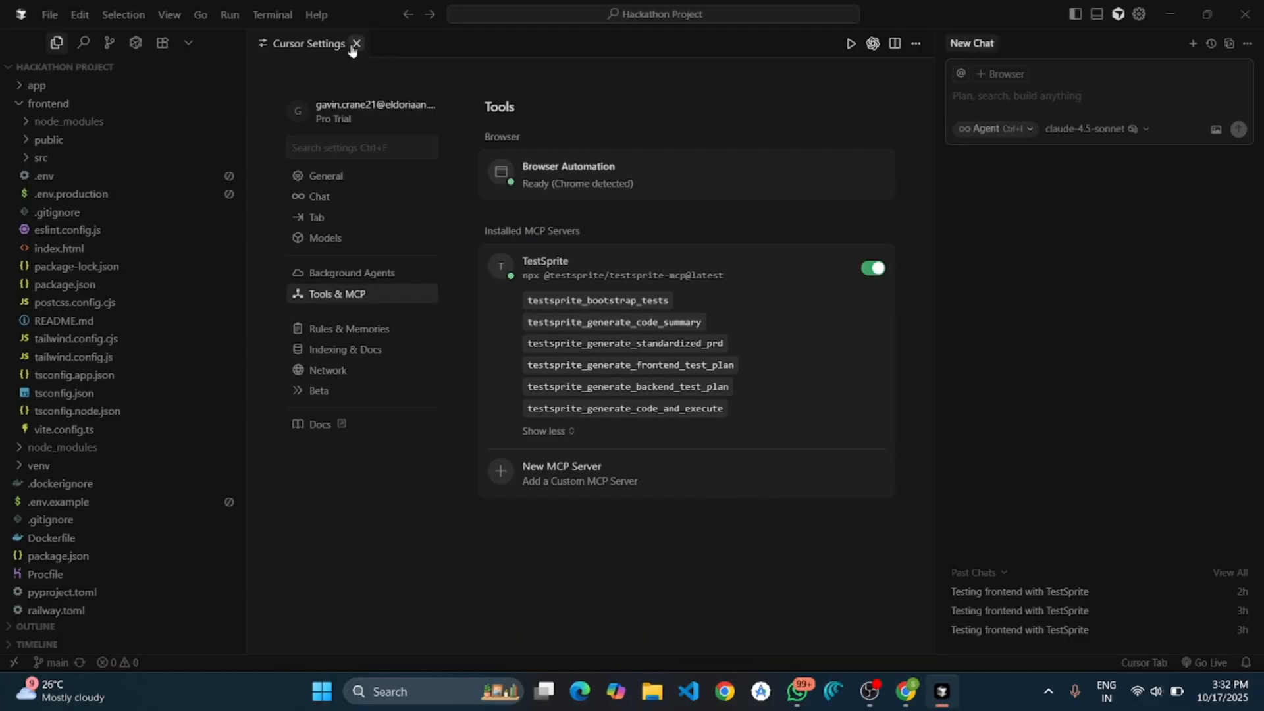
Step: Close the Cursor settings tab, leaving the Hackathon Project workspace
{"action": "left_click", "coordinate": [357, 43]}
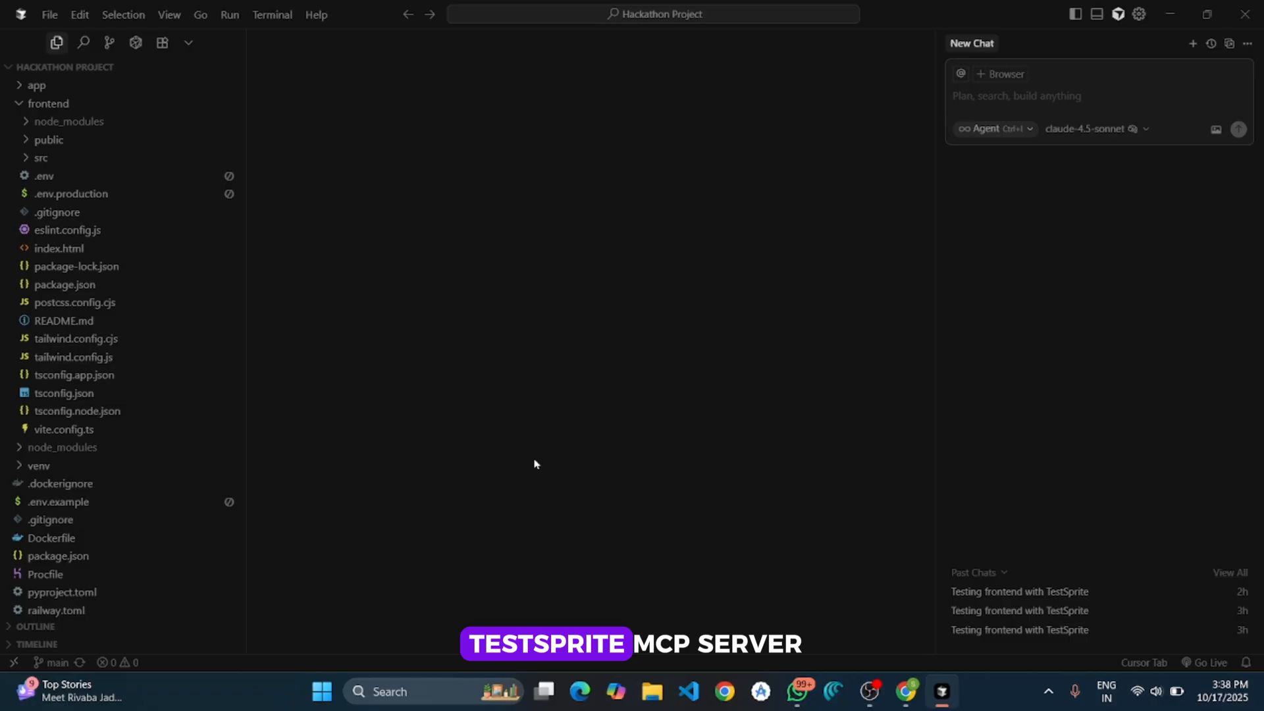
{"action": "mouse_move", "coordinate": [224, 405]}
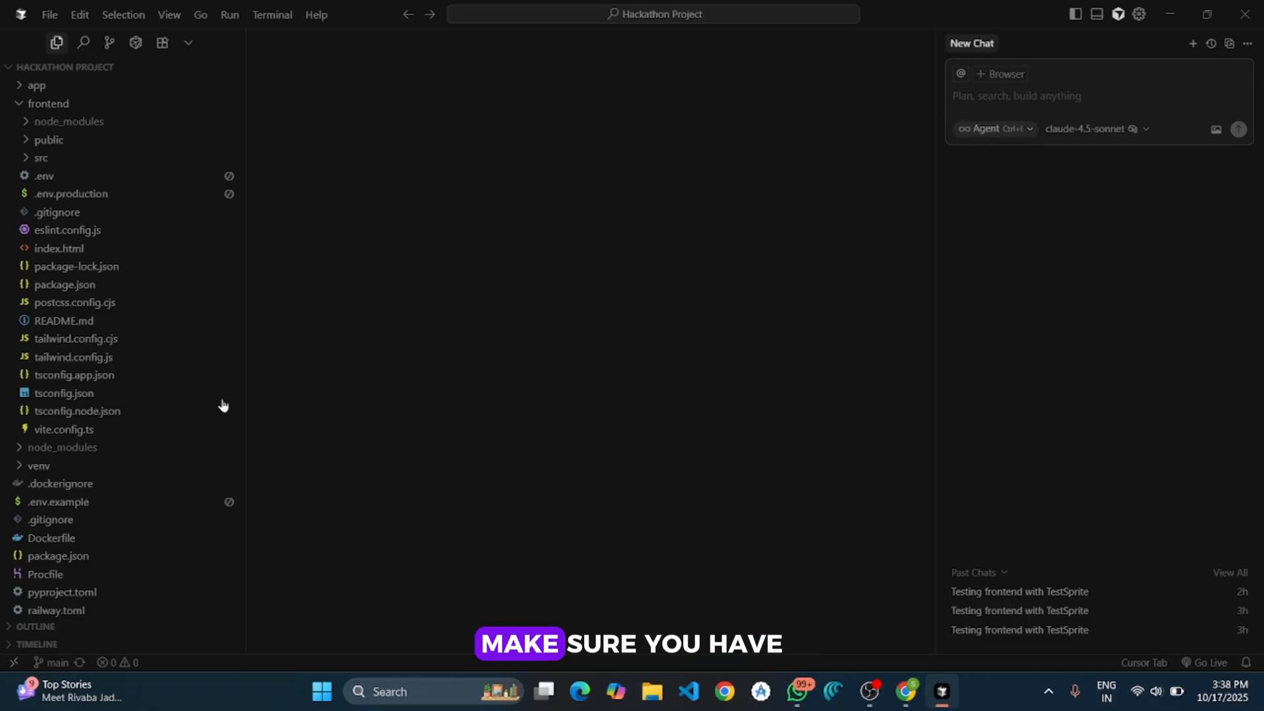
{"action": "mouse_move", "coordinate": [91, 354]}
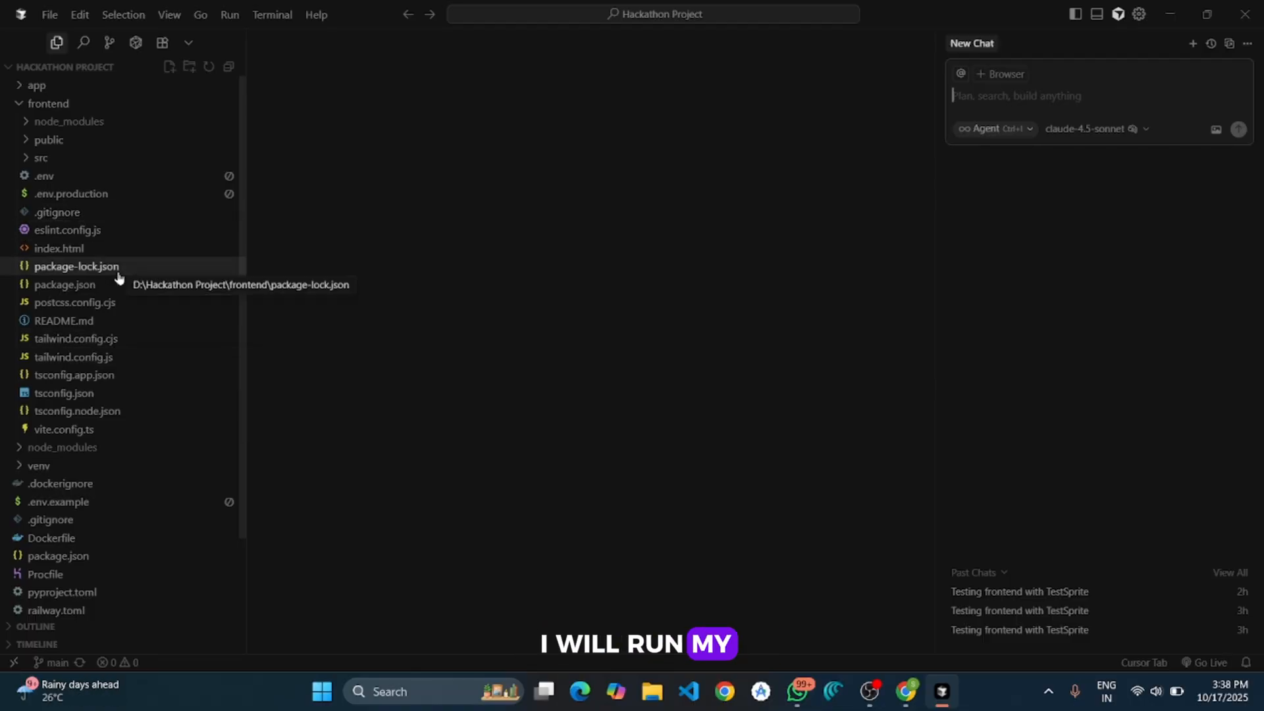
{"action": "mouse_move", "coordinate": [845, 618]}
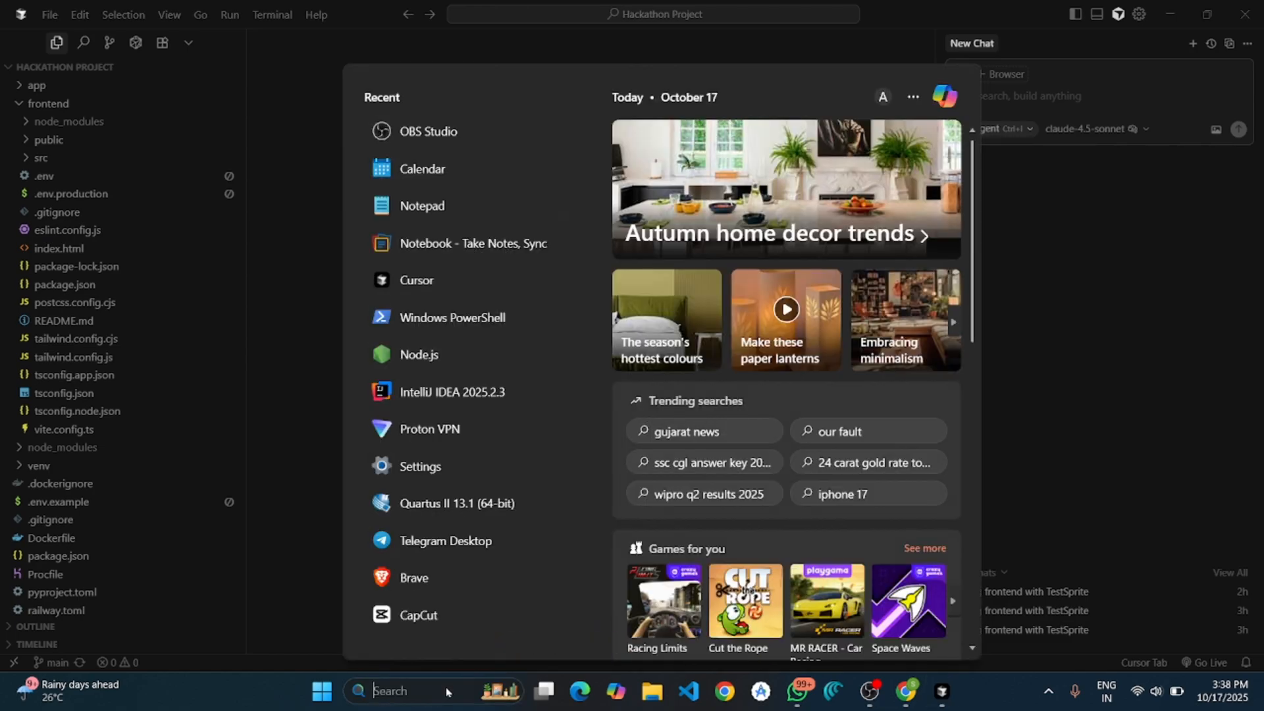
Step: In PowerShell, cd into "D:\Hackathon Project" frontend and run the dev server, then view localhost:5173
{"action": "type", "text": "Cursor"}
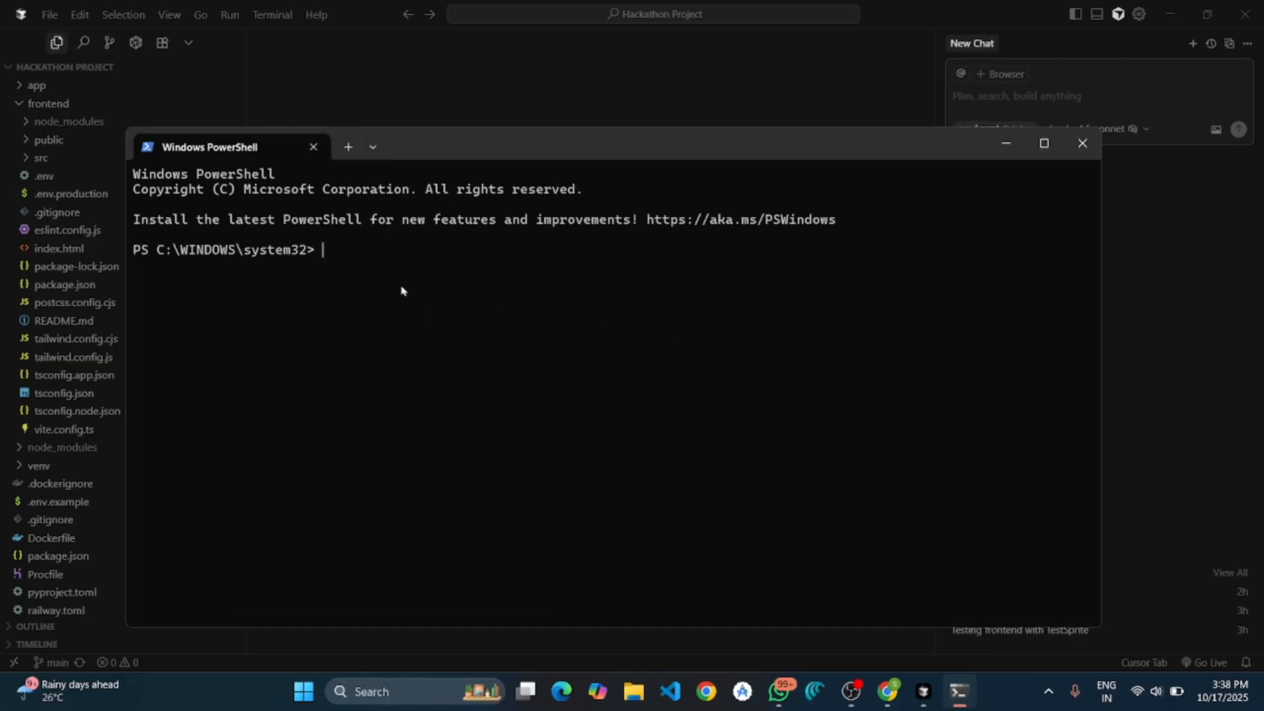
{"action": "type", "text": "cd \"D"}
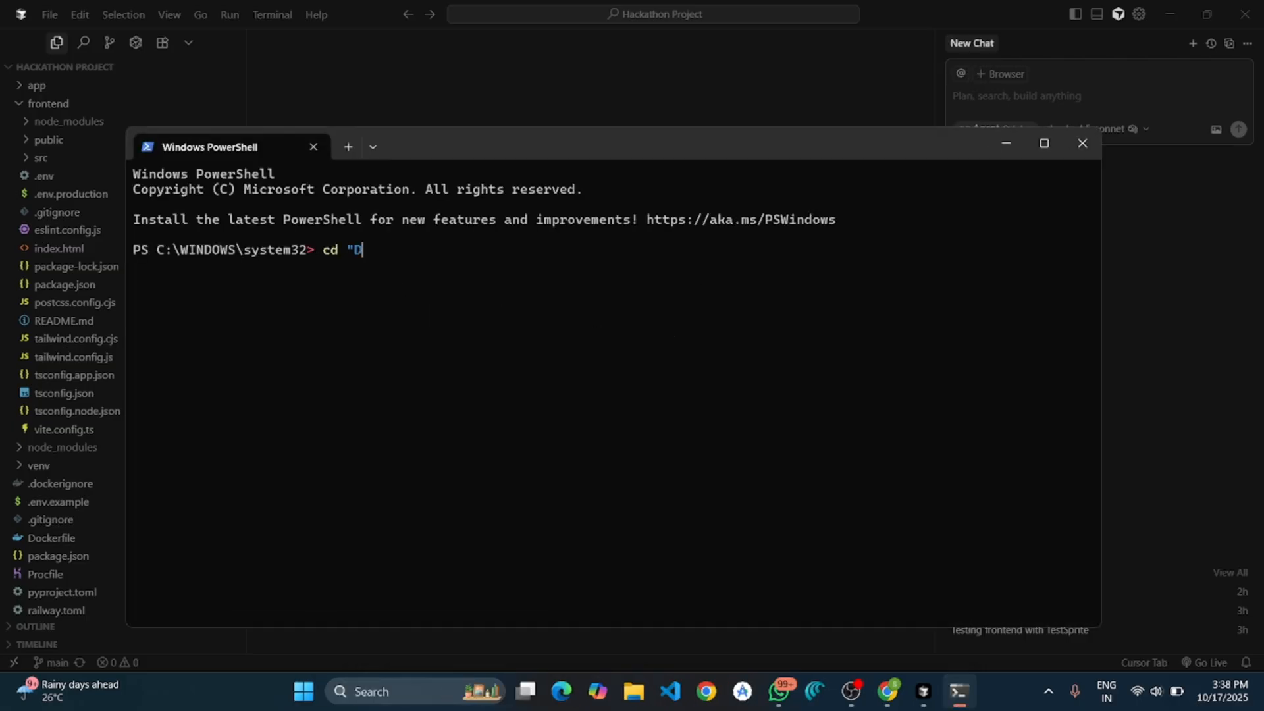
{"action": "type", "text": ":\\\\Hackath"}
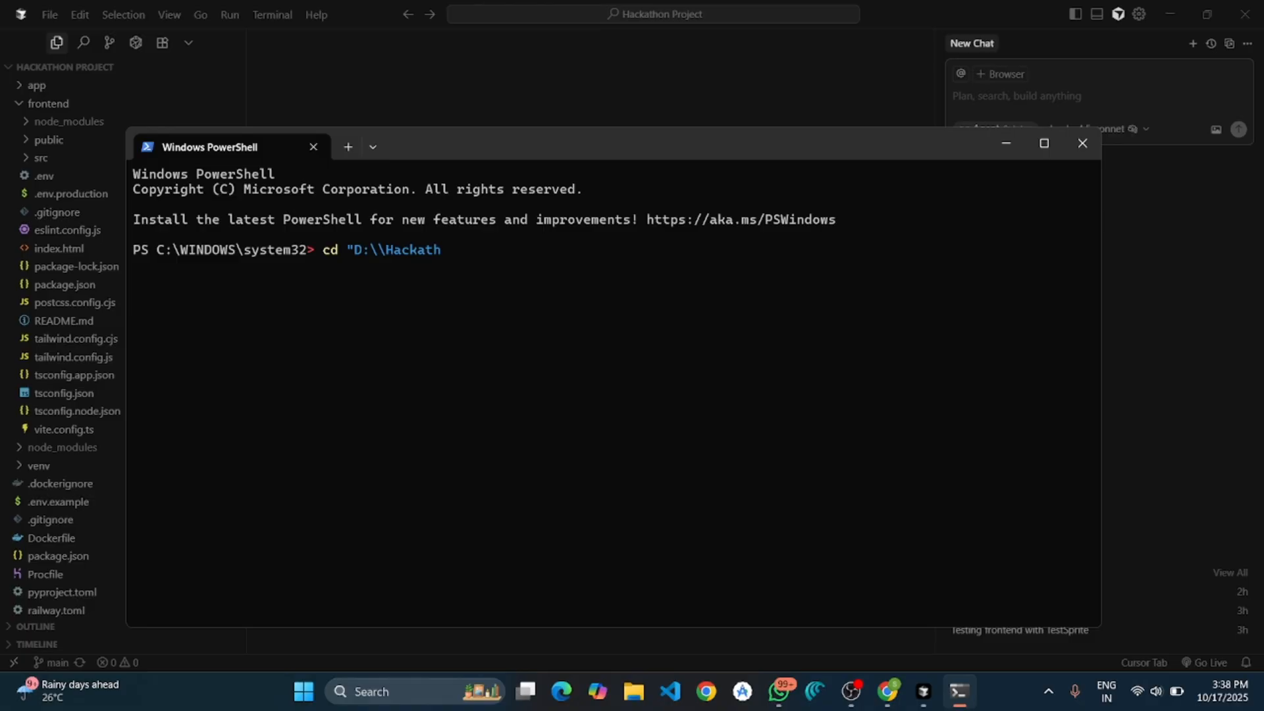
{"action": "type", "text": "on Project"}
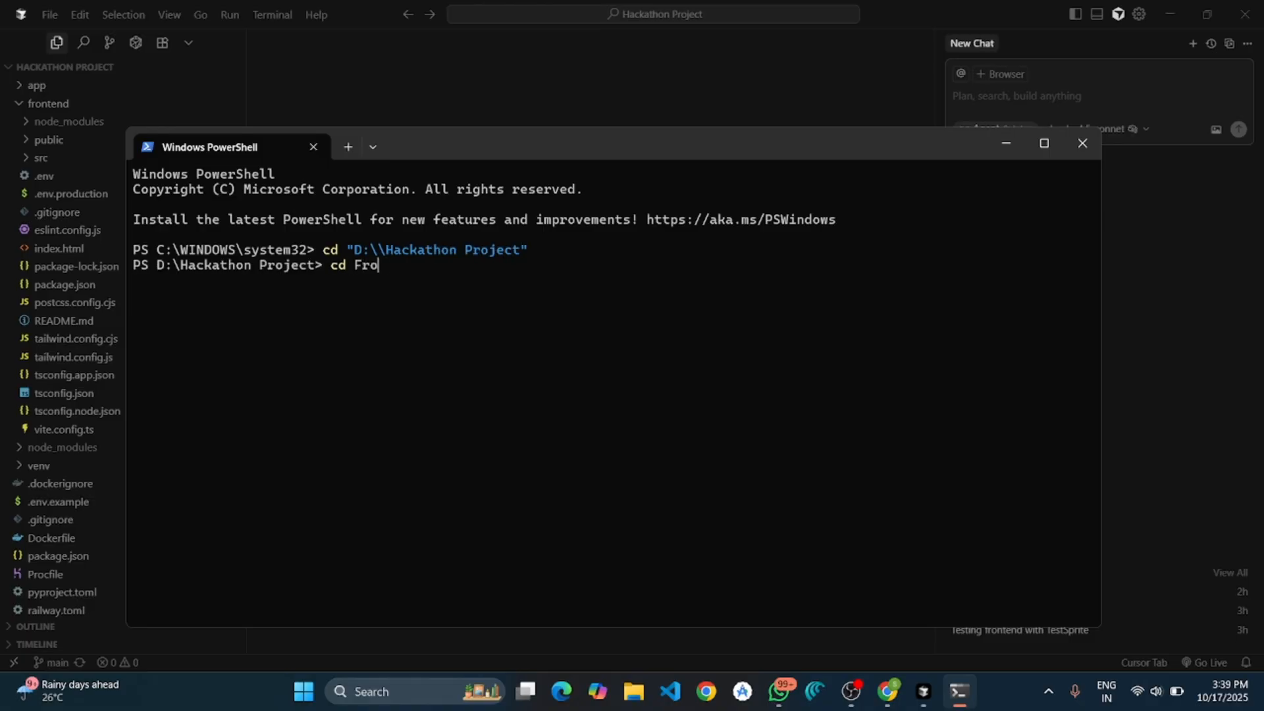
{"action": "key", "text": "Return"}
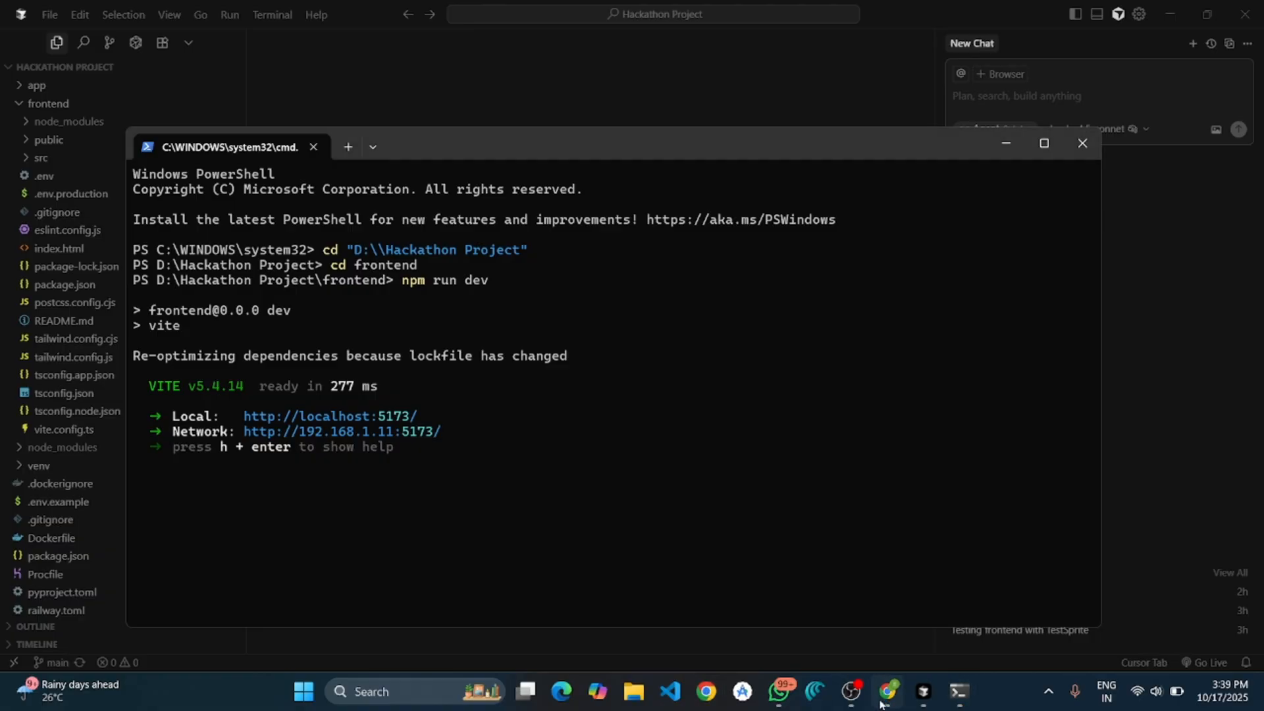
{"action": "left_click", "coordinate": [887, 691]}
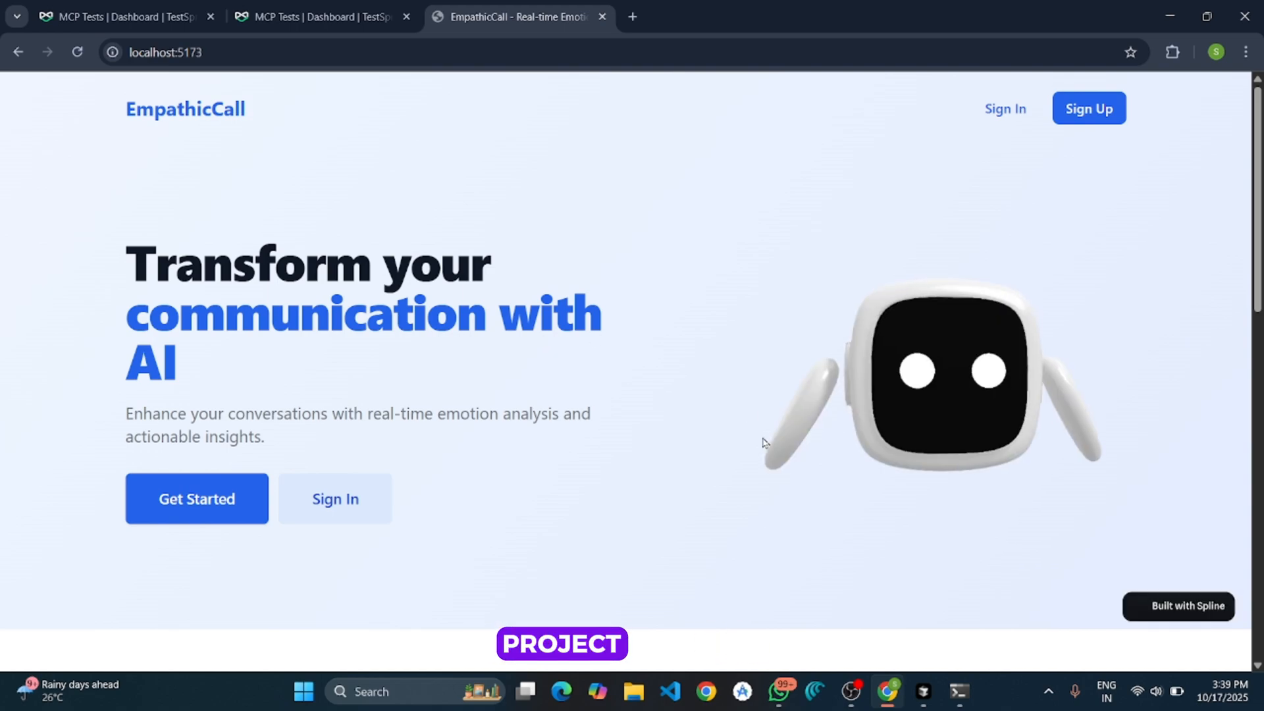
Step: Scroll through the EmpathicCall landing page from hero to footer, then return to Cursor
{"action": "scroll", "scroll_direction": "down", "scroll_amount": 3}
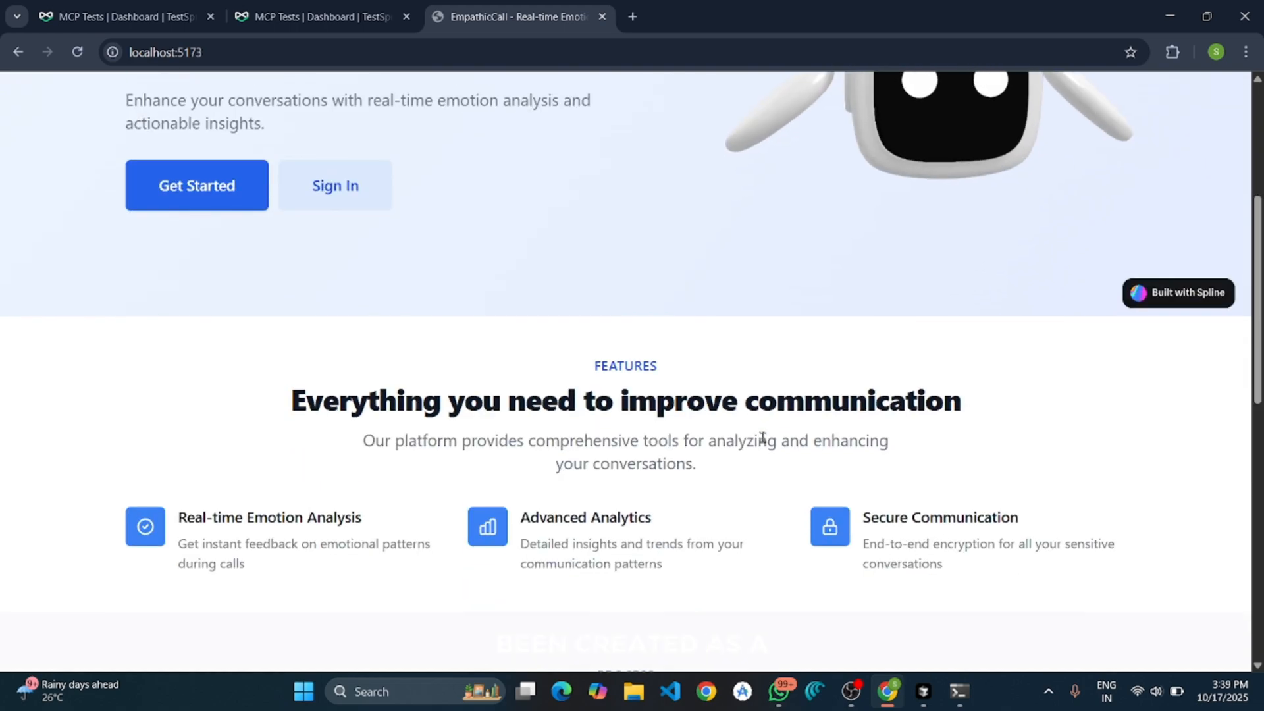
{"action": "scroll", "scroll_direction": "down", "scroll_amount": 3}
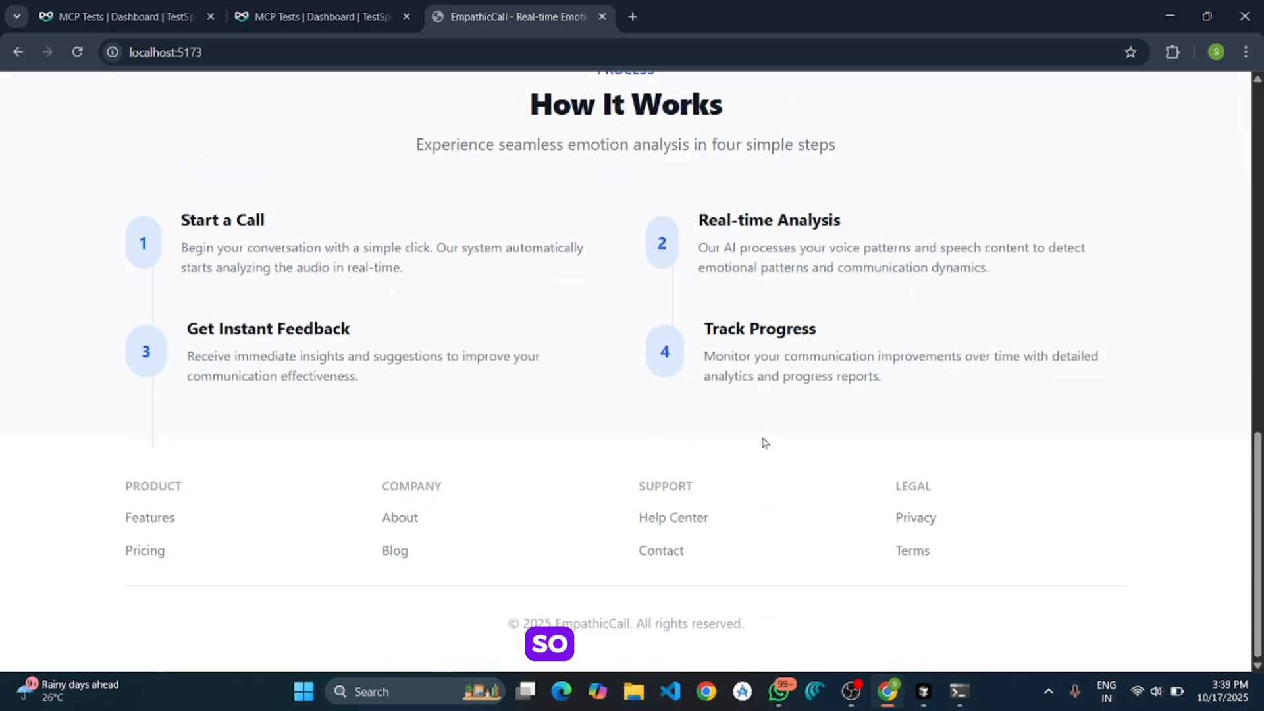
{"action": "scroll", "scroll_direction": "up", "scroll_amount": 3}
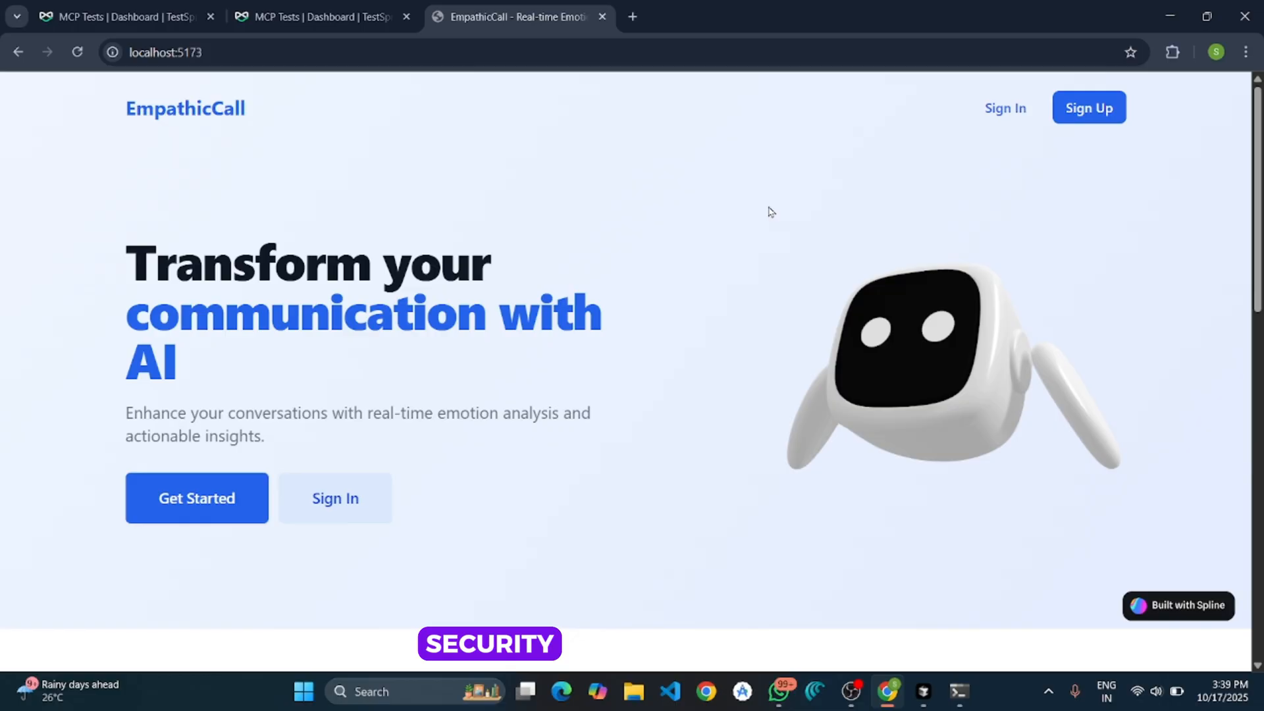
{"action": "scroll", "scroll_direction": "down", "scroll_amount": 3}
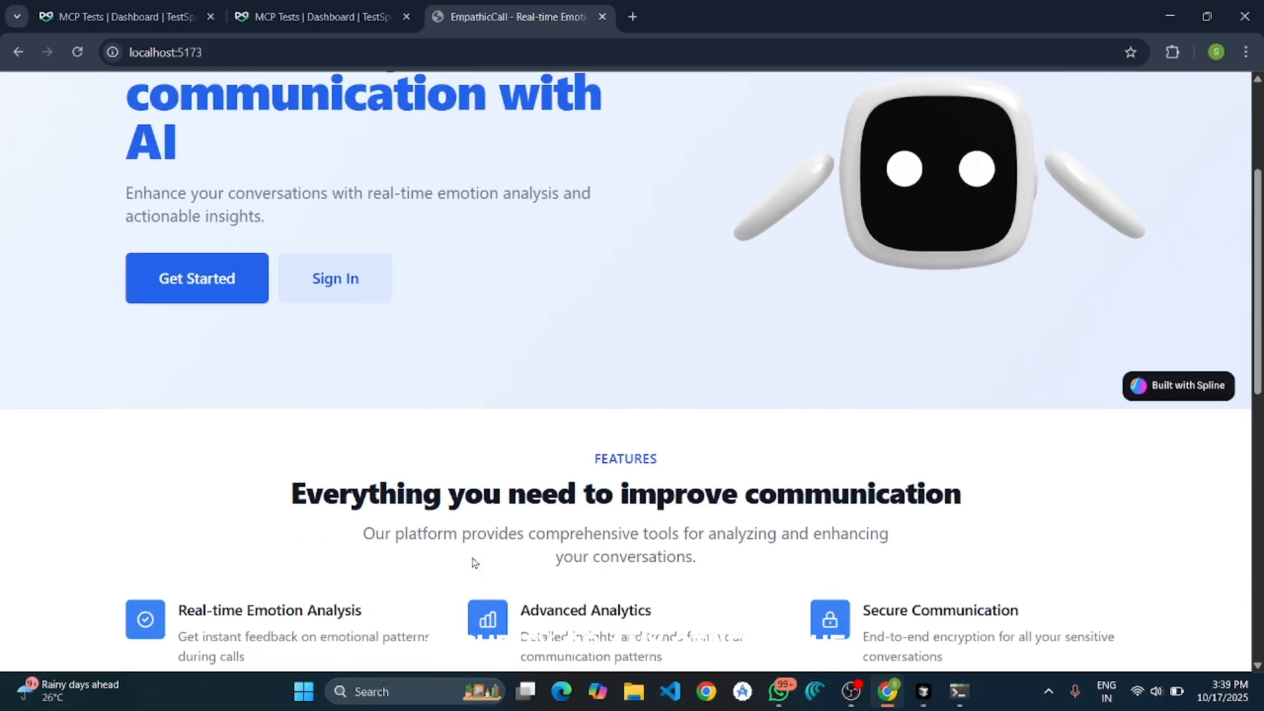
{"action": "scroll", "scroll_direction": "down", "scroll_amount": 3}
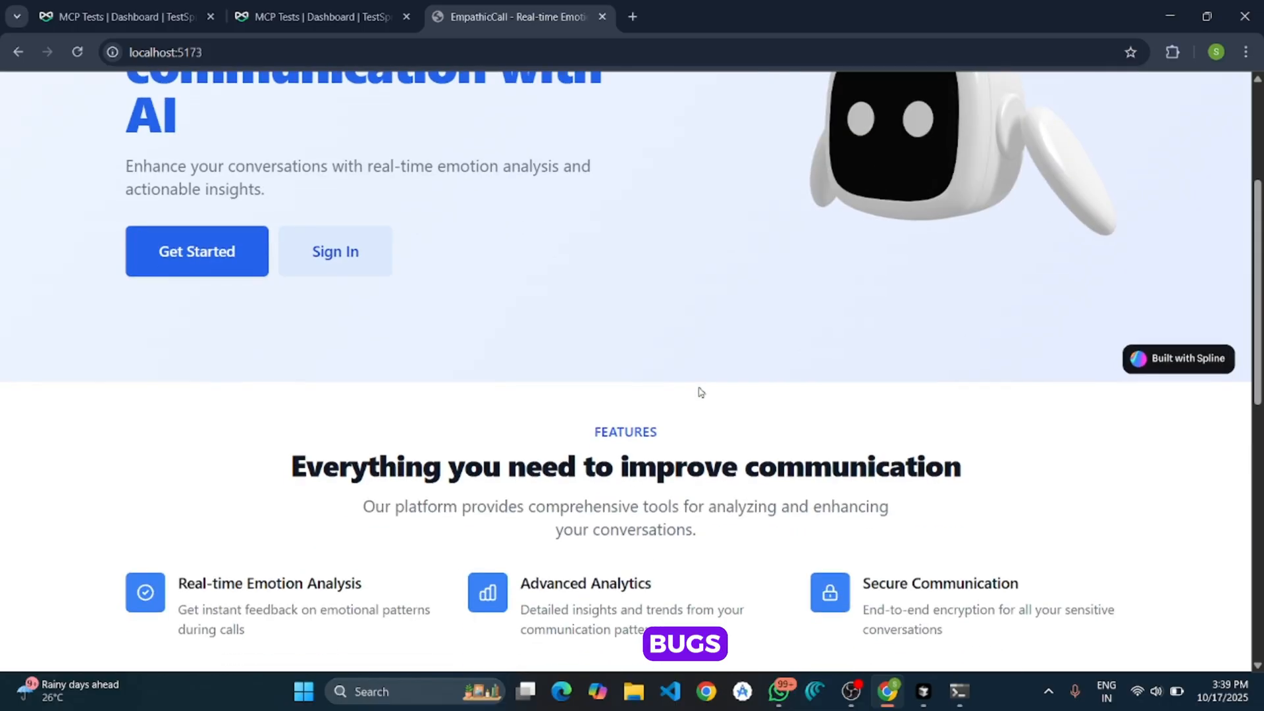
{"action": "scroll", "scroll_direction": "up", "scroll_amount": 3}
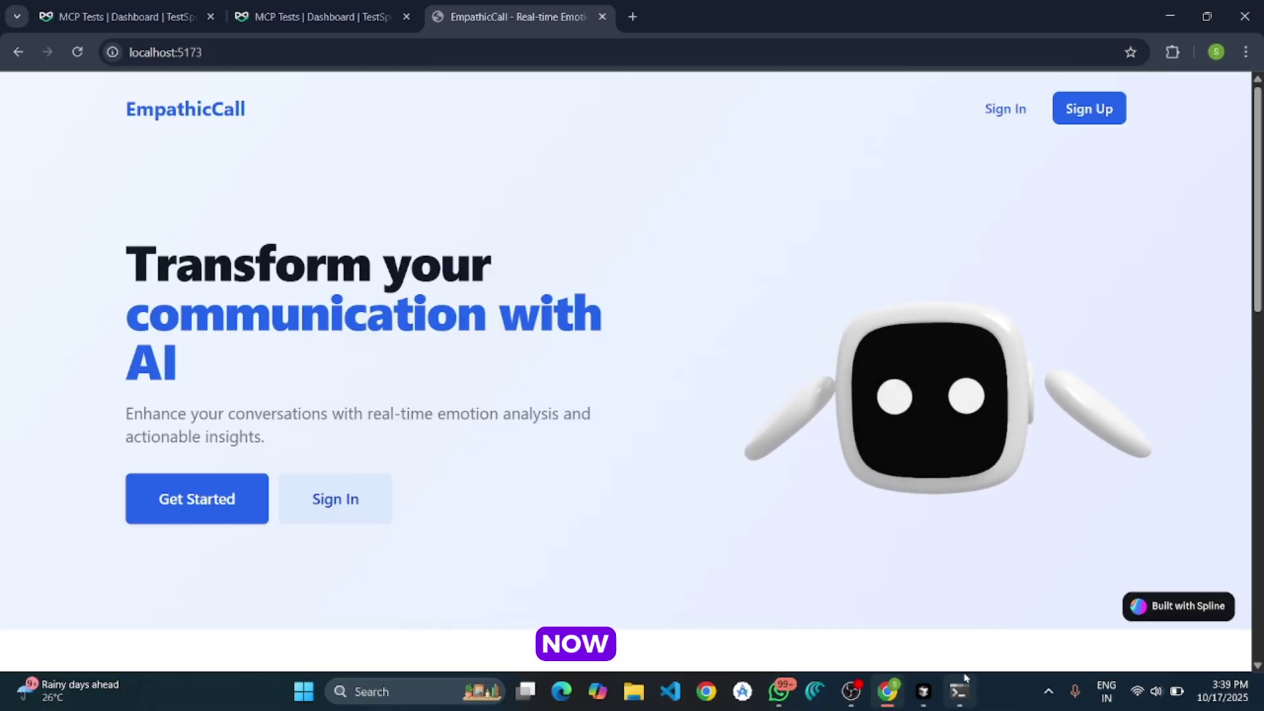
{"action": "left_click", "coordinate": [959, 691]}
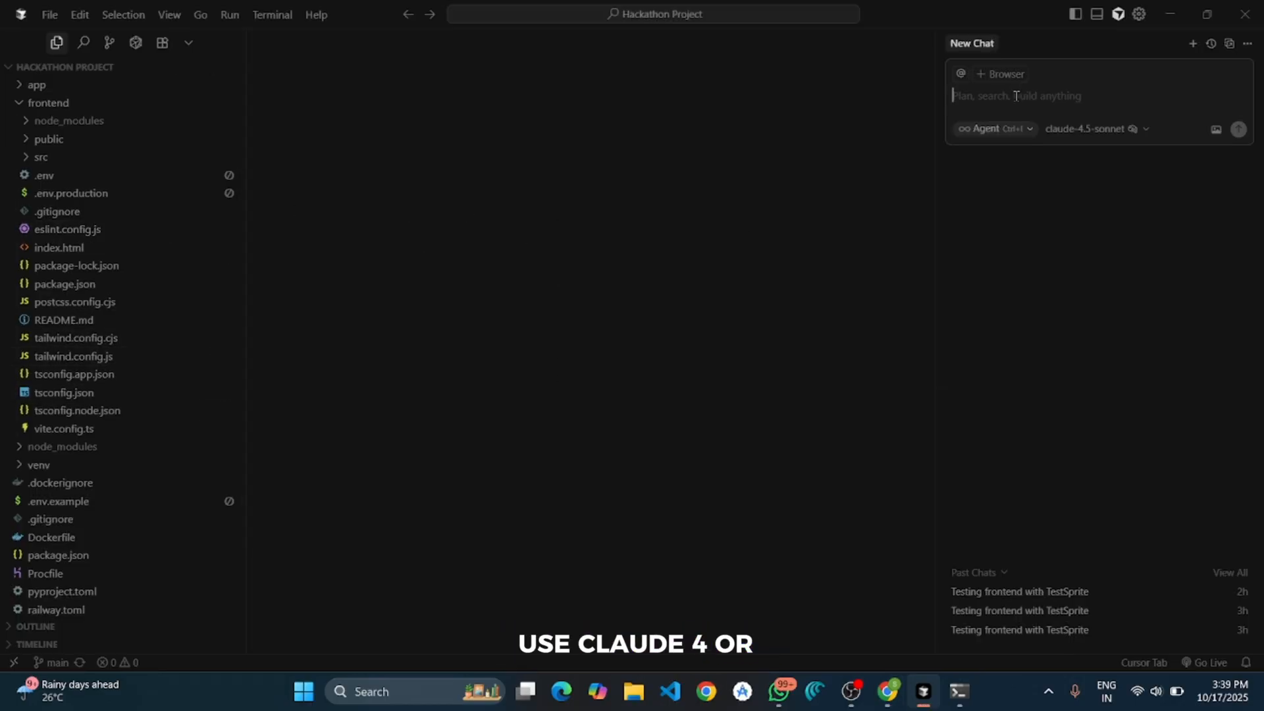
{"action": "left_click", "coordinate": [1093, 129]}
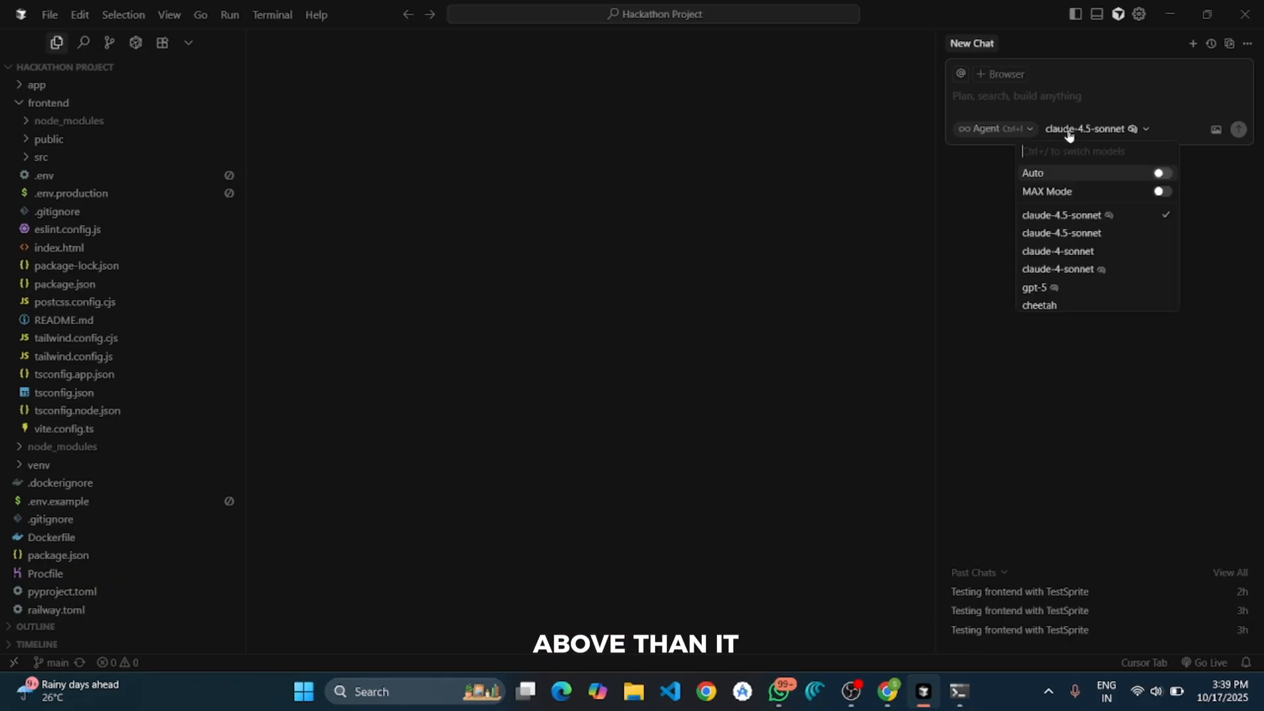
{"action": "mouse_move", "coordinate": [1078, 233]}
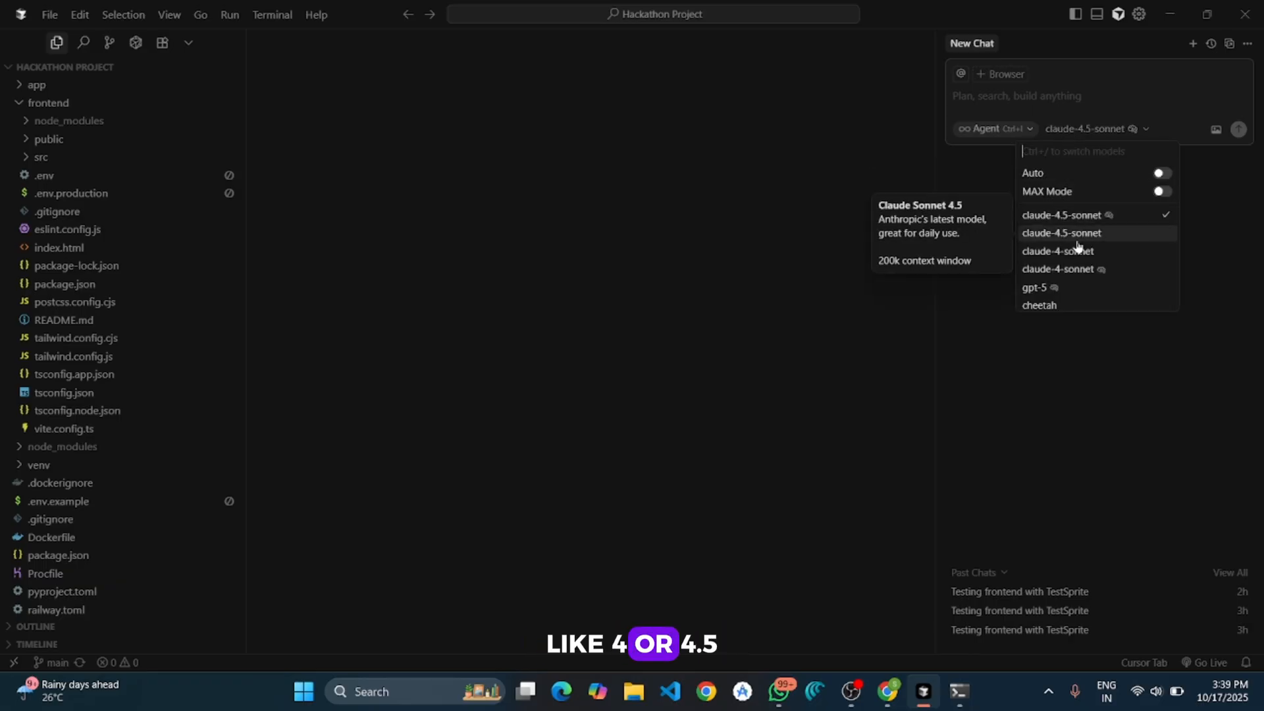
{"action": "mouse_move", "coordinate": [1057, 250]}
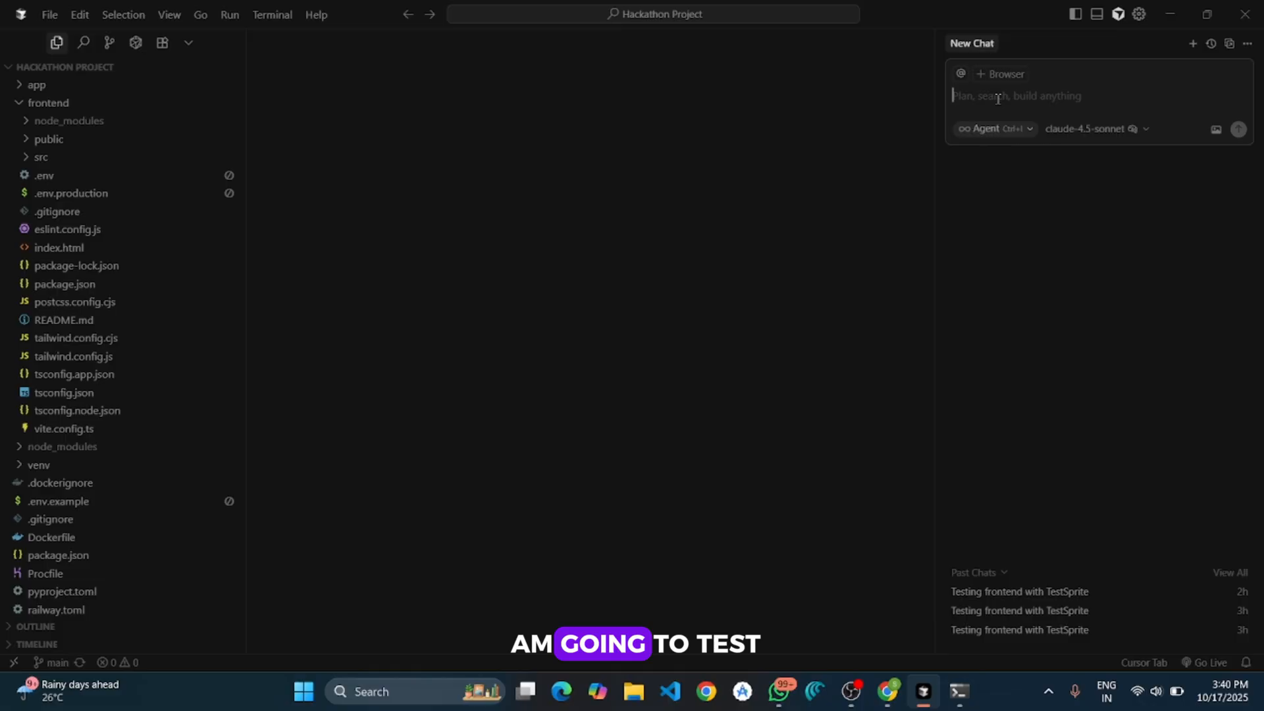
{"action": "type", "text": "http://localhost:5173/"}
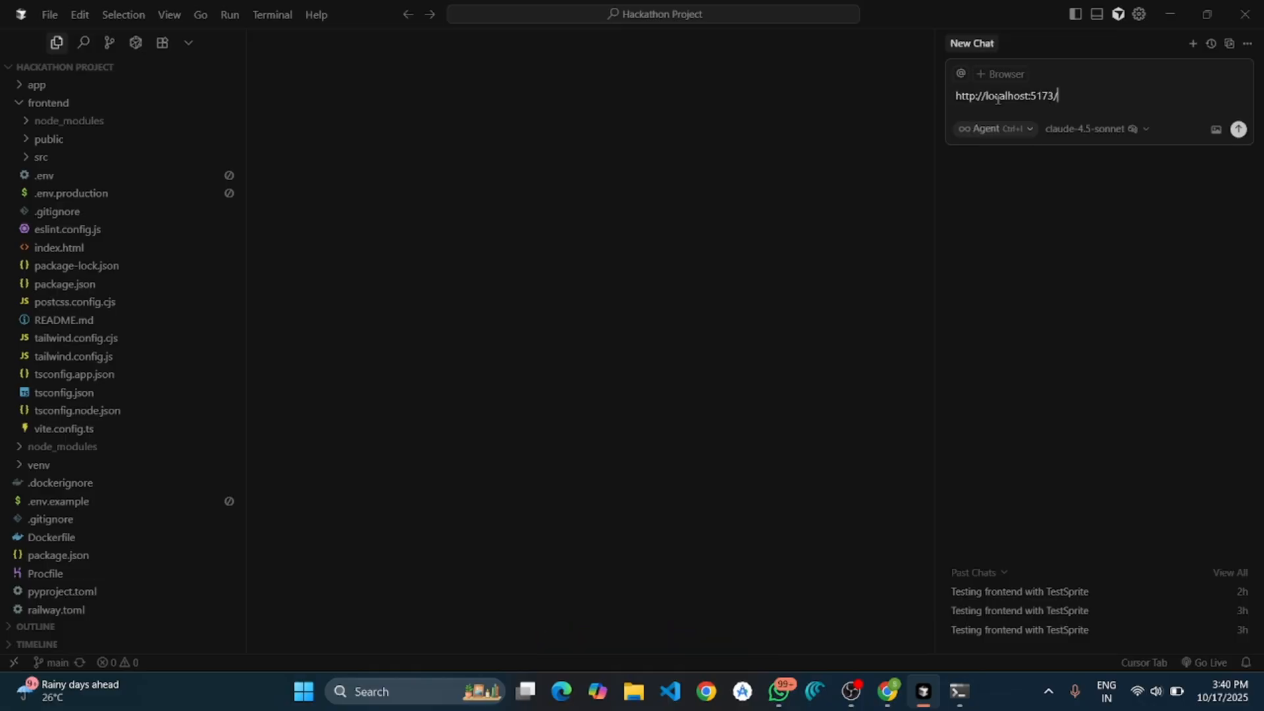
{"action": "key", "text": "ctrl+a"}
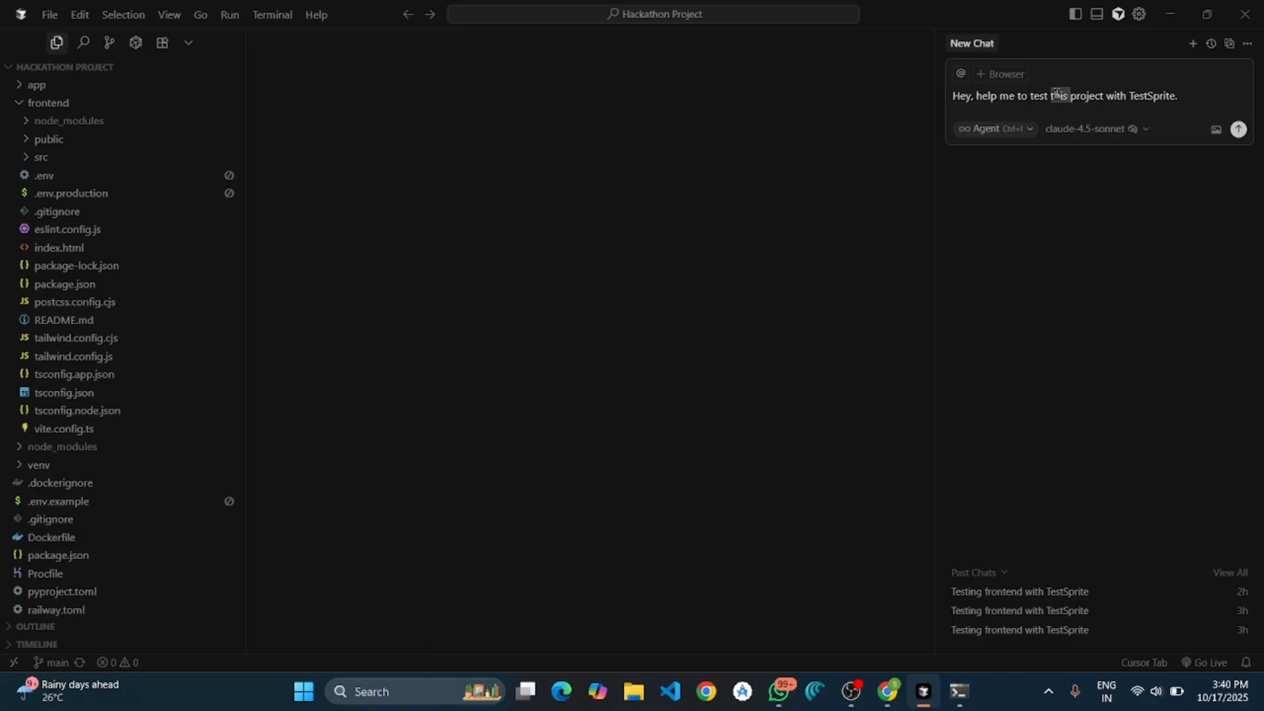
{"action": "left_click", "coordinate": [48, 102]}
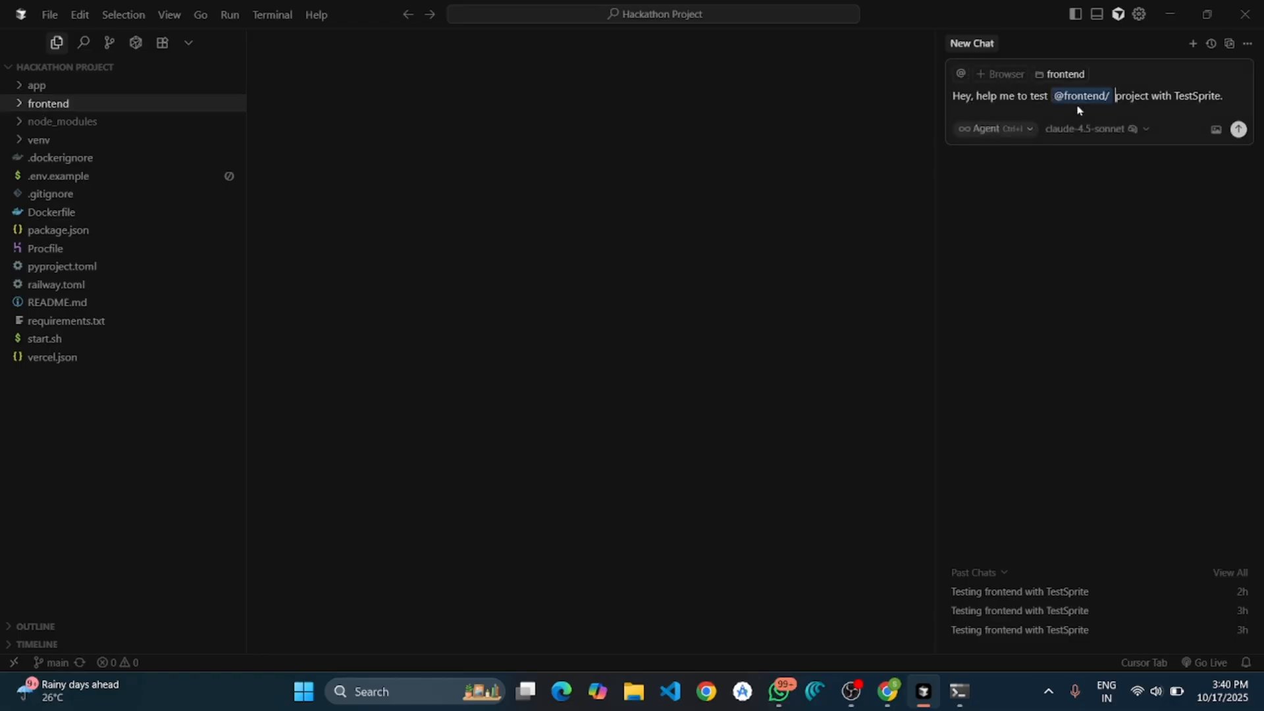
{"action": "mouse_move", "coordinate": [569, 149]}
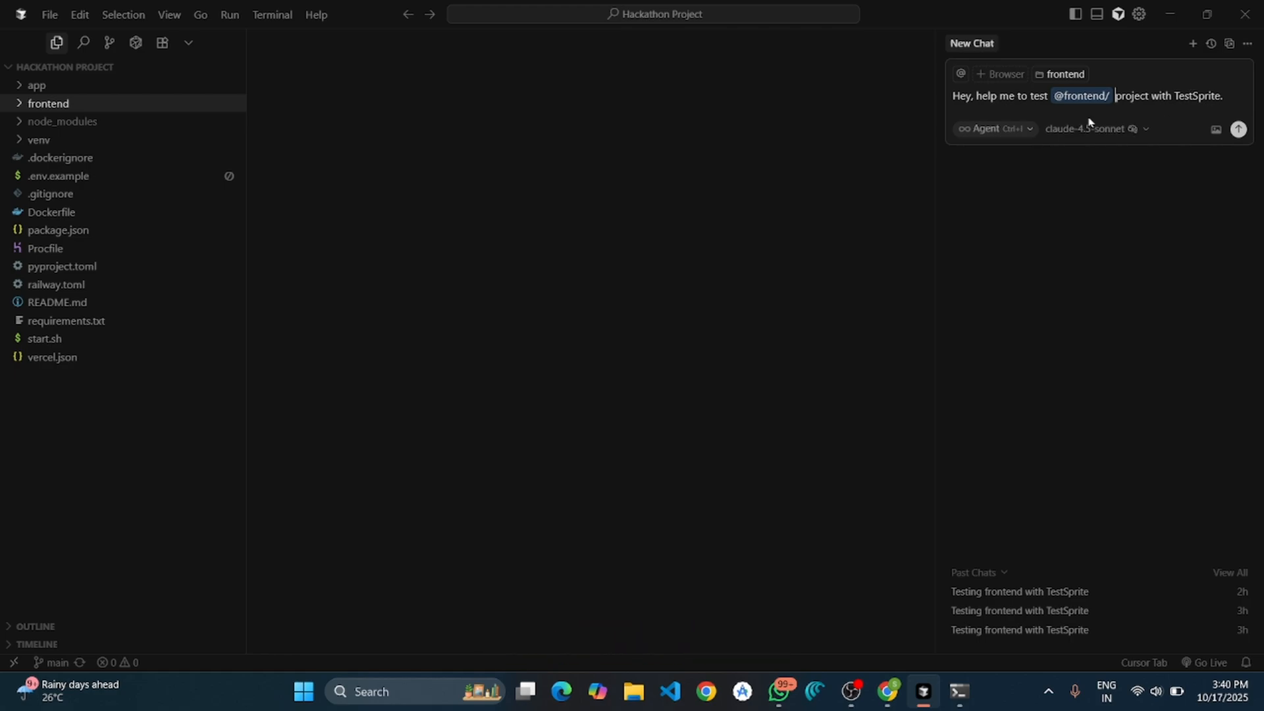
{"action": "left_click", "coordinate": [1239, 129]}
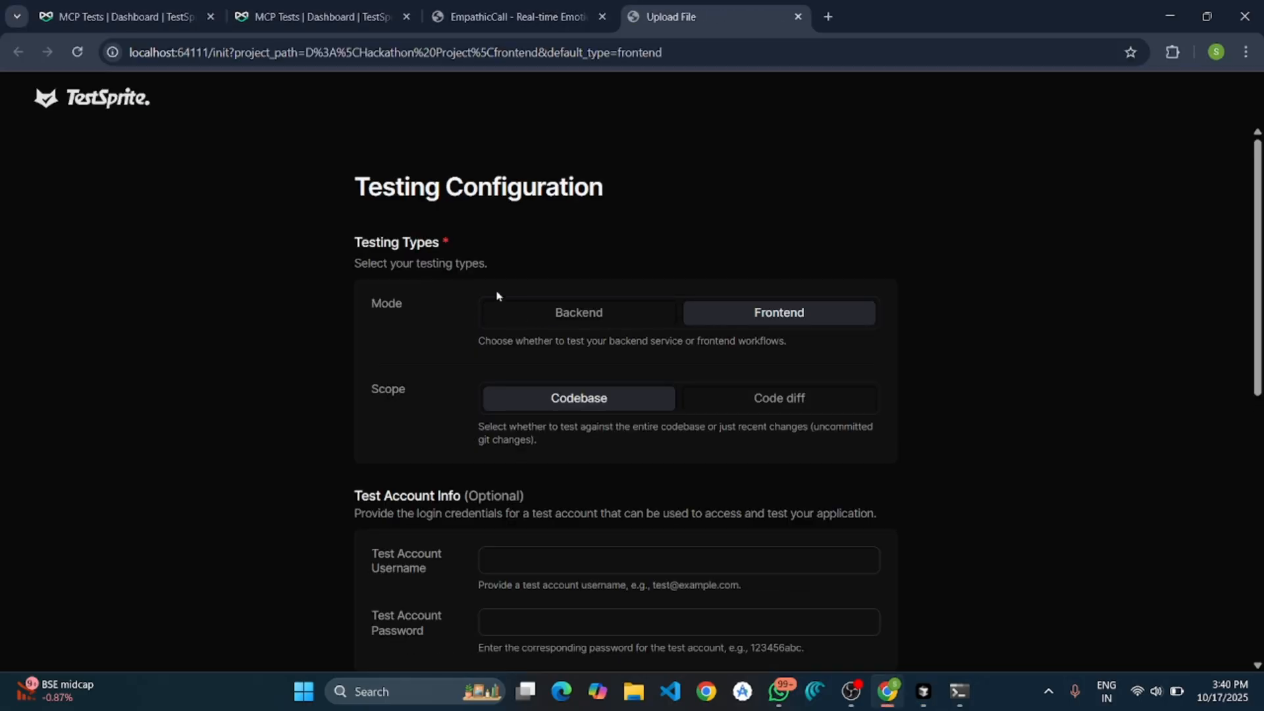
Step: Review the Testing Configuration page from Mode and Scope down to port 5173 and the spec upload
{"action": "triple_click", "coordinate": [476, 186]}
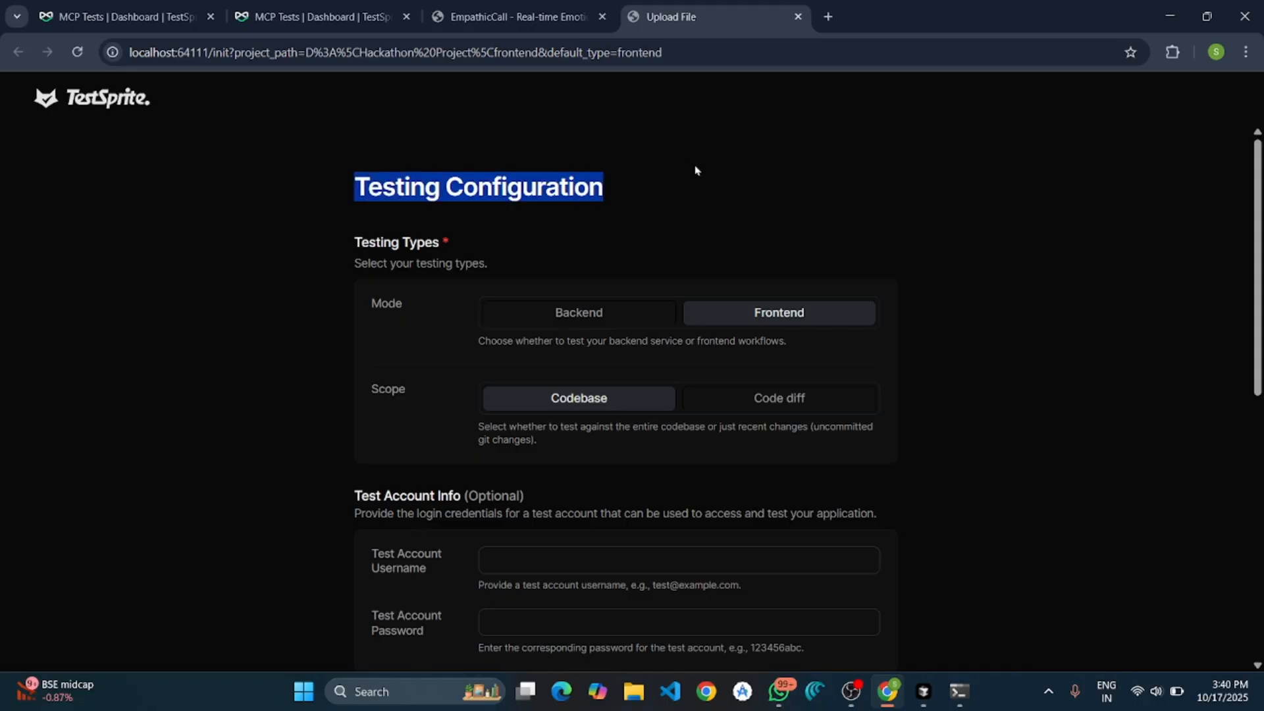
{"action": "scroll", "scroll_direction": "down", "scroll_amount": 3}
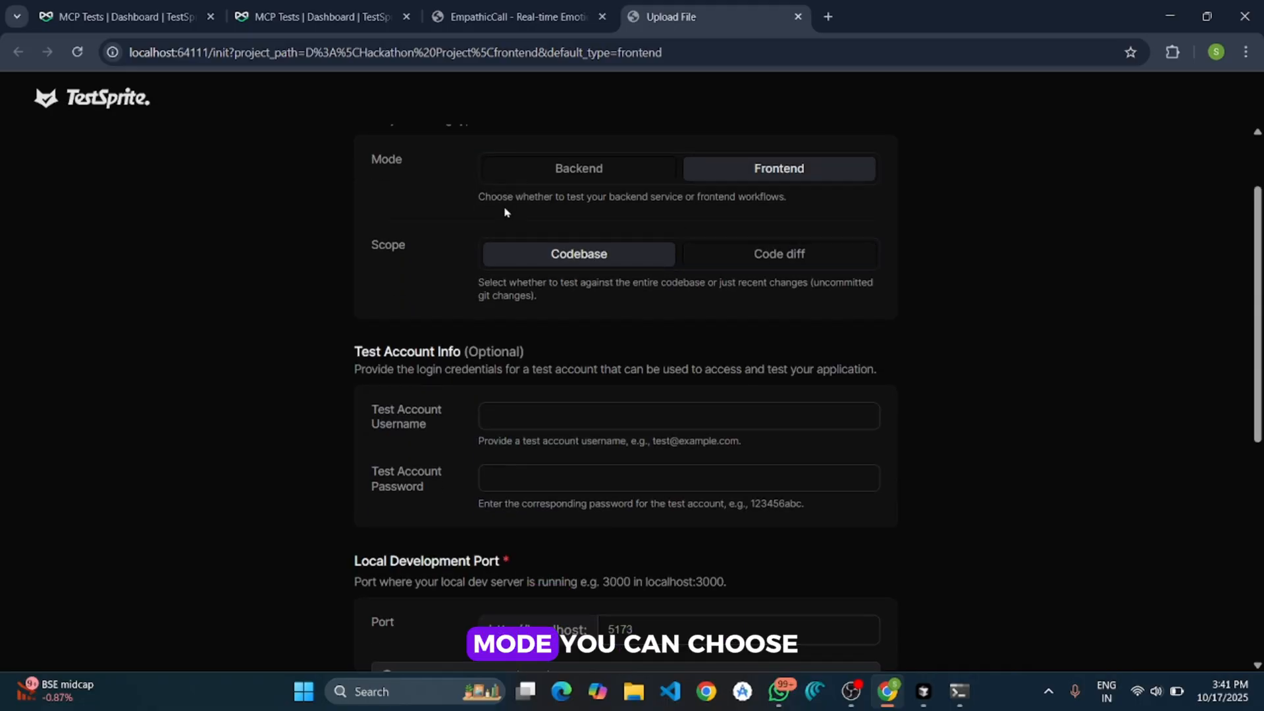
{"action": "scroll", "scroll_direction": "up", "scroll_amount": 3}
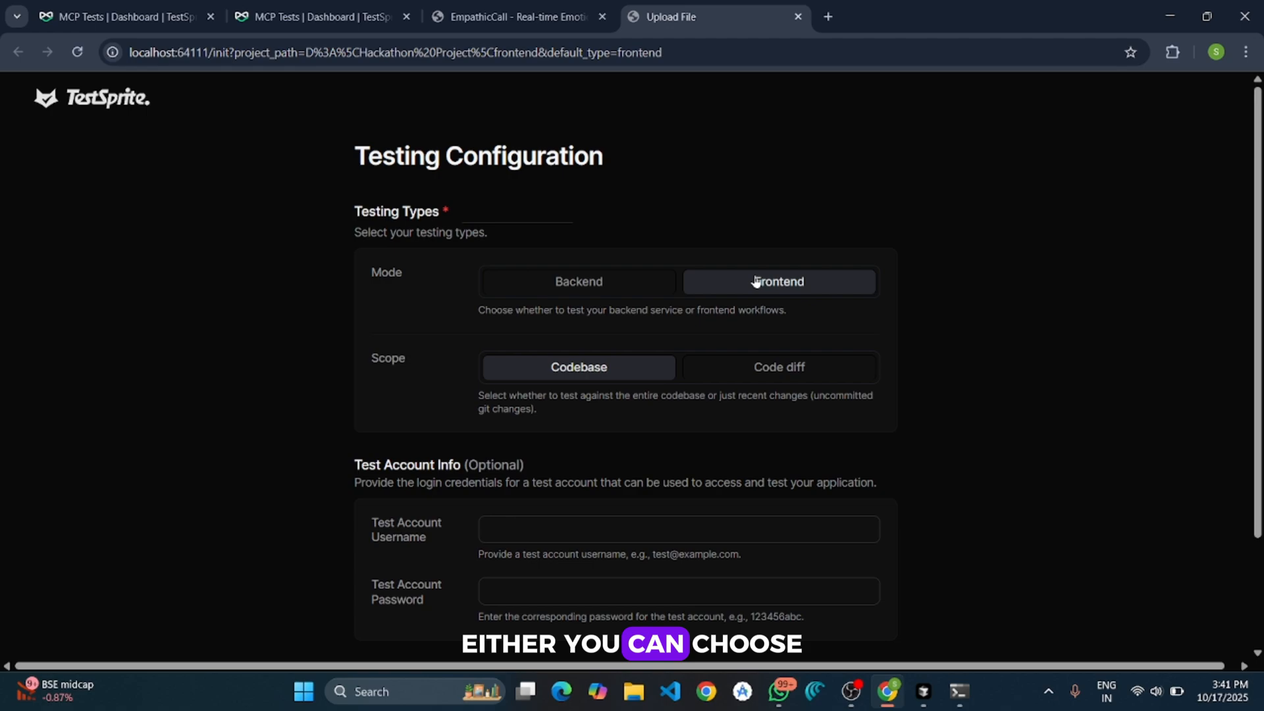
{"action": "scroll", "scroll_direction": "down", "scroll_amount": 3}
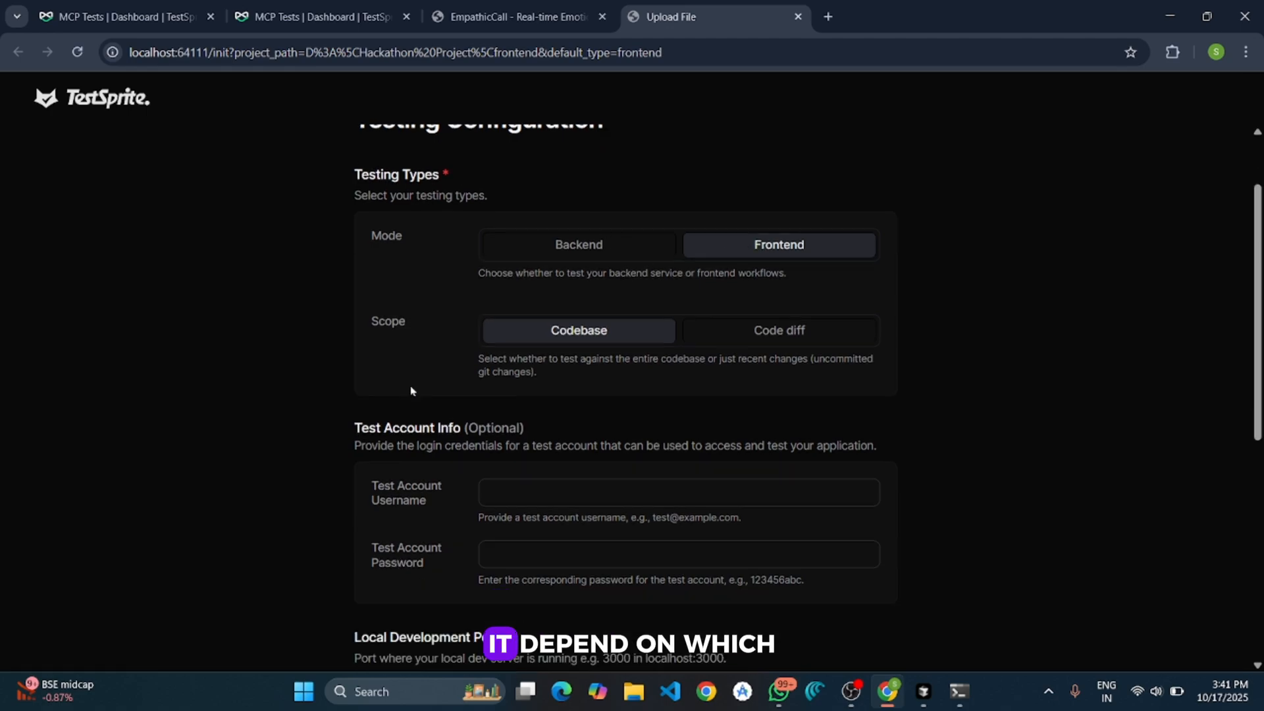
{"action": "scroll", "scroll_direction": "down", "scroll_amount": 3}
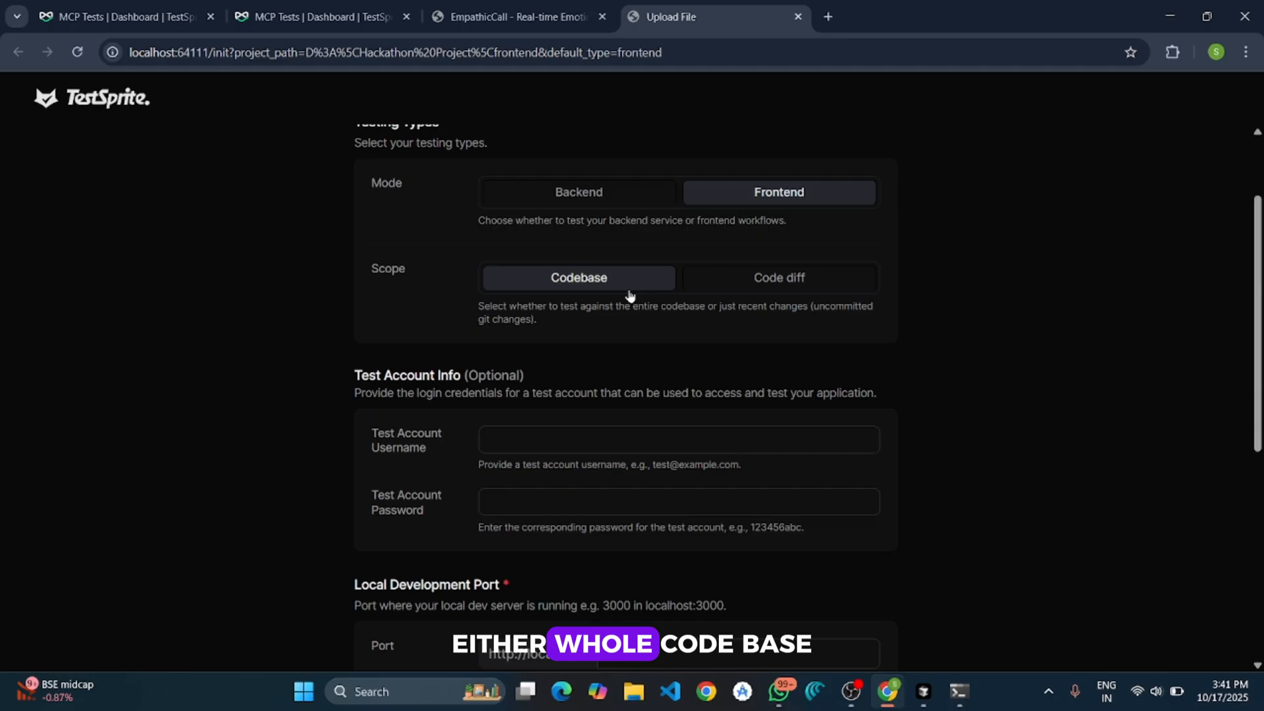
{"action": "mouse_move", "coordinate": [751, 285]}
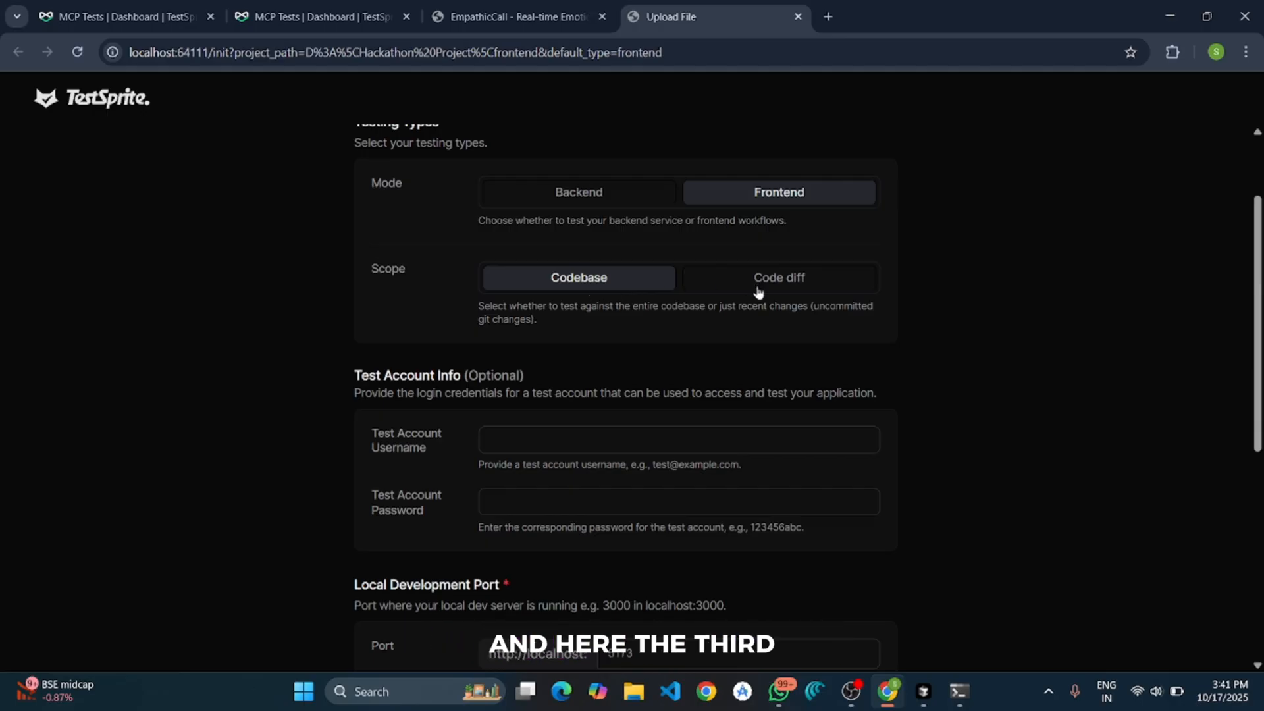
{"action": "scroll", "scroll_direction": "down", "scroll_amount": 3}
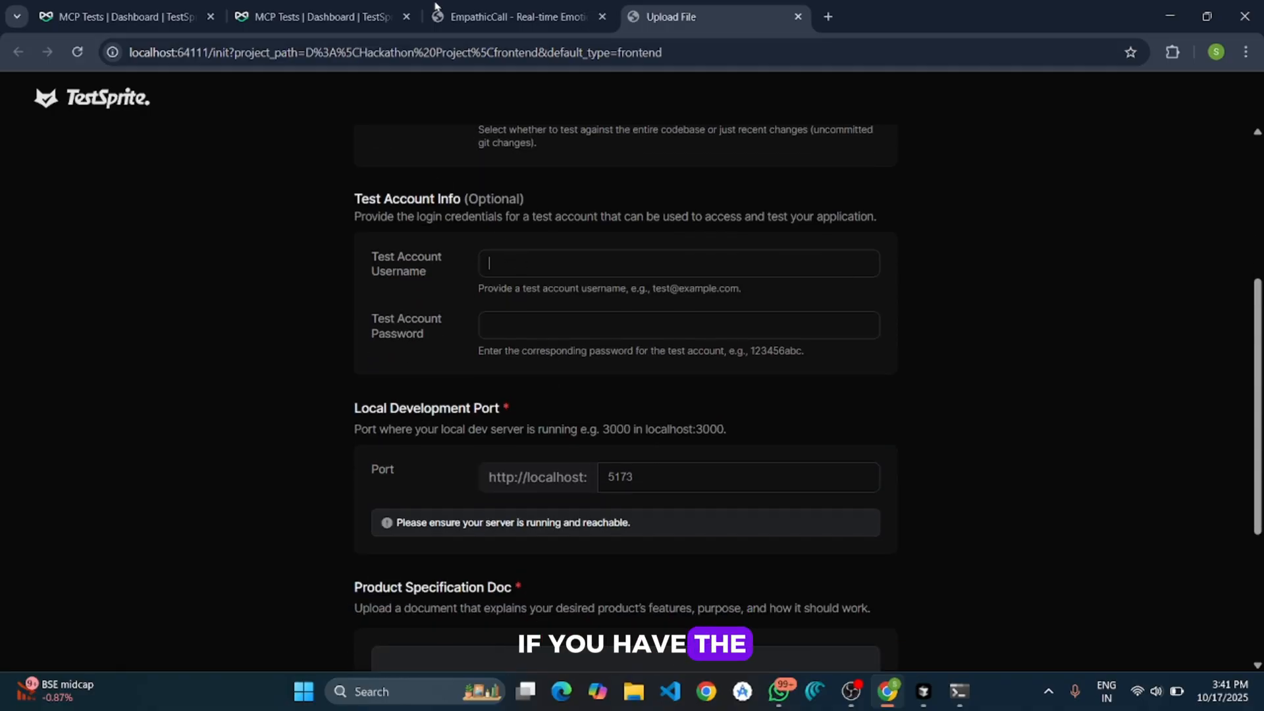
Step: Fill in the test account email and password, confirming the local port stays 5173
{"action": "left_click", "coordinate": [516, 16]}
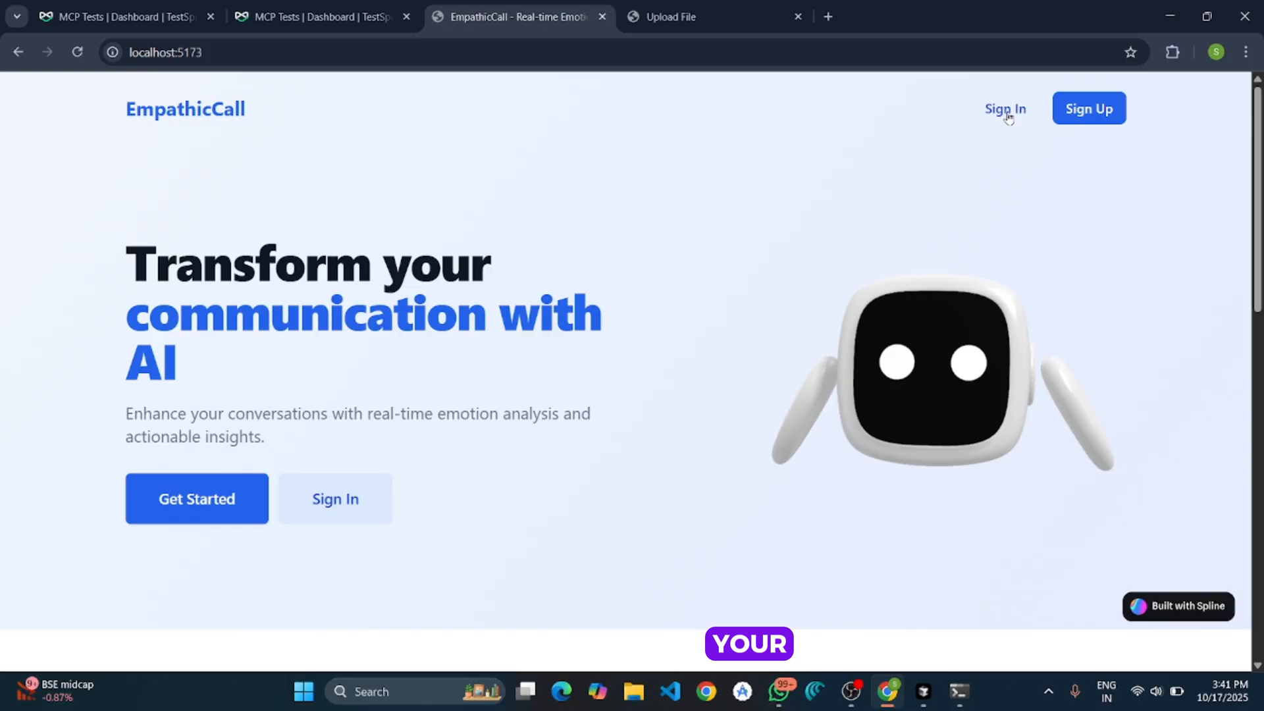
{"action": "mouse_move", "coordinate": [696, 43]}
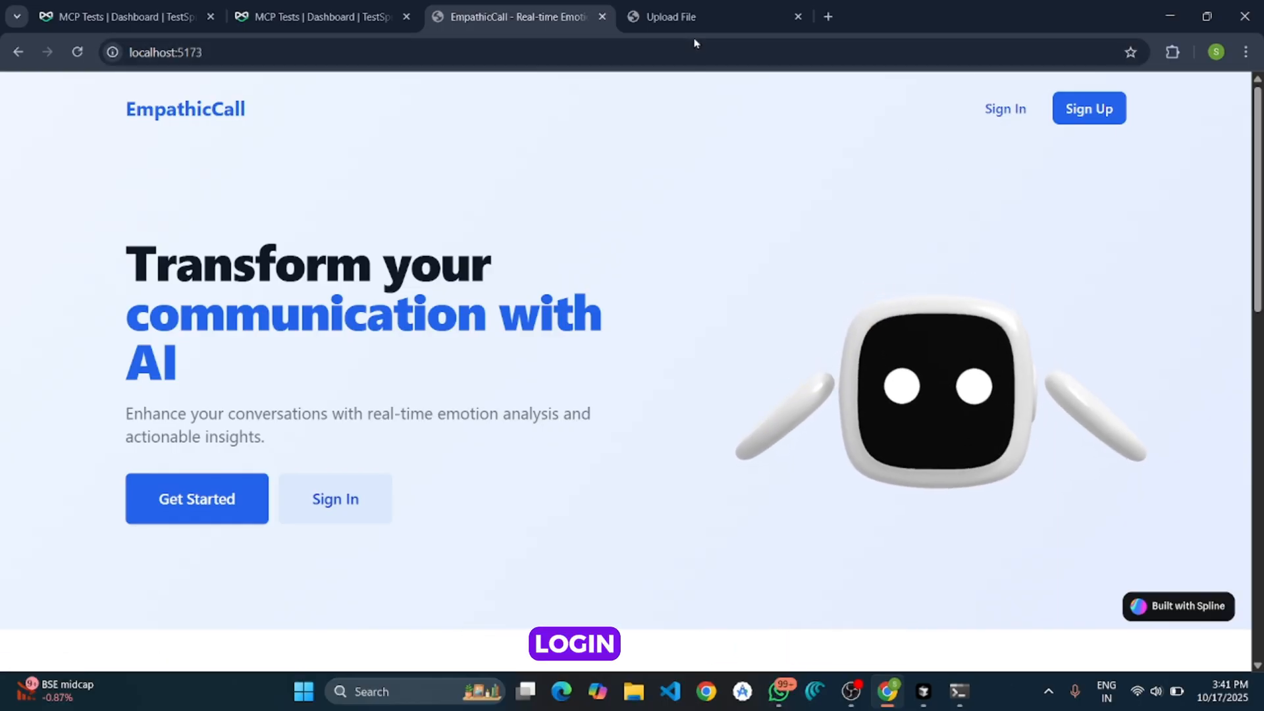
{"action": "left_click", "coordinate": [702, 16]}
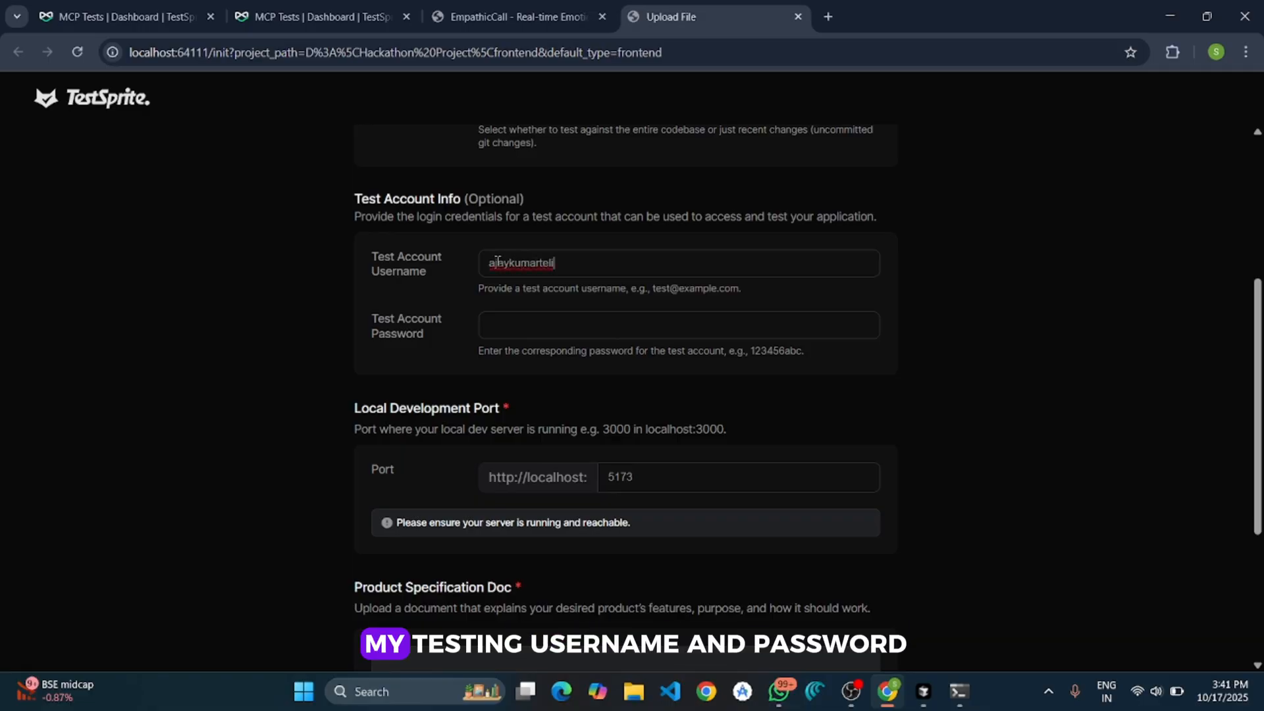
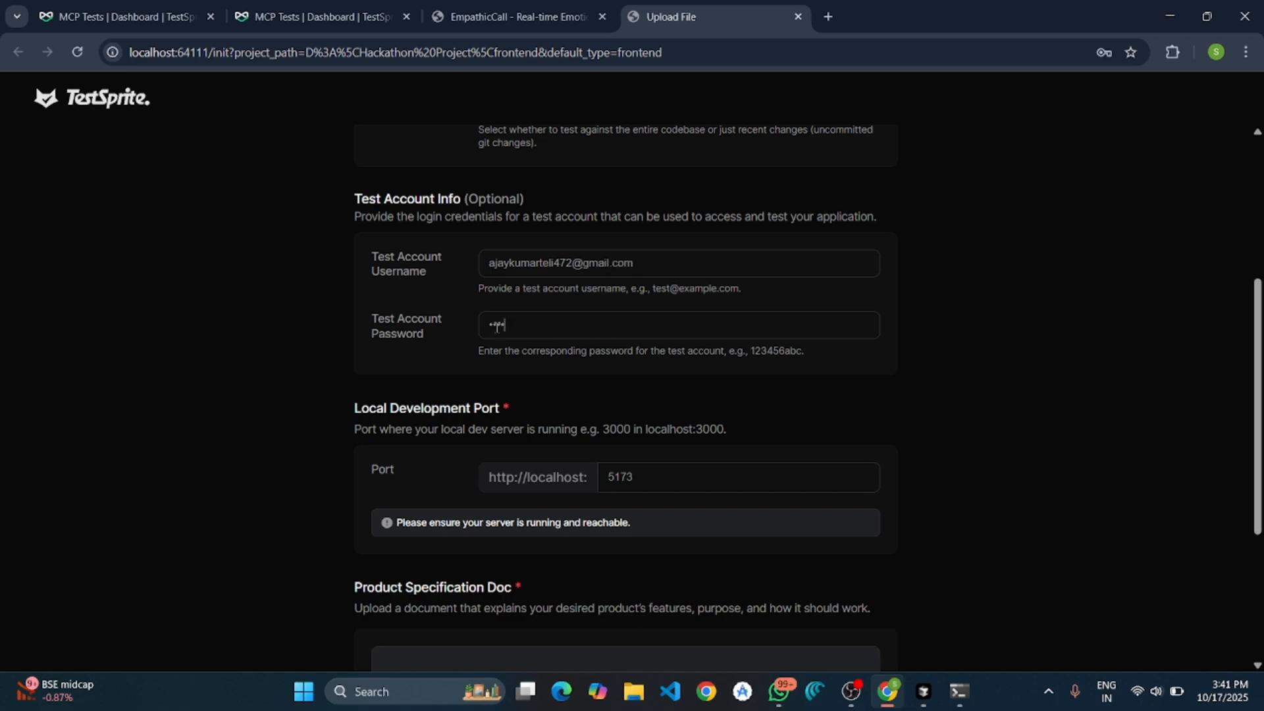
{"action": "type", "text": "password"}
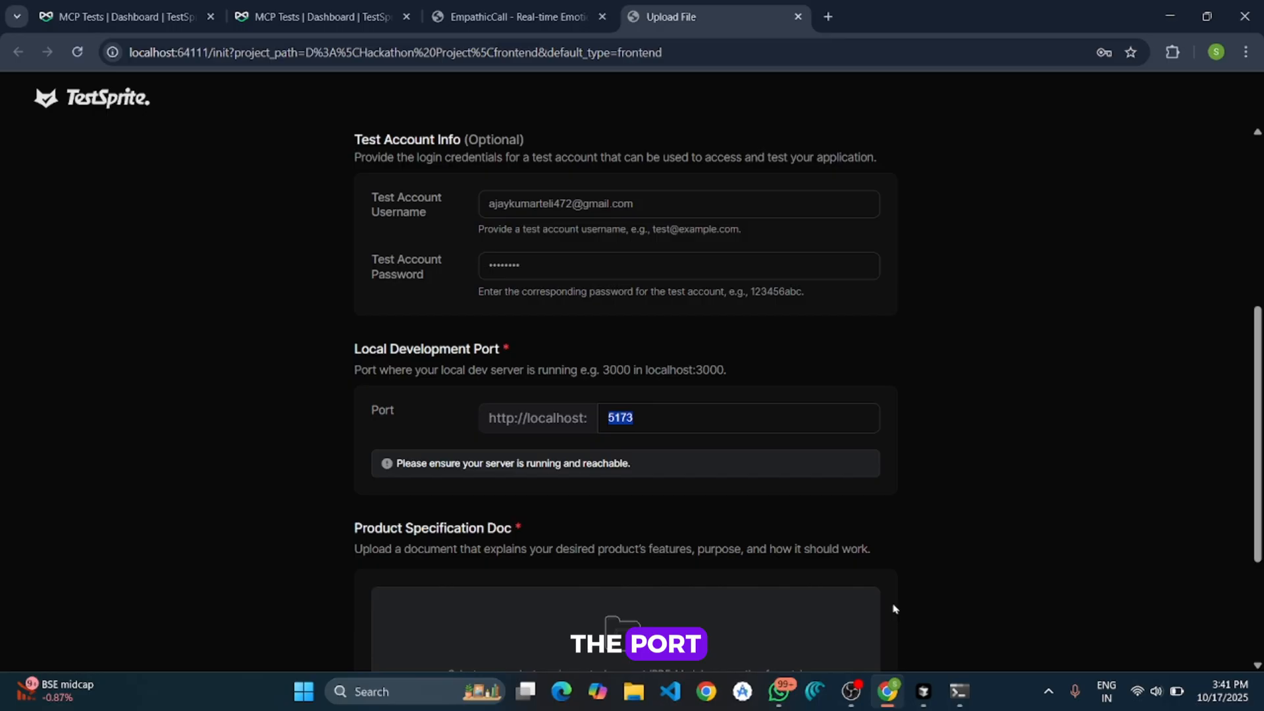
{"action": "left_click", "coordinate": [957, 691]}
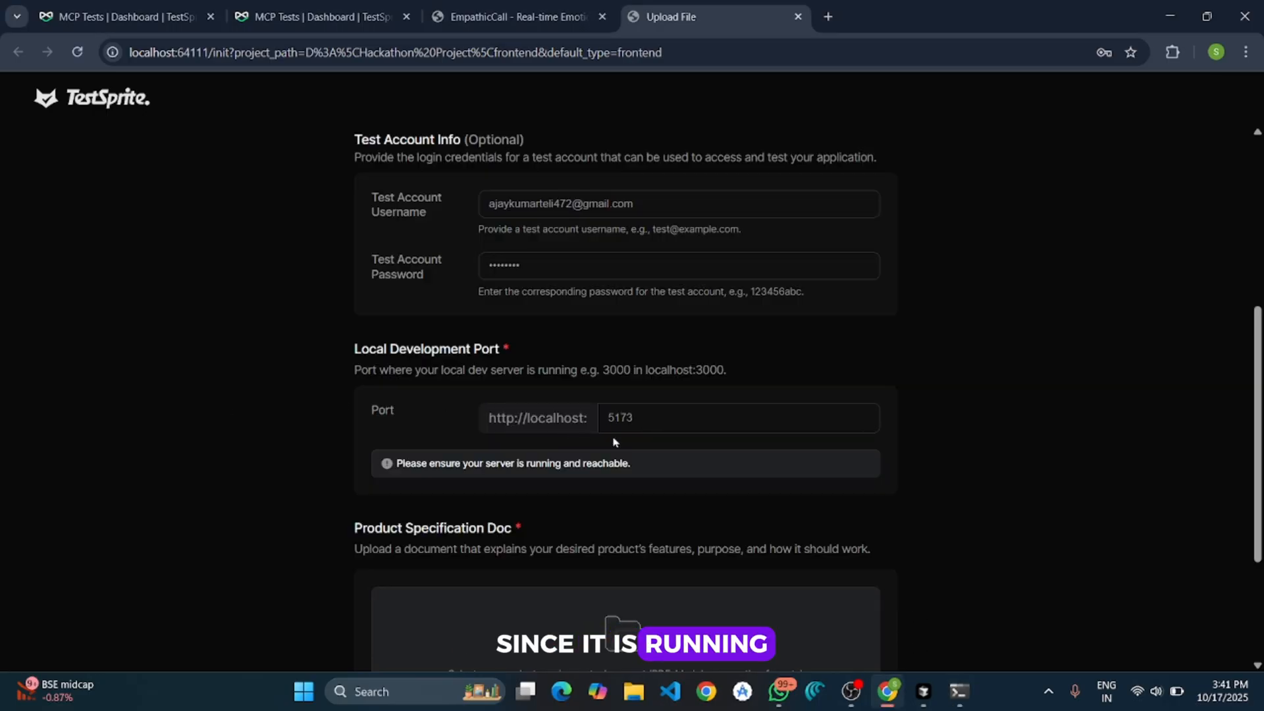
{"action": "scroll", "scroll_direction": "down", "scroll_amount": 3}
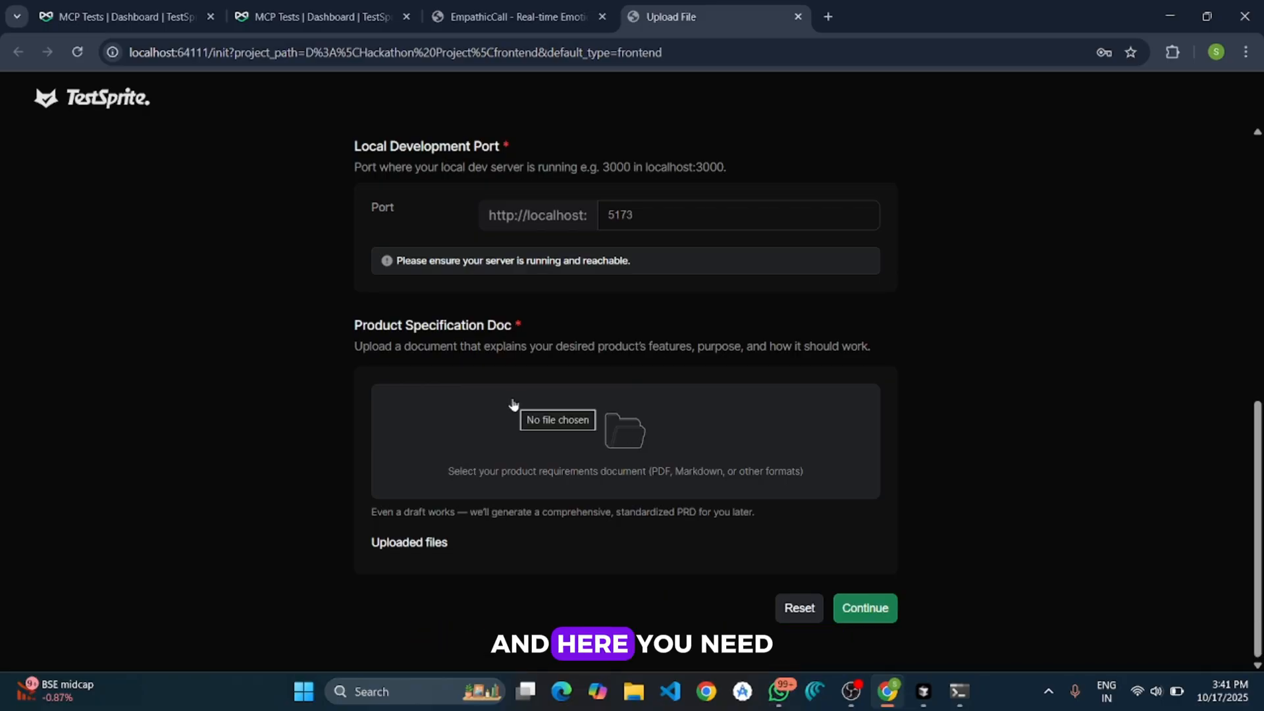
{"action": "mouse_move", "coordinate": [593, 529]}
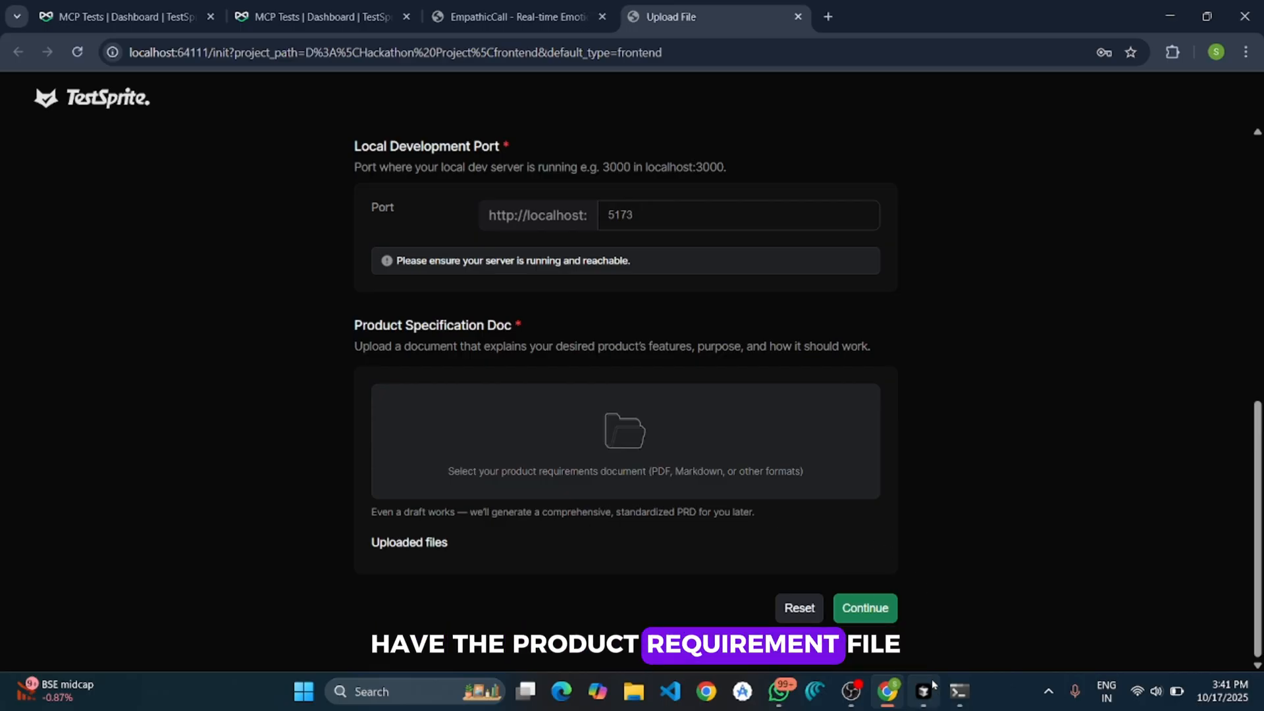
{"action": "left_click", "coordinate": [921, 692]}
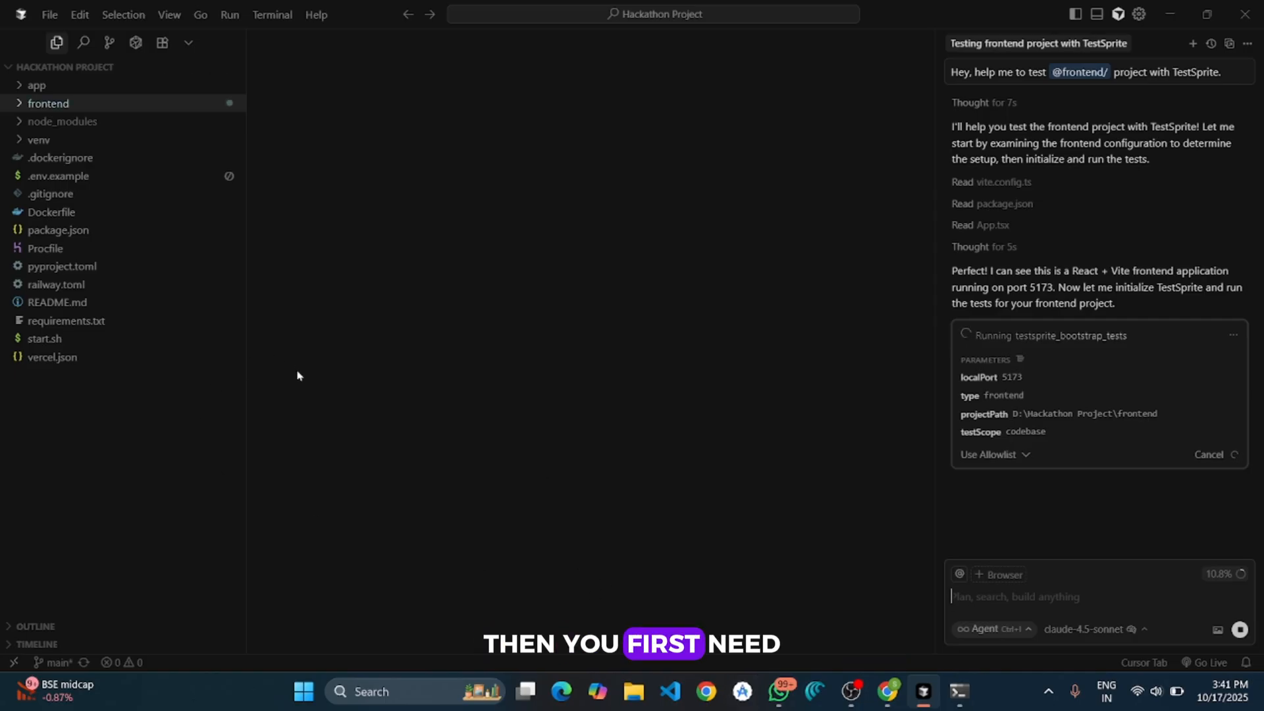
{"action": "mouse_move", "coordinate": [530, 279]}
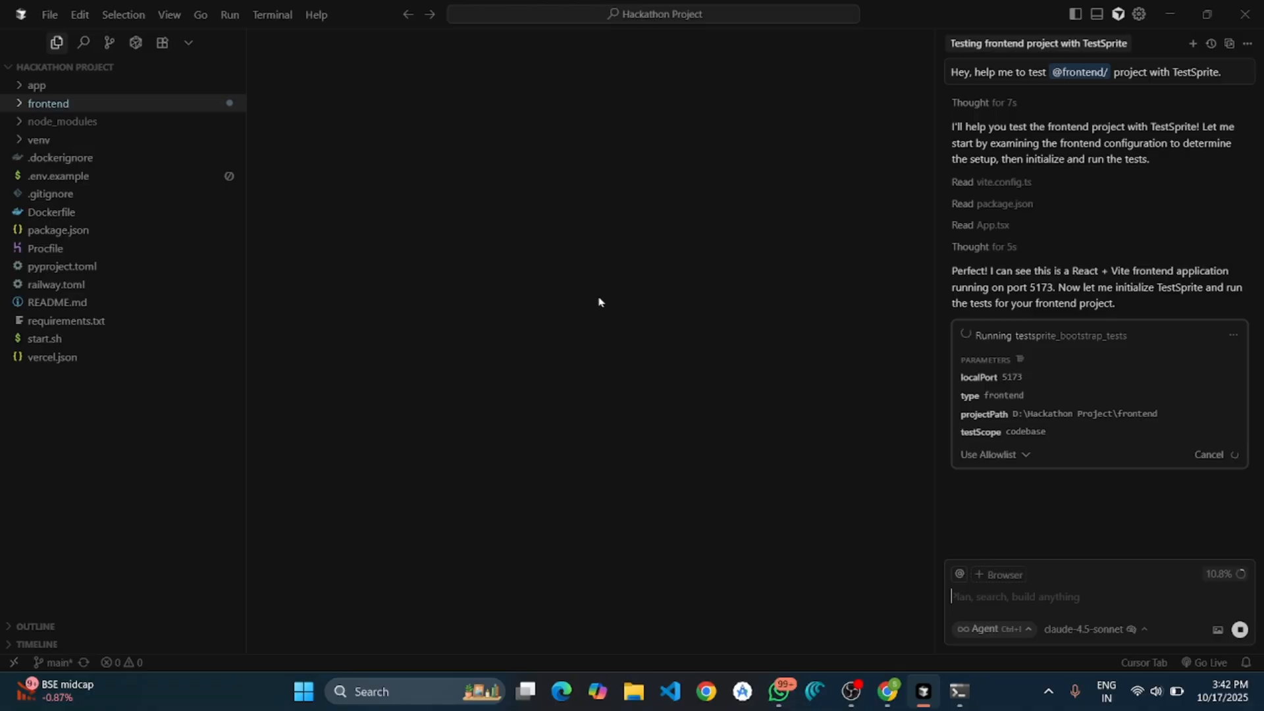
{"action": "mouse_move", "coordinate": [177, 321]}
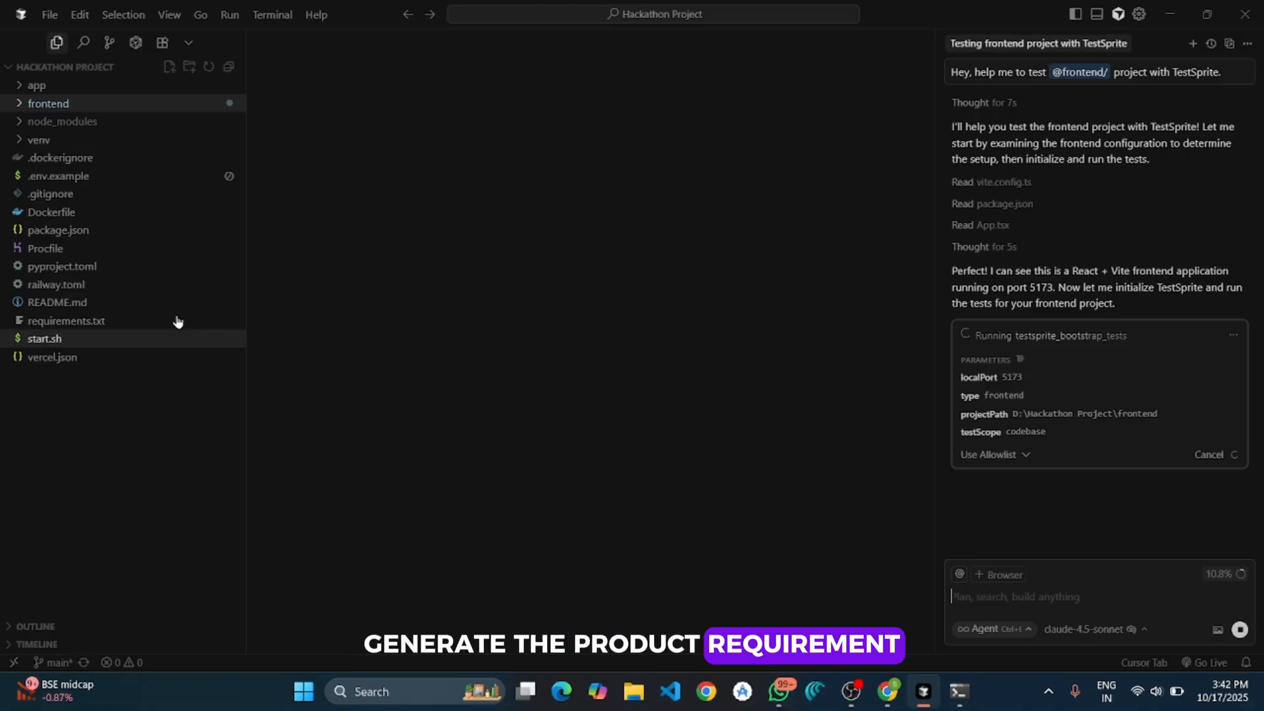
{"action": "mouse_move", "coordinate": [712, 332]}
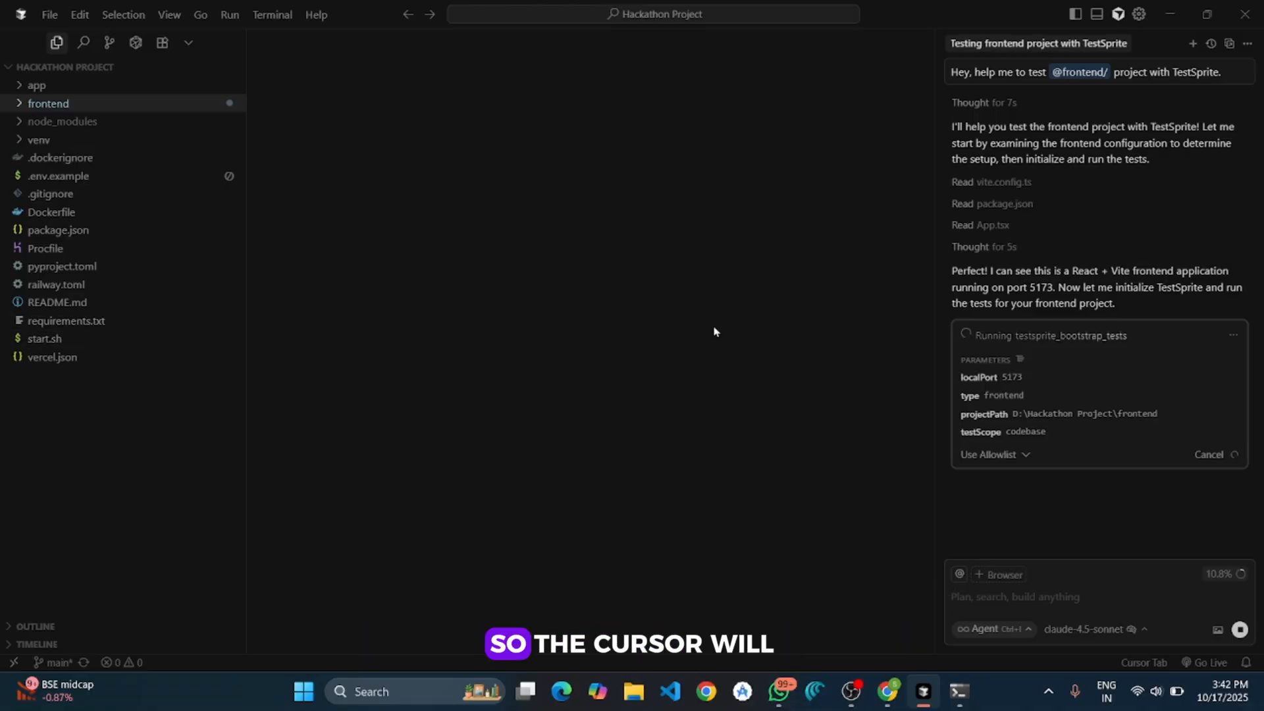
{"action": "mouse_move", "coordinate": [827, 498]}
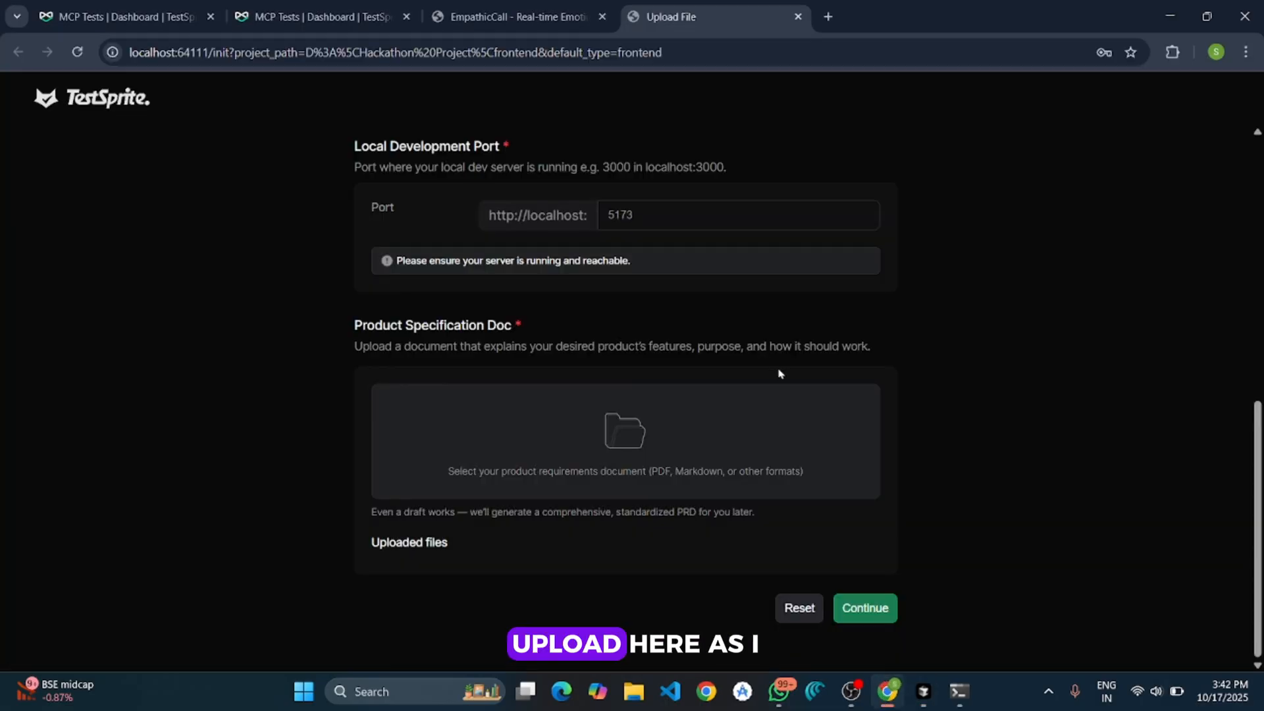
Step: Upload testsprite_prd.md from Downloads as the Product Specification Doc
{"action": "left_click", "coordinate": [624, 443]}
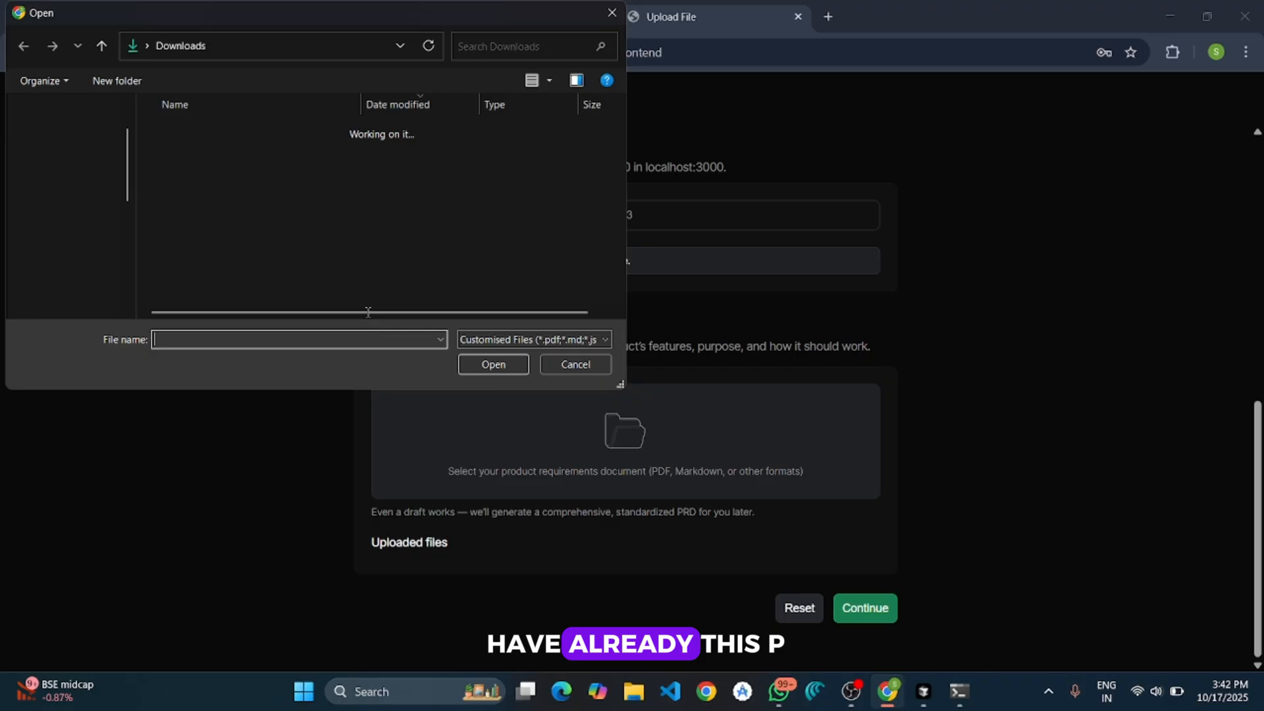
{"action": "left_click", "coordinate": [207, 199]}
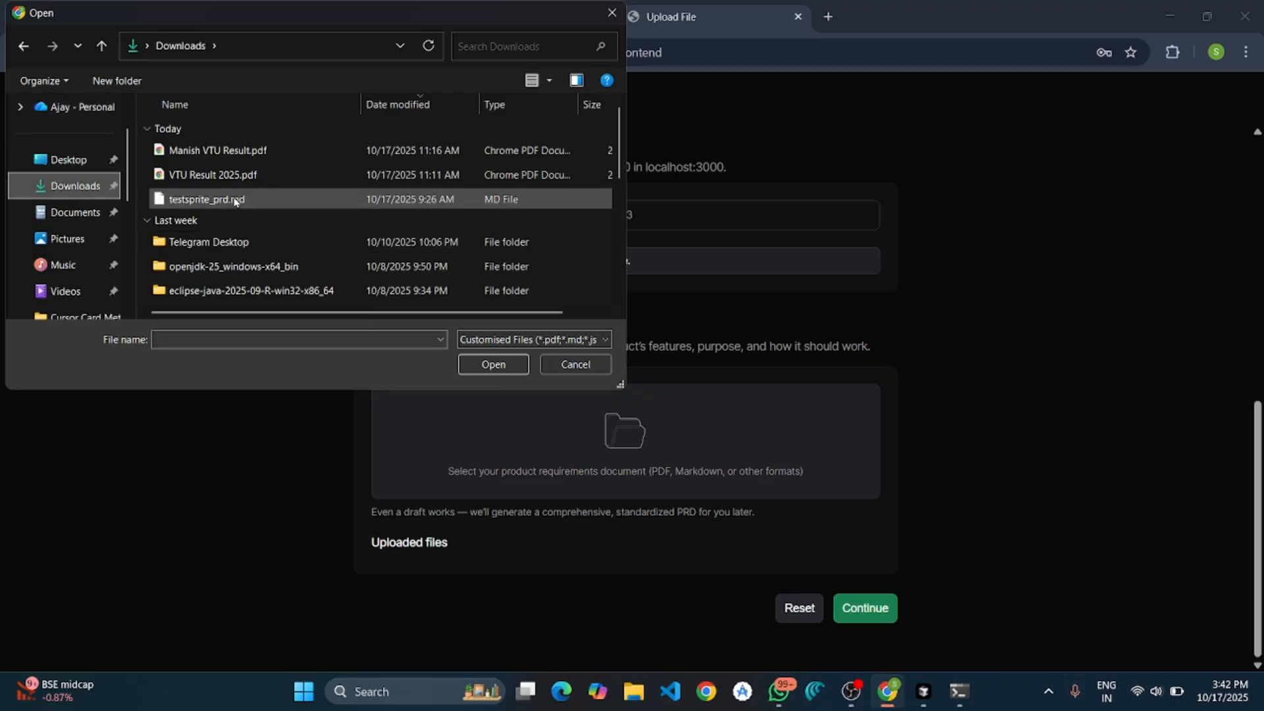
{"action": "left_click", "coordinate": [207, 198]}
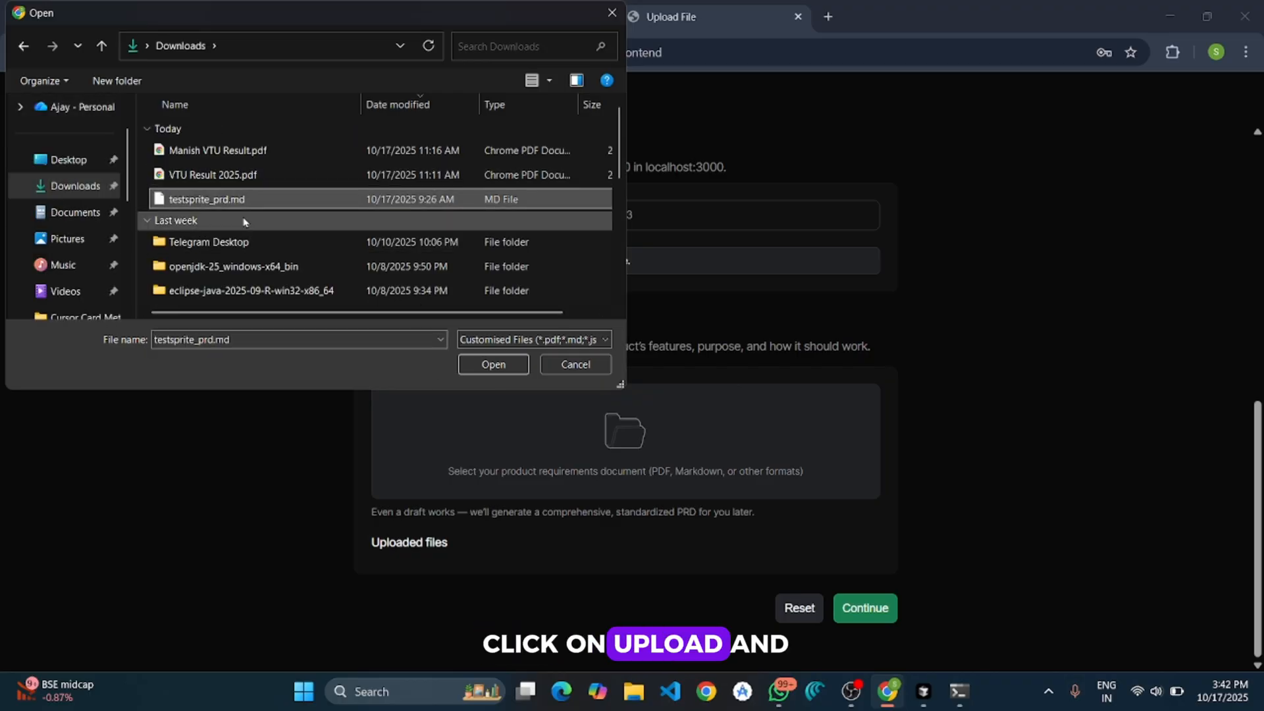
{"action": "mouse_move", "coordinate": [443, 367]}
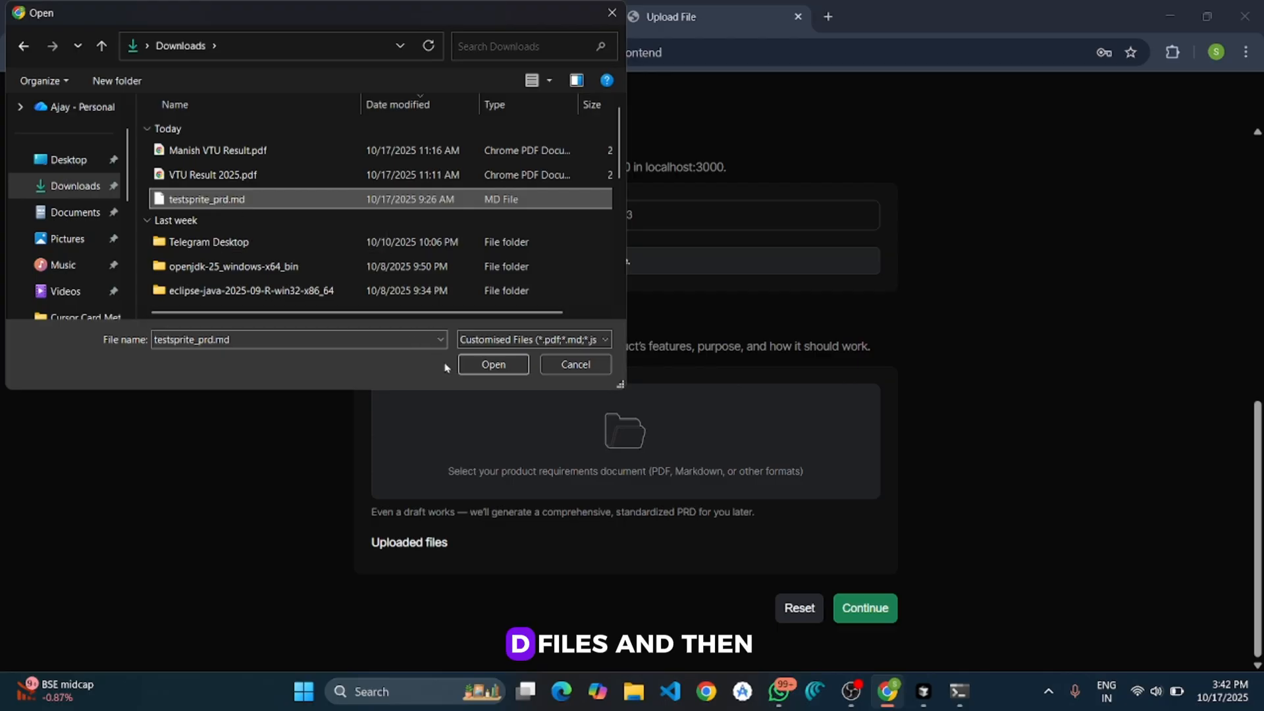
{"action": "left_click", "coordinate": [492, 365]}
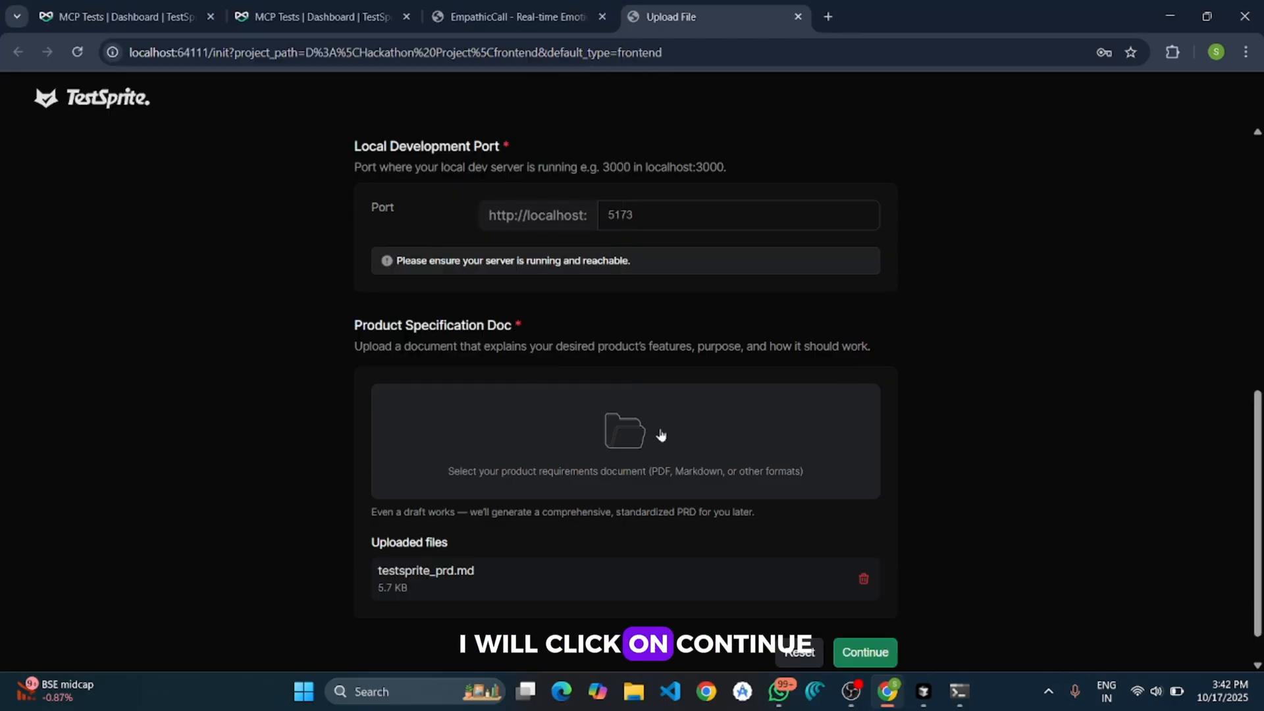
Step: Submit the test setup with Continue, acknowledge the success alert and return to Cursor
{"action": "left_click", "coordinate": [864, 652]}
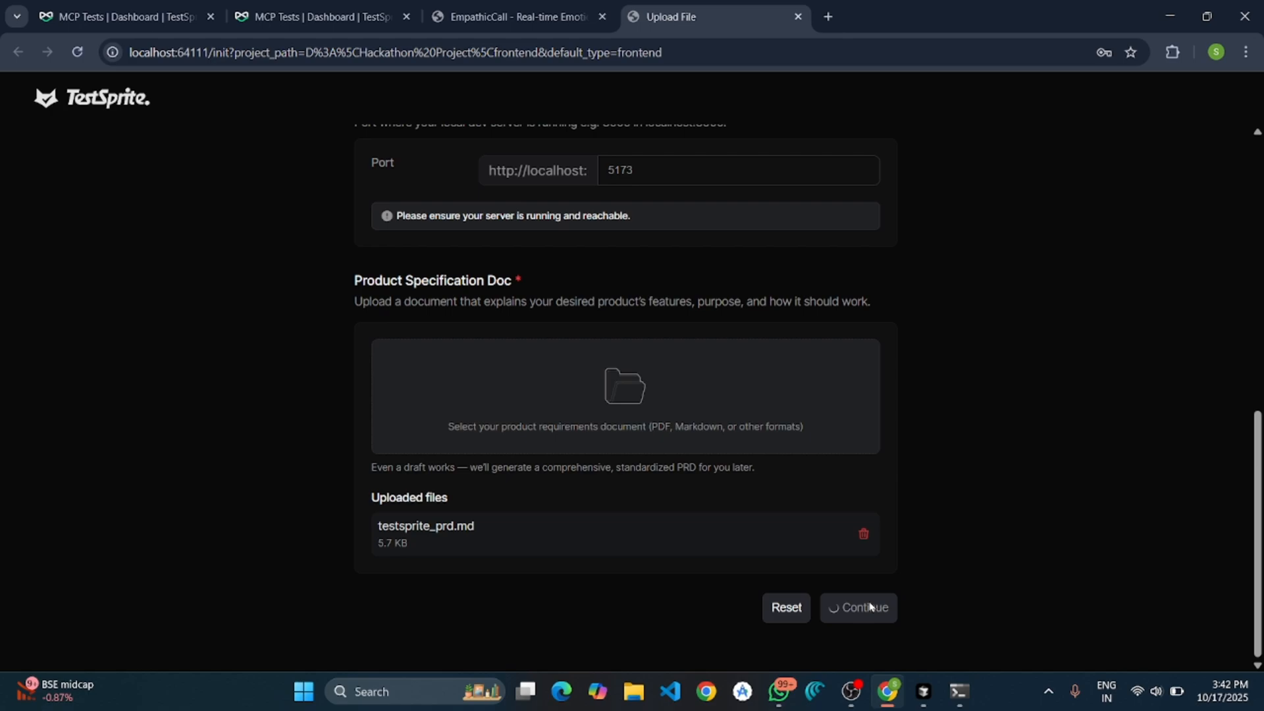
{"action": "left_click", "coordinate": [857, 607]}
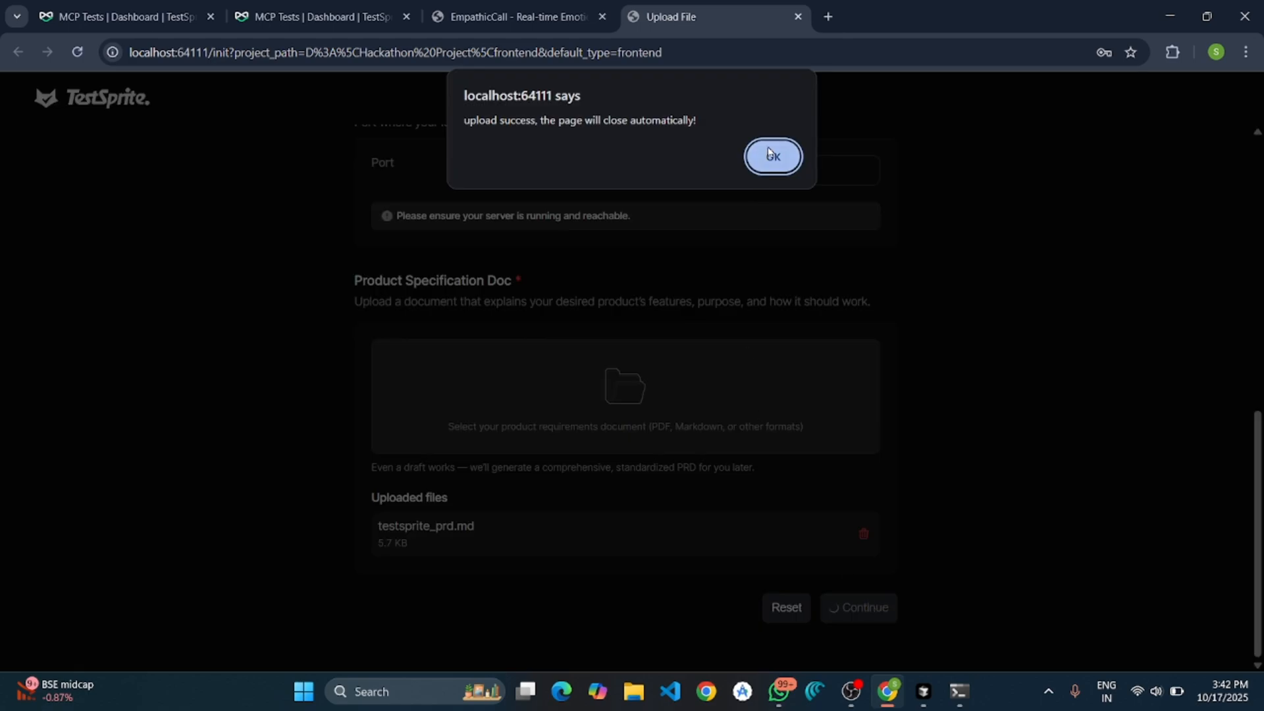
{"action": "left_click", "coordinate": [771, 155]}
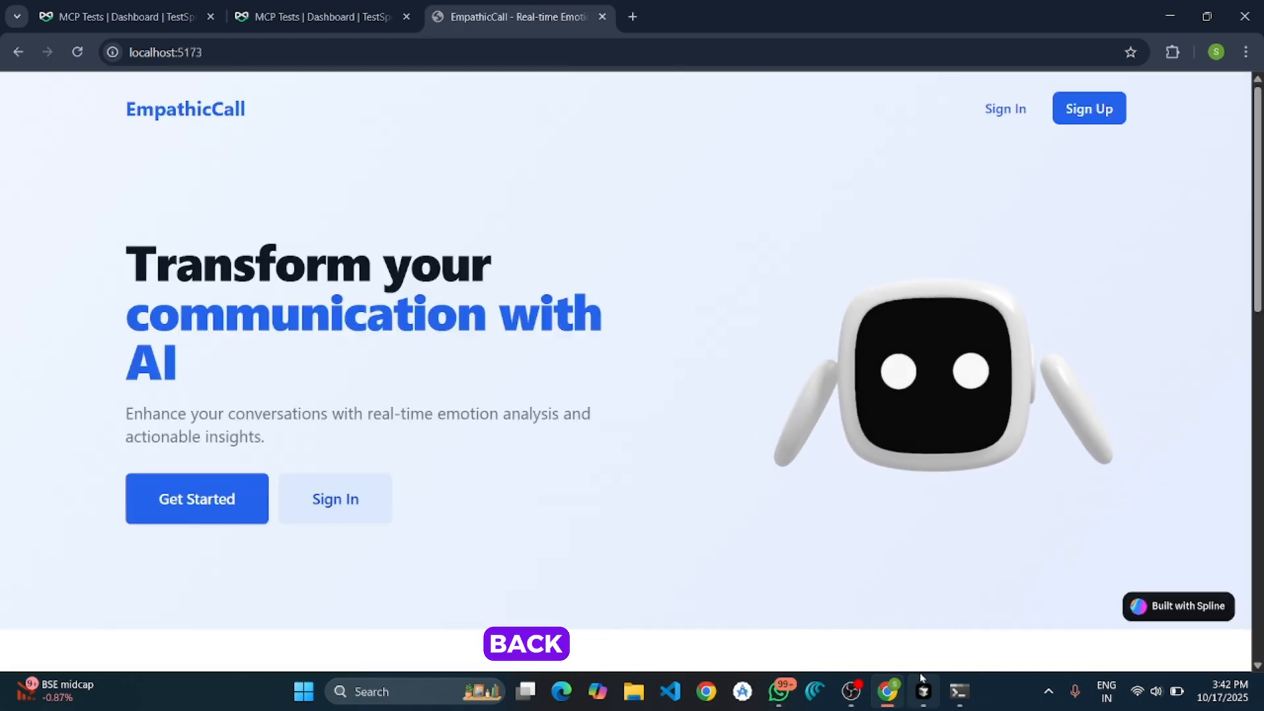
{"action": "left_click", "coordinate": [921, 691]}
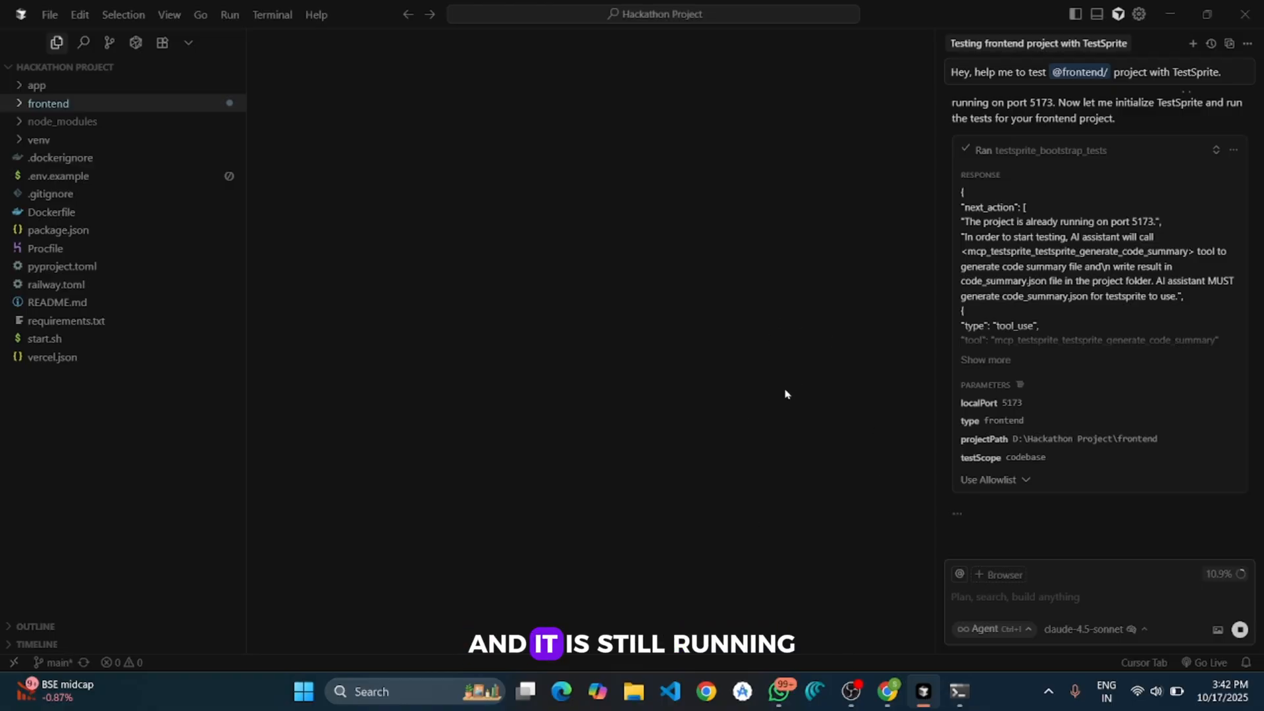
Step: Approve the code summary tool call and view the generated code_summary.json
{"action": "scroll", "scroll_direction": "down", "scroll_amount": 3}
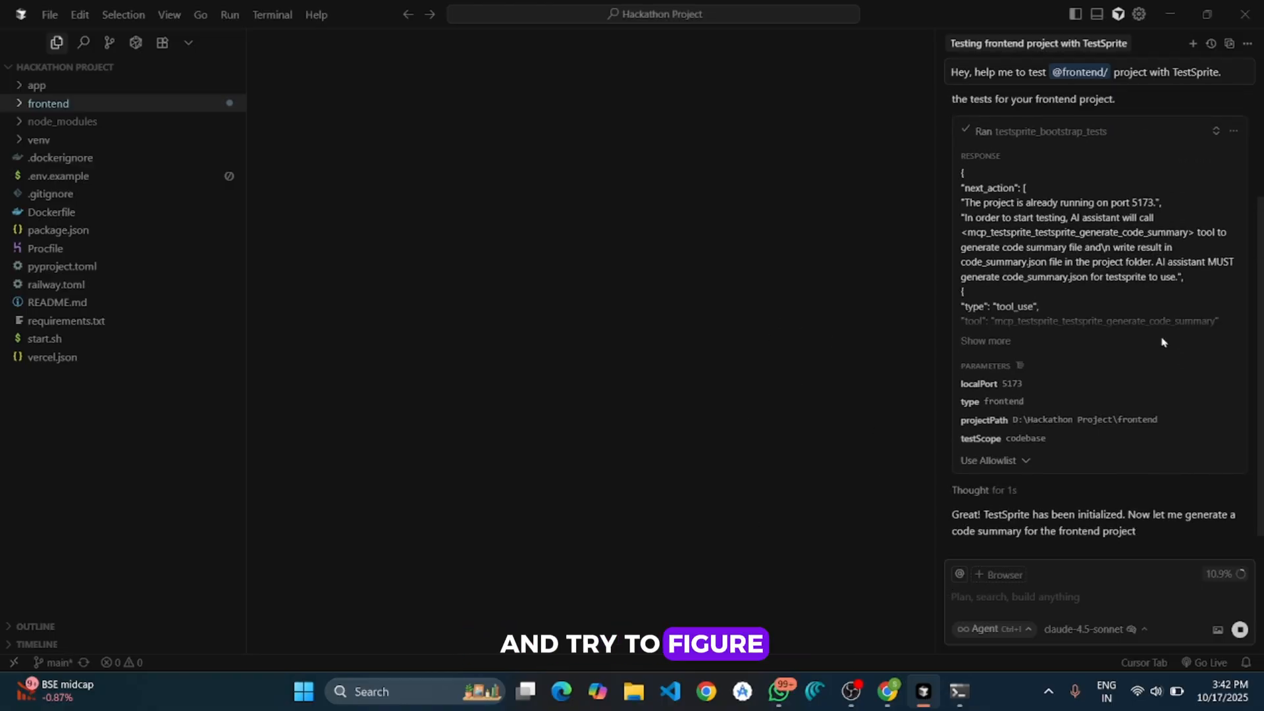
{"action": "scroll", "scroll_direction": "down", "scroll_amount": 3}
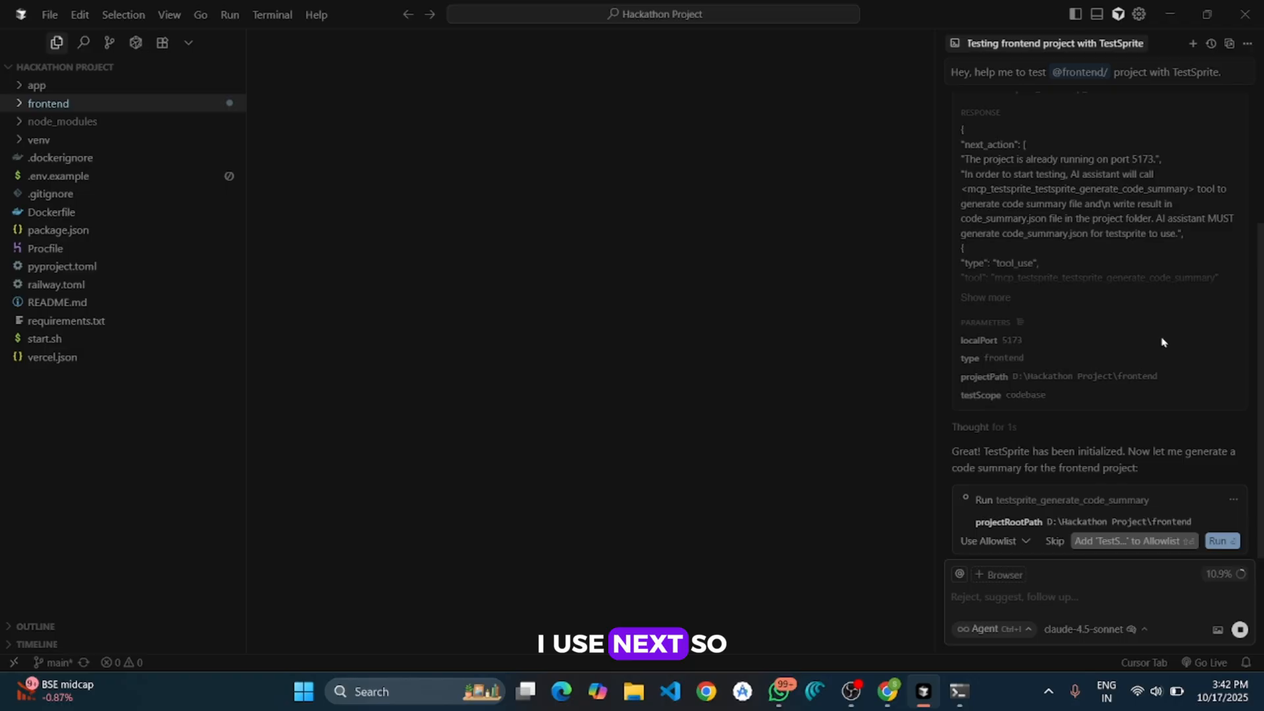
{"action": "left_click", "coordinate": [1221, 542]}
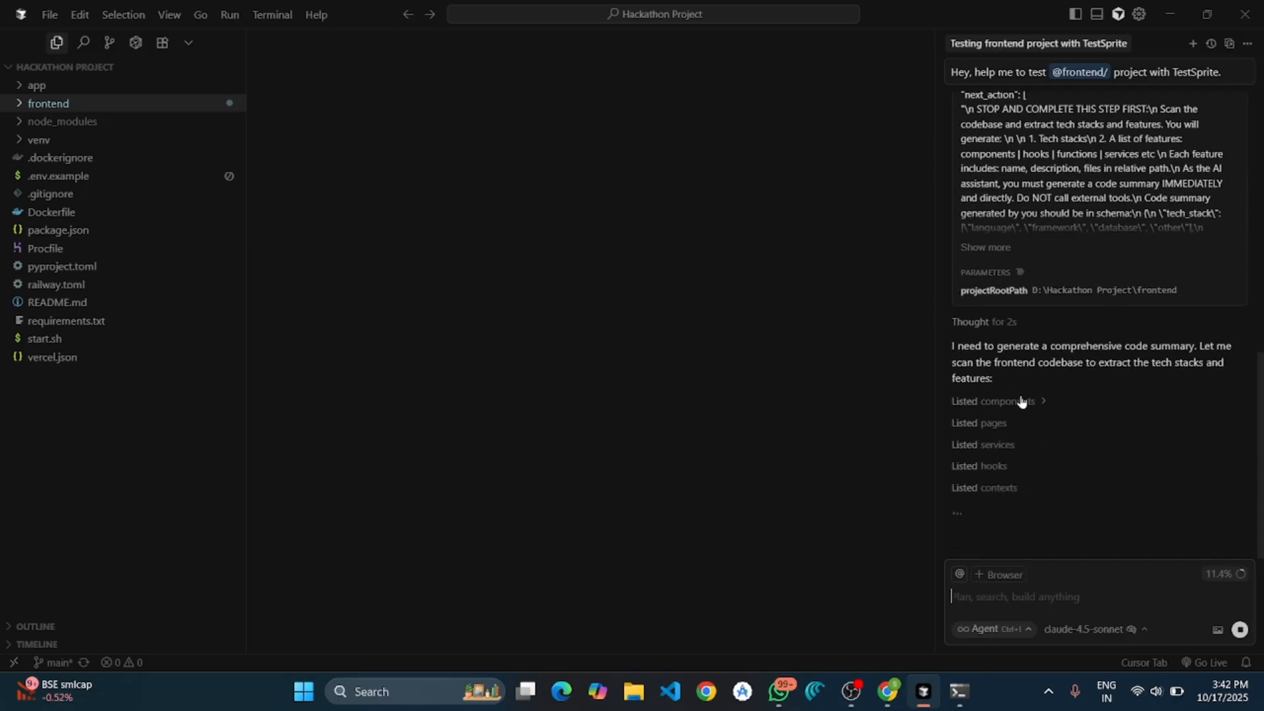
{"action": "scroll", "scroll_direction": "down", "scroll_amount": 3}
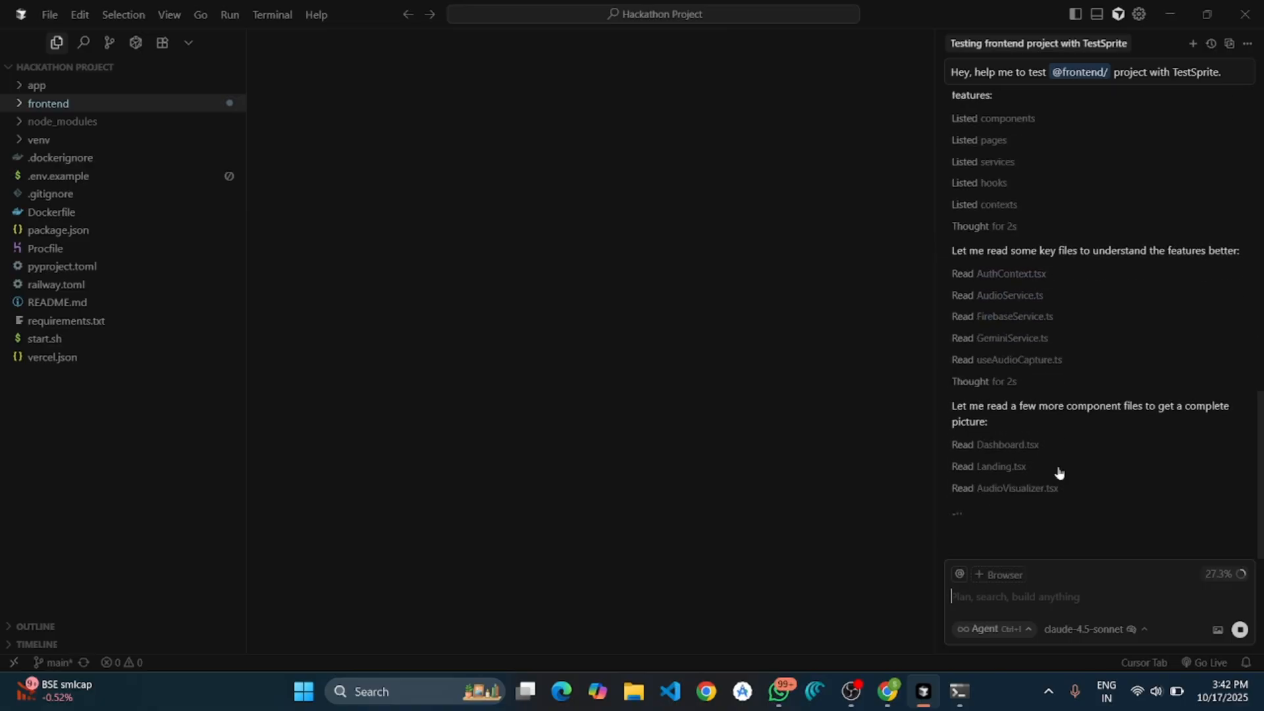
{"action": "scroll", "scroll_direction": "down", "scroll_amount": 3}
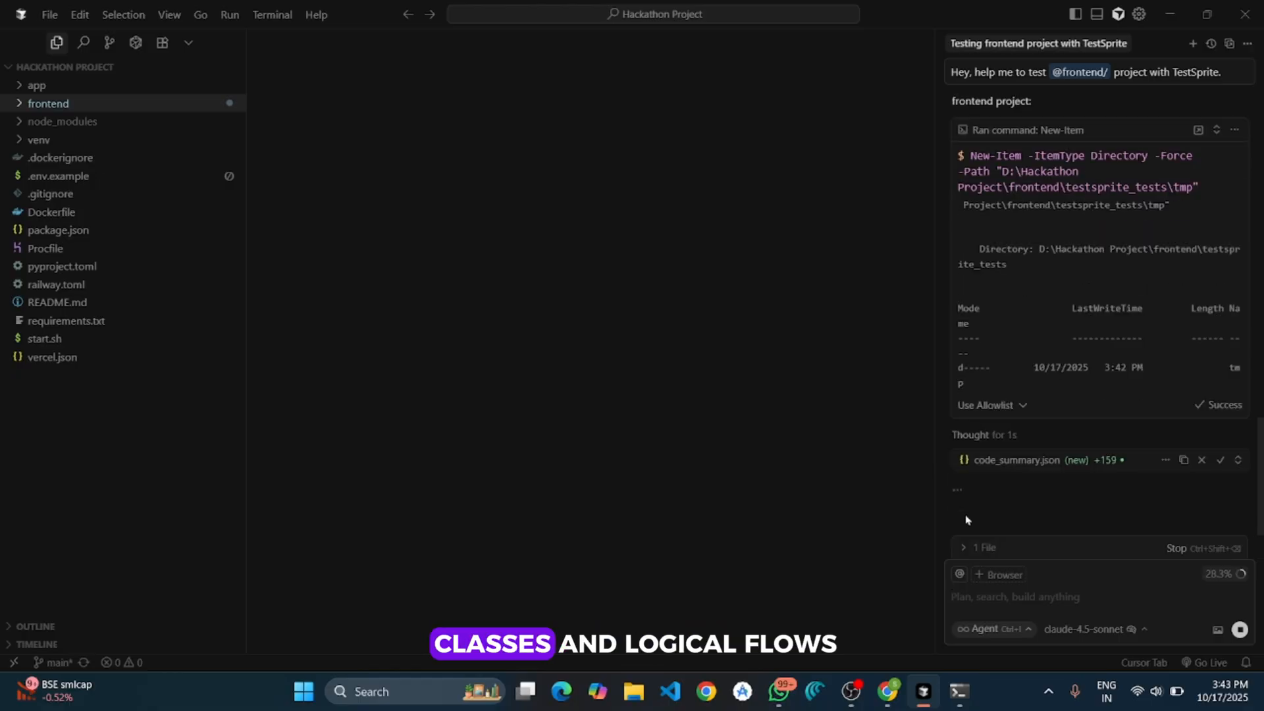
{"action": "left_click", "coordinate": [87, 212]}
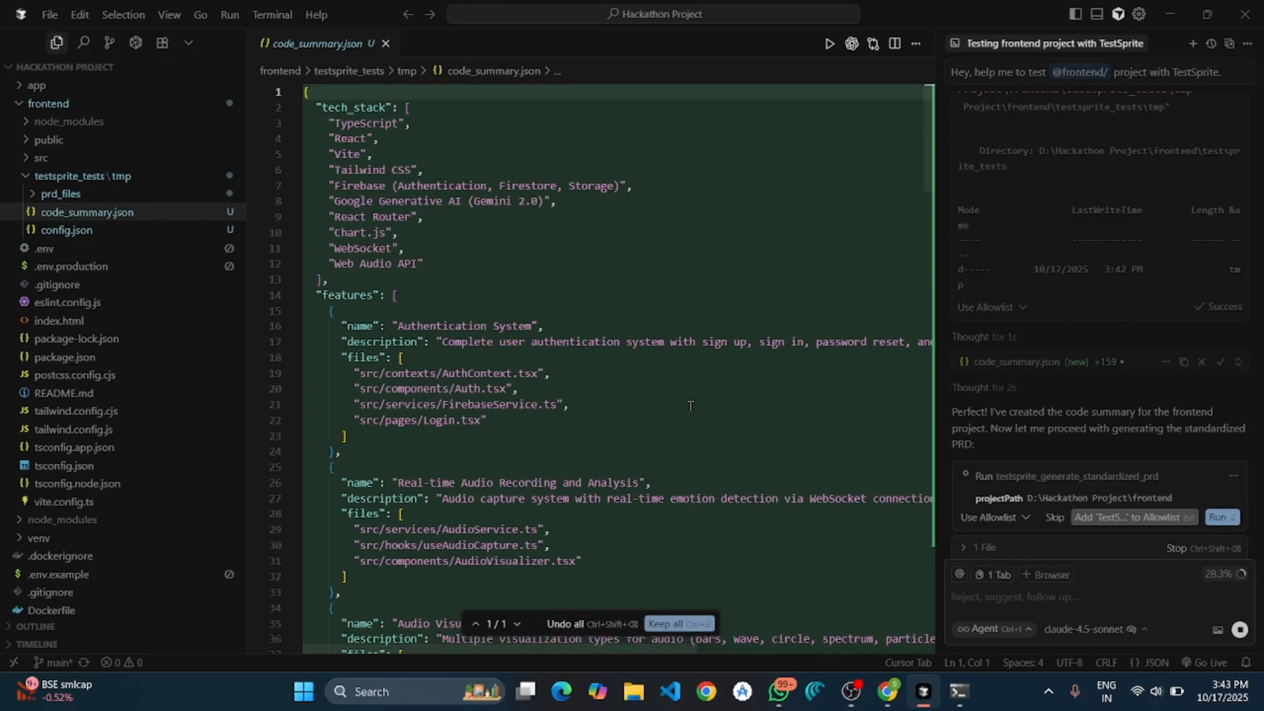
Step: Approve generating the PRD, frontend test plan, test code and the test execution command
{"action": "left_click", "coordinate": [1222, 516]}
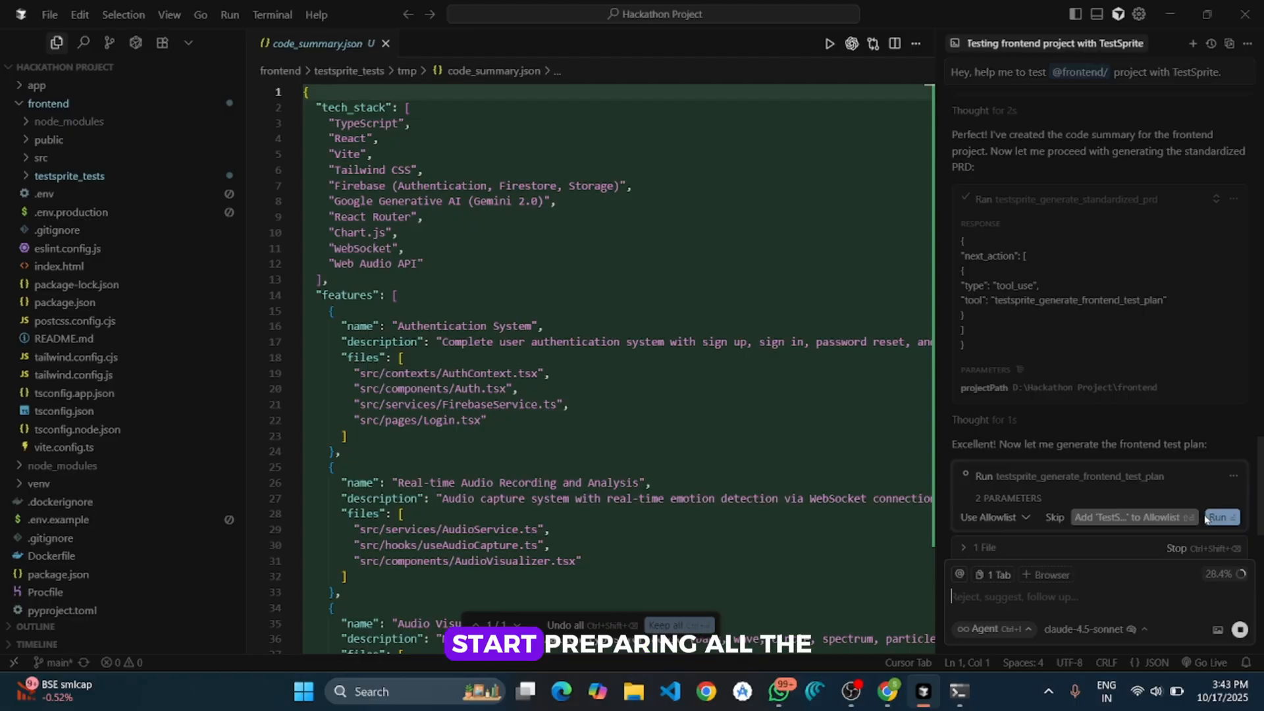
{"action": "left_click", "coordinate": [1220, 518]}
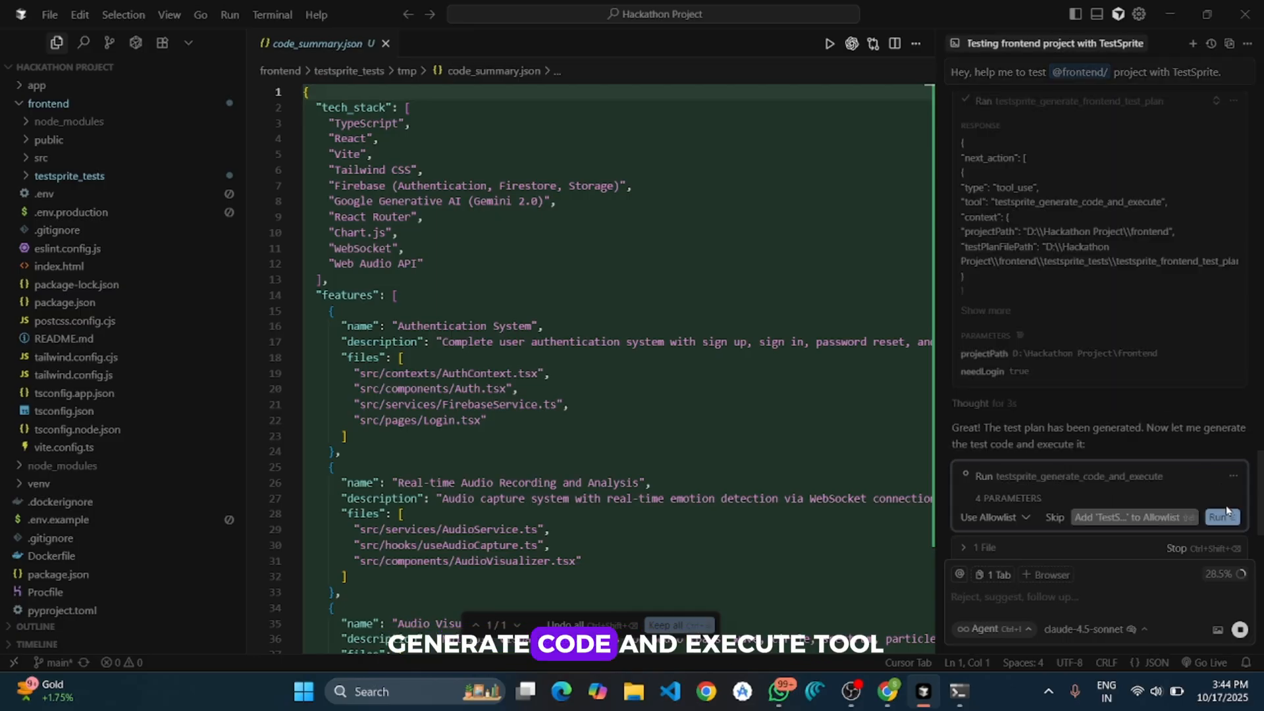
{"action": "left_click", "coordinate": [1222, 516]}
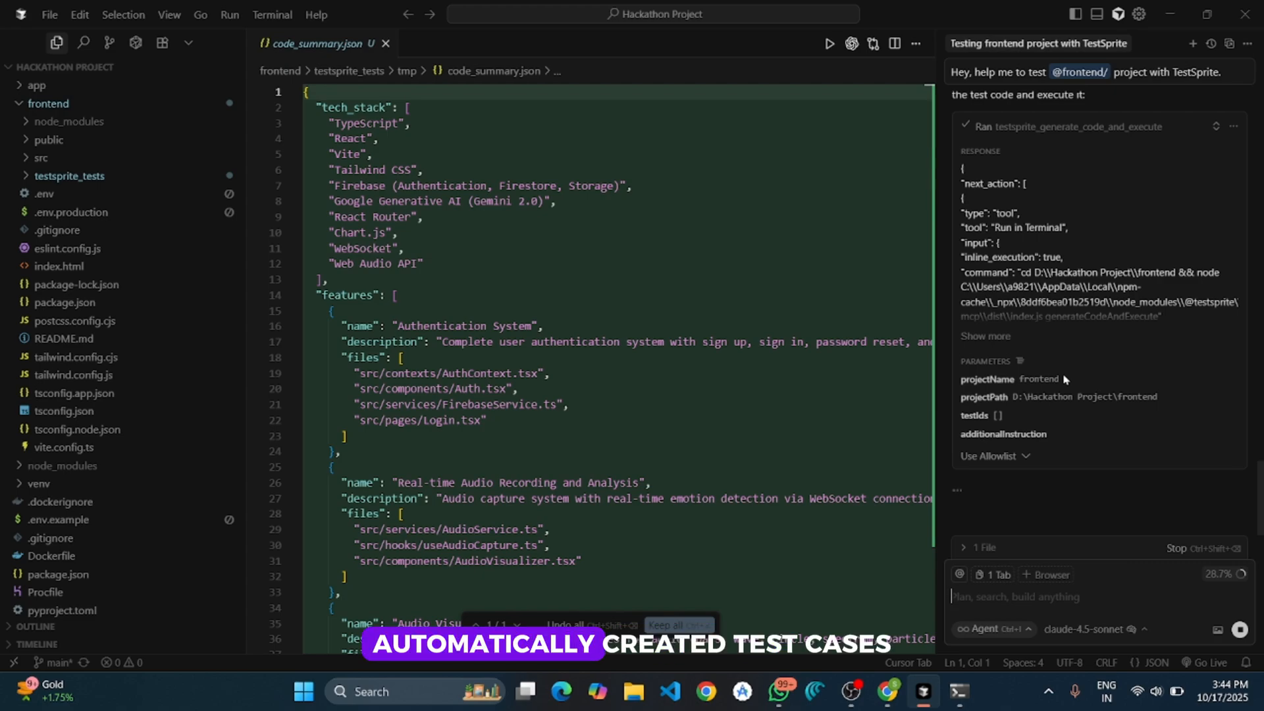
{"action": "scroll", "scroll_direction": "down", "scroll_amount": 3}
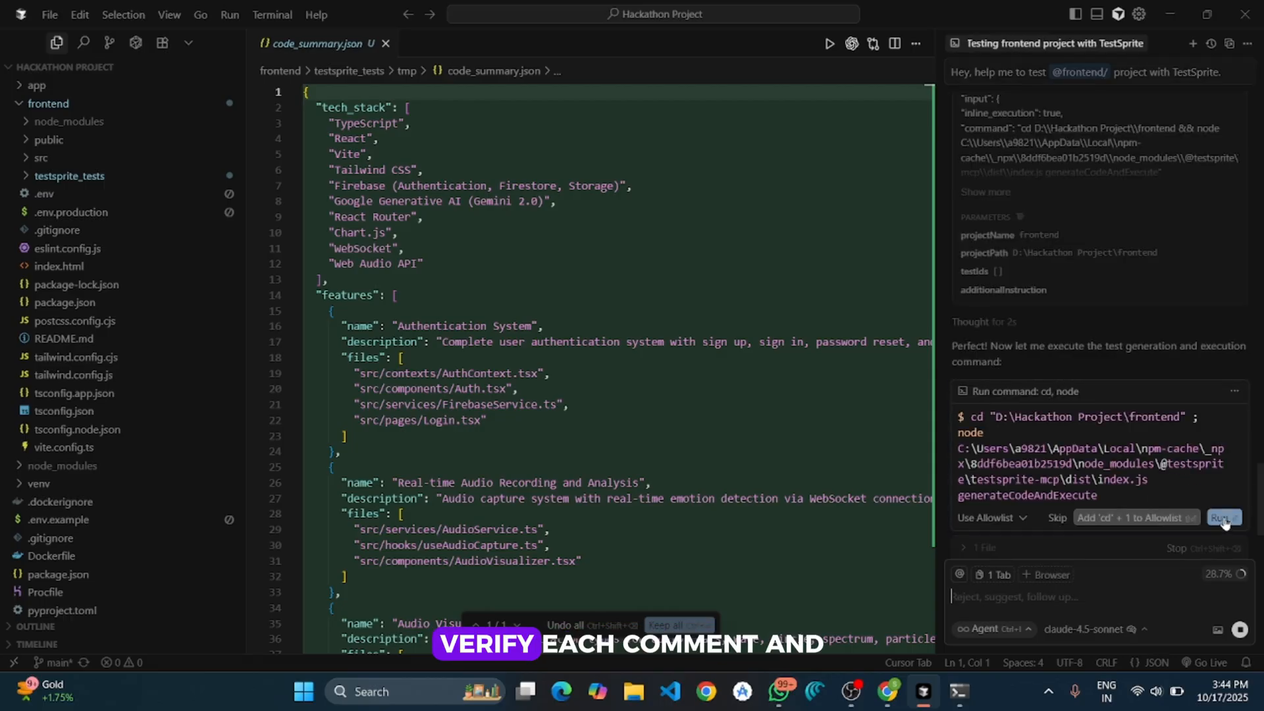
{"action": "left_click", "coordinate": [1223, 517]}
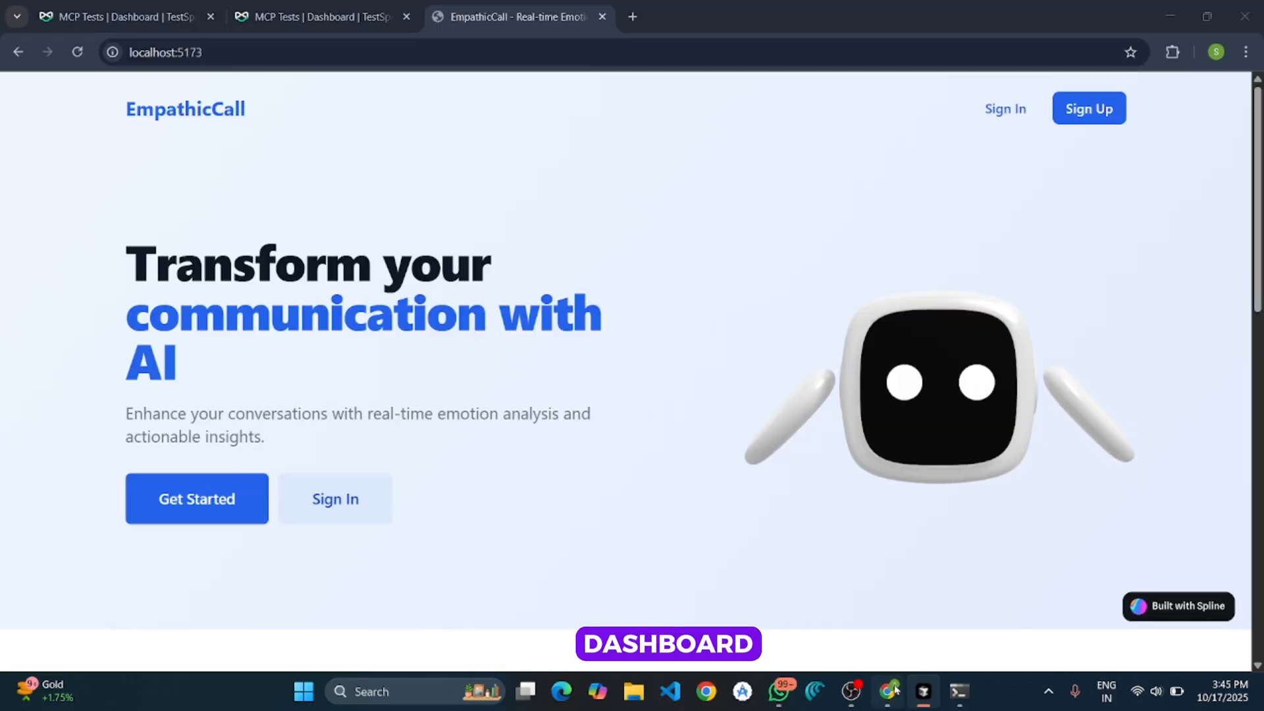
Step: Refresh the TestSprite dashboard home and open the new frontend run showing 0/20 passing
{"action": "left_click", "coordinate": [321, 16]}
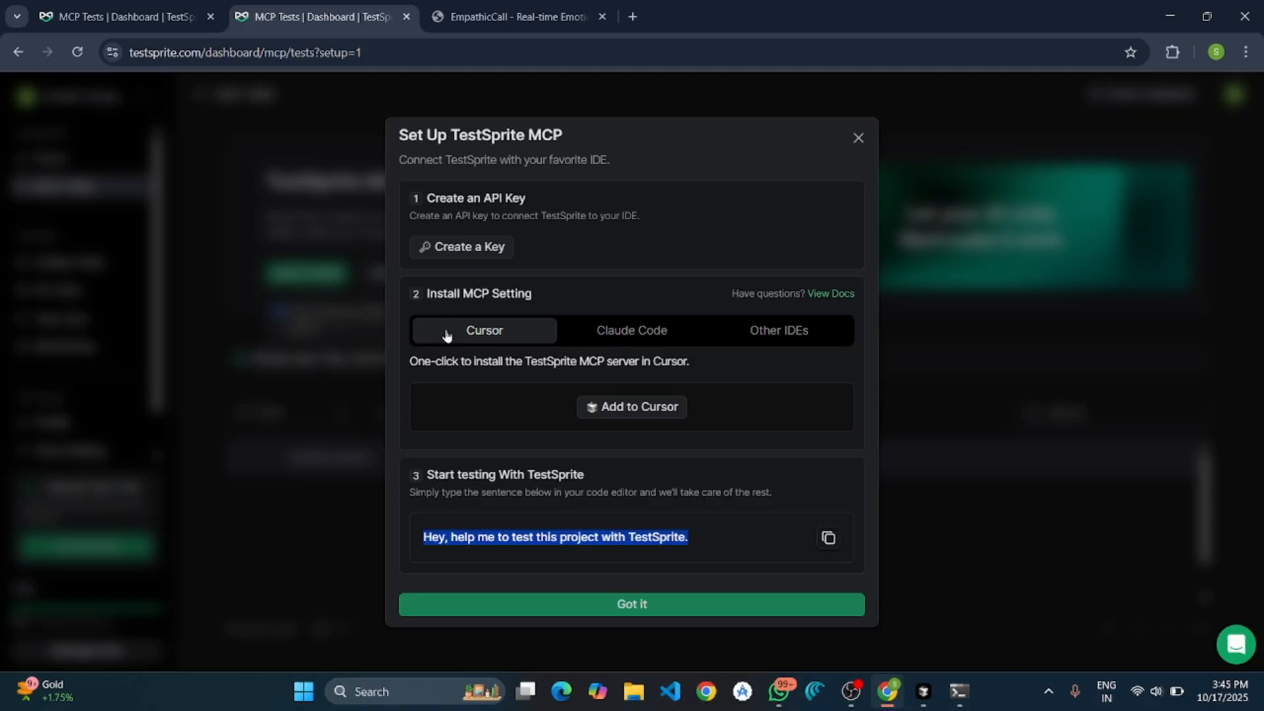
{"action": "mouse_move", "coordinate": [182, 331]}
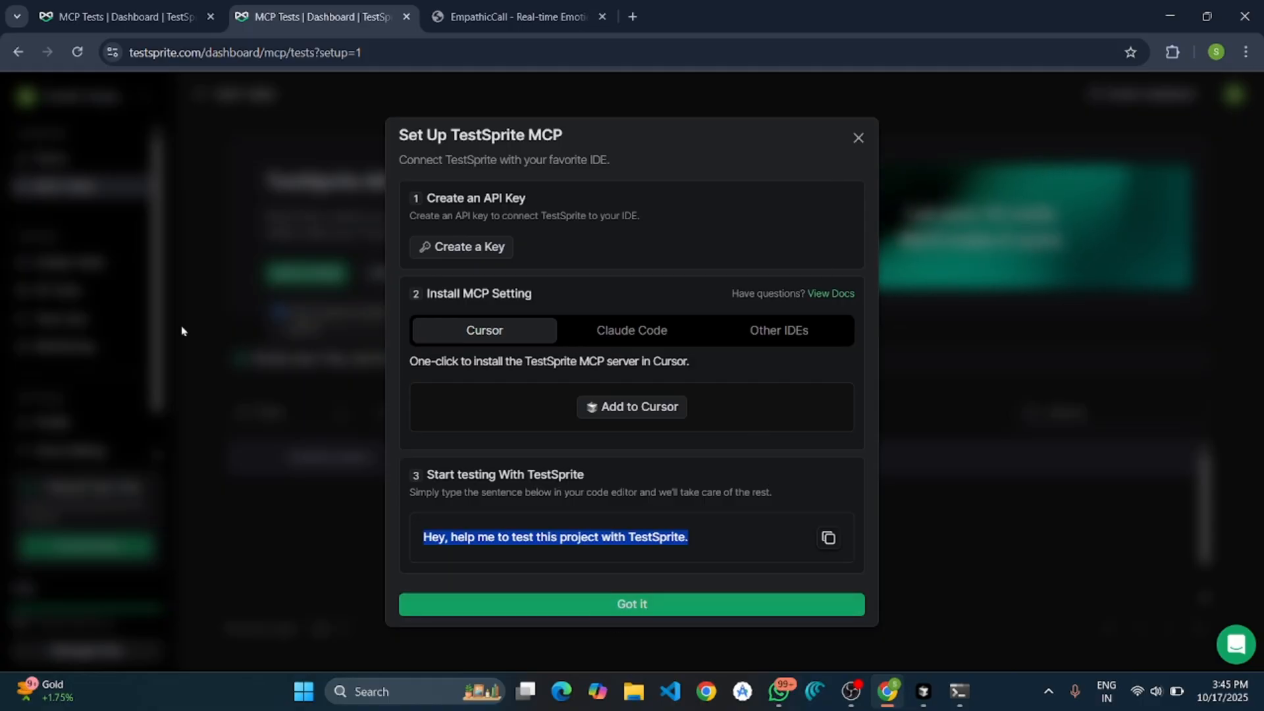
{"action": "left_click", "coordinate": [631, 604]}
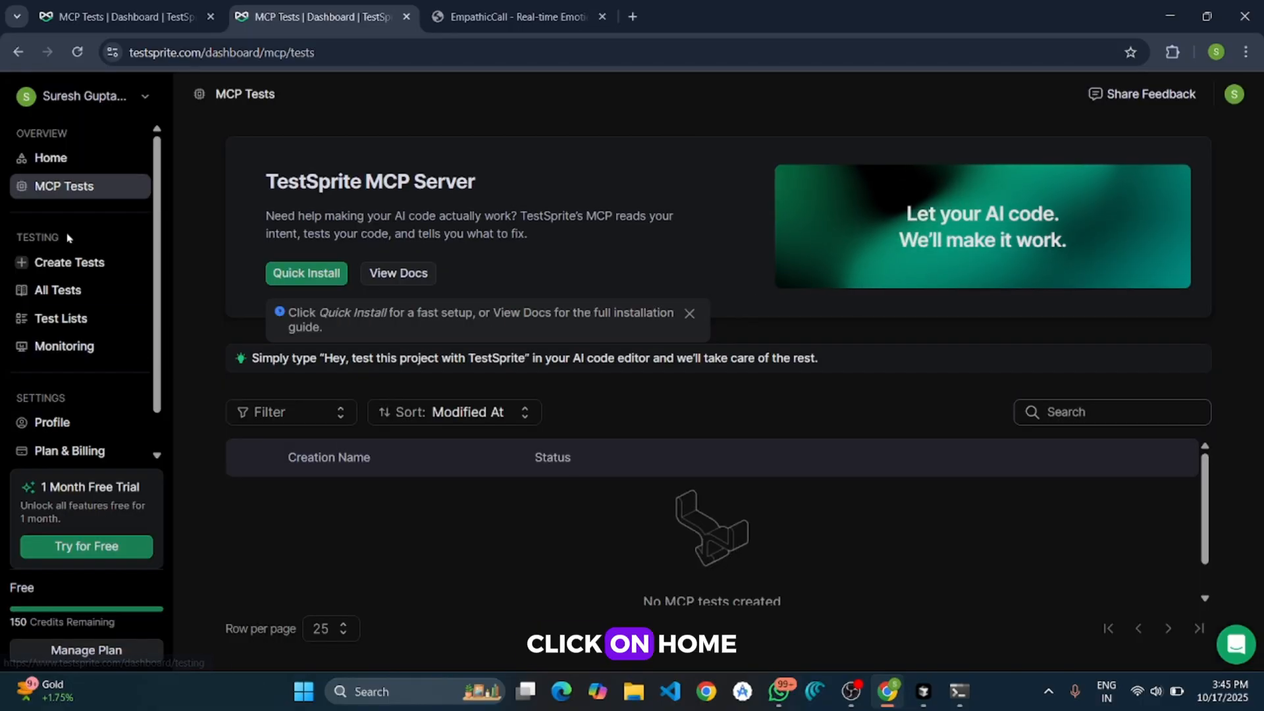
{"action": "left_click", "coordinate": [50, 158]}
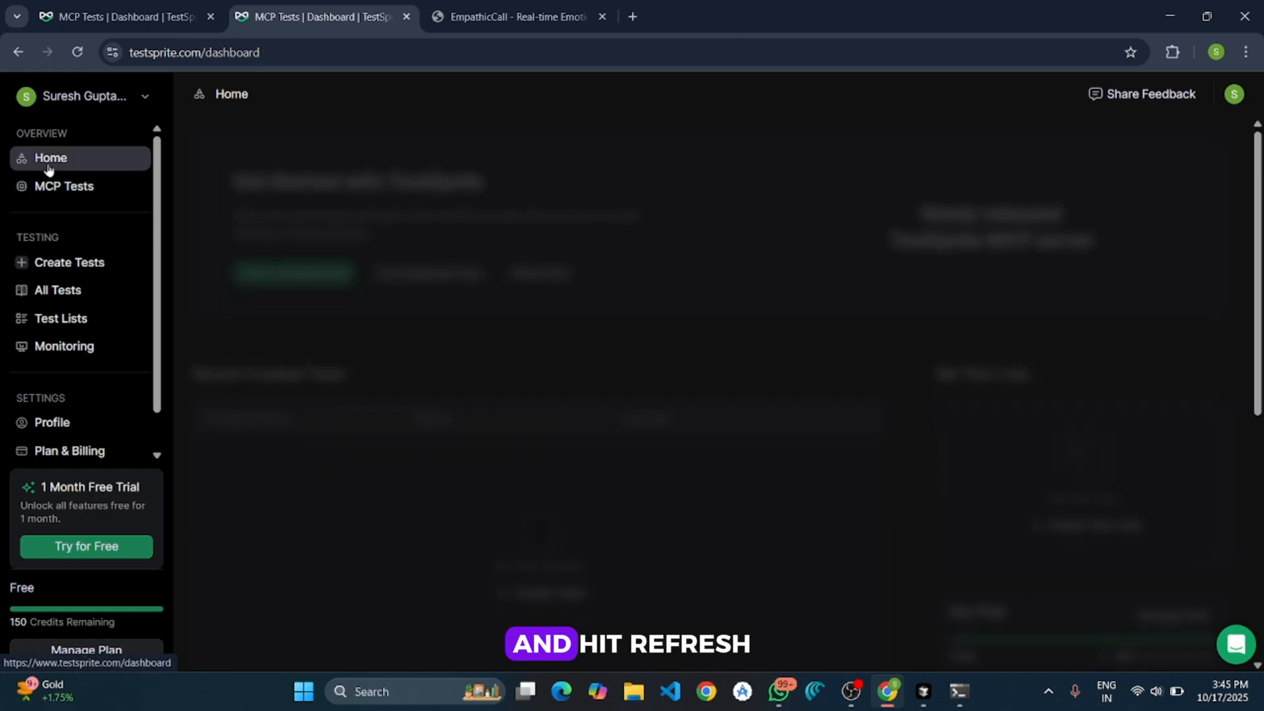
{"action": "left_click", "coordinate": [76, 51]}
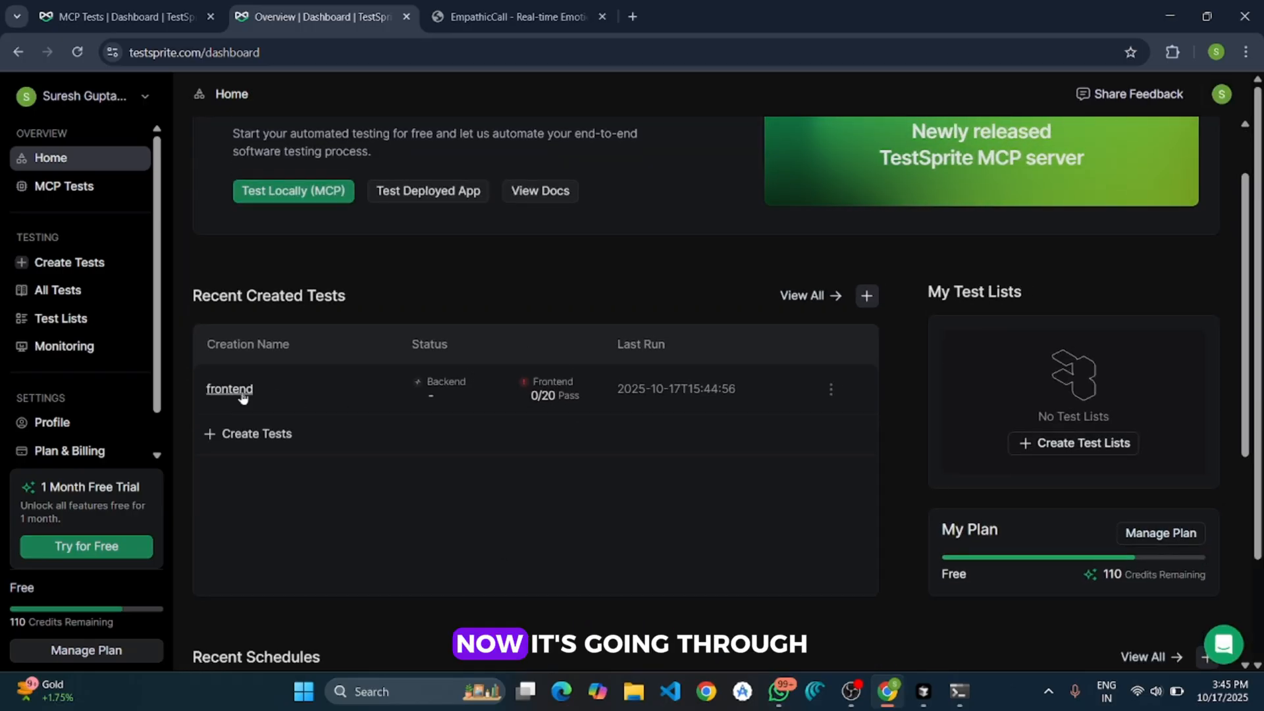
{"action": "left_click", "coordinate": [63, 186]}
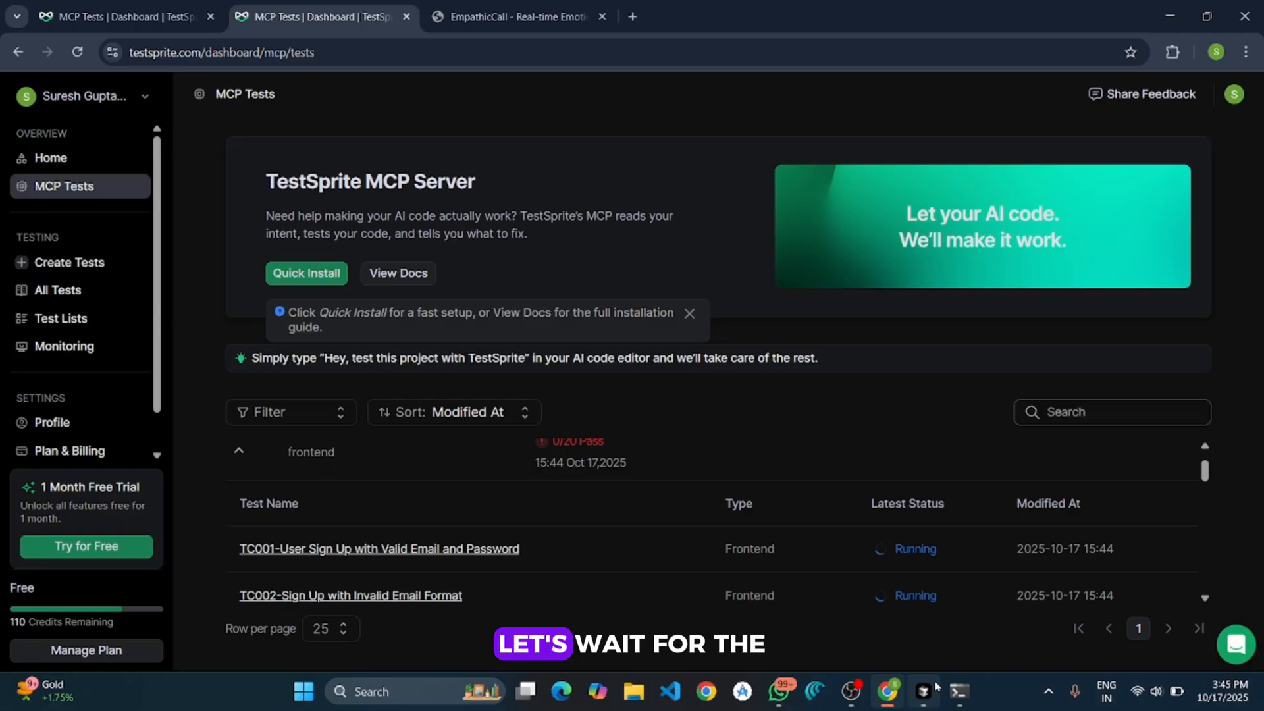
{"action": "left_click", "coordinate": [922, 691]}
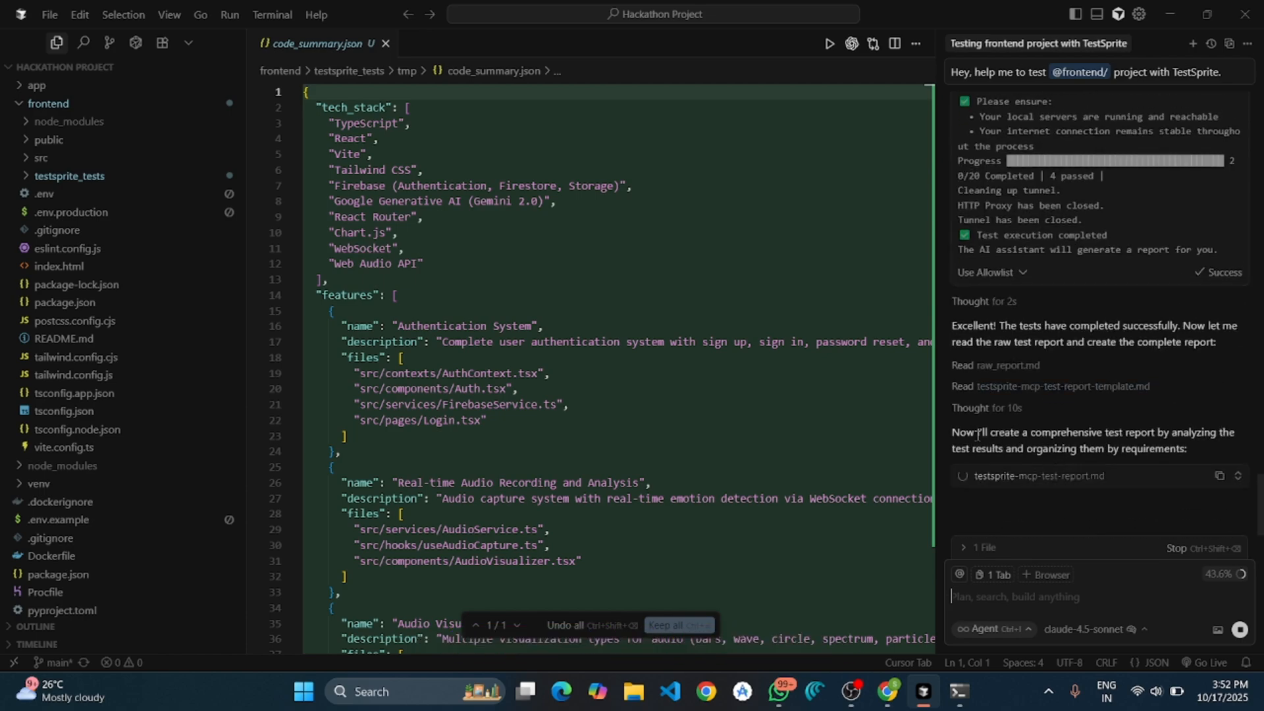
{"action": "left_click", "coordinate": [886, 691]}
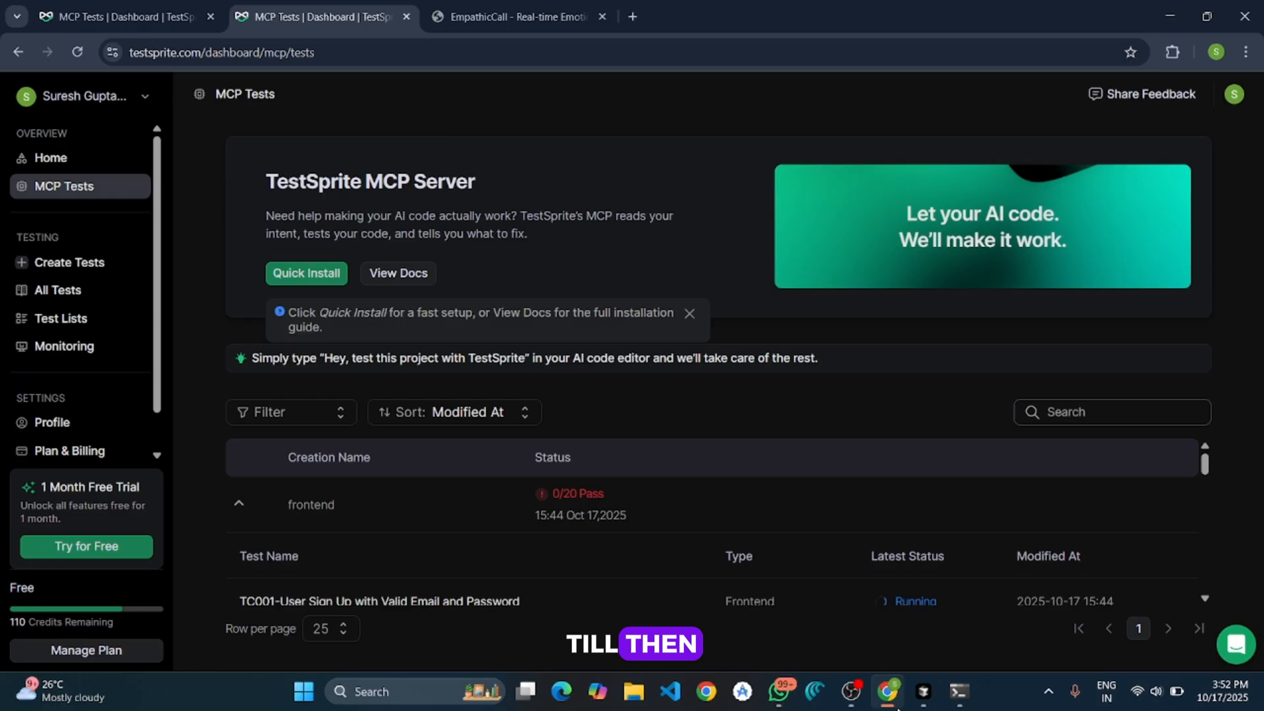
Step: Reload MCP Tests to show the frontend run at 4/20 passing and expand its test list
{"action": "left_click", "coordinate": [78, 51]}
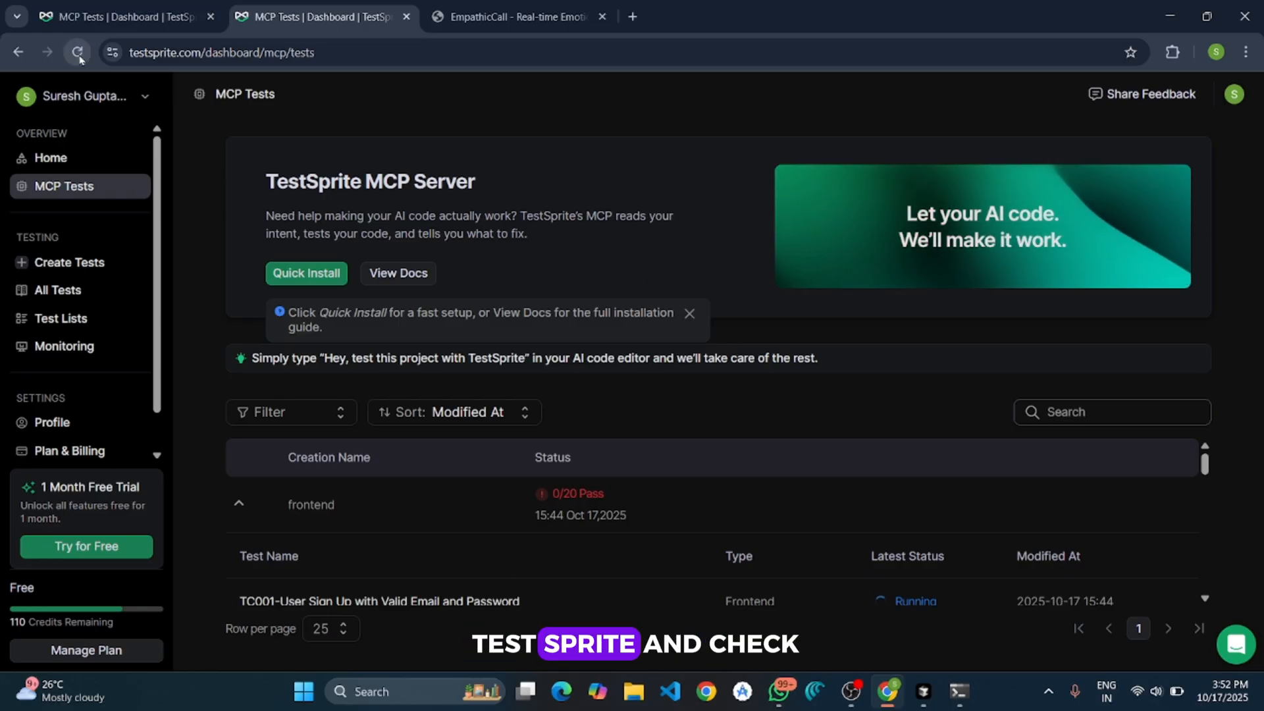
{"action": "left_click", "coordinate": [78, 52]}
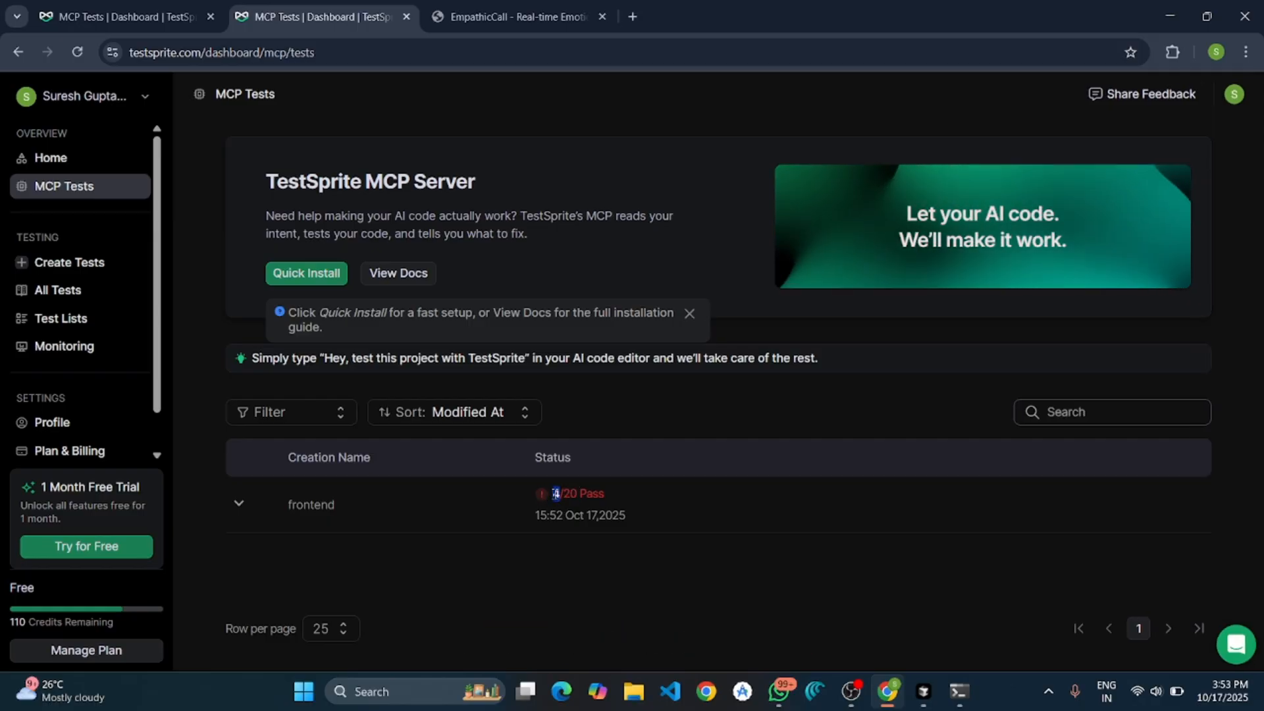
{"action": "left_click", "coordinate": [239, 504]}
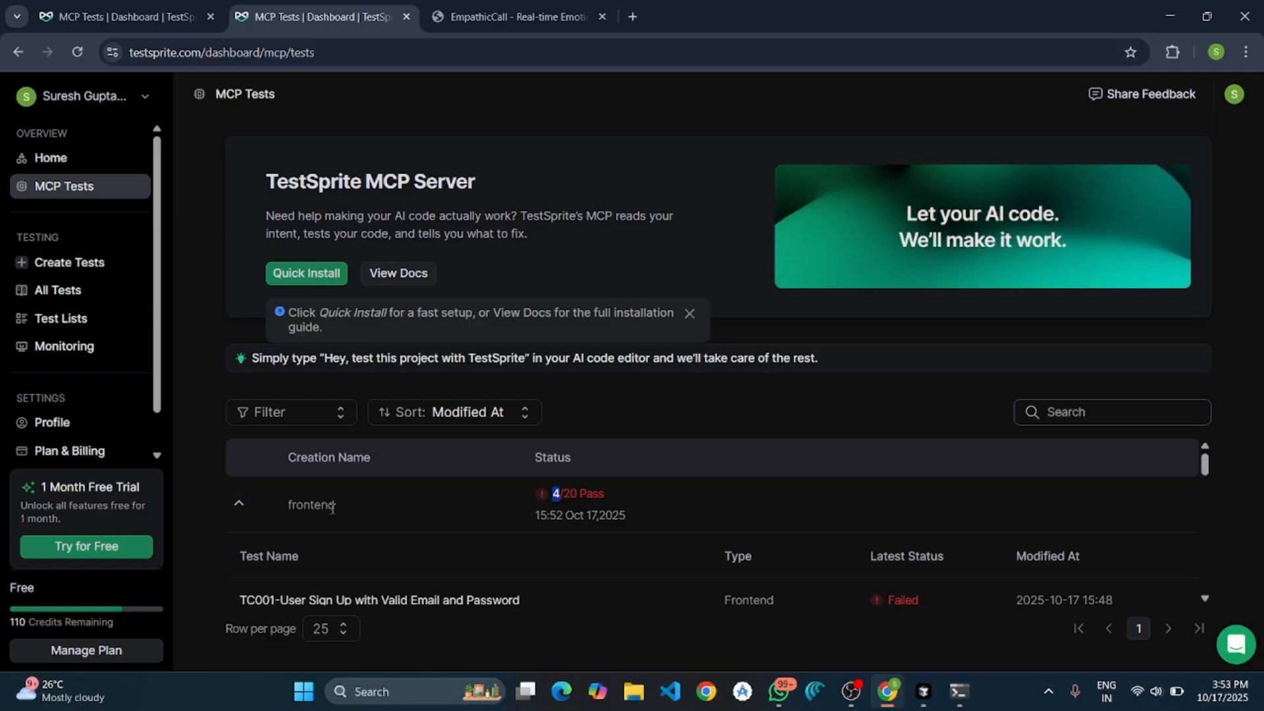
{"action": "scroll", "scroll_direction": "down", "scroll_amount": 3}
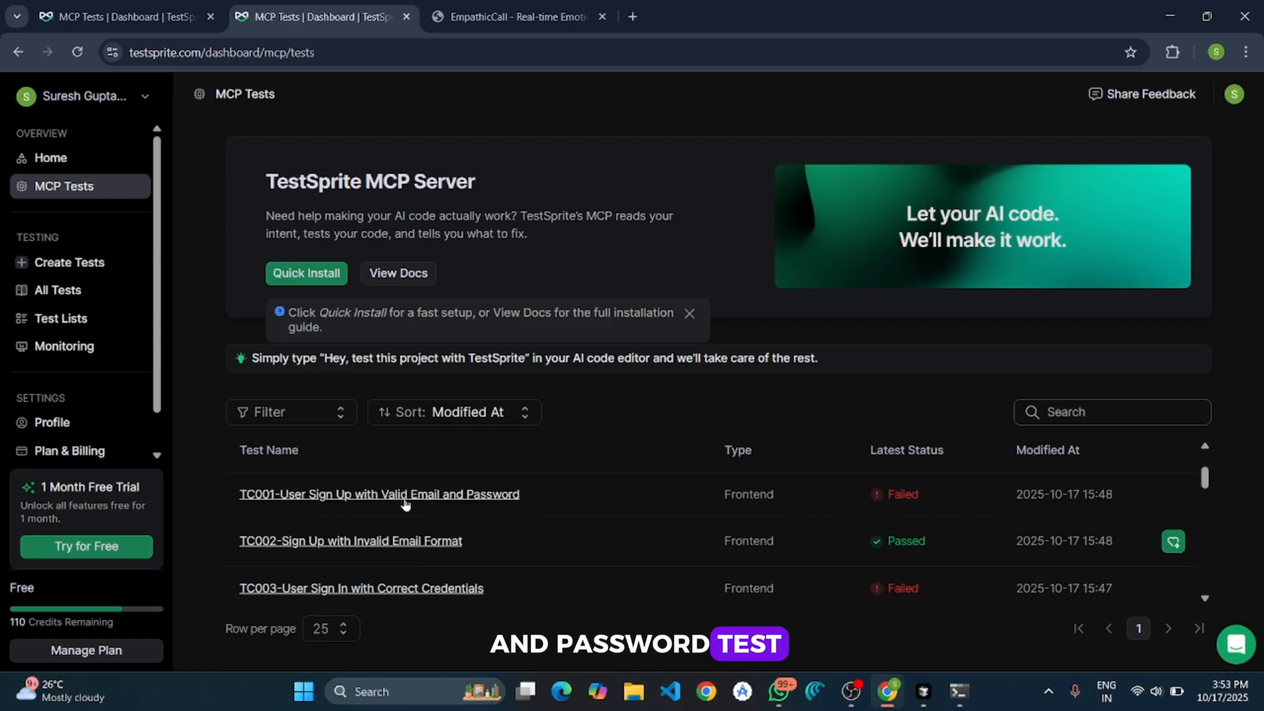
Step: Watch TC001's full-screen recording revealing the email-already-in-use sign-up error
{"action": "left_click", "coordinate": [379, 494]}
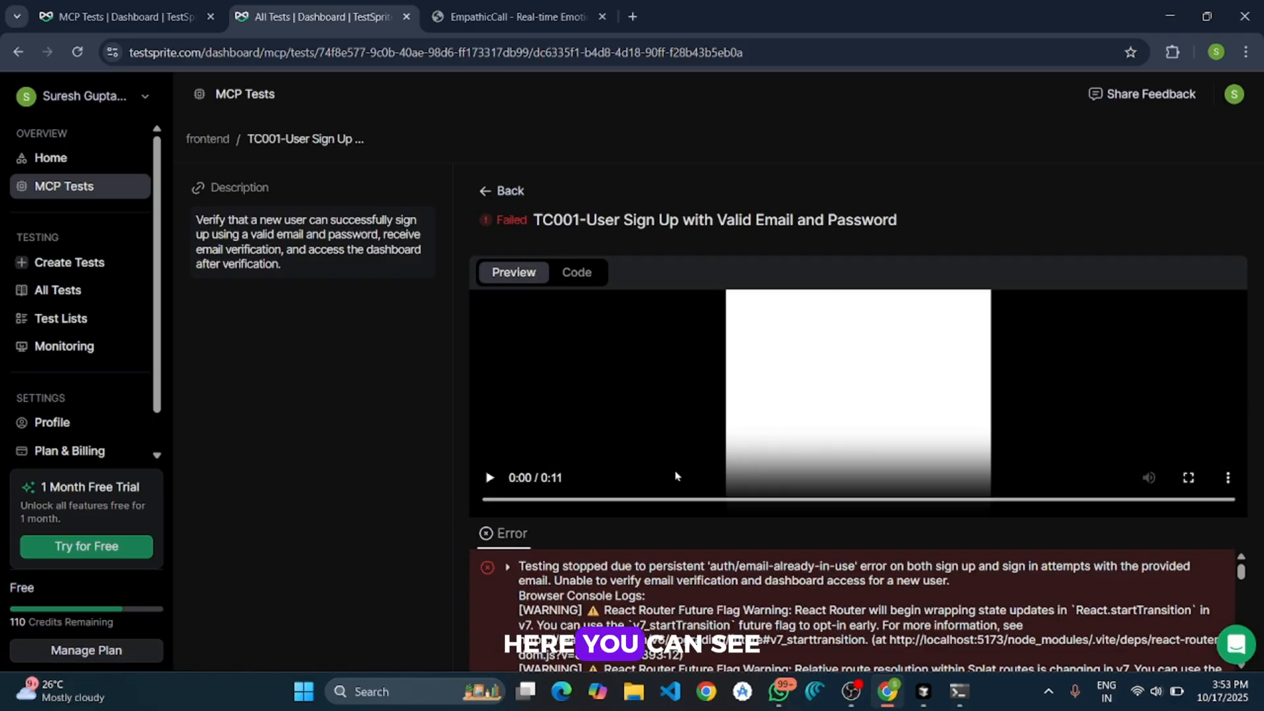
{"action": "left_click", "coordinate": [488, 476]}
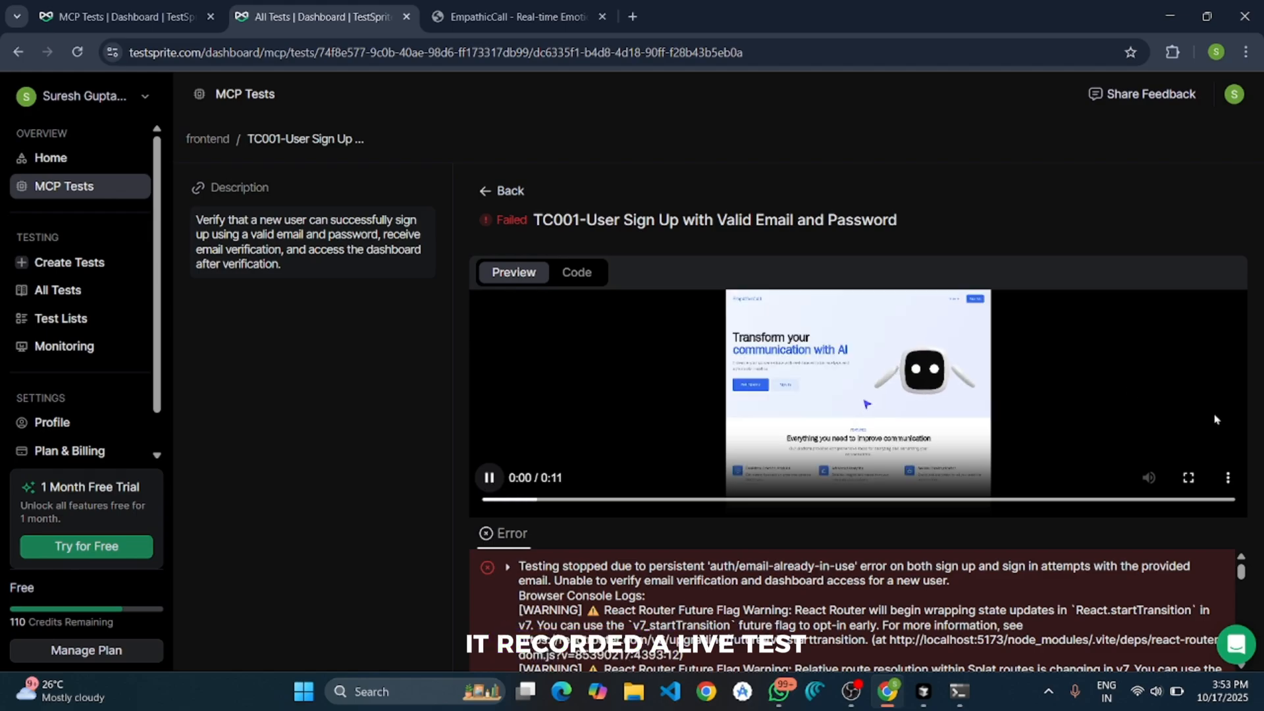
{"action": "left_click", "coordinate": [1186, 477]}
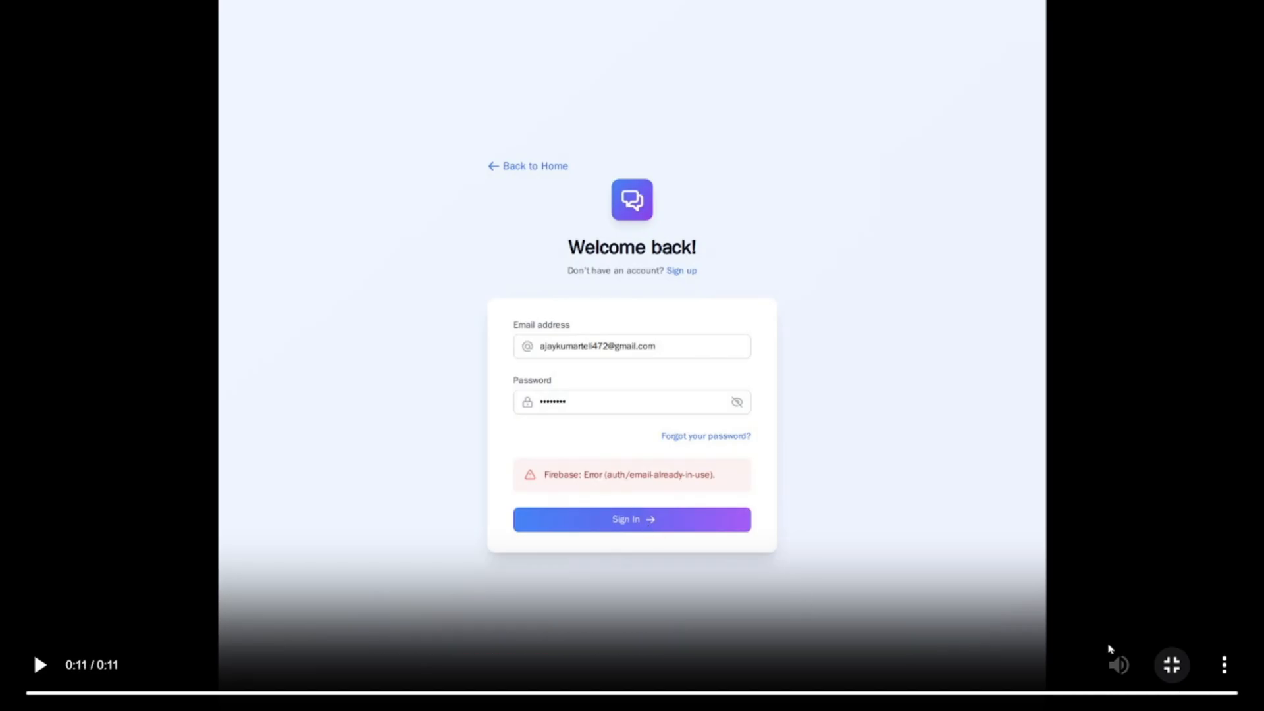
{"action": "left_click", "coordinate": [1172, 664]}
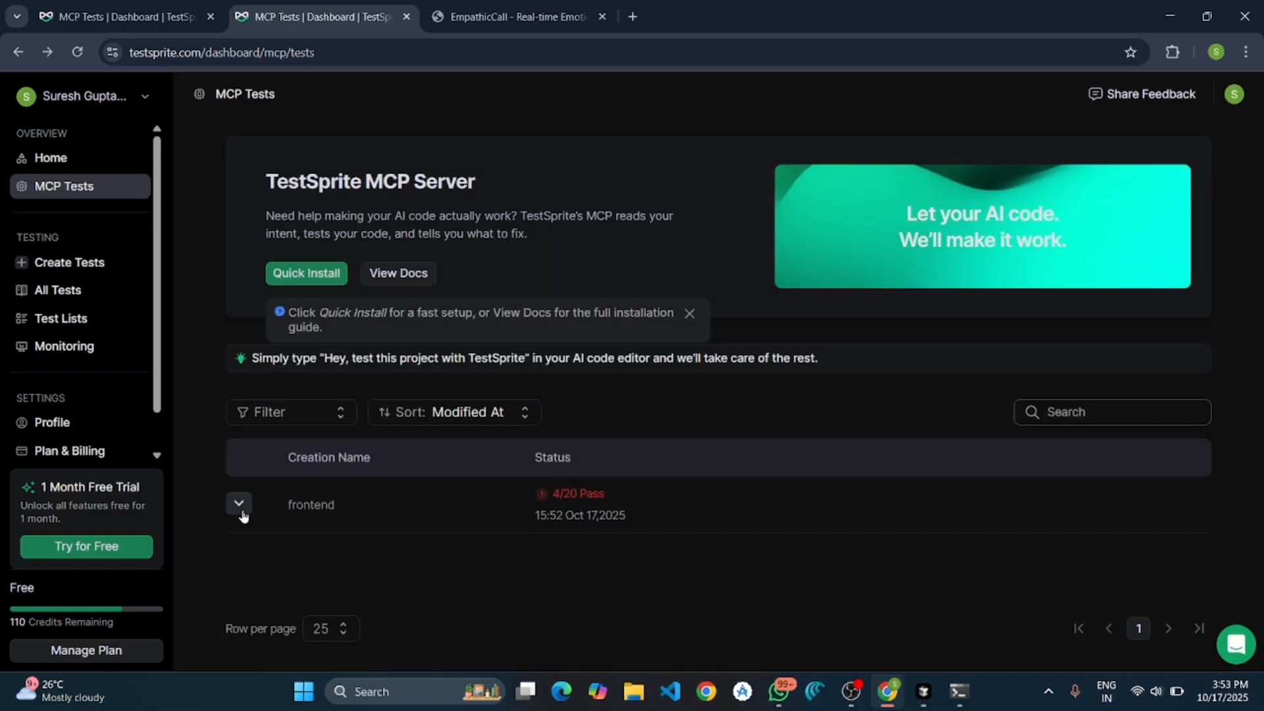
{"action": "left_click", "coordinate": [238, 504]}
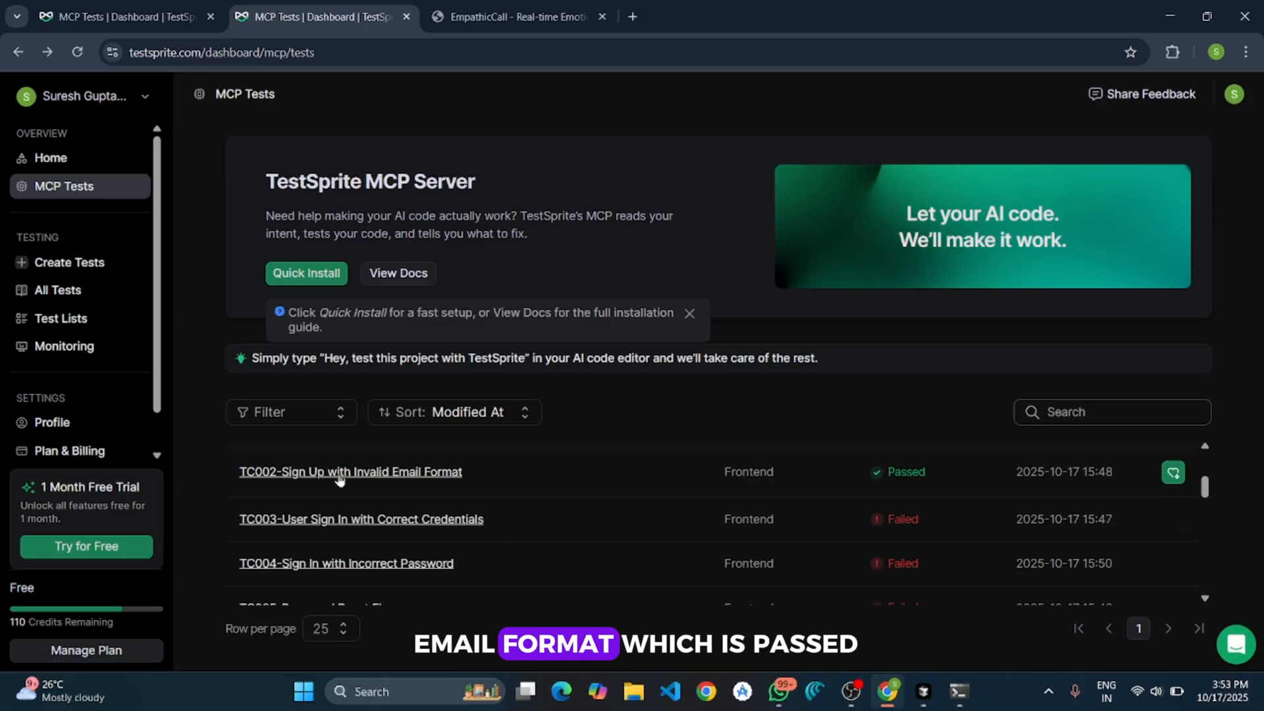
{"action": "mouse_move", "coordinate": [414, 483]}
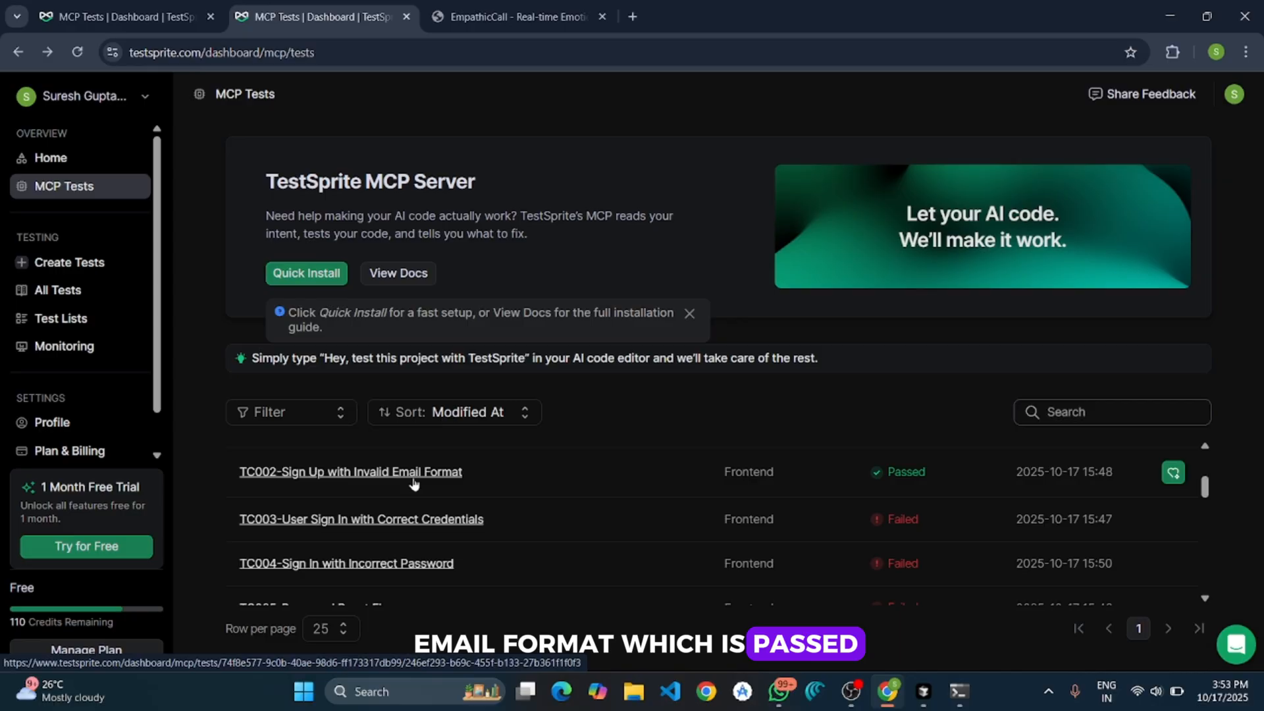
{"action": "left_click", "coordinate": [350, 471]}
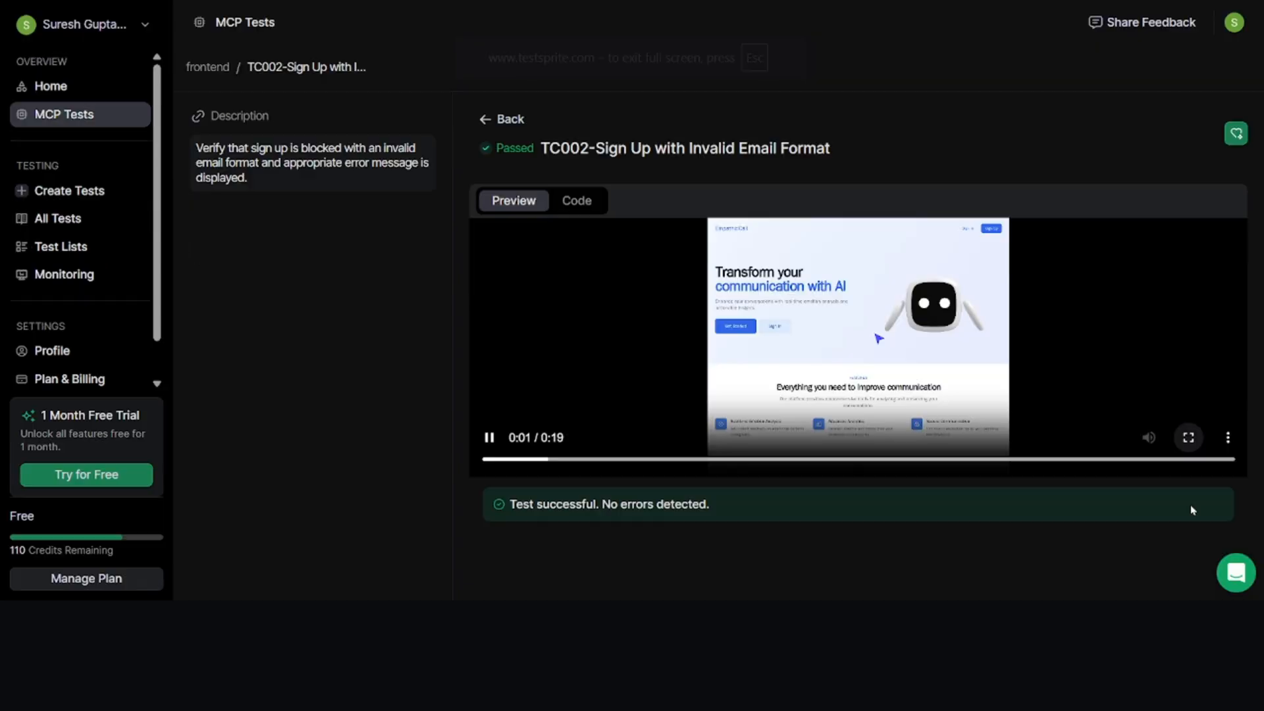
{"action": "left_click", "coordinate": [1187, 437]}
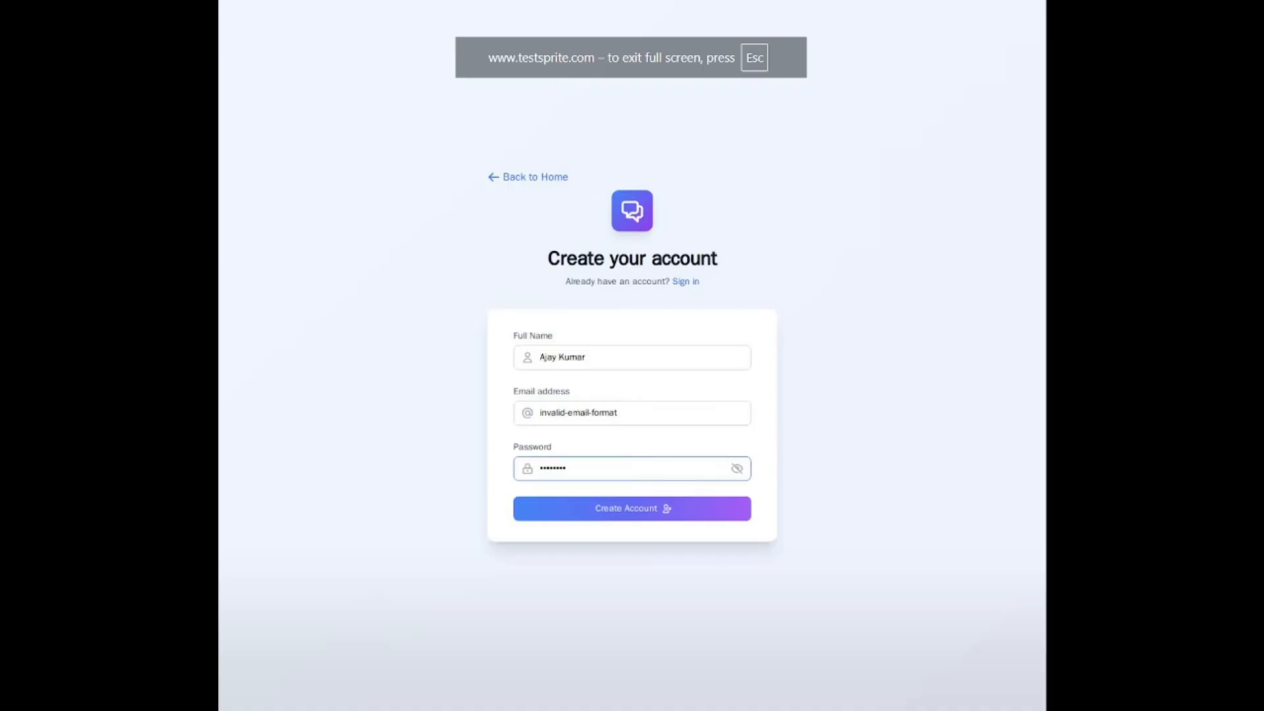
{"action": "left_click", "coordinate": [631, 509]}
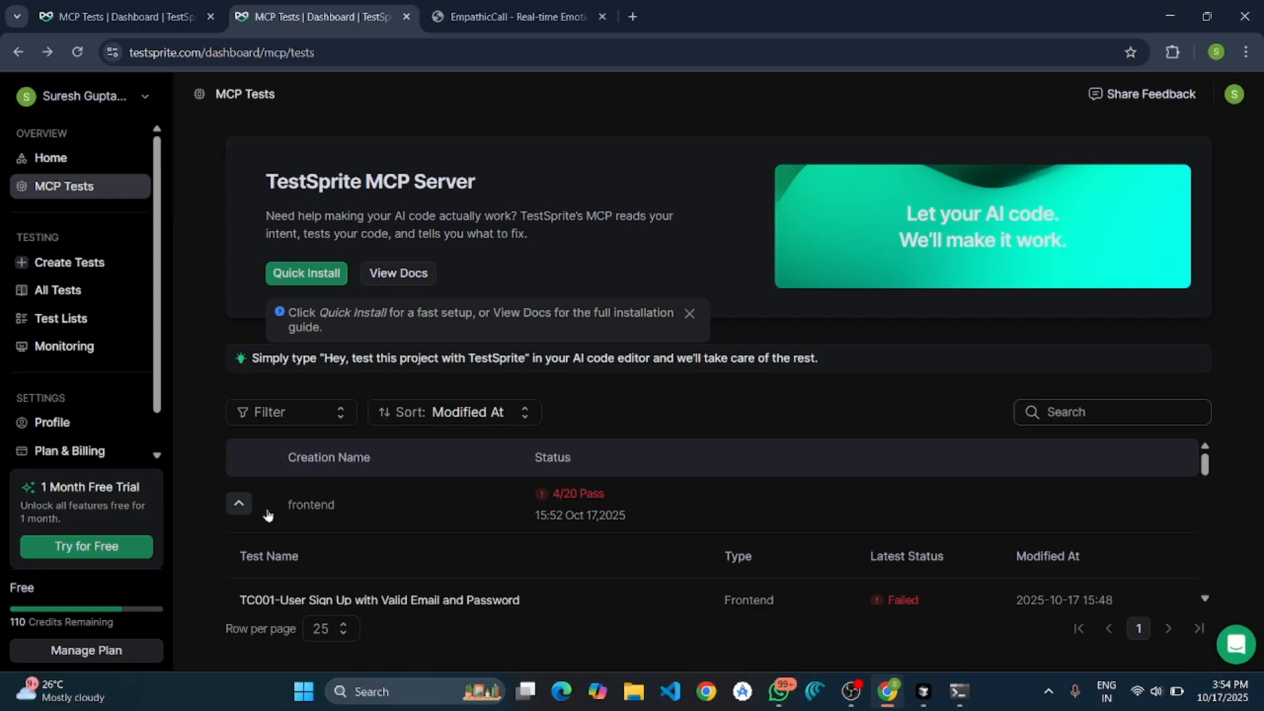
{"action": "scroll", "scroll_direction": "down", "scroll_amount": 3}
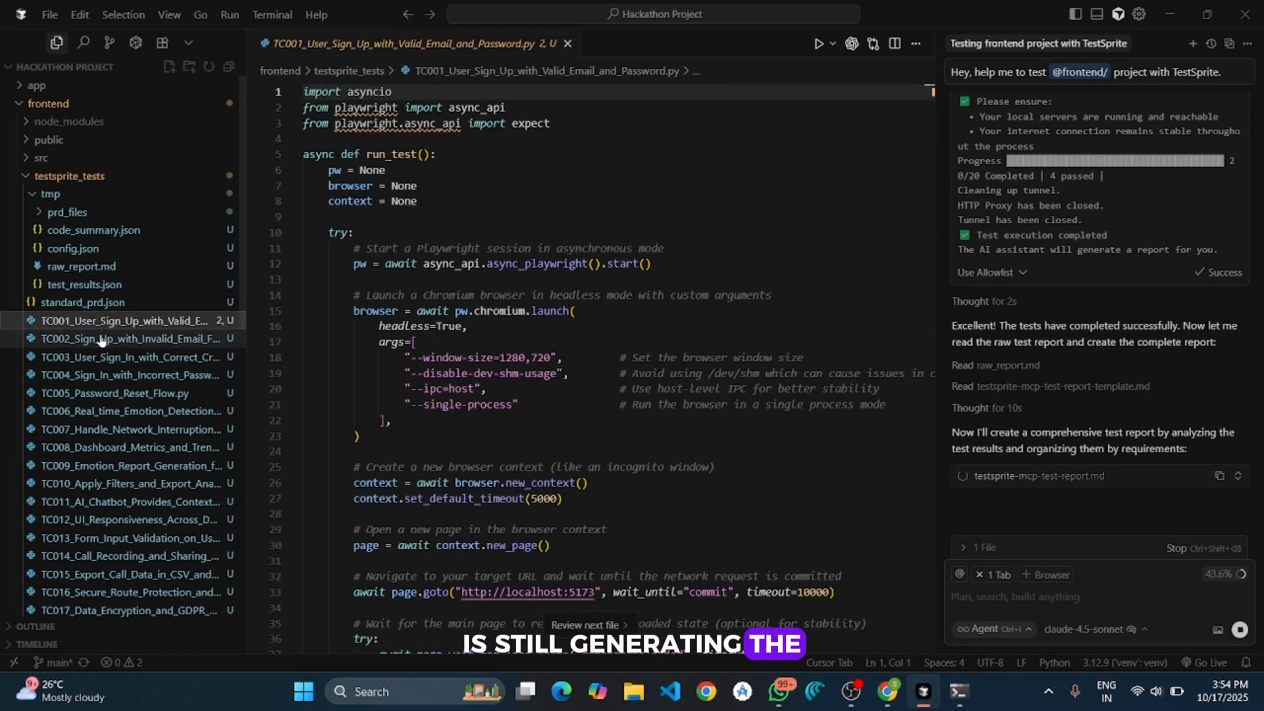
Step: View two generated TC test scripts, then read testsprite-mcp-test-report.md
{"action": "left_click", "coordinate": [115, 394]}
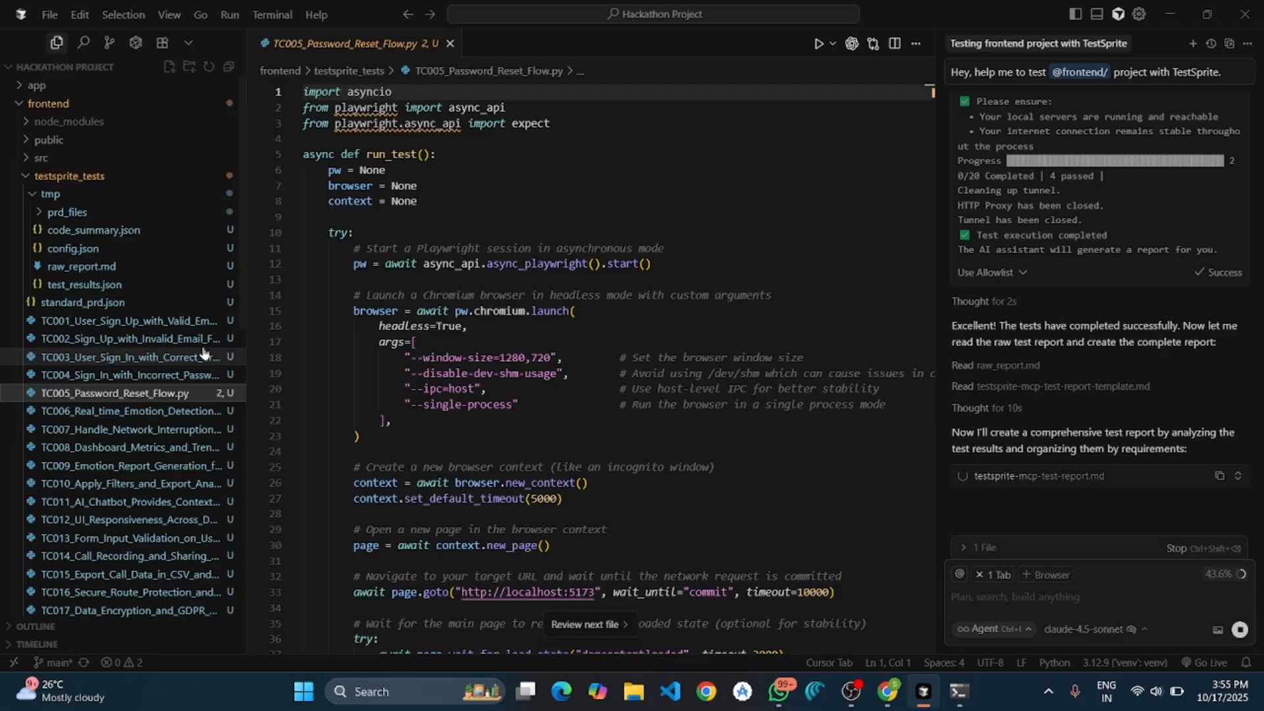
{"action": "left_click", "coordinate": [129, 483]}
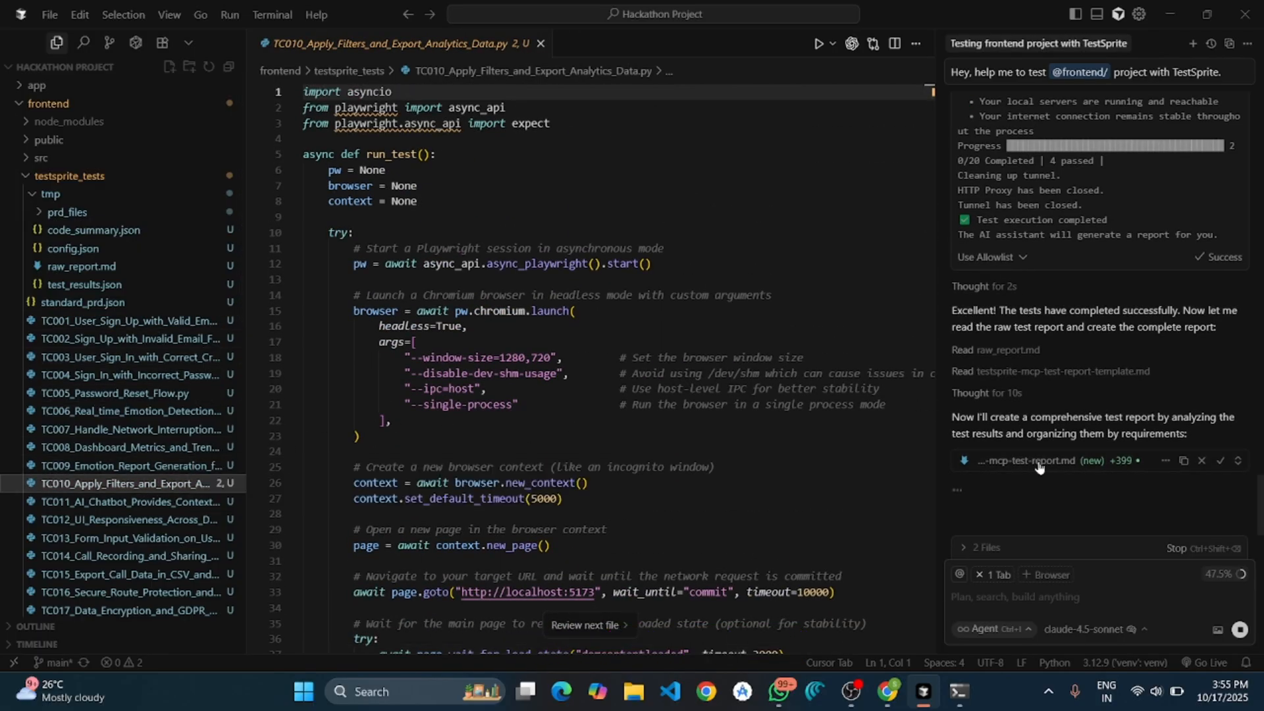
{"action": "left_click", "coordinate": [1039, 468]}
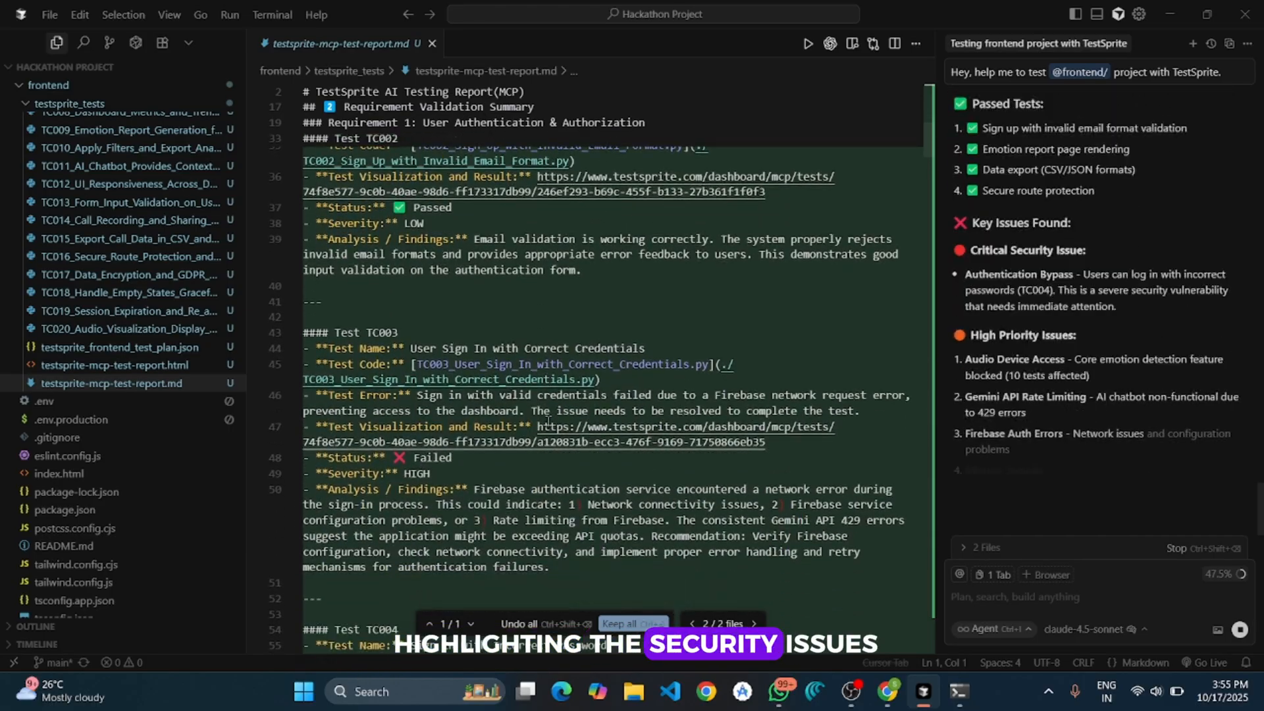
{"action": "scroll", "scroll_direction": "down", "scroll_amount": 3}
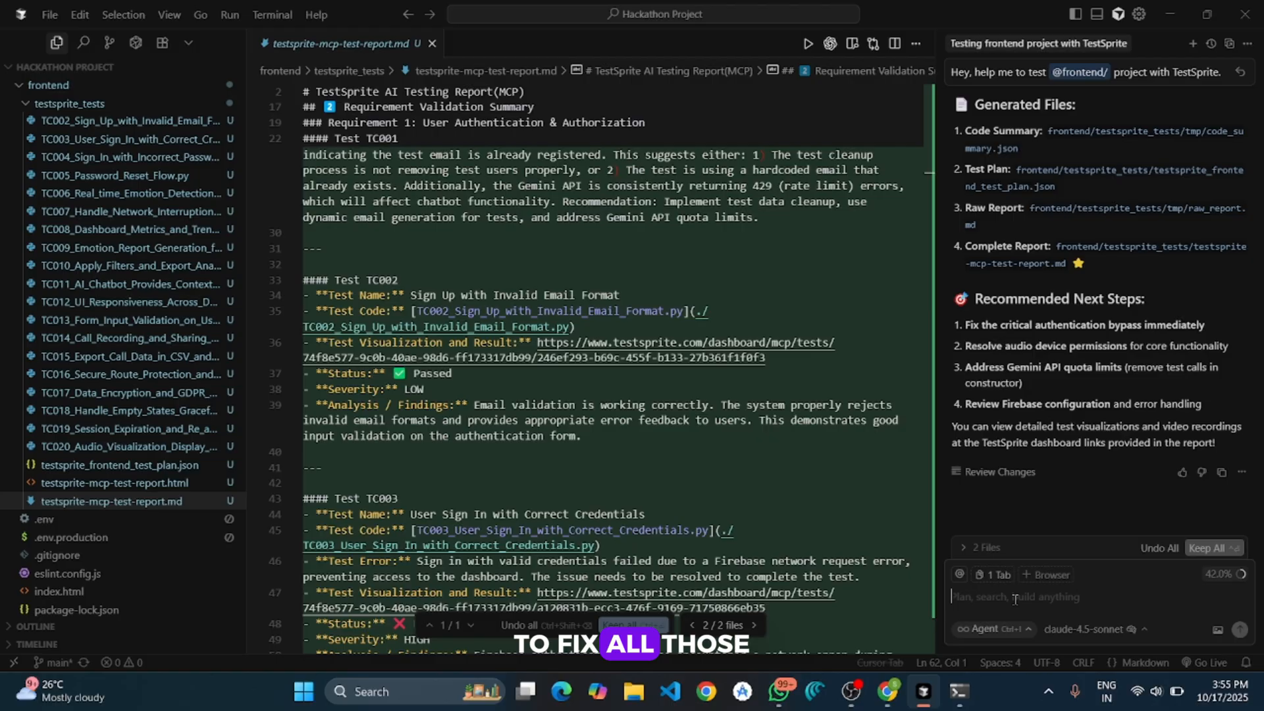
Step: Send the agent 'now fix issue where our test case is failing' and follow its progress
{"action": "type", "text": "now"}
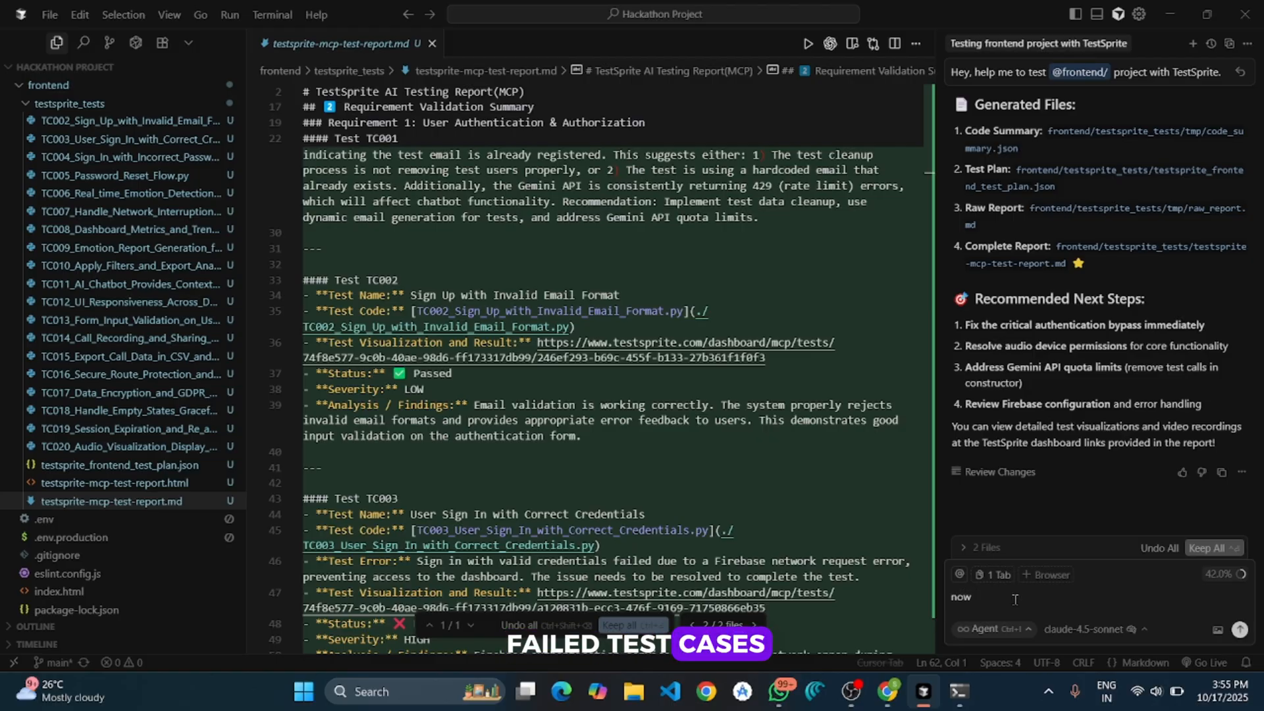
{"action": "type", "text": "fix all the"}
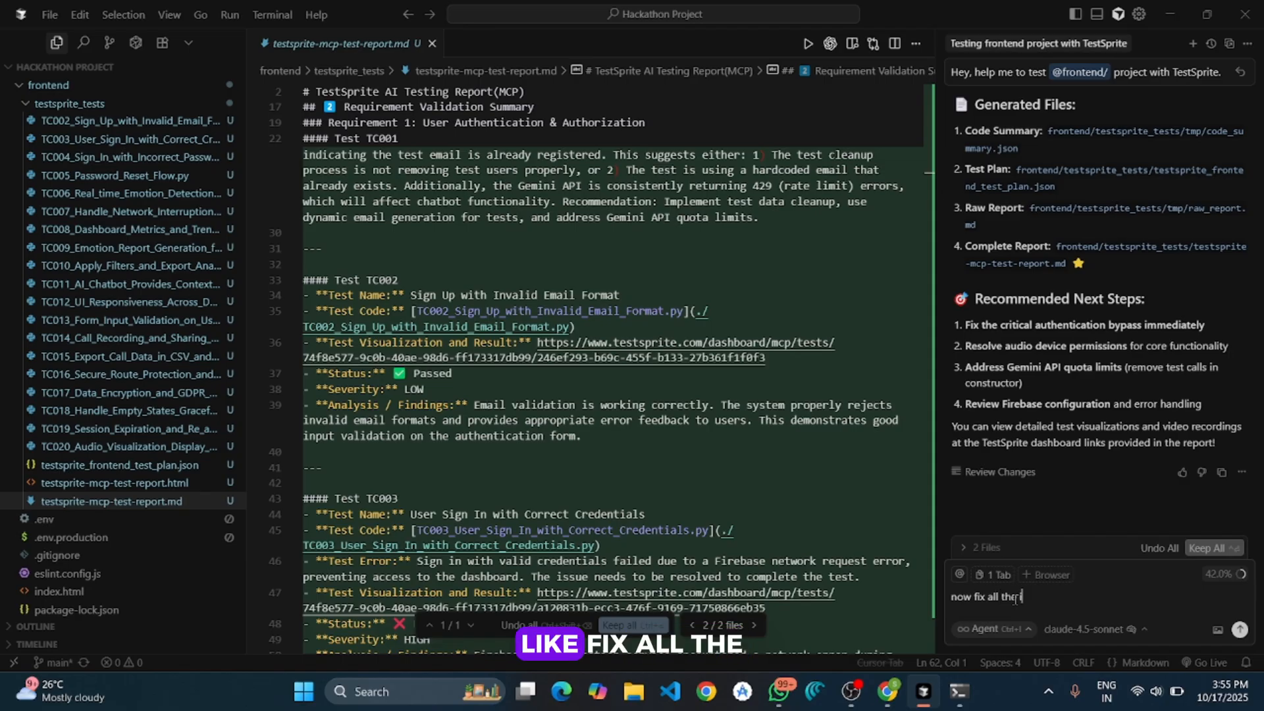
{"action": "type", "text": "issue where o"}
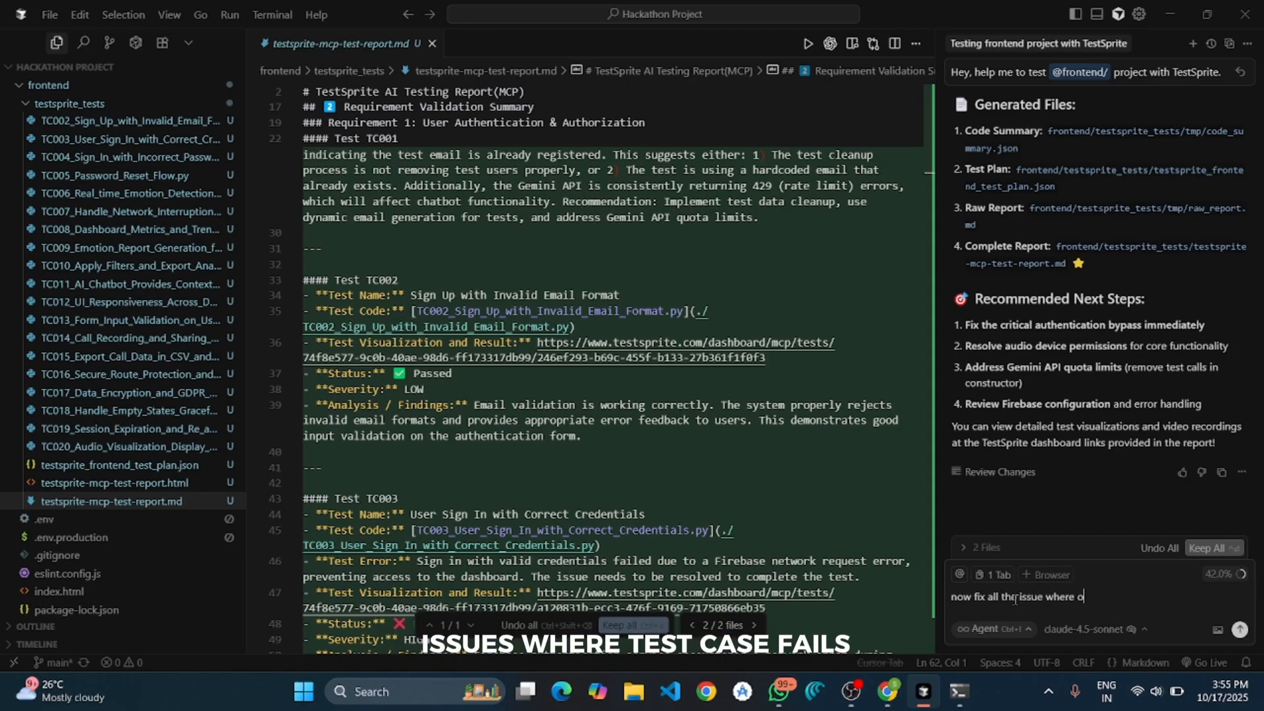
{"action": "type", "text": "ur test case is fa"}
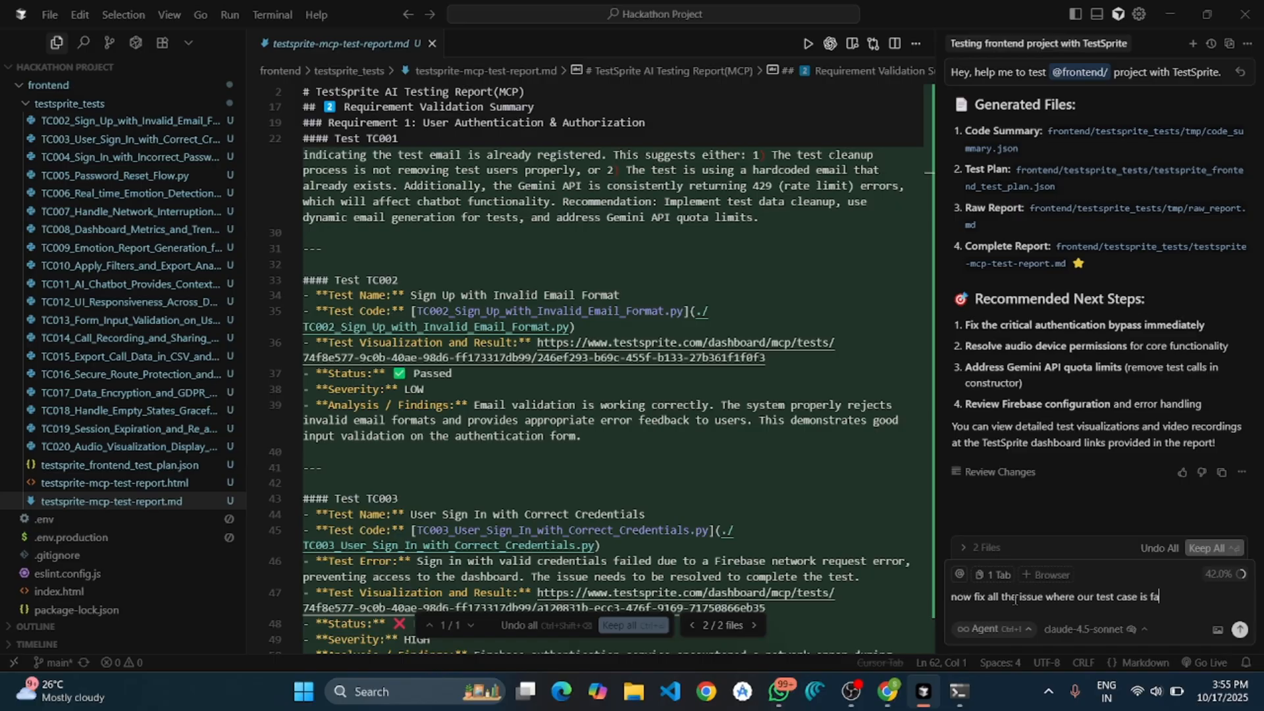
{"action": "key", "text": "Return"}
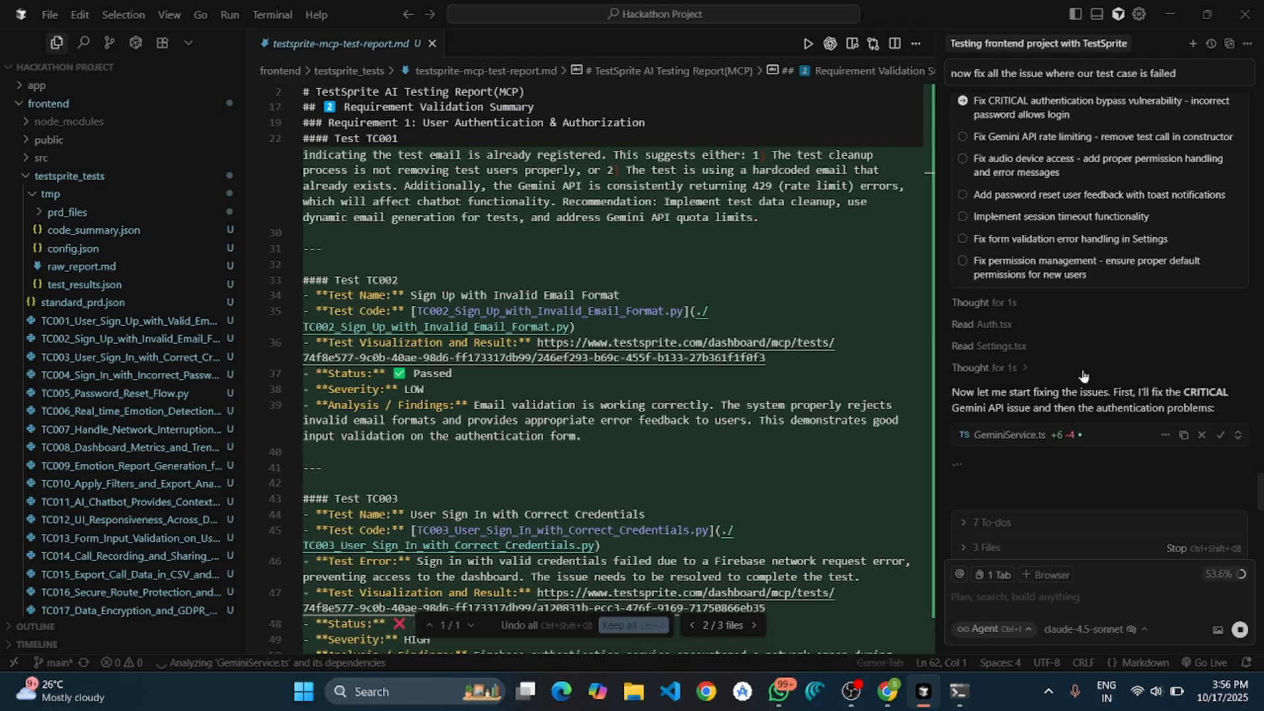
{"action": "scroll", "scroll_direction": "down", "scroll_amount": 3}
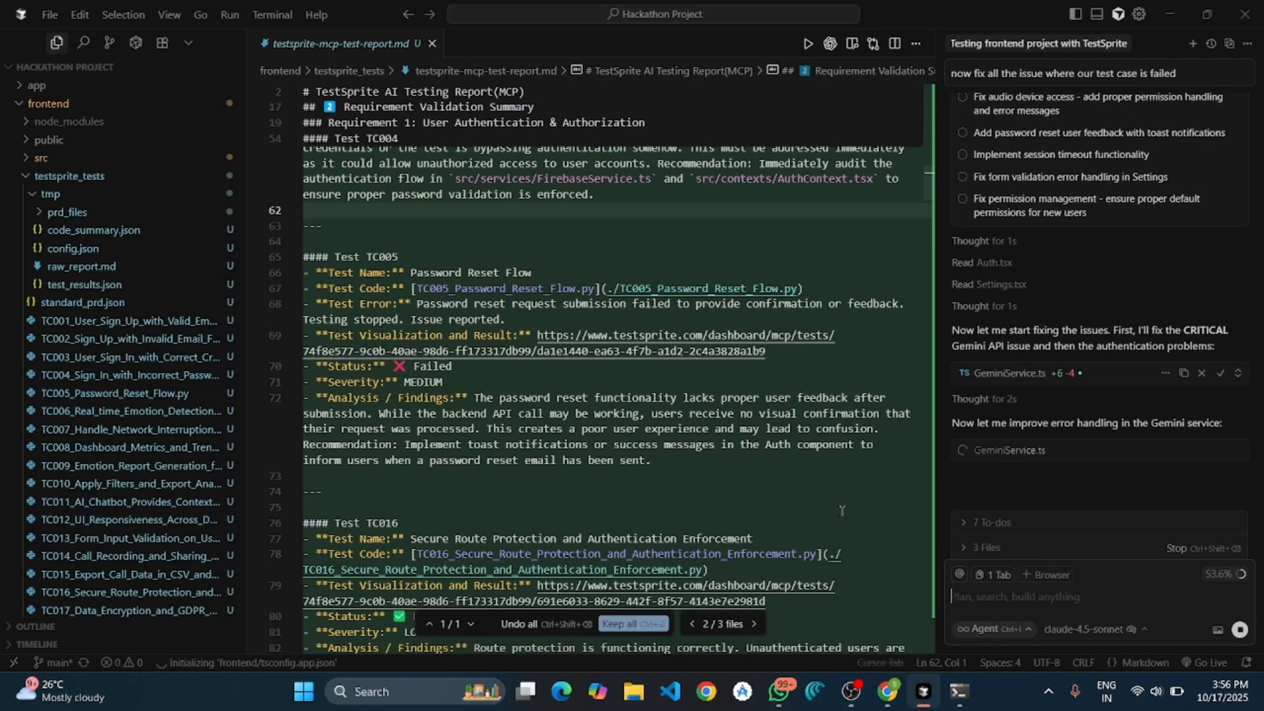